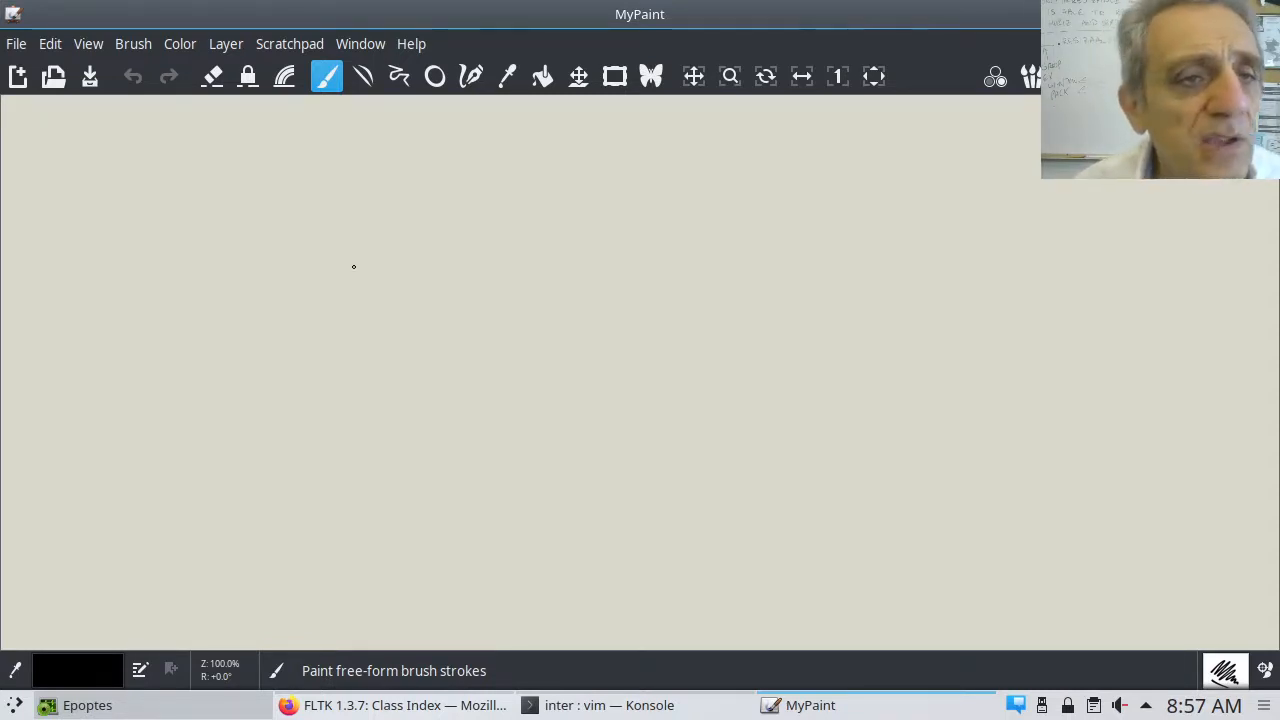
Step: Draw a window box, split its upper part into three columns and divide the lower strip horizontally
{"action": "left_click_drag", "start_coordinate": [575, 250], "coordinate": [590, 355]}
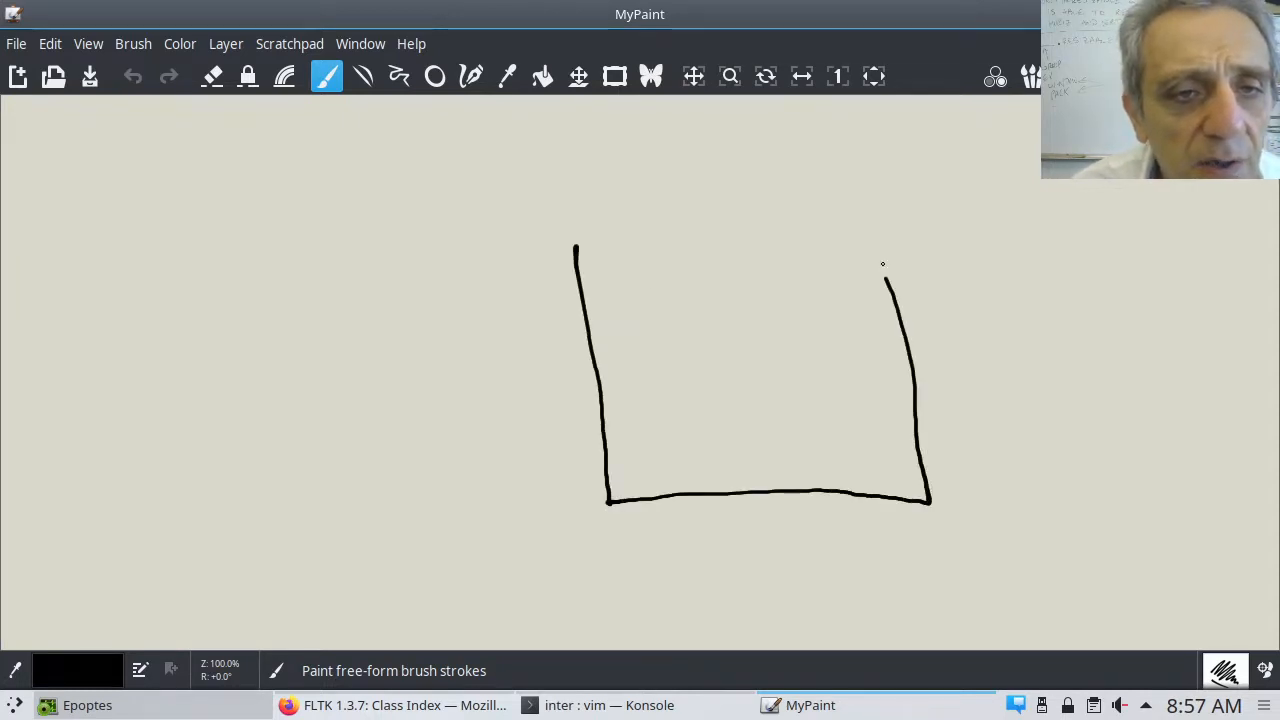
{"action": "left_click_drag", "start_coordinate": [577, 250], "coordinate": [883, 235]}
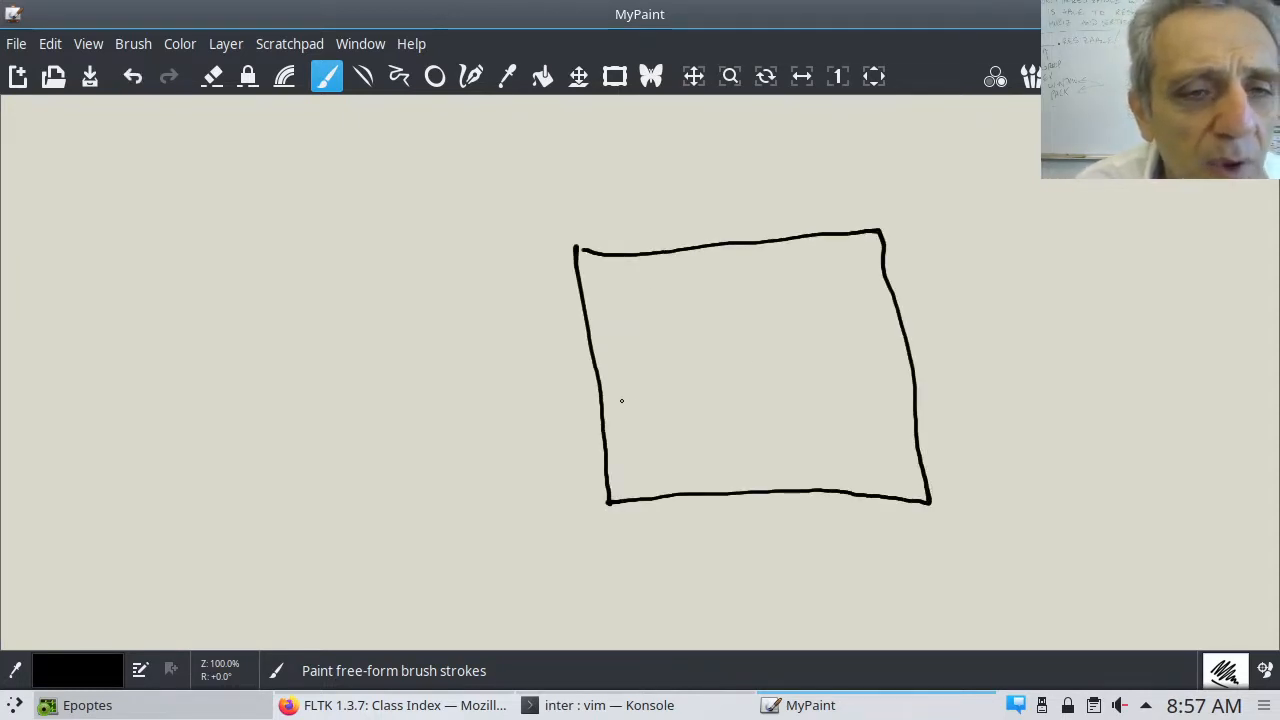
{"action": "left_click_drag", "start_coordinate": [605, 413], "coordinate": [910, 393]}
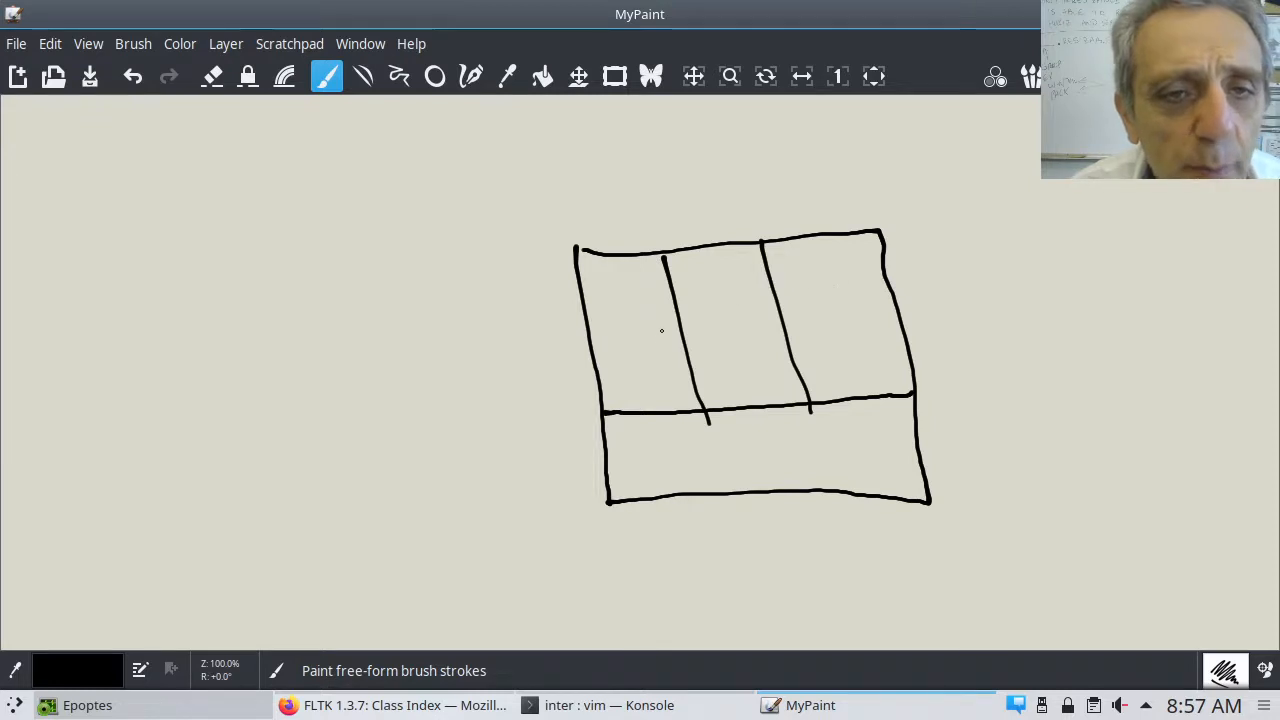
{"action": "left_click_drag", "start_coordinate": [608, 460], "coordinate": [790, 458]}
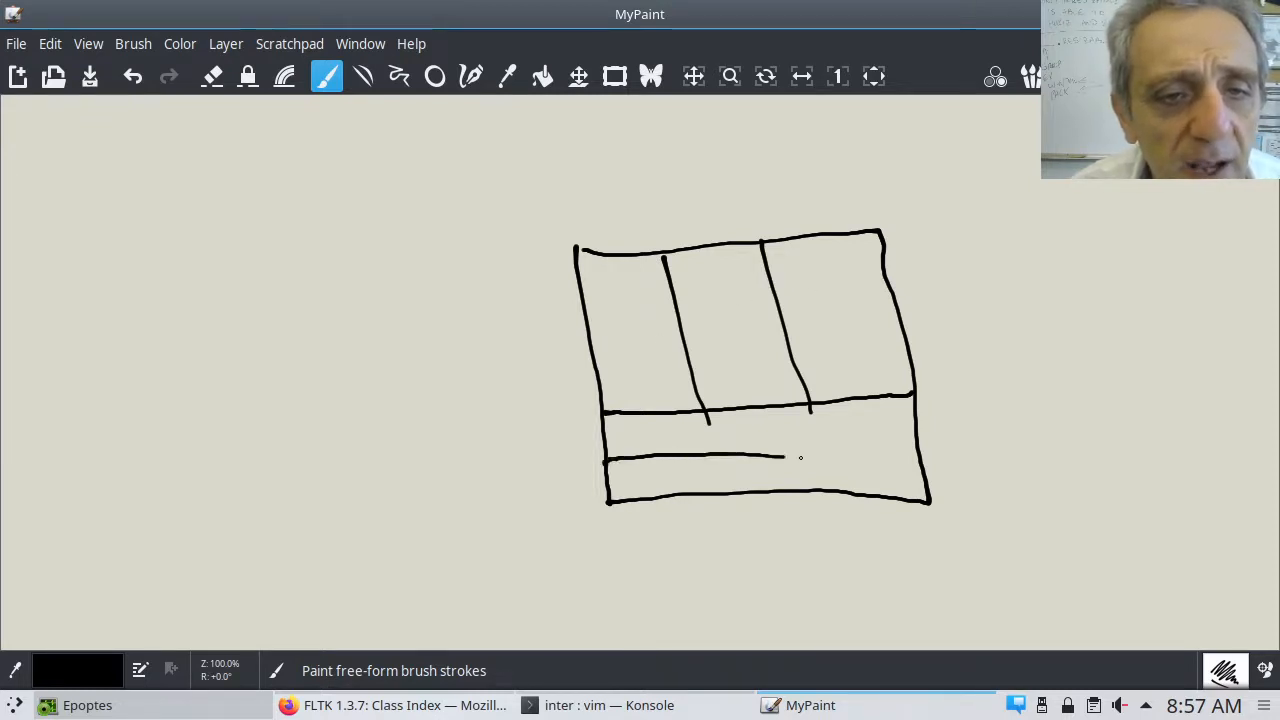
{"action": "left_click_drag", "start_coordinate": [775, 457], "coordinate": [910, 455]}
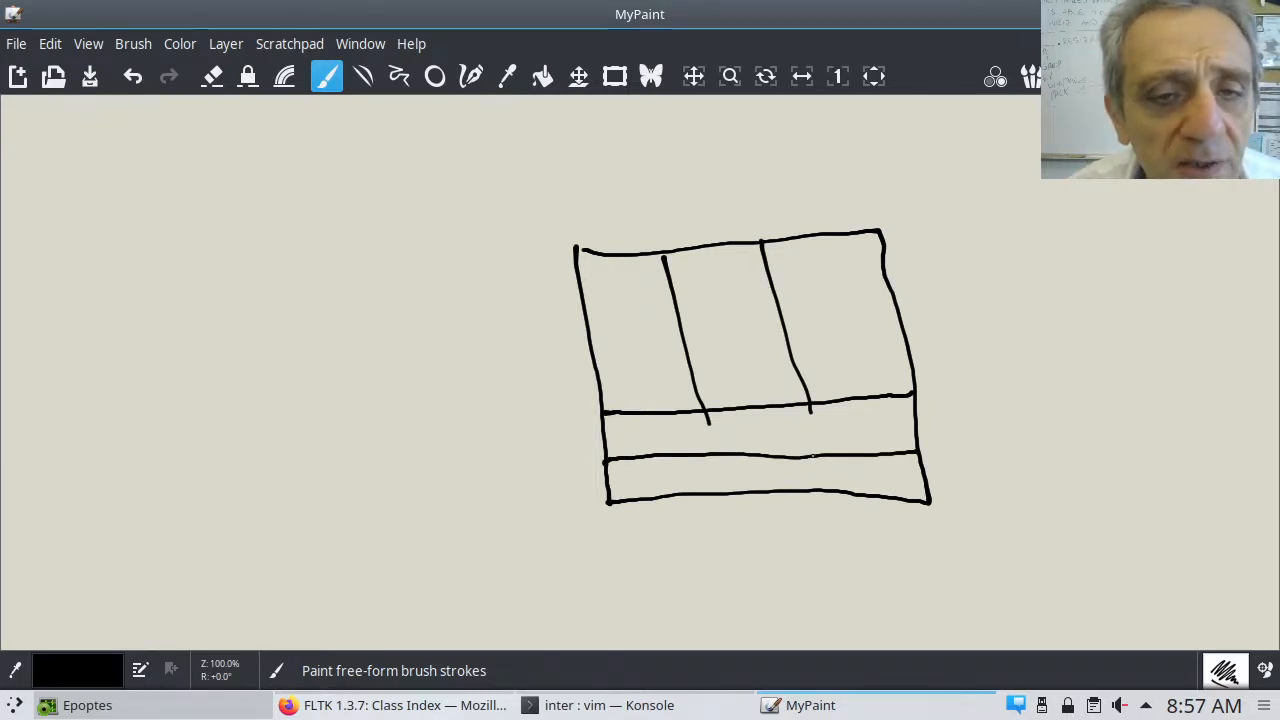
{"action": "mouse_move", "coordinate": [822, 542]}
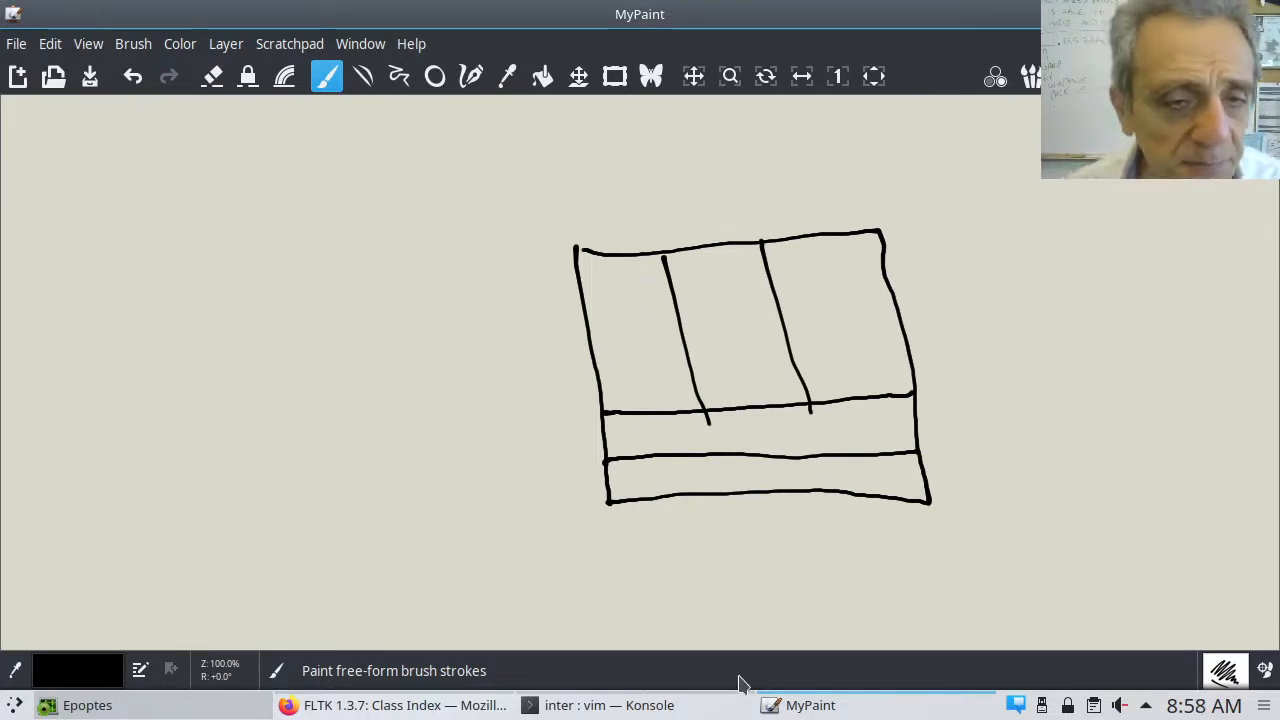
{"action": "mouse_move", "coordinate": [606, 705]}
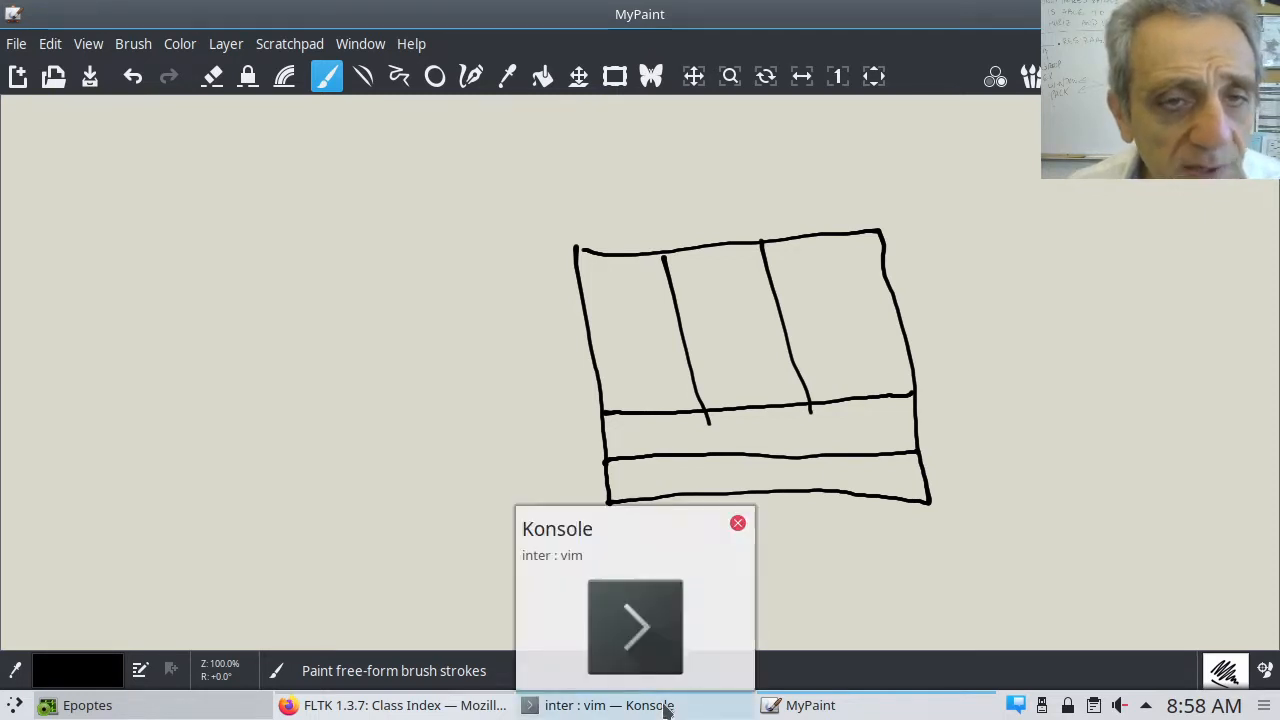
Step: View packs.py in the vim session, then return to the layout sketch
{"action": "left_click", "coordinate": [624, 705]}
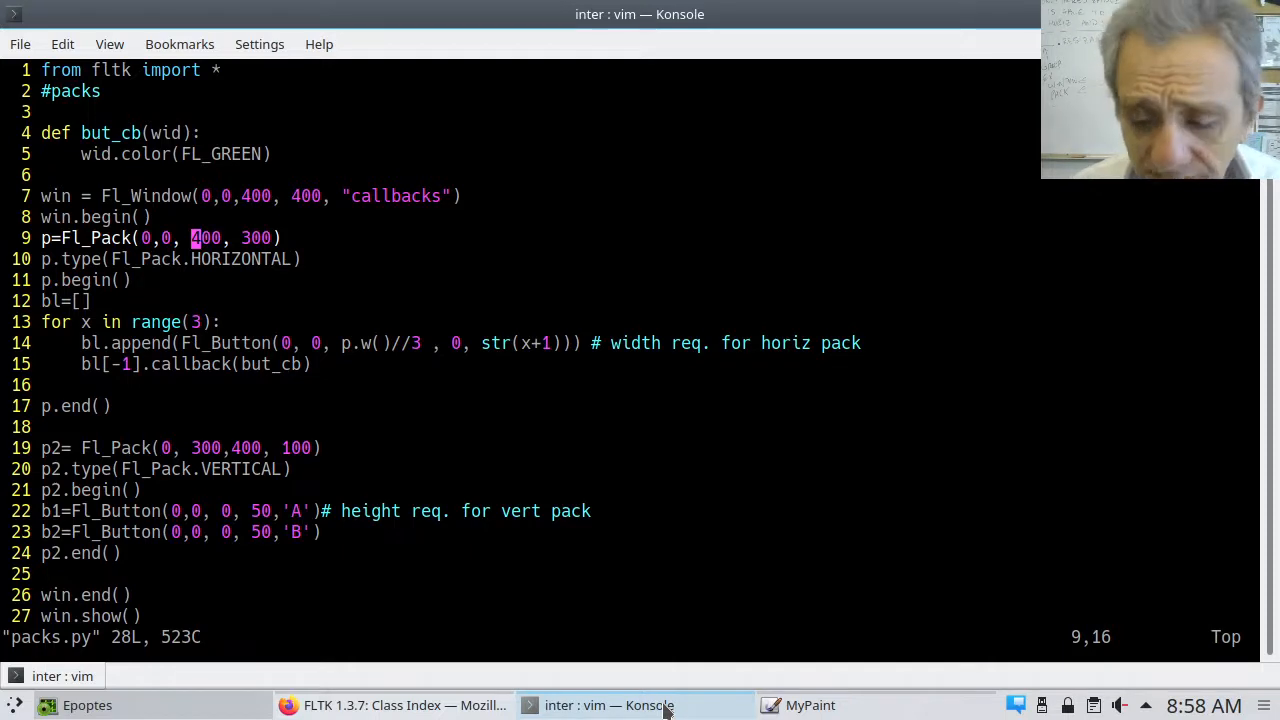
{"action": "mouse_move", "coordinate": [790, 704]}
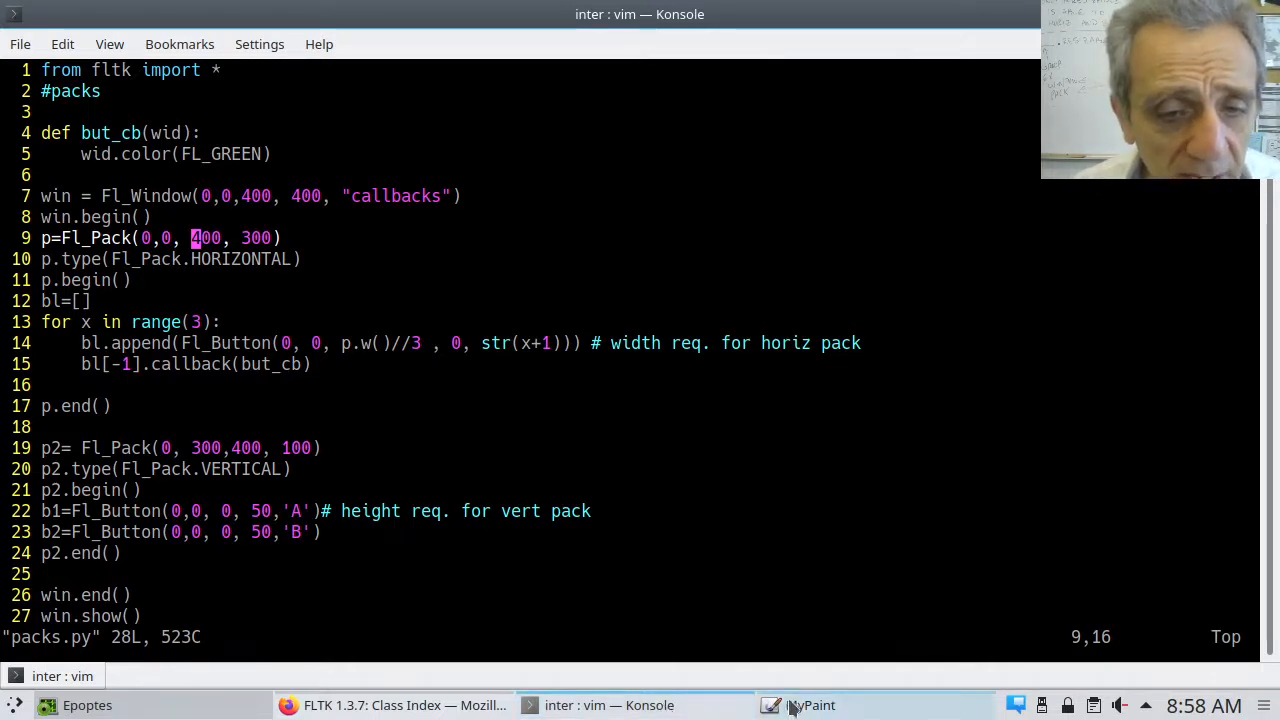
{"action": "left_click", "coordinate": [806, 705]}
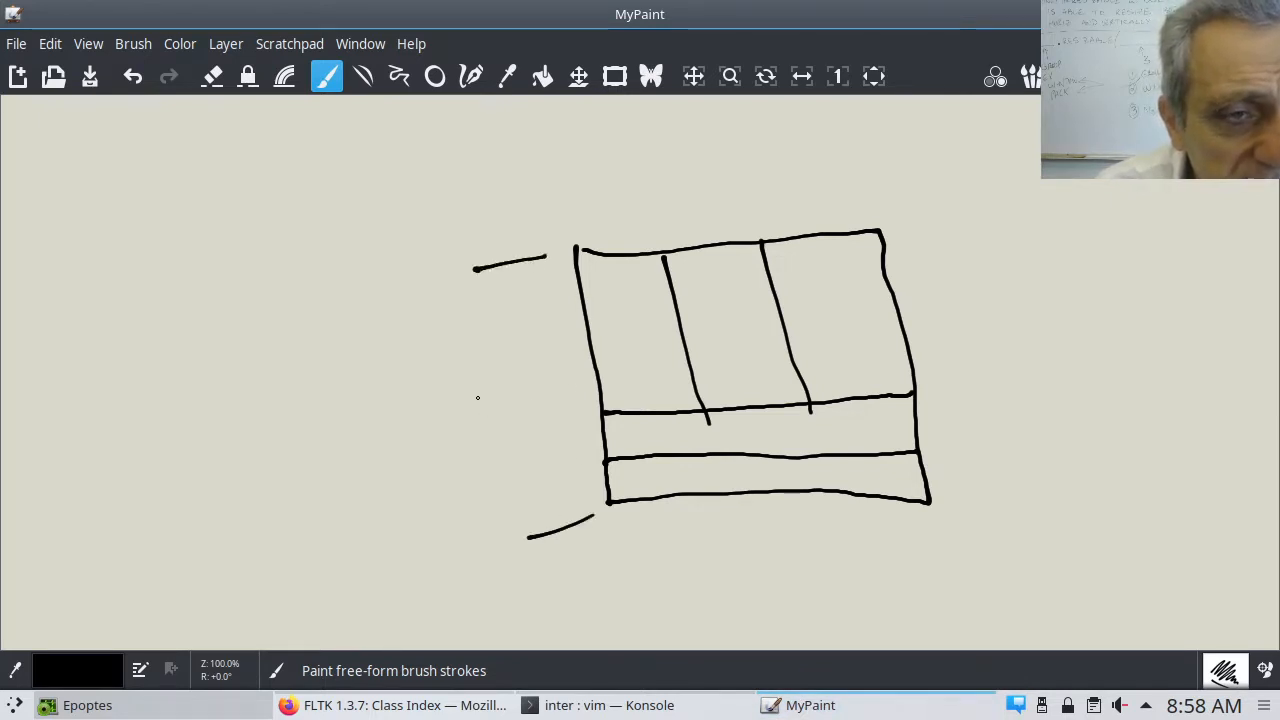
Step: Write 400 for the box width and 300 and 100 for the section heights, then return to packs.py
{"action": "left_click_drag", "start_coordinate": [475, 405], "coordinate": [560, 405]}
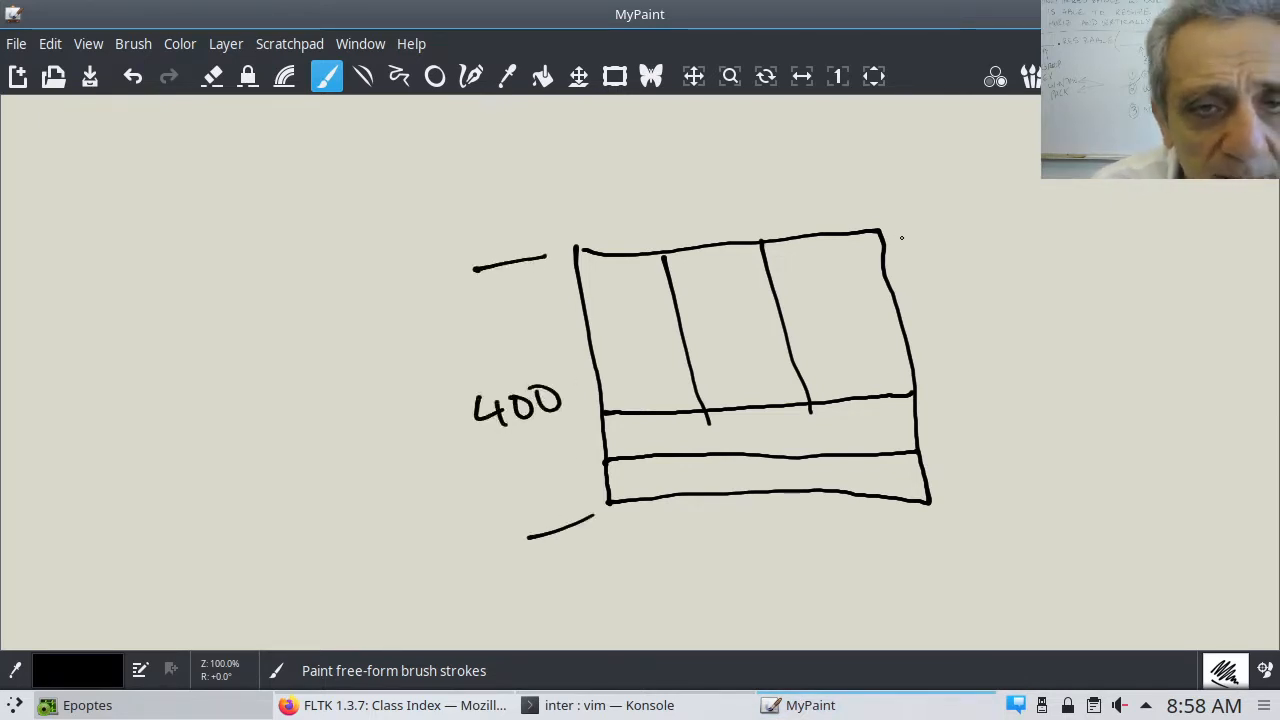
{"action": "left_click_drag", "start_coordinate": [880, 240], "coordinate": [945, 210]}
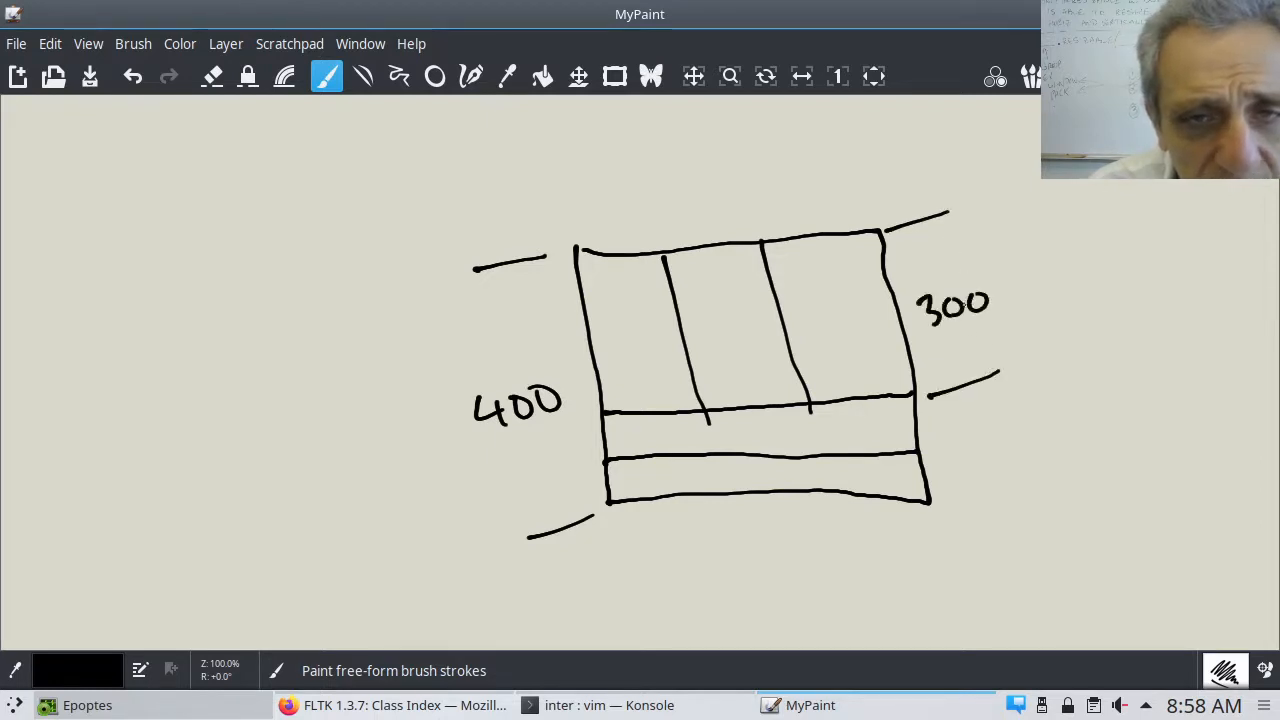
{"action": "left_click_drag", "start_coordinate": [945, 445], "coordinate": [1005, 505]}
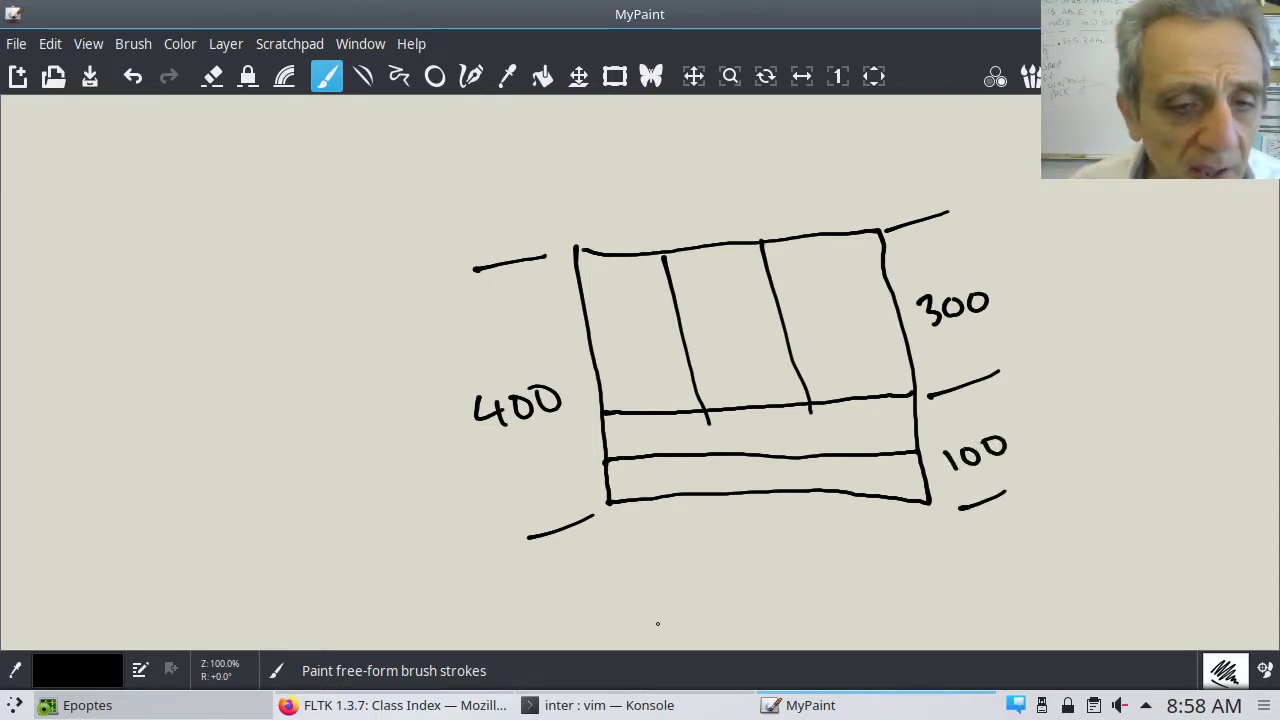
{"action": "left_click", "coordinate": [608, 705]}
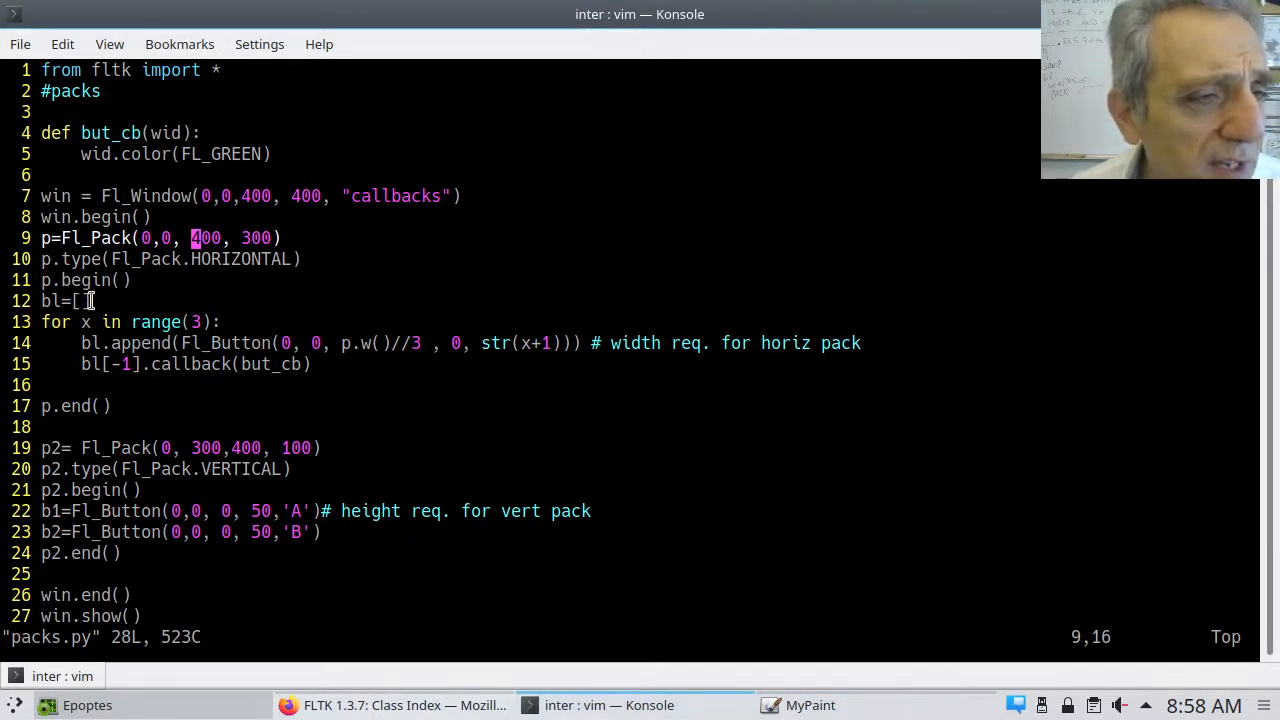
{"action": "mouse_move", "coordinate": [95, 343]}
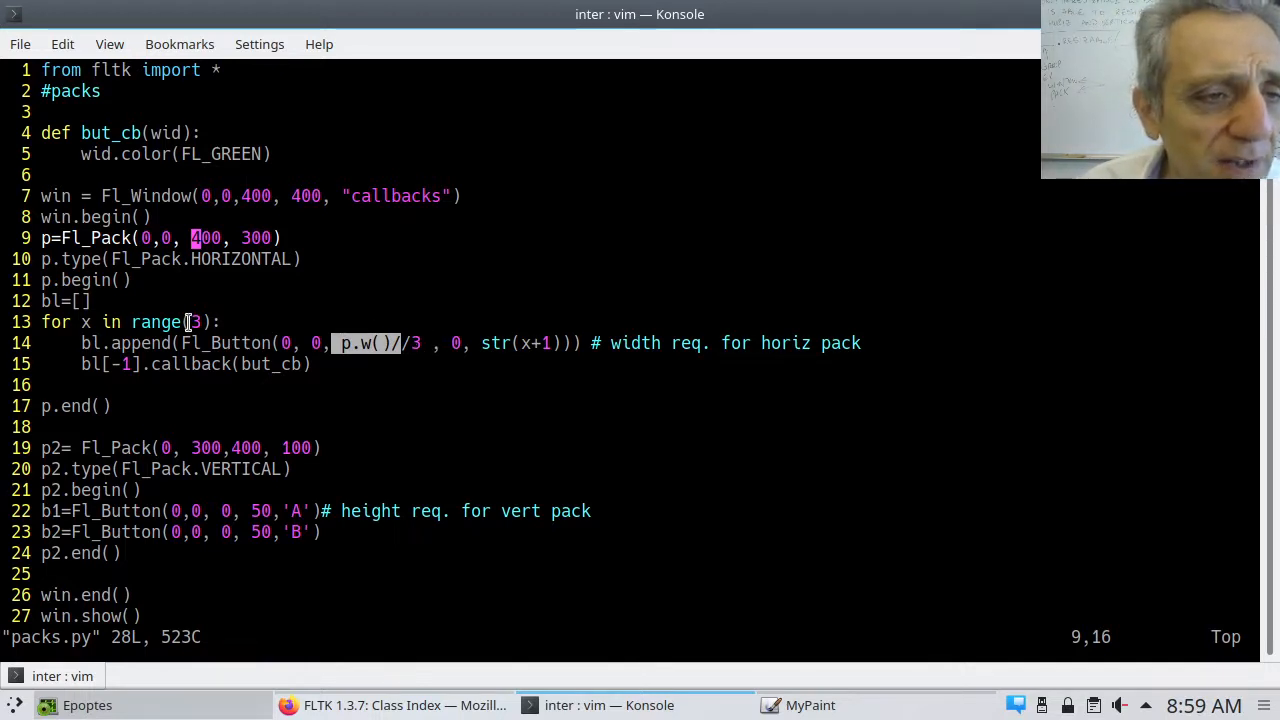
{"action": "mouse_move", "coordinate": [492, 374]}
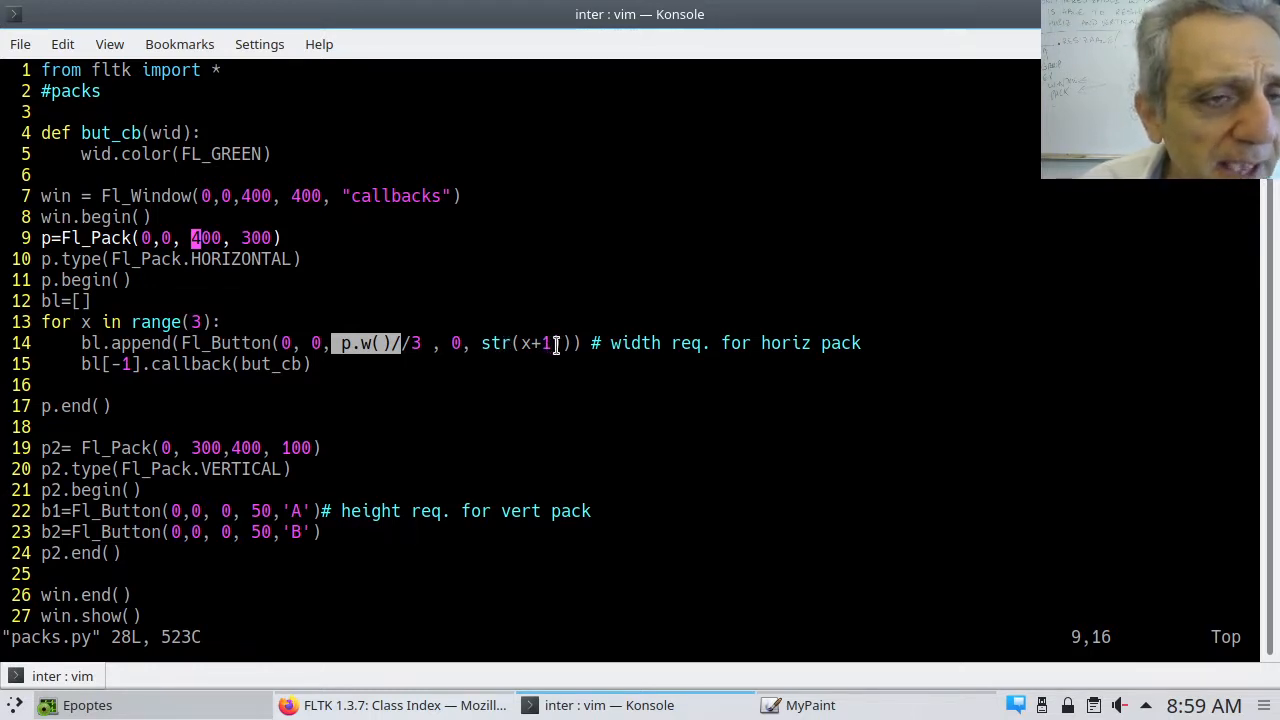
{"action": "mouse_move", "coordinate": [369, 321]}
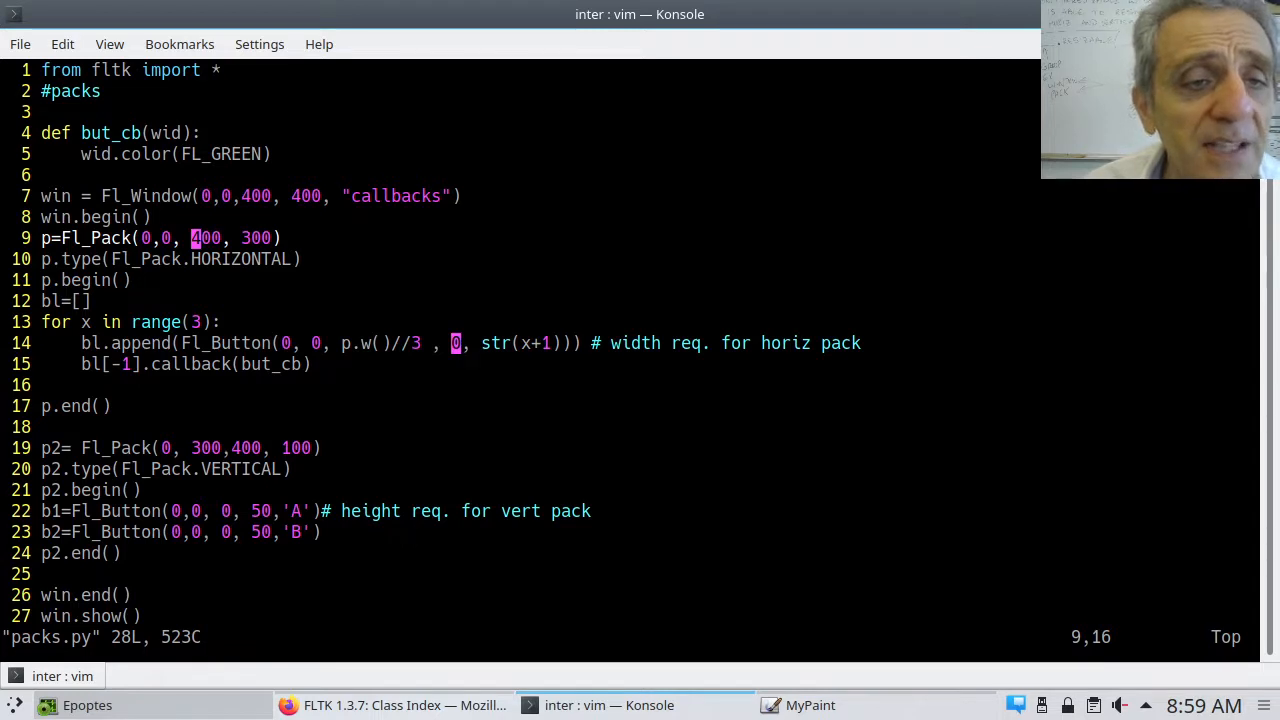
{"action": "mouse_move", "coordinate": [403, 379]}
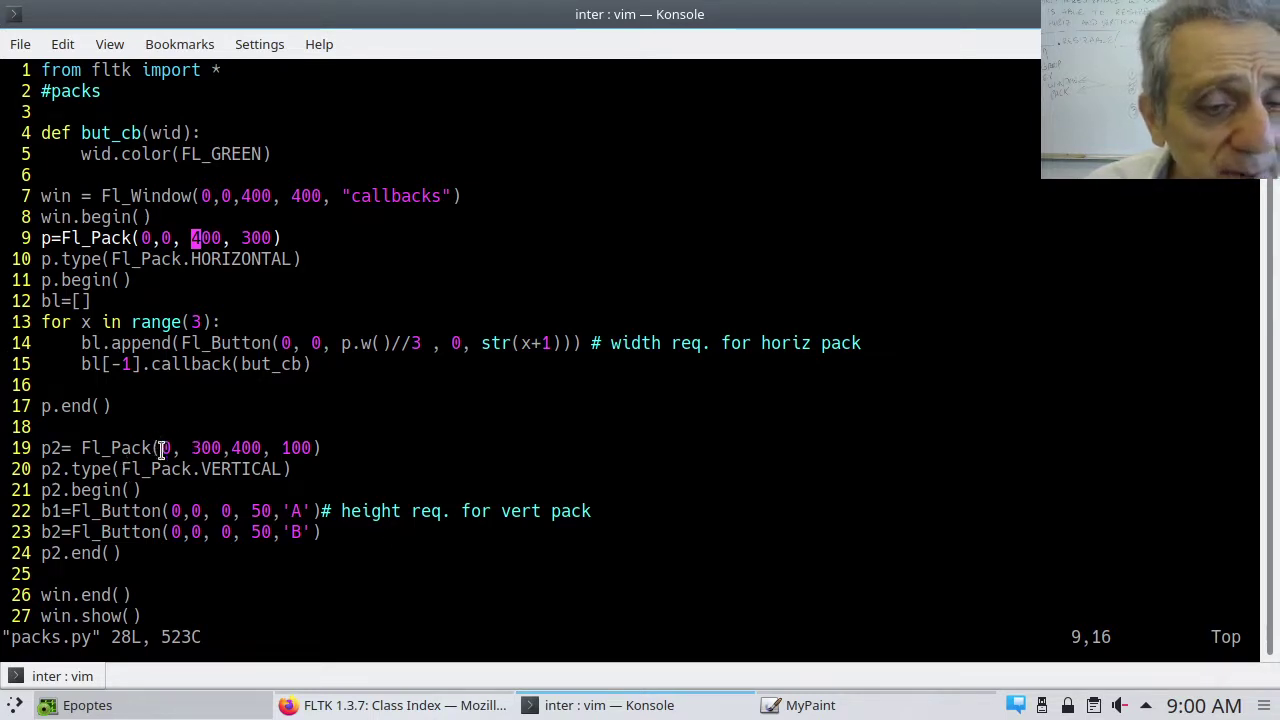
{"action": "left_click", "coordinate": [807, 705]}
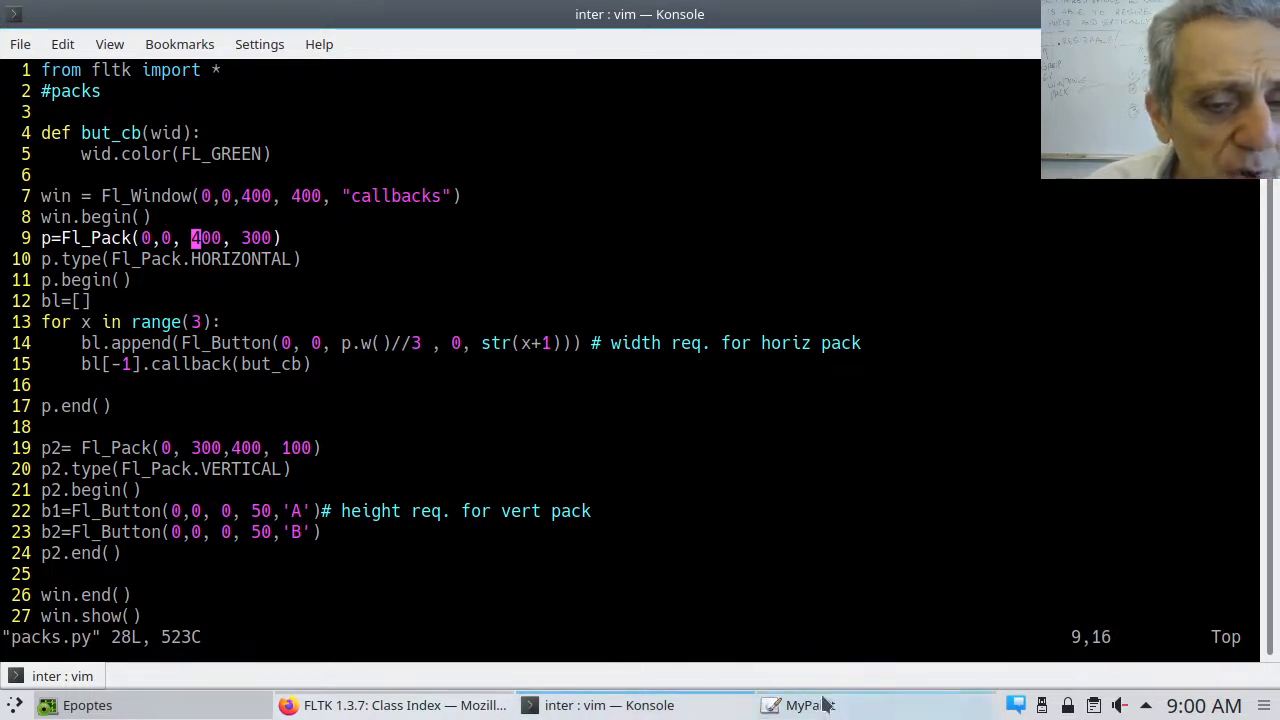
Step: Mark the box's top corner as the 0,0 origin and label the lower section's corner 0,300
{"action": "left_click", "coordinate": [805, 705]}
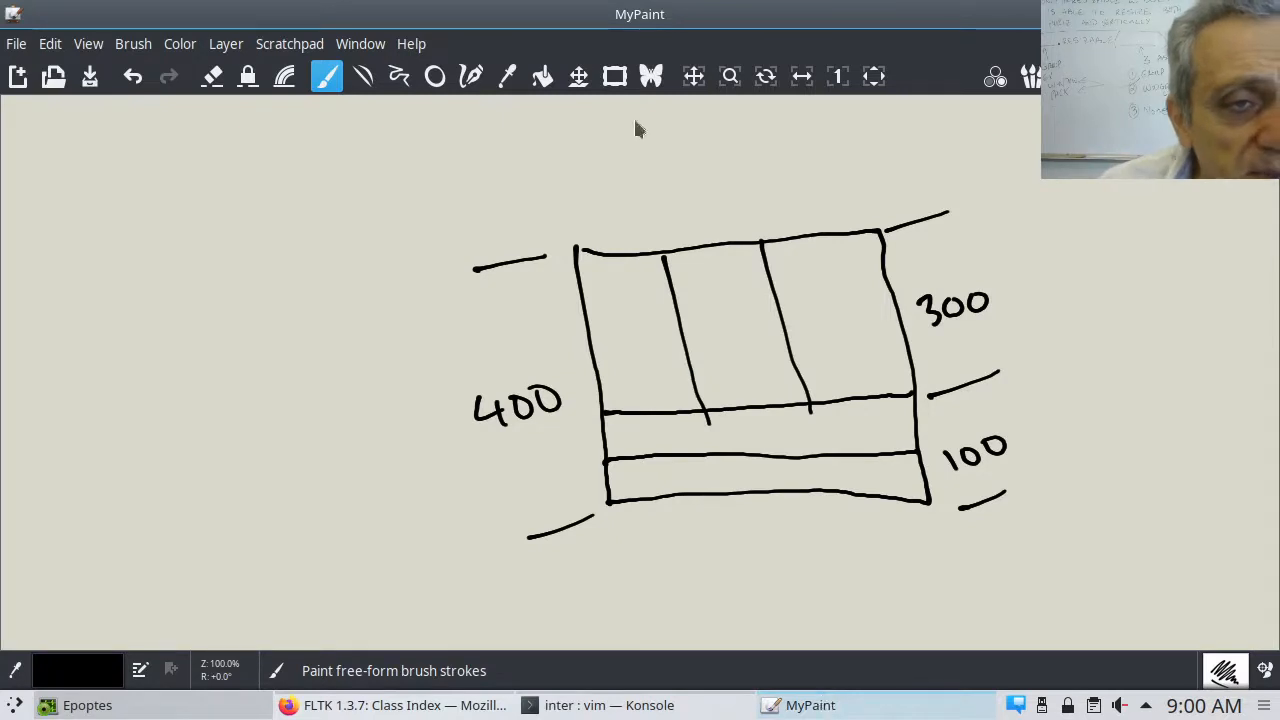
{"action": "left_click", "coordinate": [577, 255]}
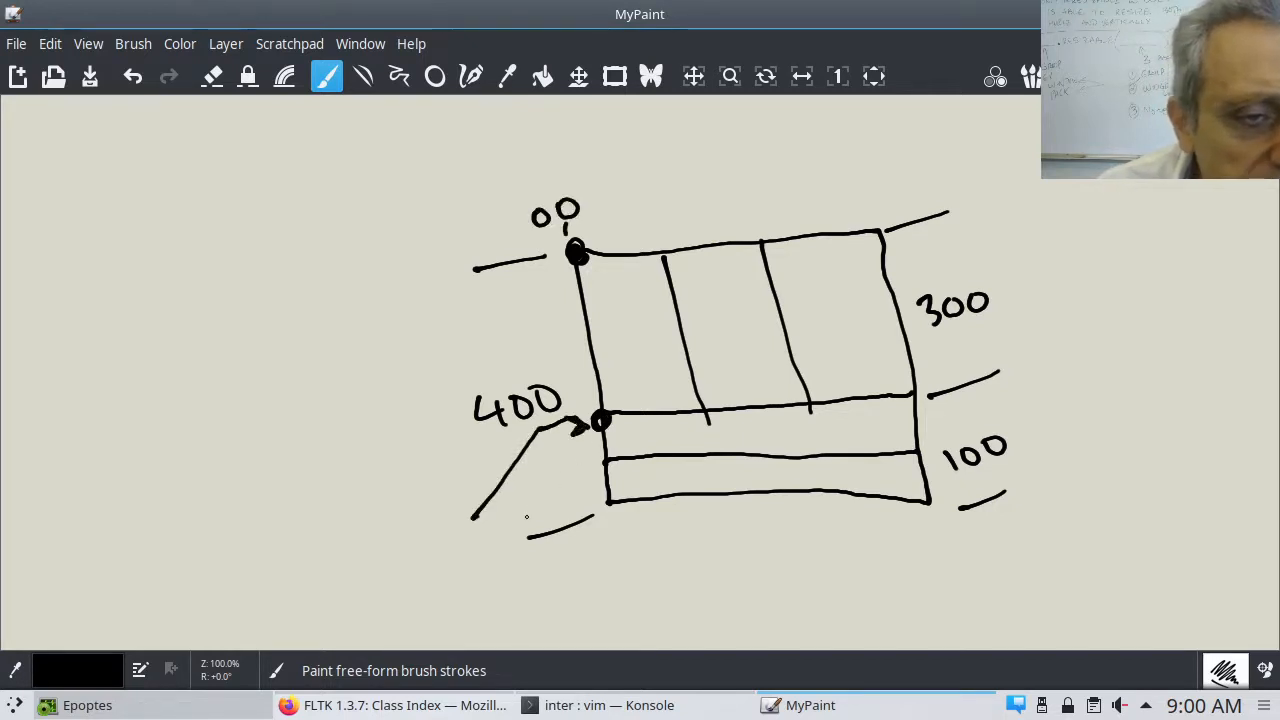
{"action": "left_click_drag", "start_coordinate": [400, 535], "coordinate": [440, 560]}
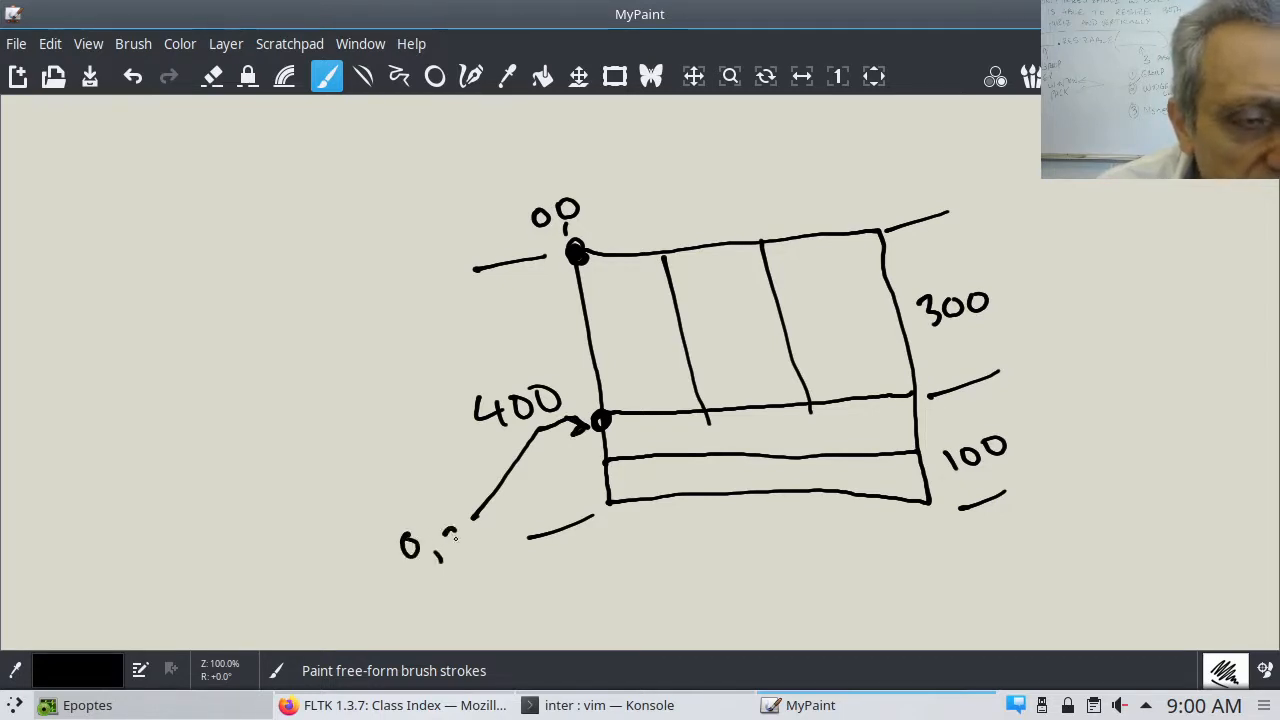
{"action": "left_click_drag", "start_coordinate": [450, 535], "coordinate": [490, 545]}
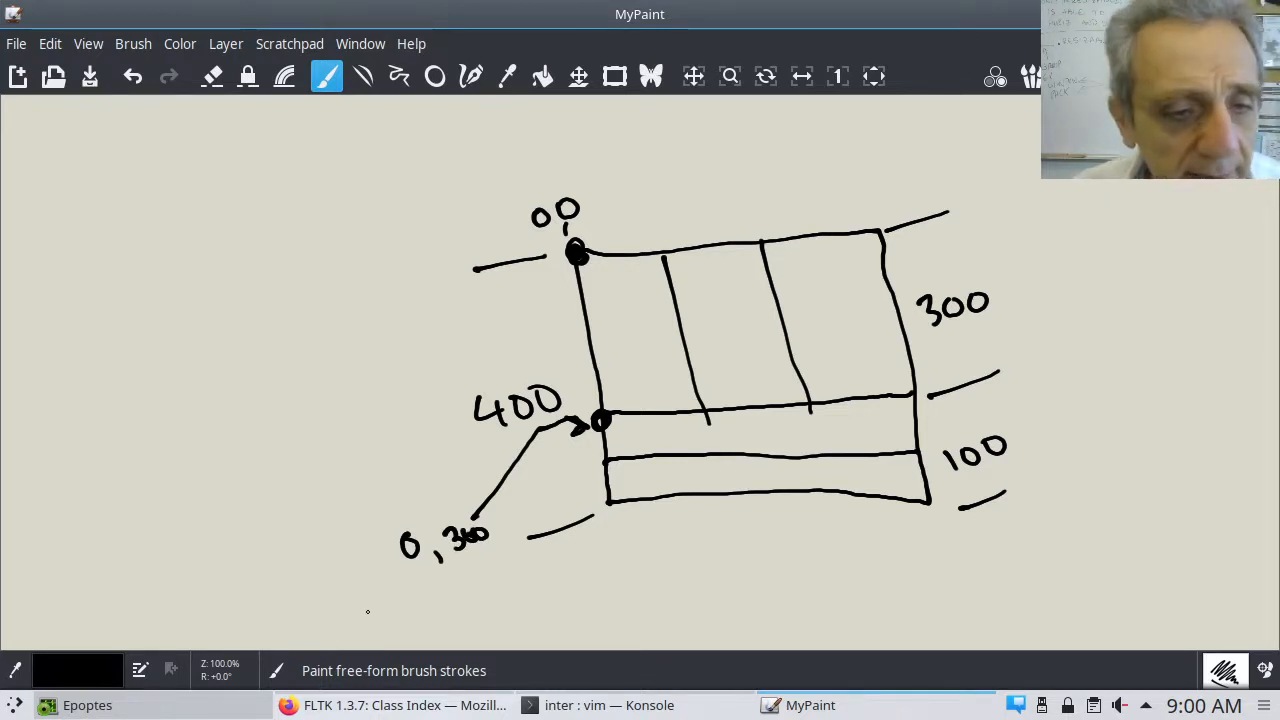
Step: Return to packs.py in vim and select values on the second pack's line
{"action": "left_click", "coordinate": [609, 705]}
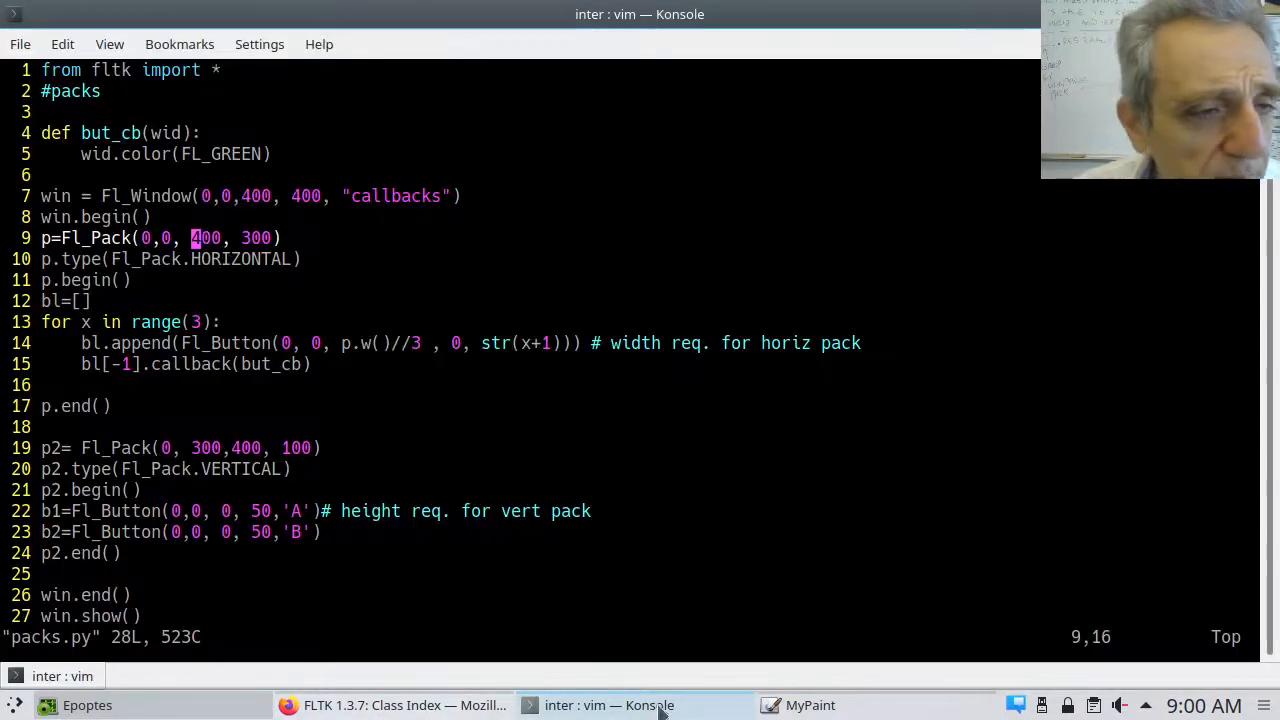
{"action": "mouse_move", "coordinate": [143, 468]}
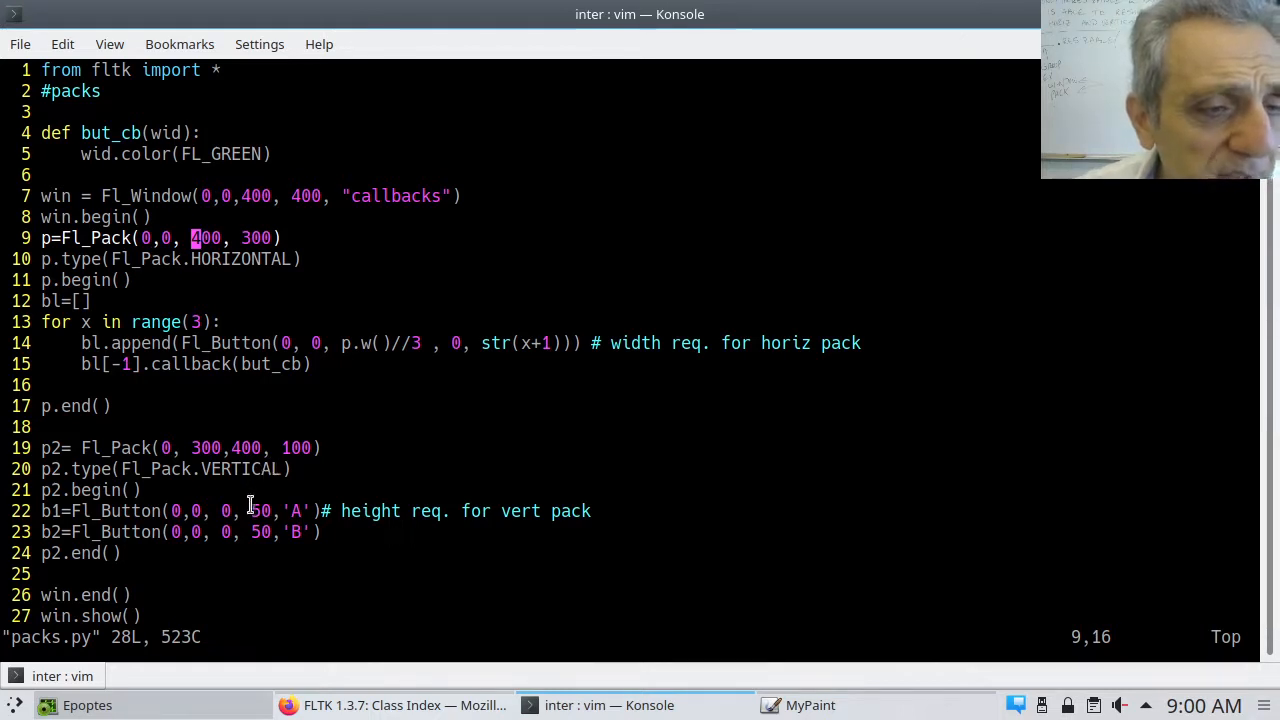
{"action": "double_click", "coordinate": [258, 511]}
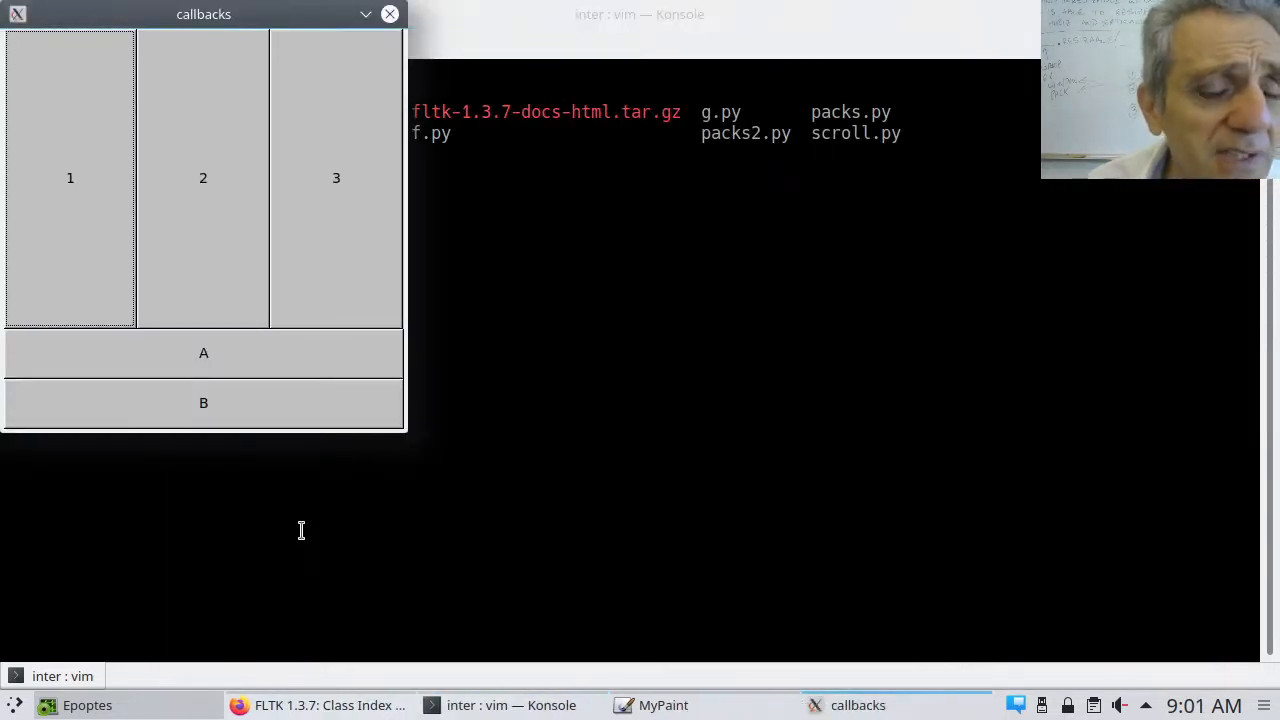
{"action": "mouse_move", "coordinate": [424, 454]}
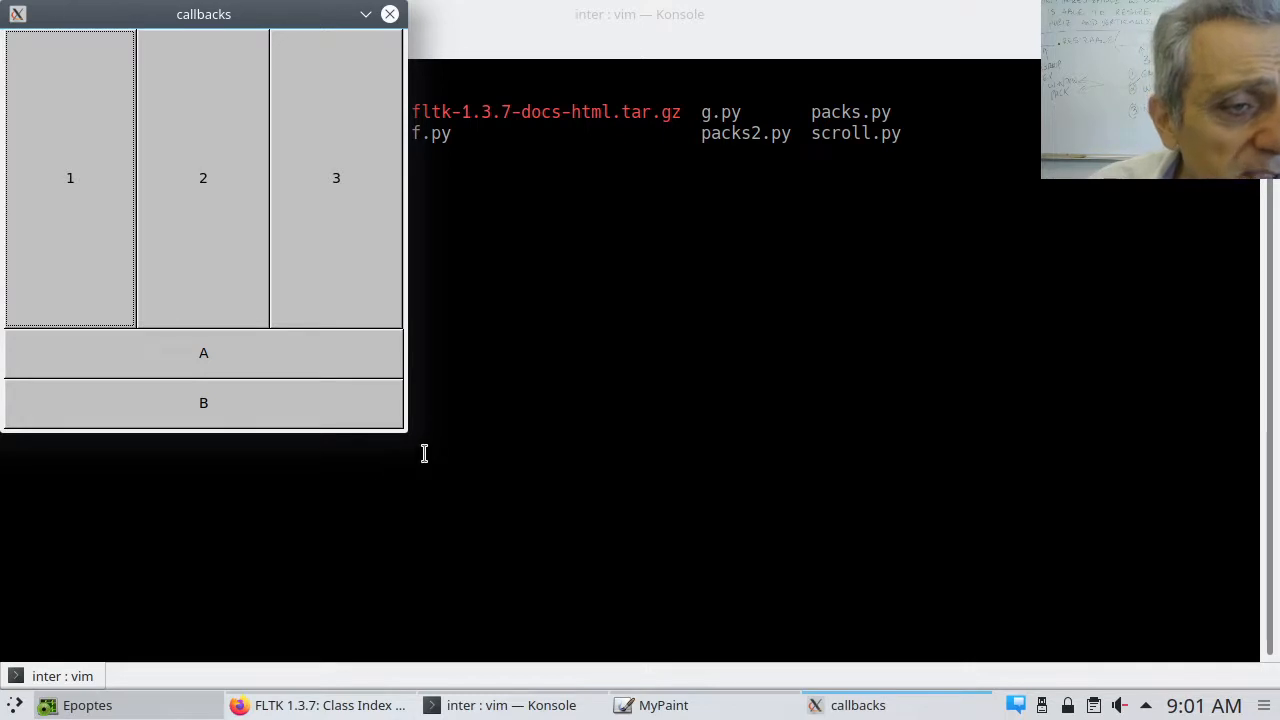
{"action": "mouse_move", "coordinate": [387, 441]}
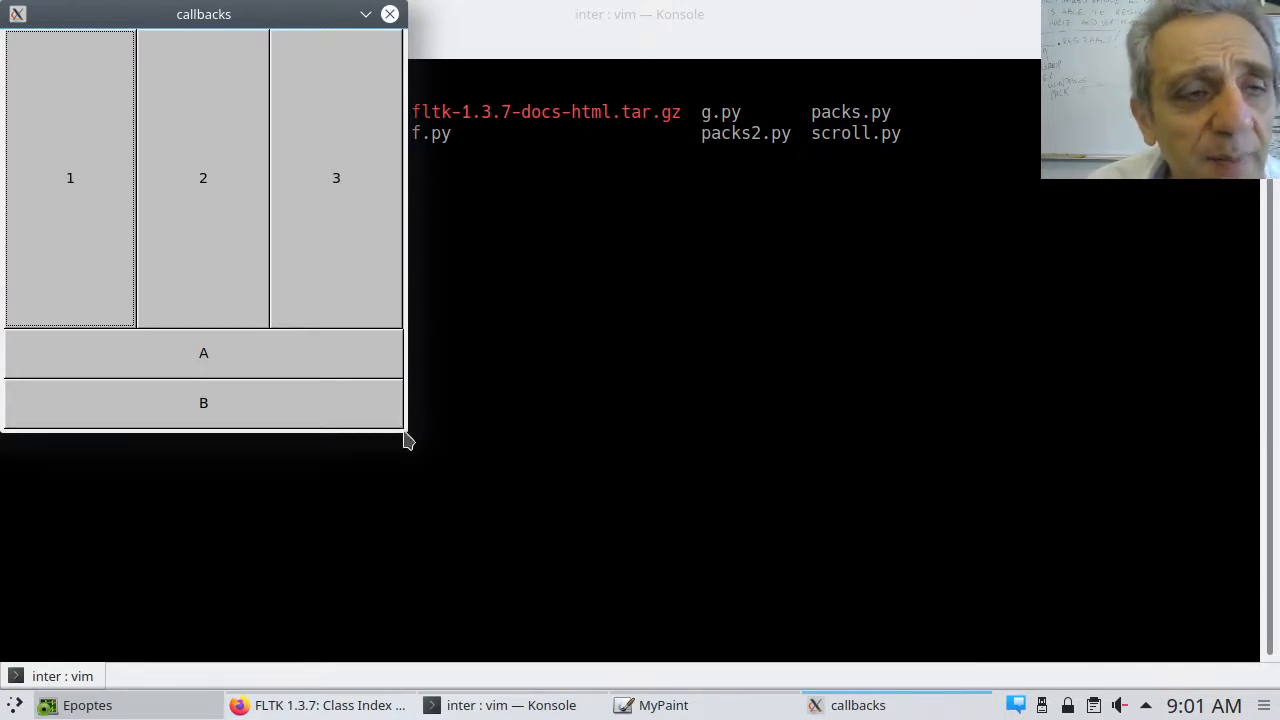
{"action": "mouse_move", "coordinate": [378, 265]}
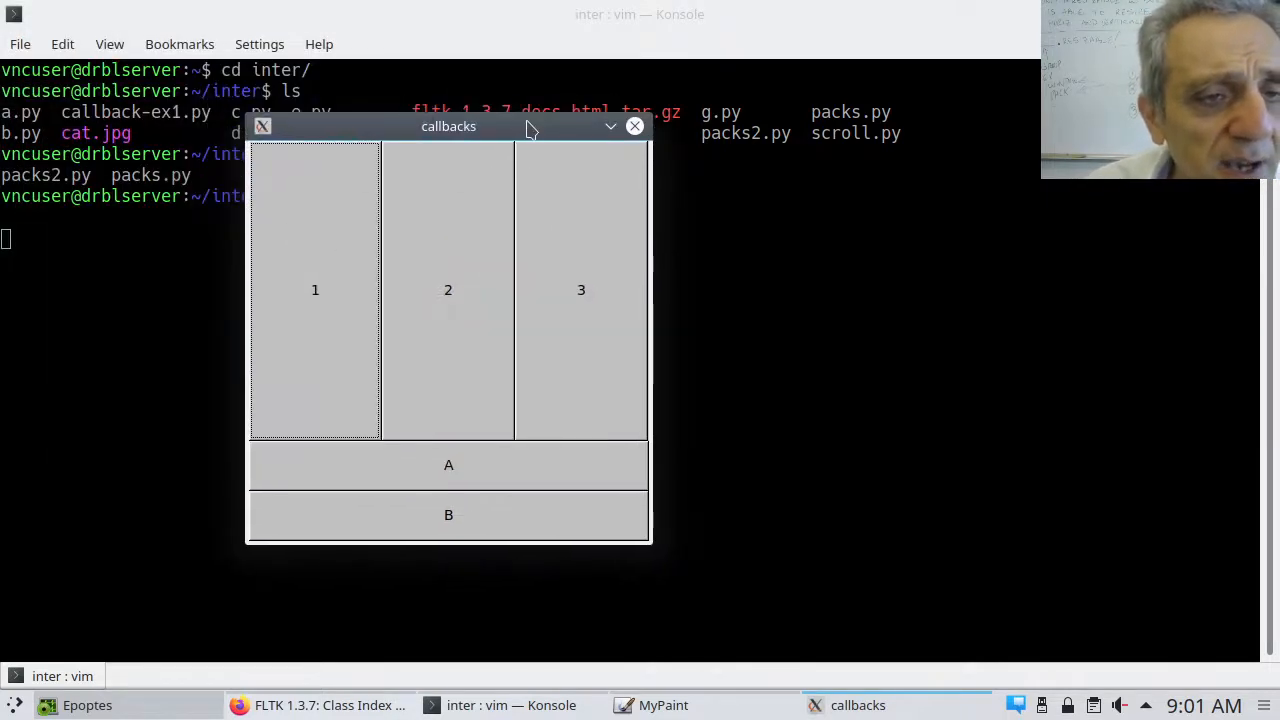
{"action": "mouse_move", "coordinate": [633, 216]}
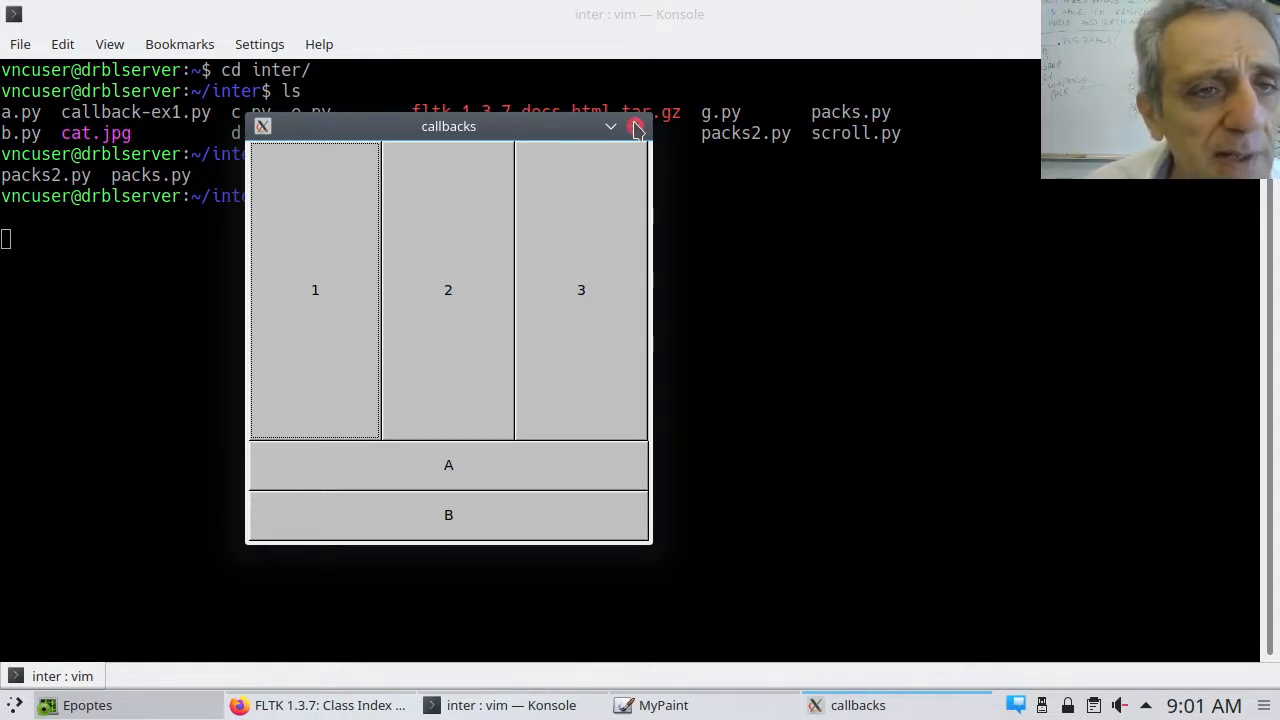
Step: Close the callbacks window after checking the 1-2-3 and A-B button layout
{"action": "left_click", "coordinate": [635, 126]}
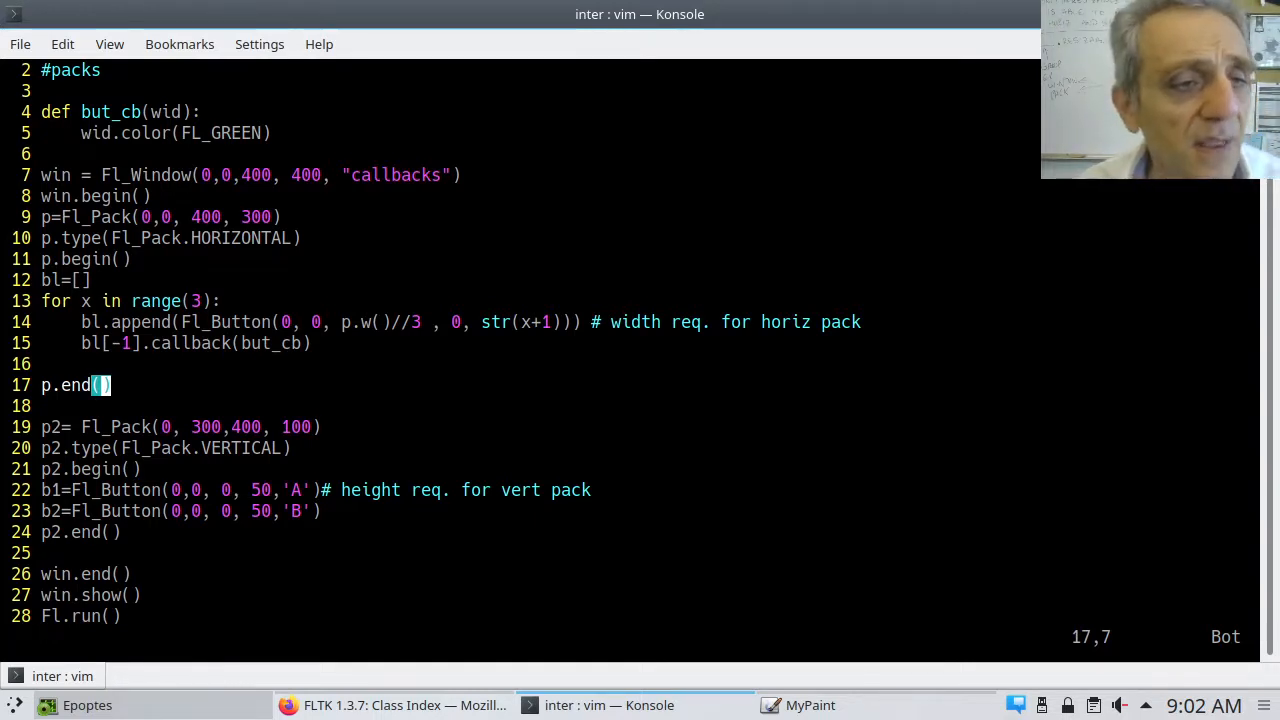
Step: Quit packs.py in vim and start opening packs2.py from the shell
{"action": "key", "text": ":"}
{"action": "type", "text": "vim"}
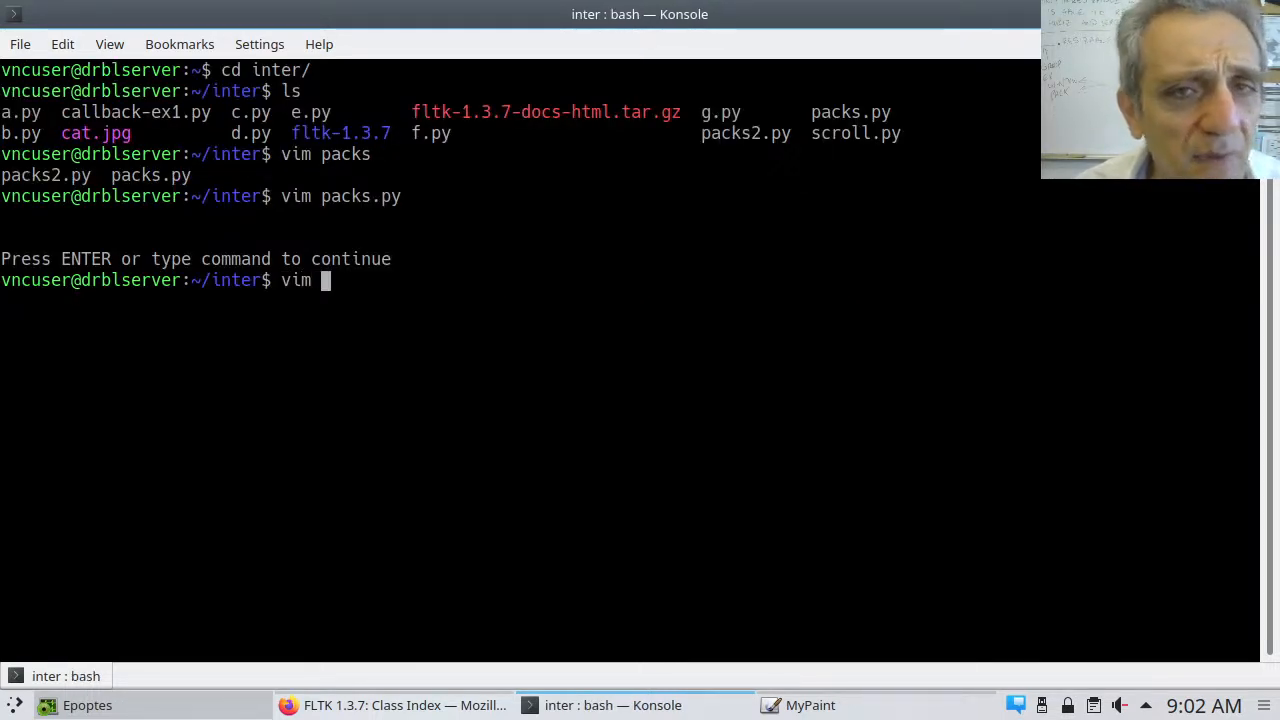
{"action": "type", "text": "packs"}
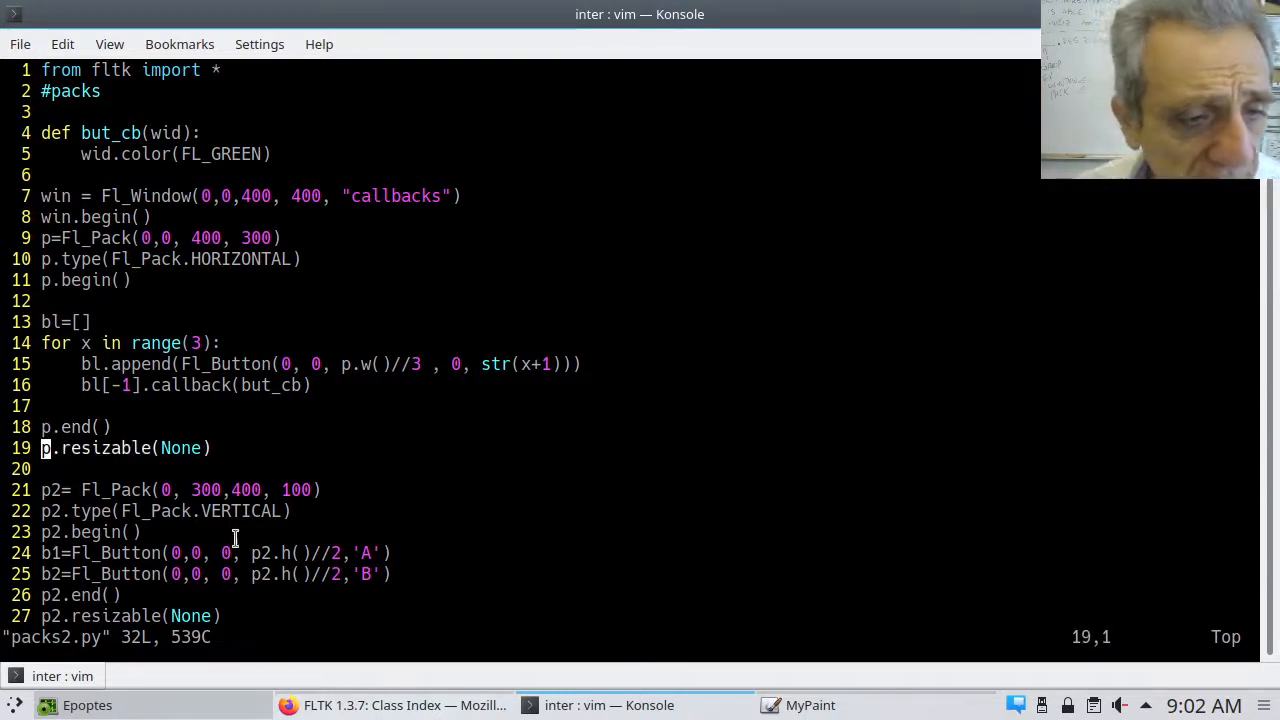
Step: Go to the FLTK class index letter G in Firefox and open the Fl_Group class reference
{"action": "left_click", "coordinate": [389, 705]}
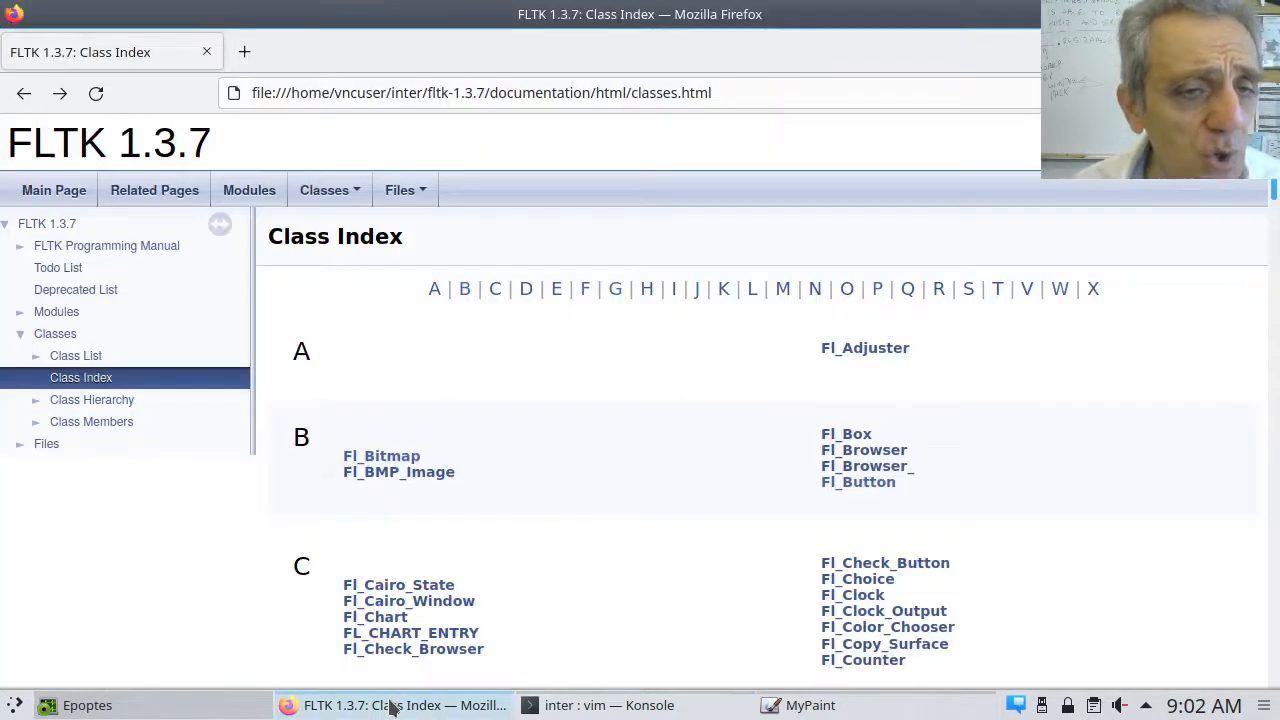
{"action": "mouse_move", "coordinate": [305, 639]}
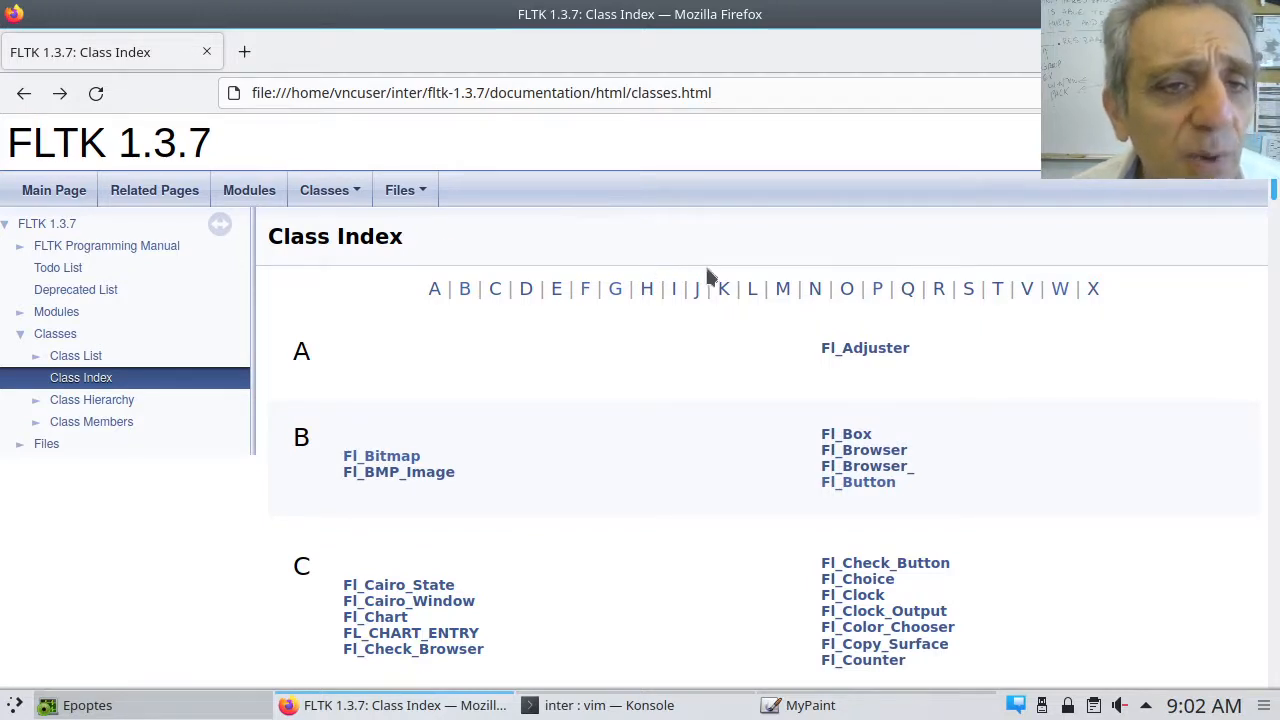
{"action": "mouse_move", "coordinate": [615, 300]}
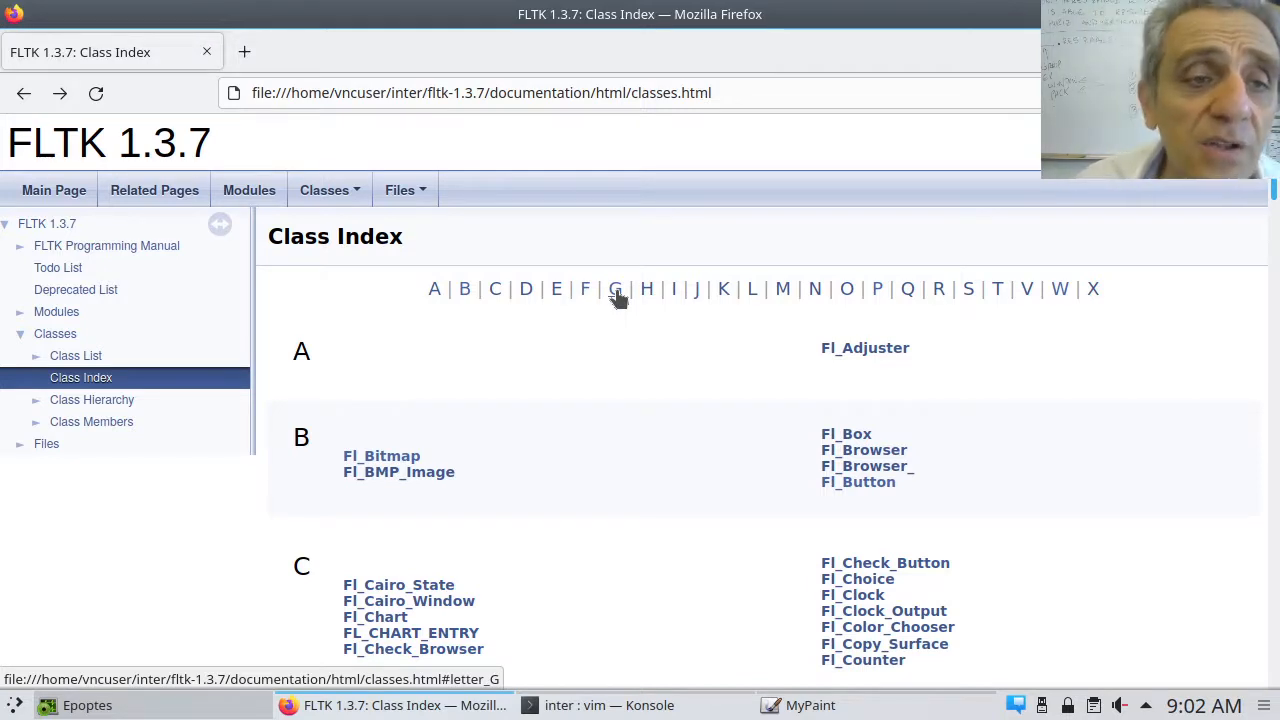
{"action": "left_click", "coordinate": [615, 289]}
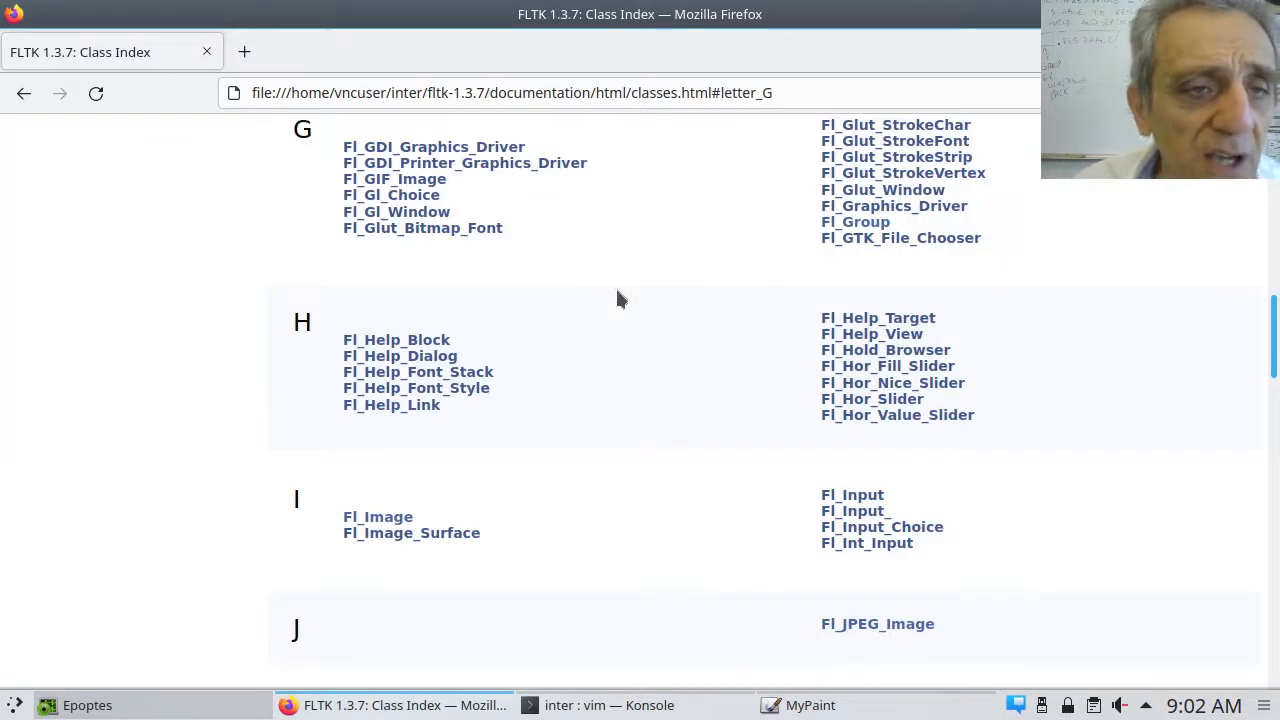
{"action": "mouse_move", "coordinate": [608, 308]}
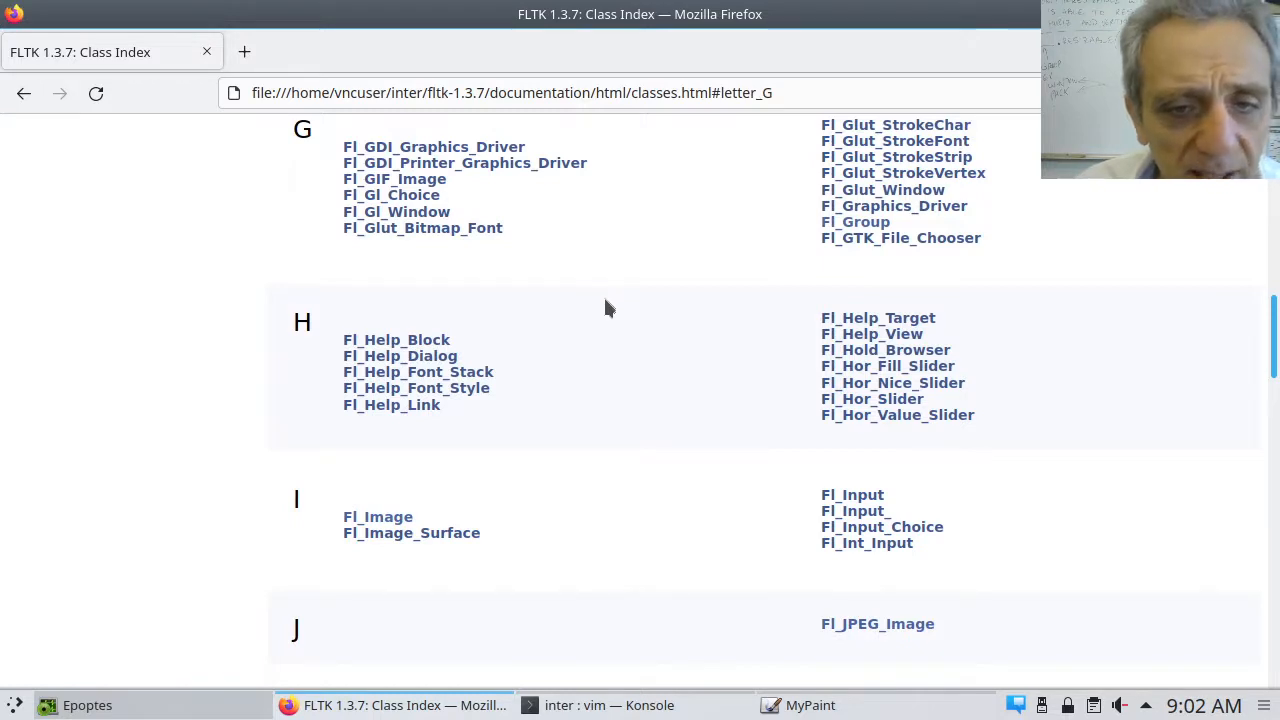
{"action": "mouse_move", "coordinate": [581, 285]}
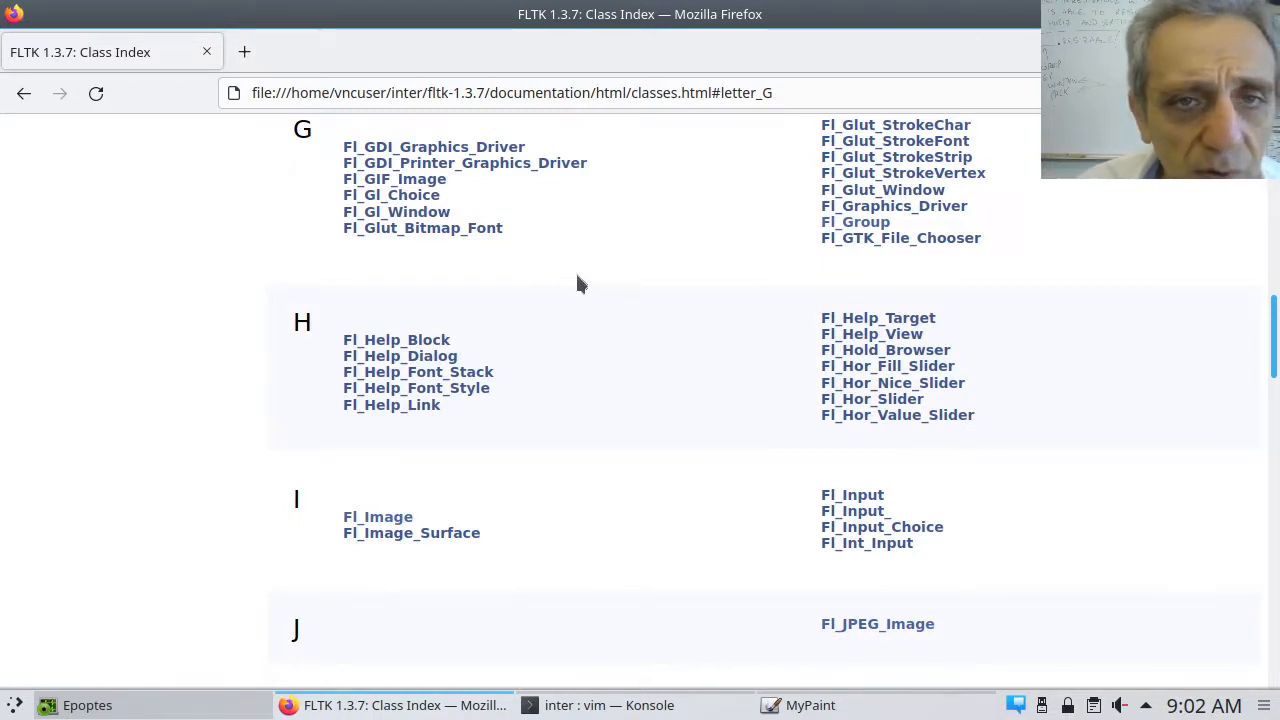
{"action": "left_click", "coordinate": [855, 221]}
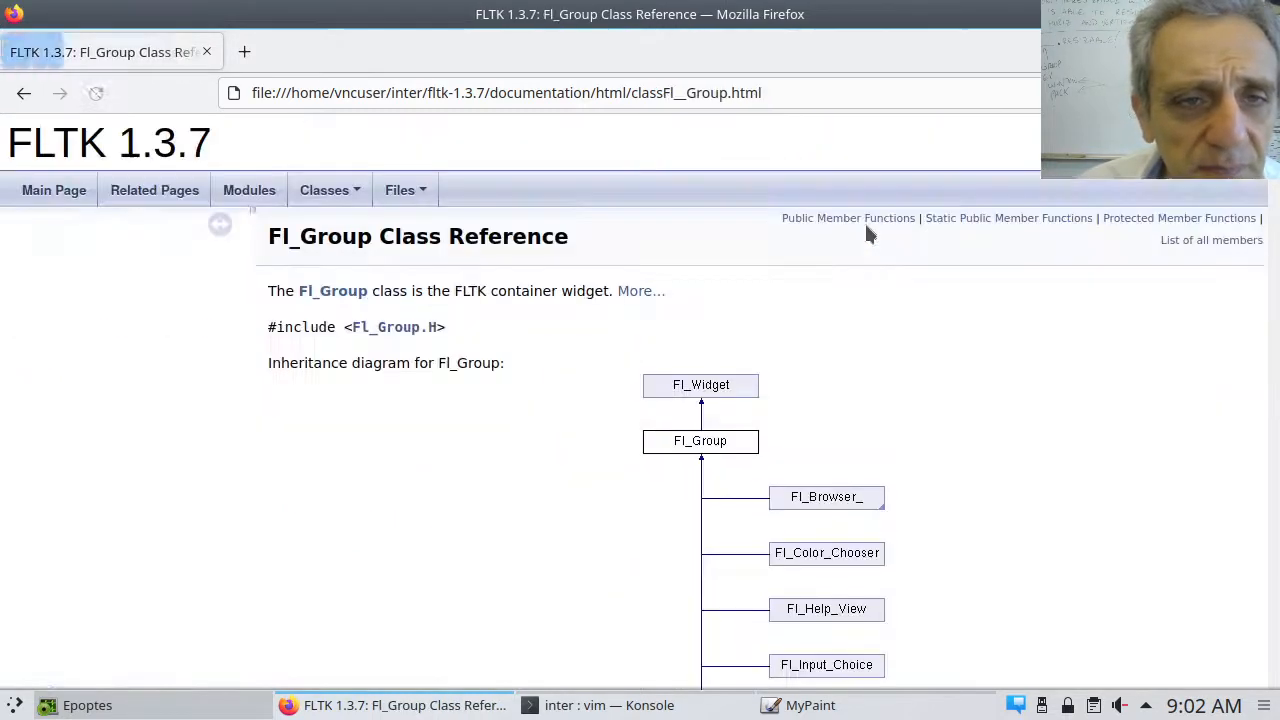
{"action": "left_click", "coordinate": [219, 223]}
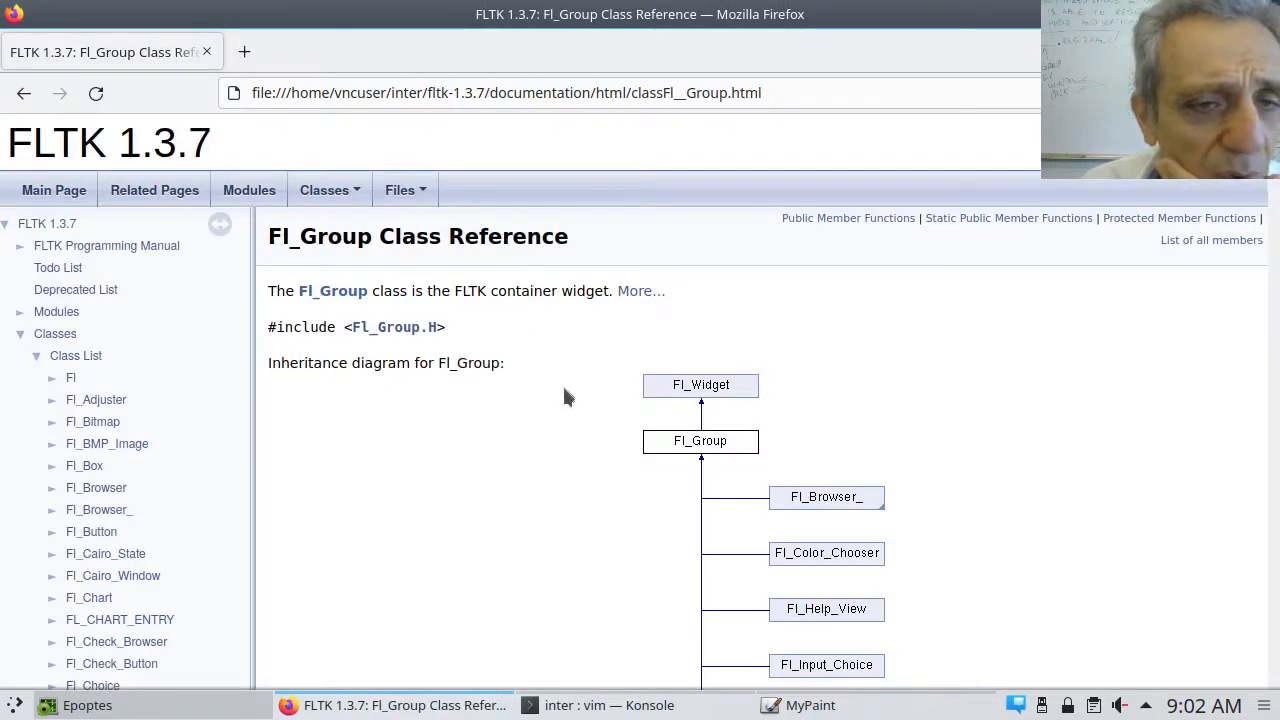
Step: Scroll down the Fl_Group page through its member documentation toward the resizable() entry
{"action": "scroll", "scroll_direction": "down", "scroll_amount": 3}
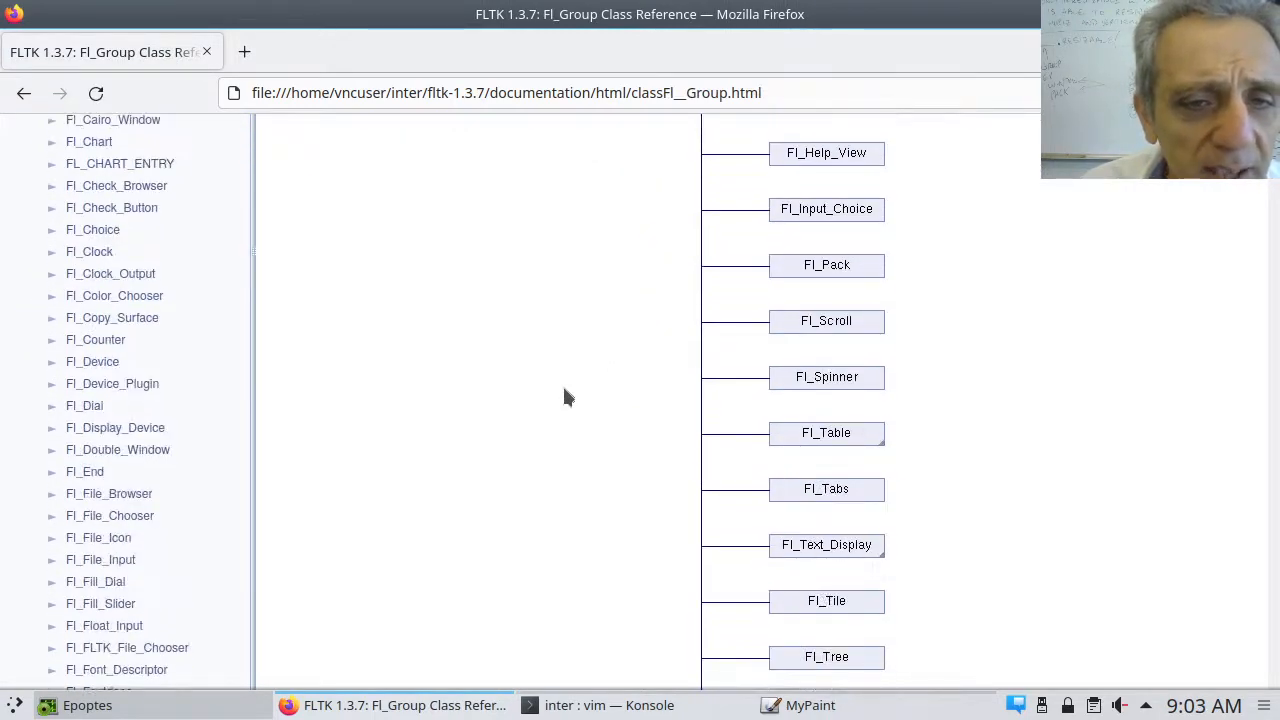
{"action": "scroll", "scroll_direction": "down", "scroll_amount": 3}
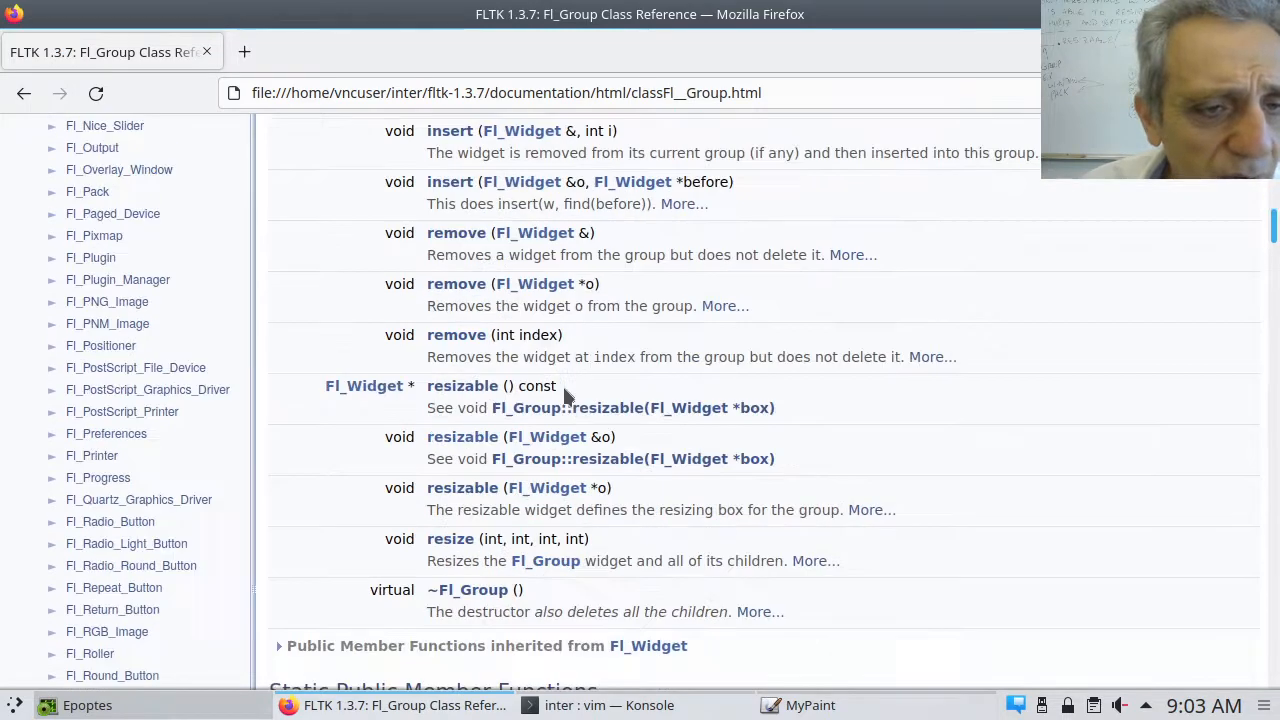
{"action": "scroll", "scroll_direction": "down", "scroll_amount": 3}
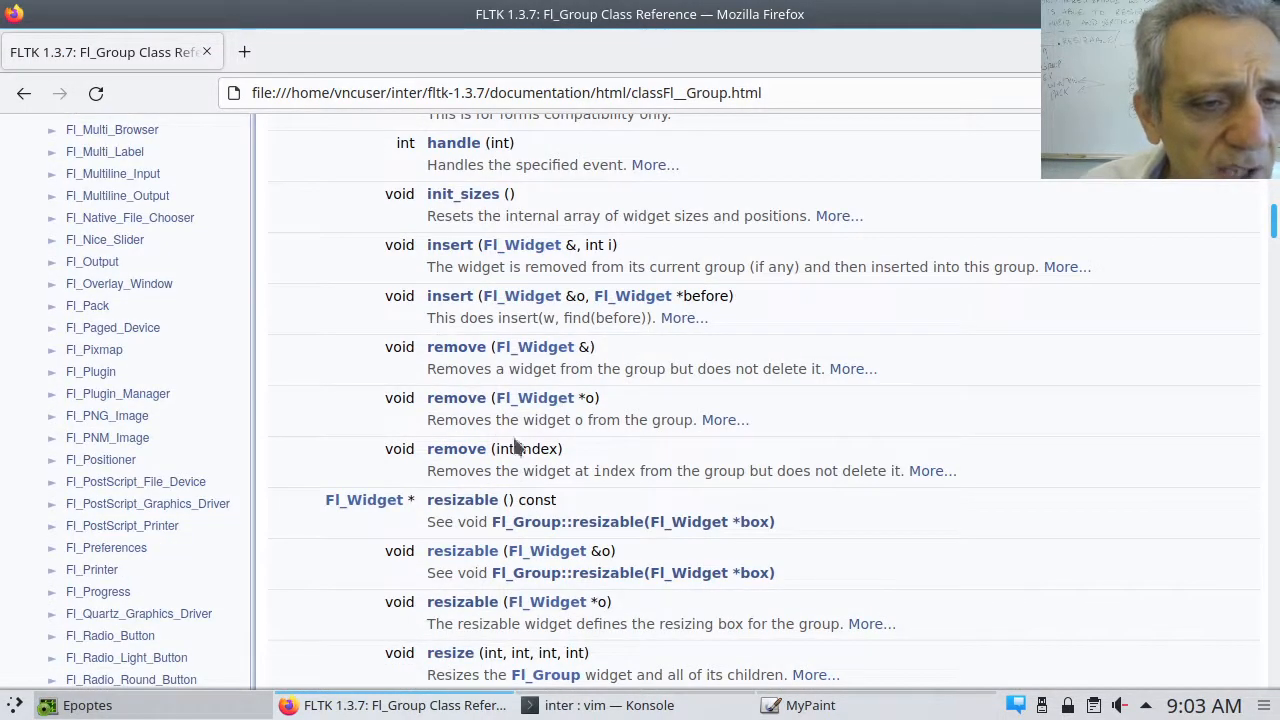
{"action": "mouse_move", "coordinate": [462, 551]}
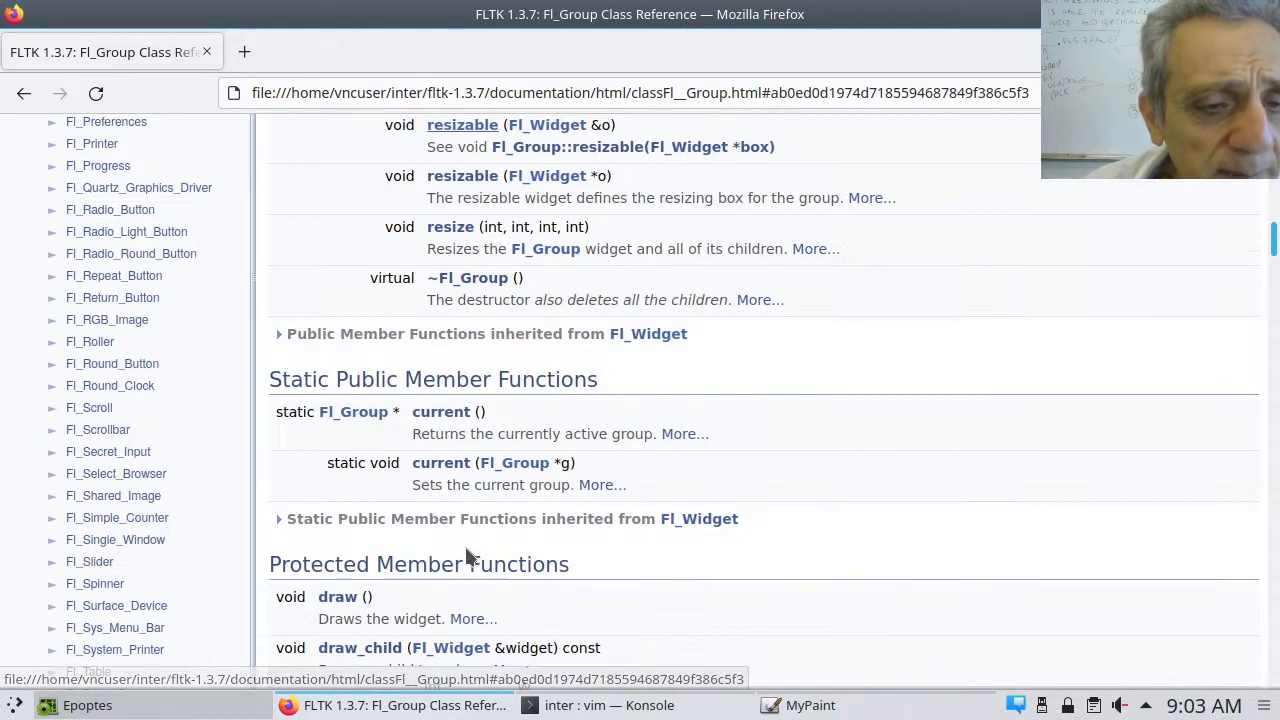
{"action": "scroll", "scroll_direction": "down", "scroll_amount": 3}
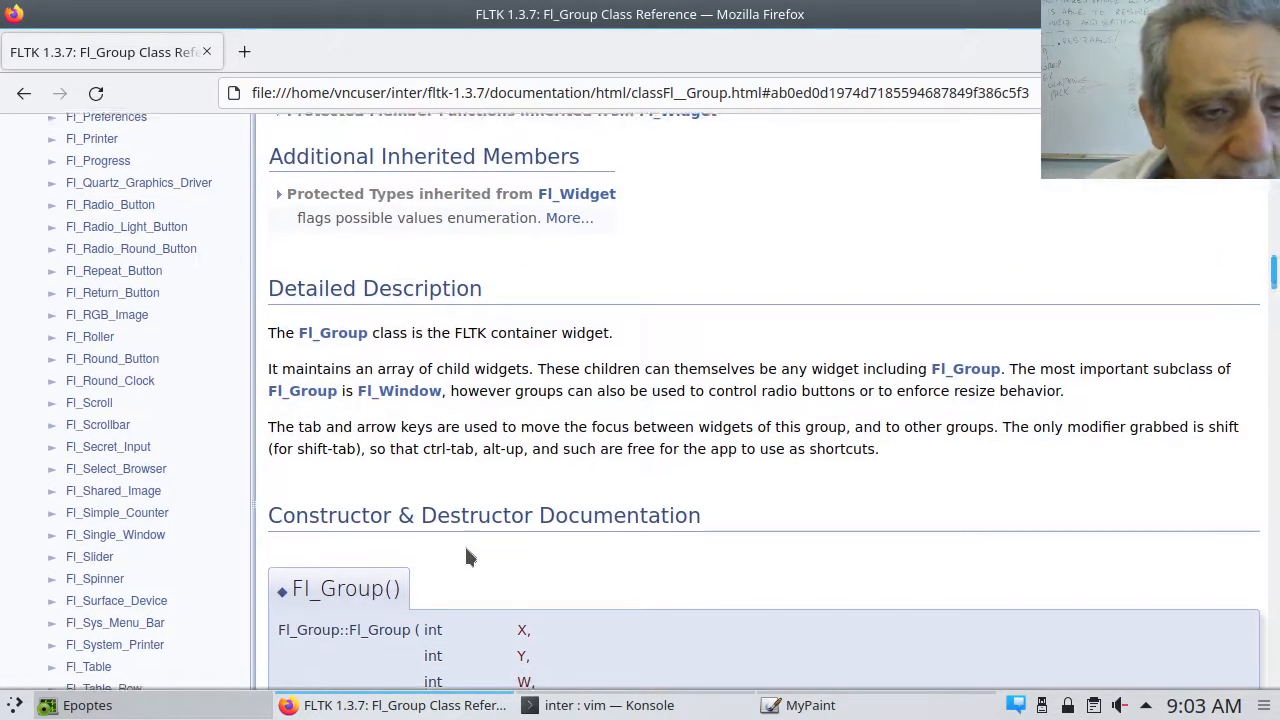
{"action": "scroll", "scroll_direction": "down", "scroll_amount": 3}
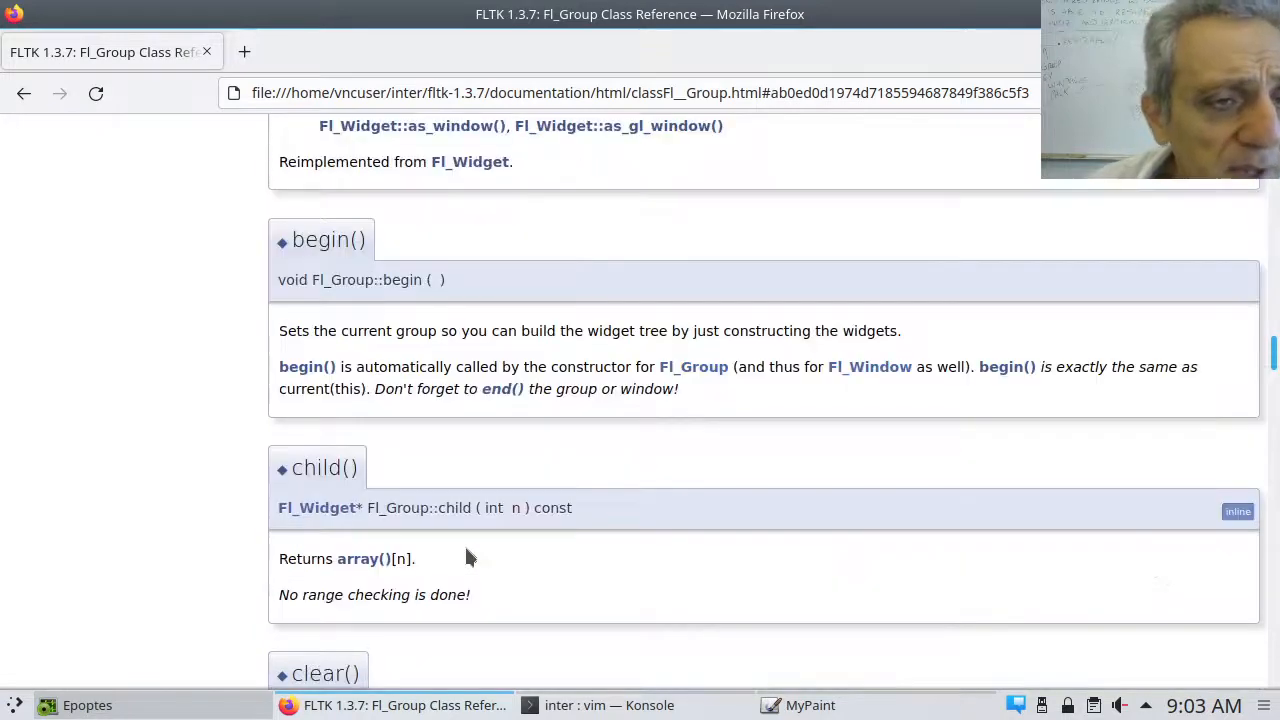
{"action": "scroll", "scroll_direction": "down", "scroll_amount": 3}
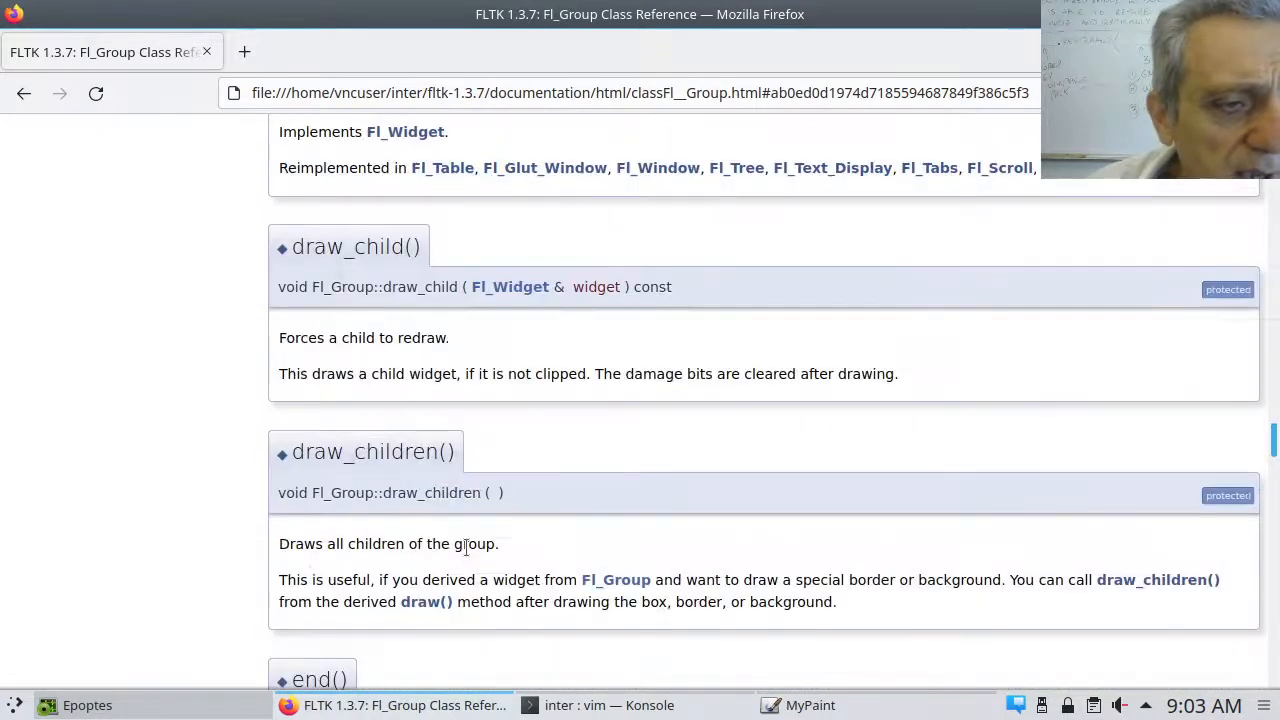
{"action": "scroll", "scroll_direction": "down", "scroll_amount": 3}
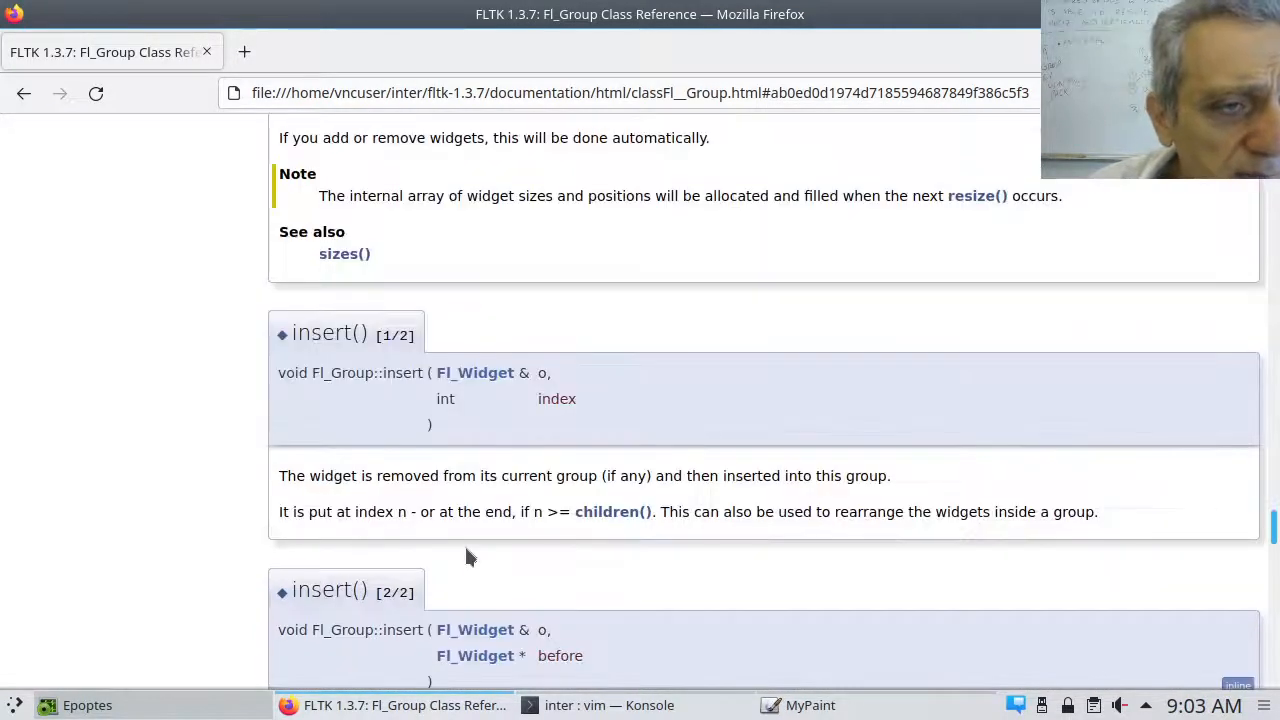
{"action": "scroll", "scroll_direction": "down", "scroll_amount": 3}
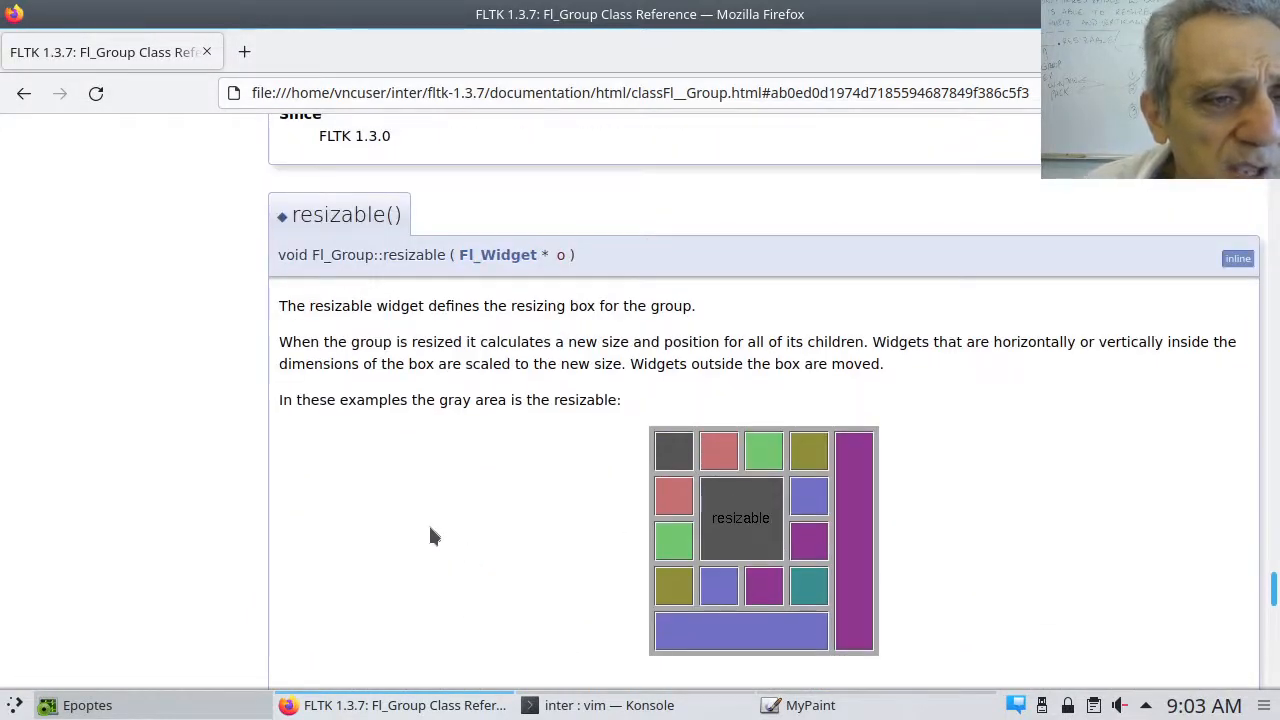
{"action": "mouse_move", "coordinate": [944, 548]}
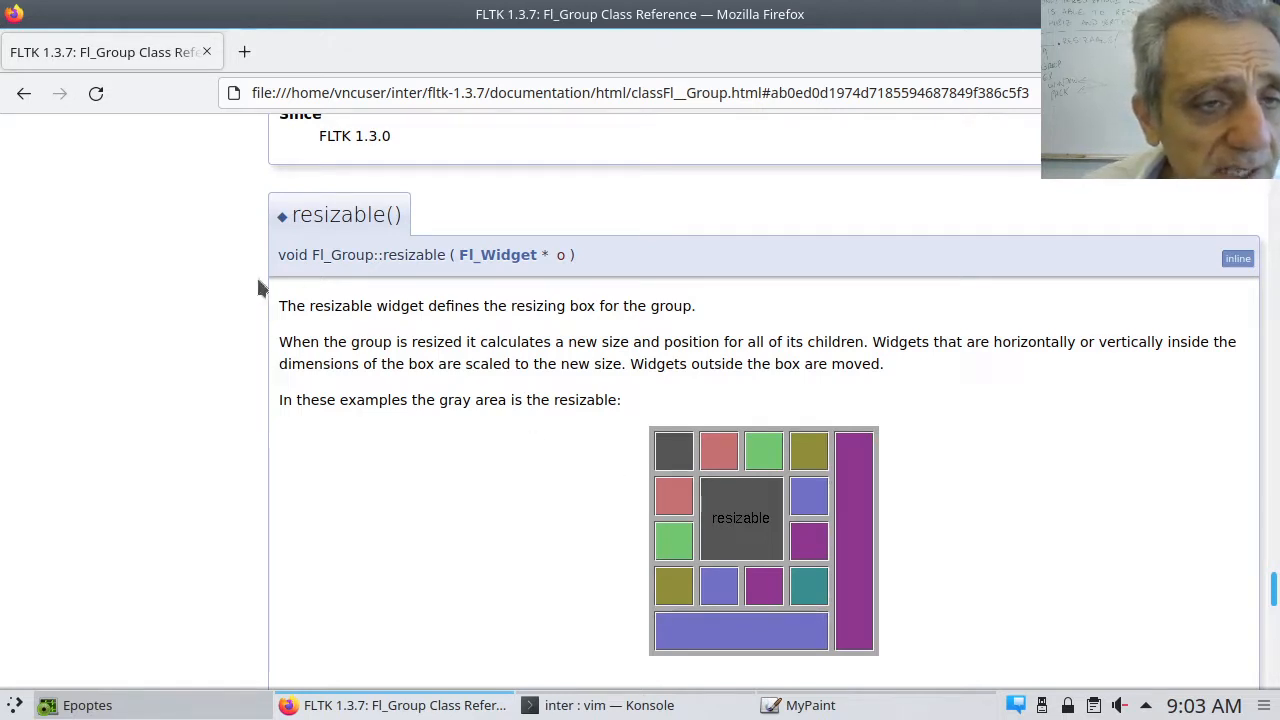
{"action": "mouse_move", "coordinate": [547, 313]}
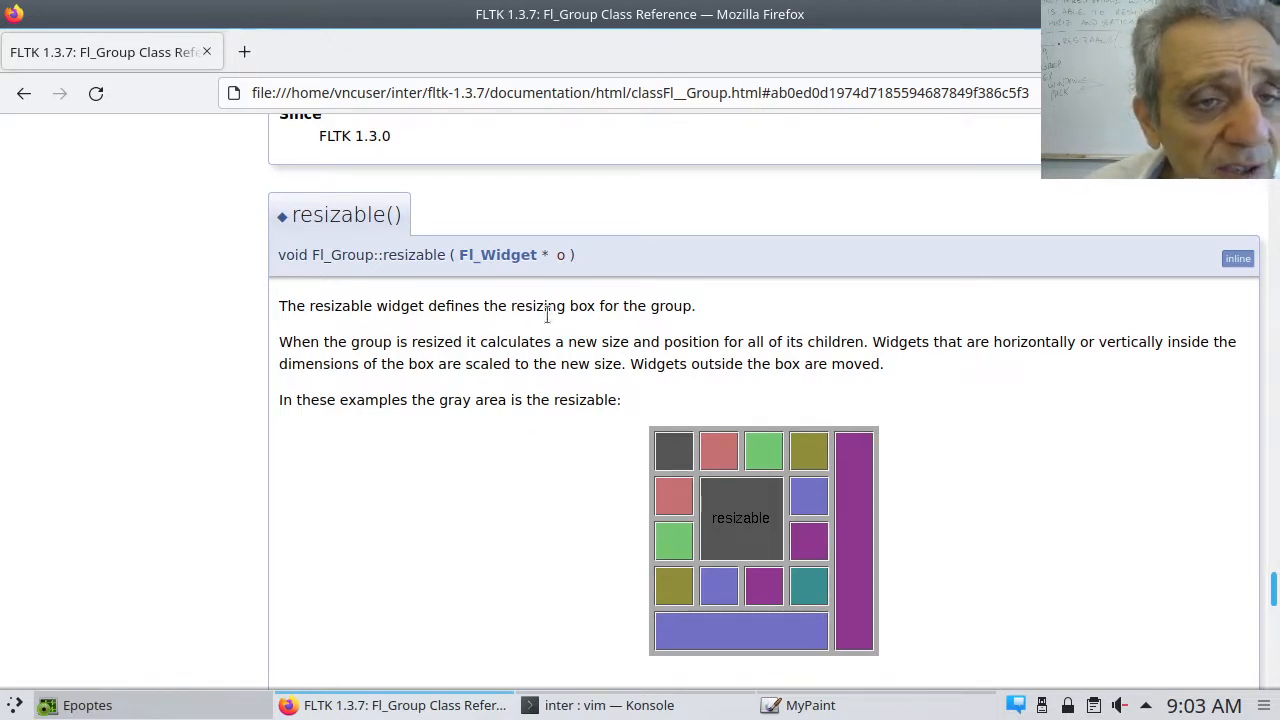
{"action": "mouse_move", "coordinate": [628, 342]}
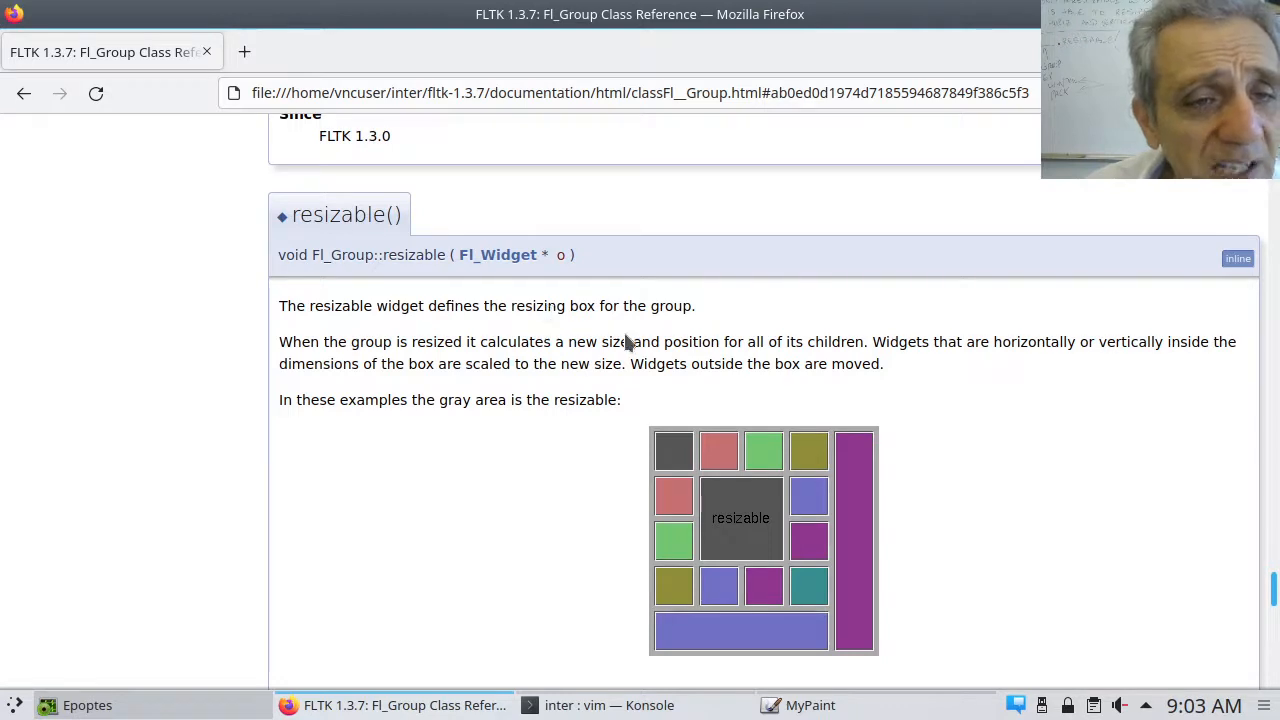
{"action": "mouse_move", "coordinate": [680, 333]}
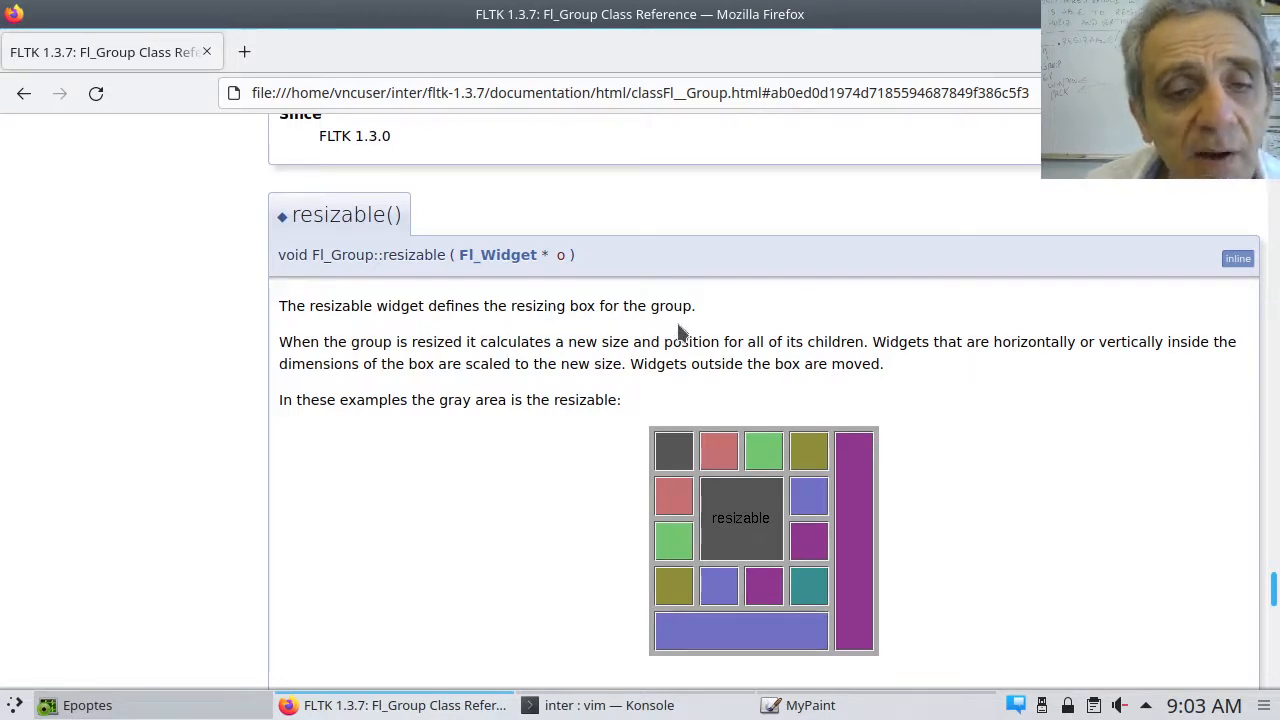
{"action": "mouse_move", "coordinate": [736, 525]}
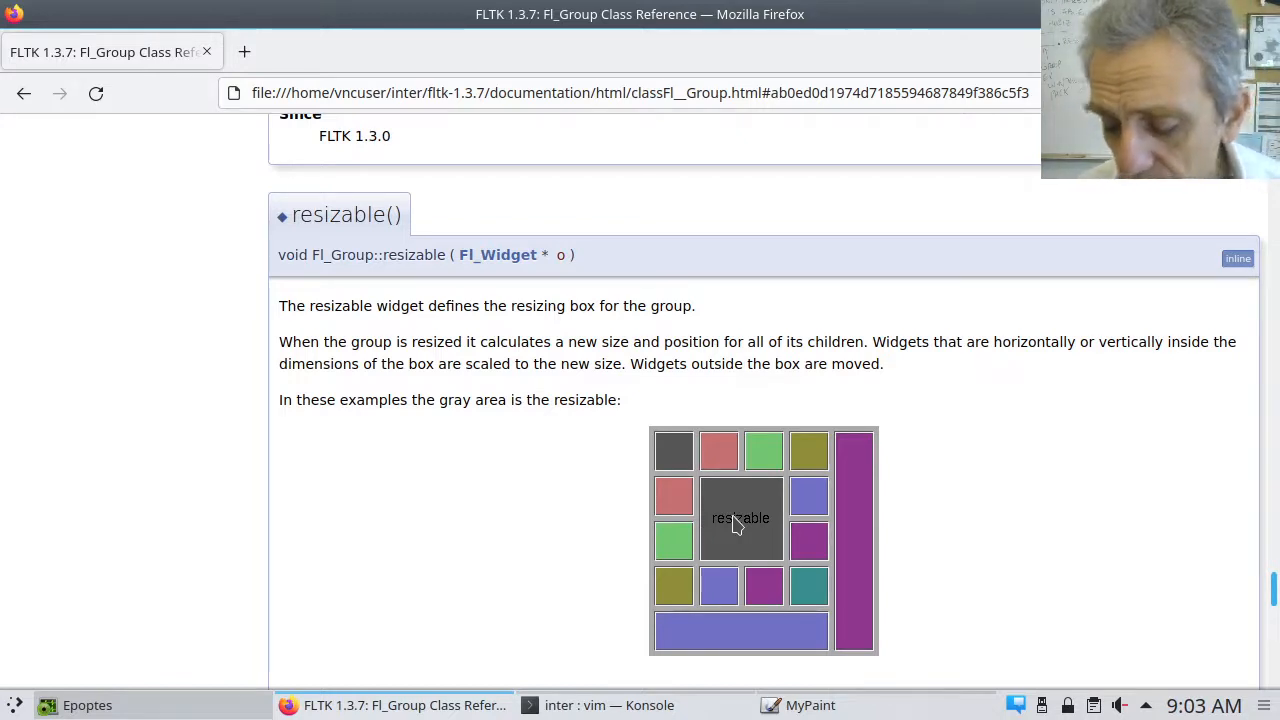
Step: Scroll the Fl_Group inheritance diagram to show subclasses from Fl_Pack down to Fl_Wizard
{"action": "scroll", "scroll_direction": "up", "scroll_amount": 3}
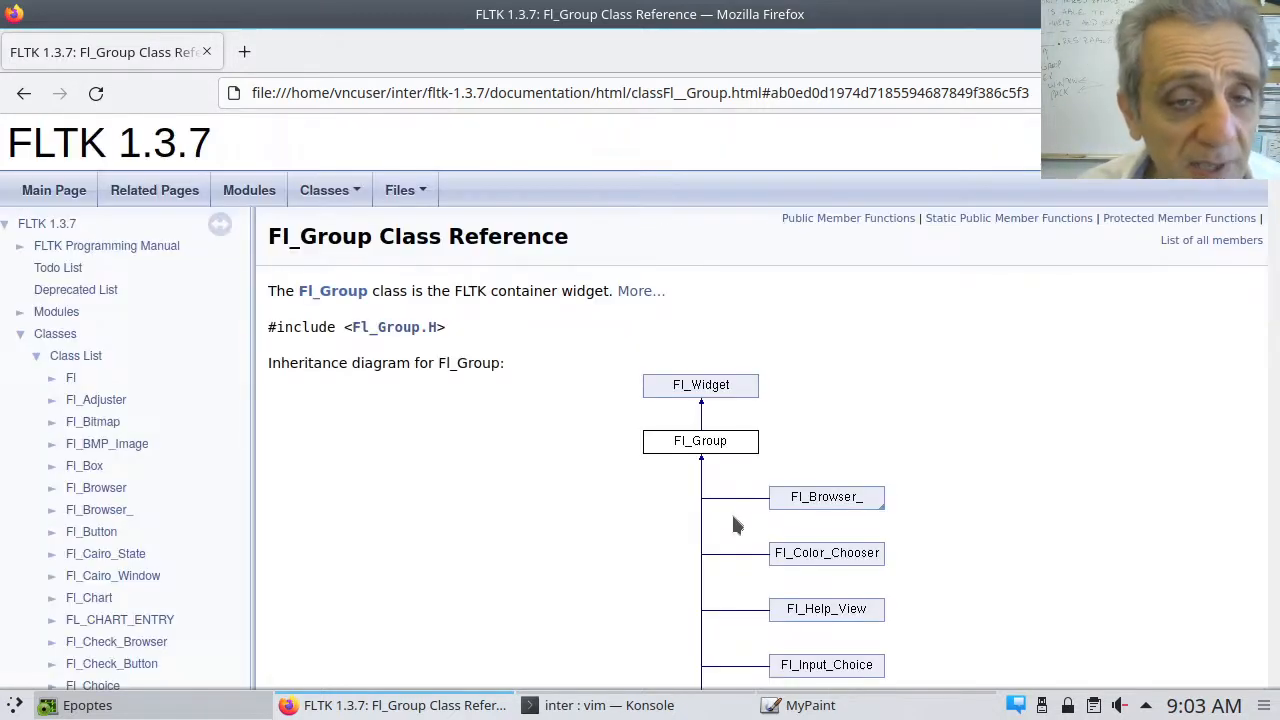
{"action": "scroll", "scroll_direction": "down", "scroll_amount": 3}
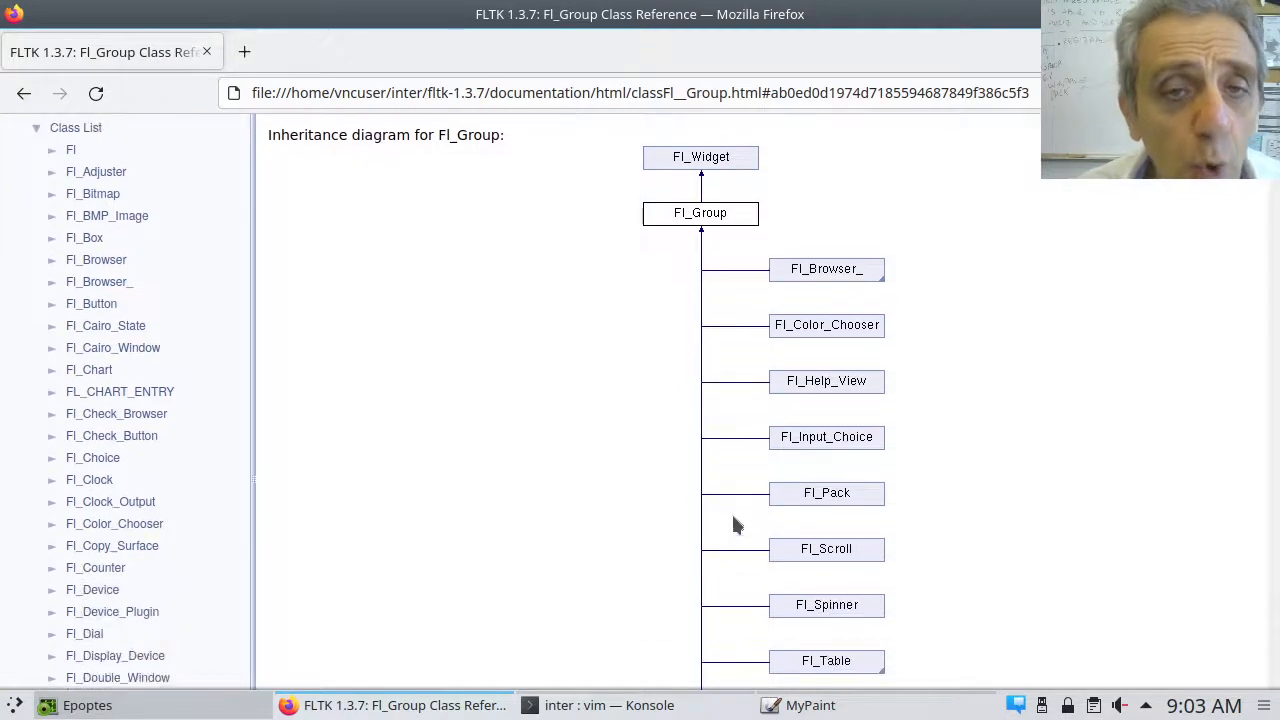
{"action": "mouse_move", "coordinate": [871, 636]}
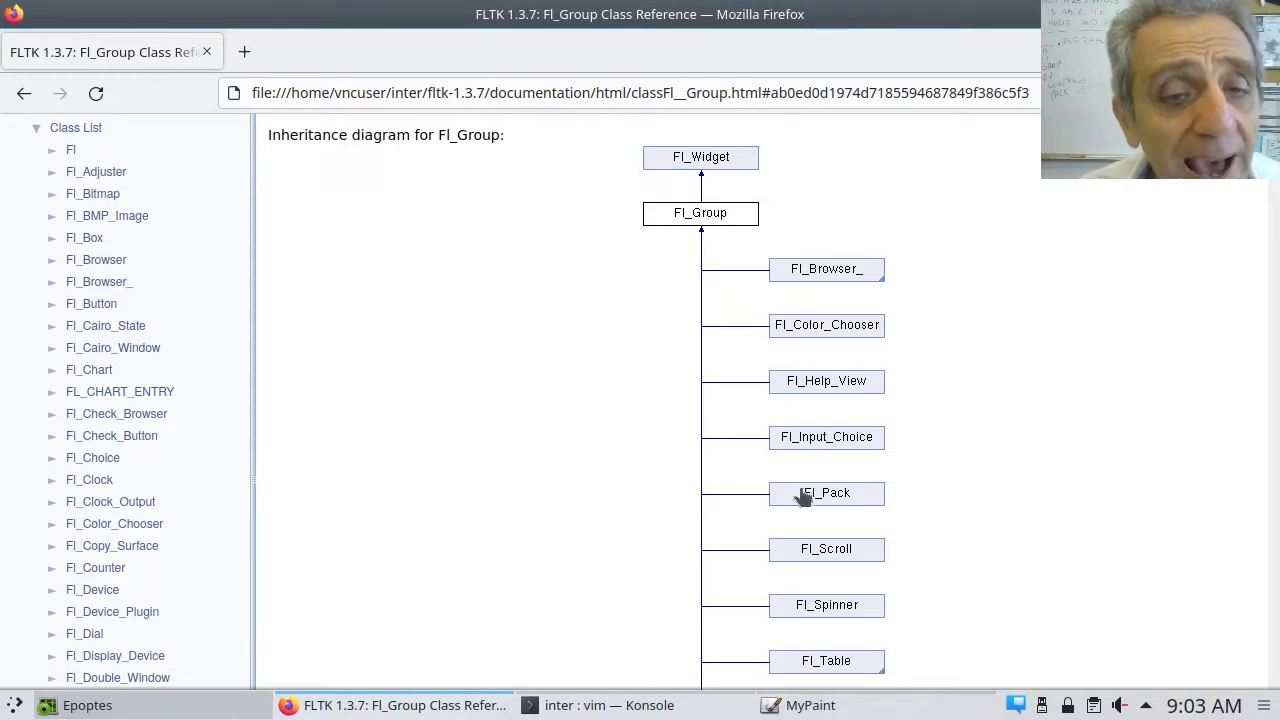
{"action": "mouse_move", "coordinate": [810, 513]}
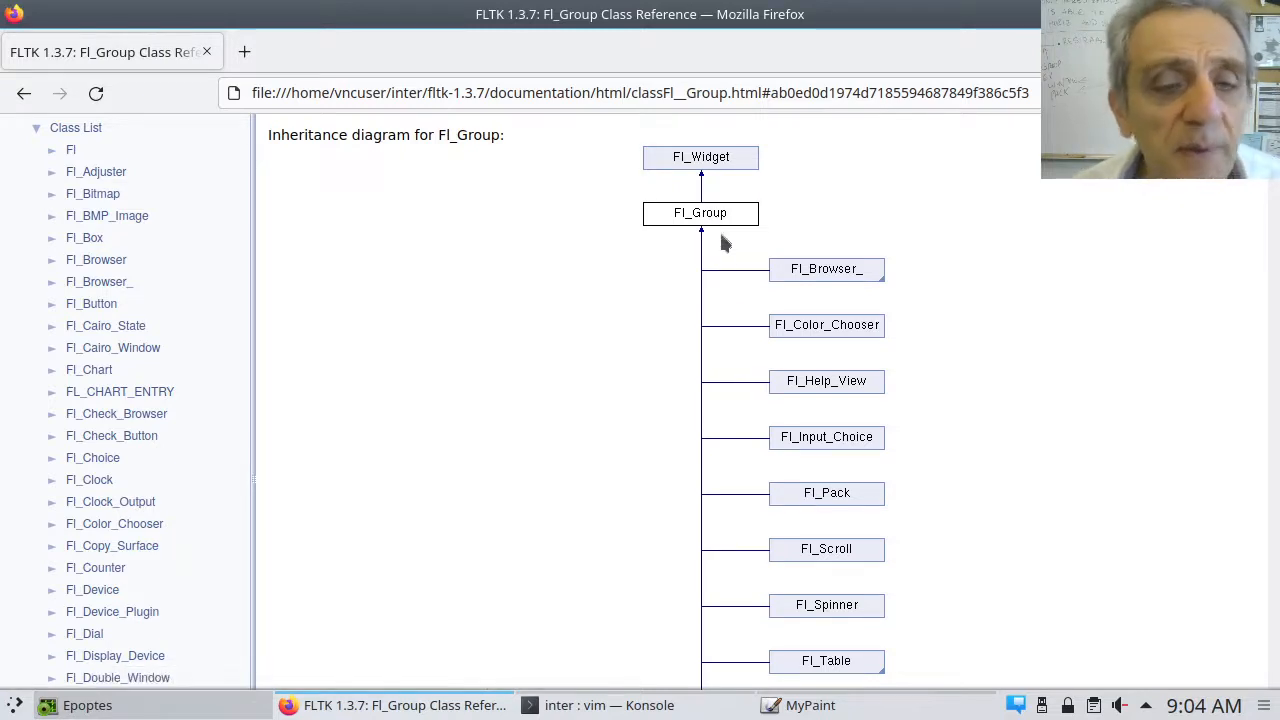
{"action": "mouse_move", "coordinate": [826, 493]}
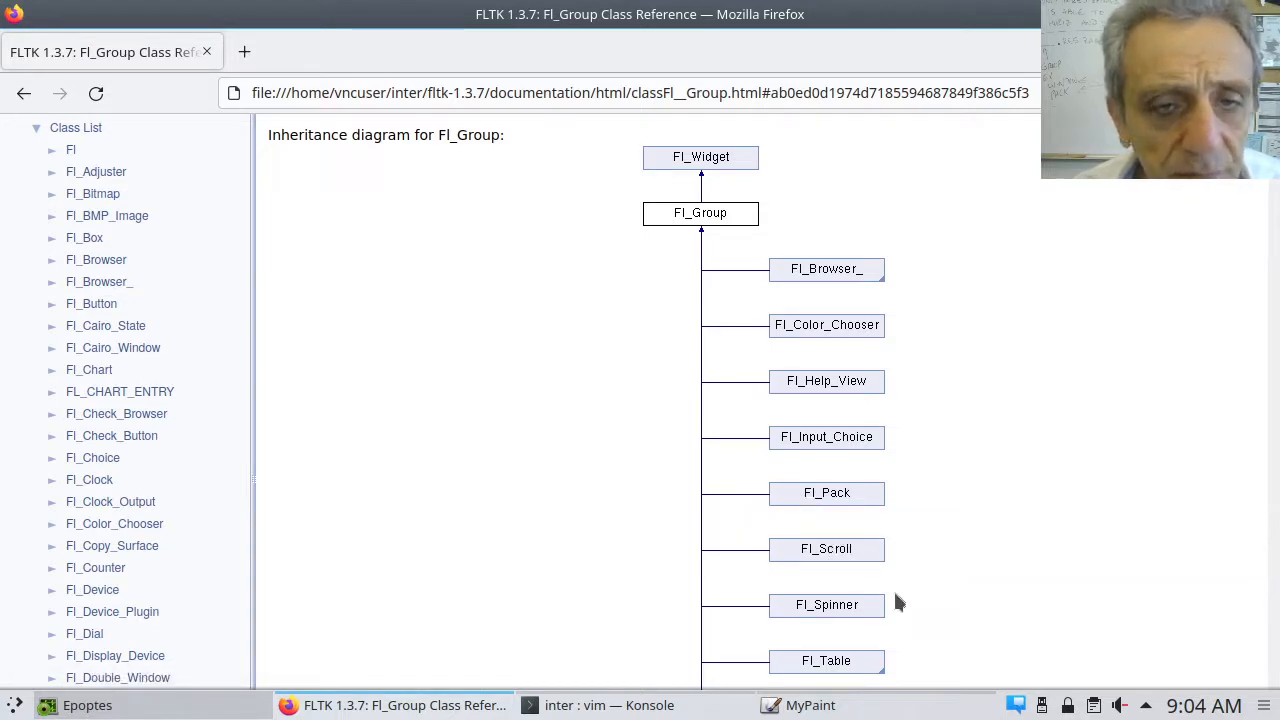
{"action": "scroll", "scroll_direction": "down", "scroll_amount": 3}
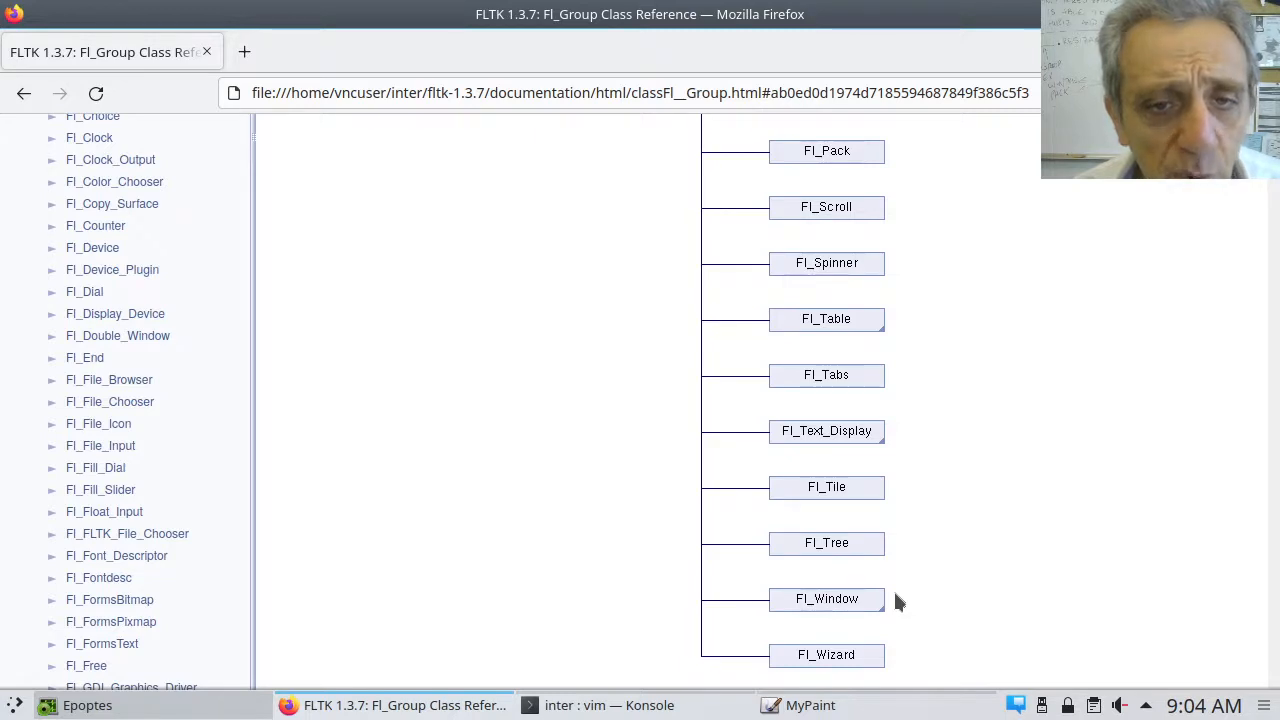
{"action": "mouse_move", "coordinate": [828, 208]}
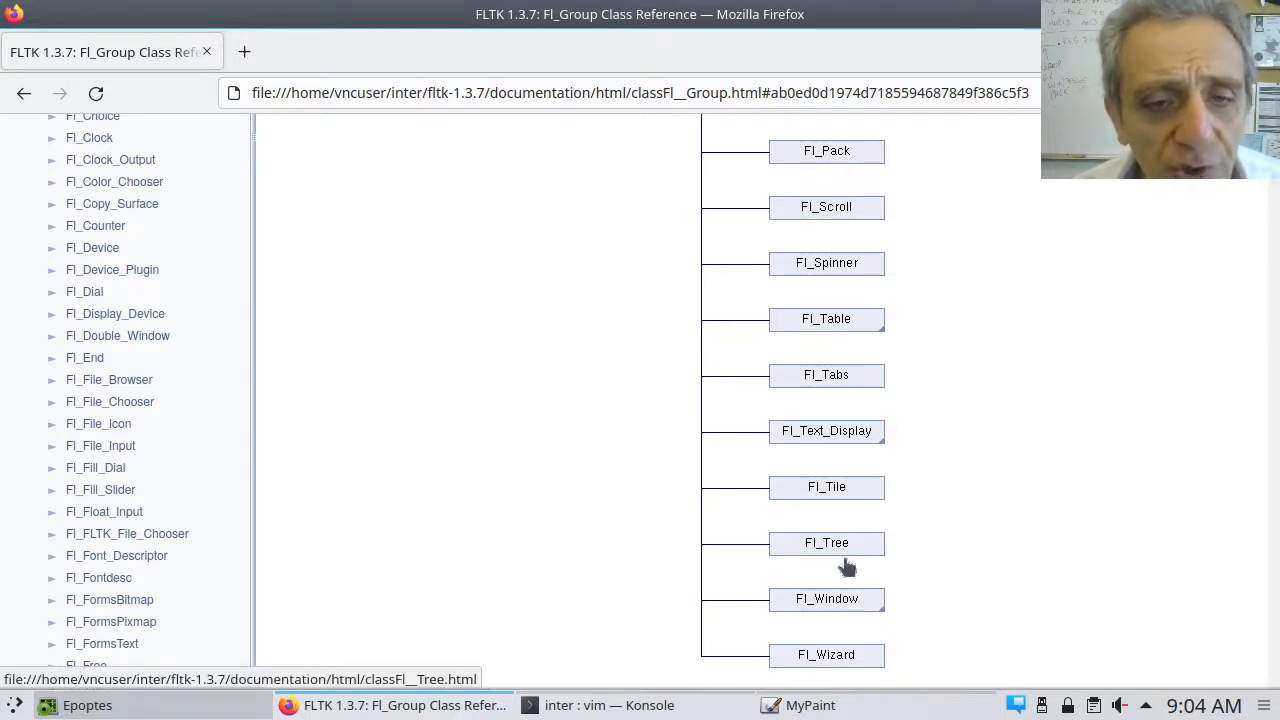
{"action": "mouse_move", "coordinate": [844, 601]}
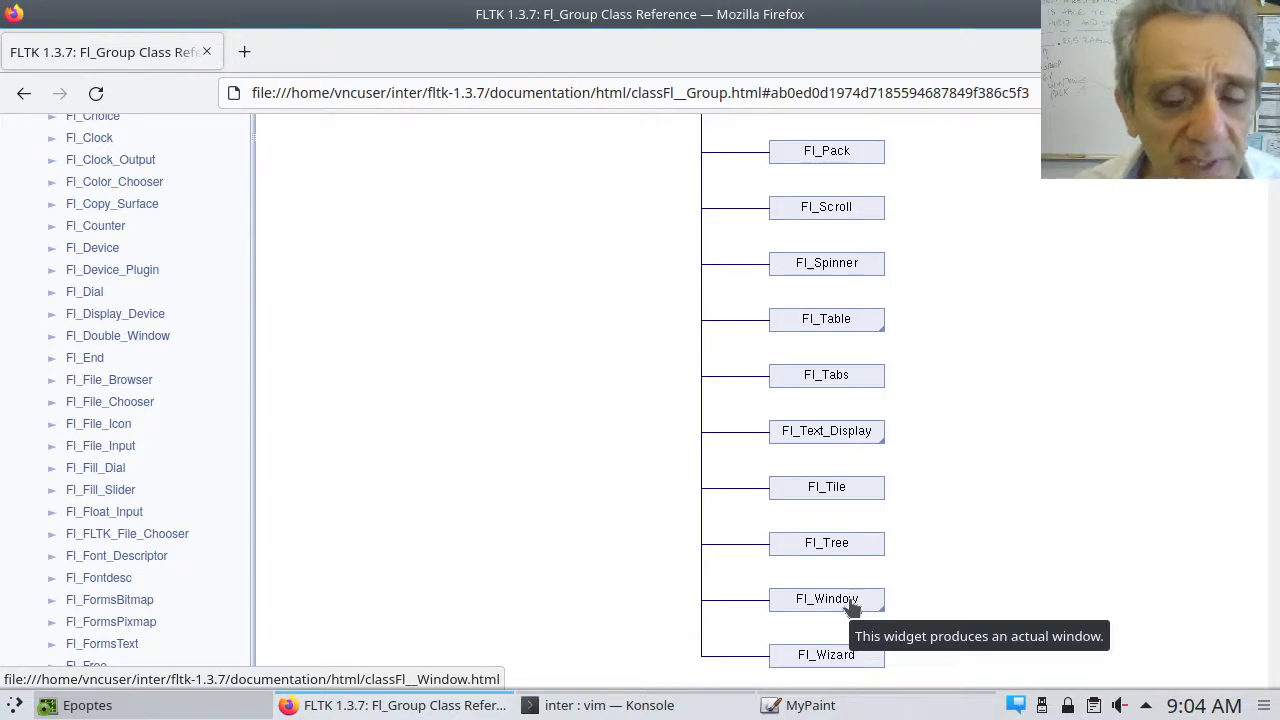
Step: Scroll down the member functions to the resizable() entry and its gray-area resizing diagram
{"action": "scroll", "scroll_direction": "down", "scroll_amount": 3}
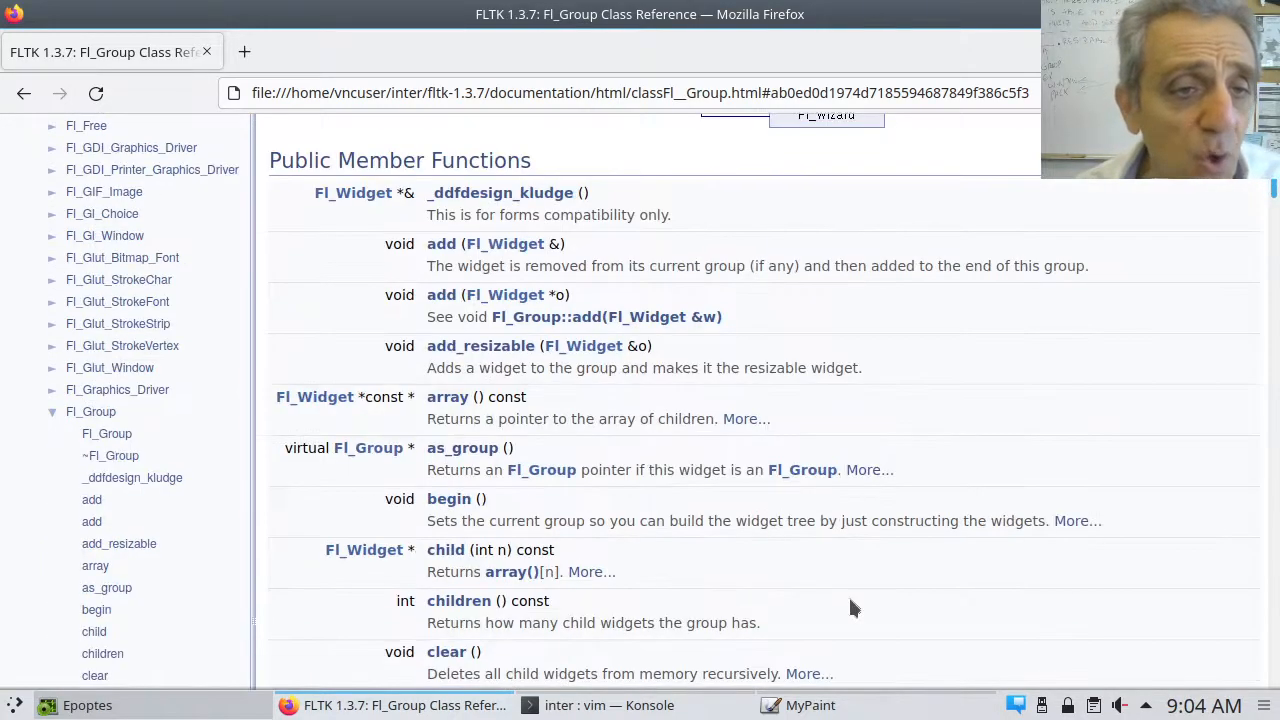
{"action": "scroll", "scroll_direction": "down", "scroll_amount": 3}
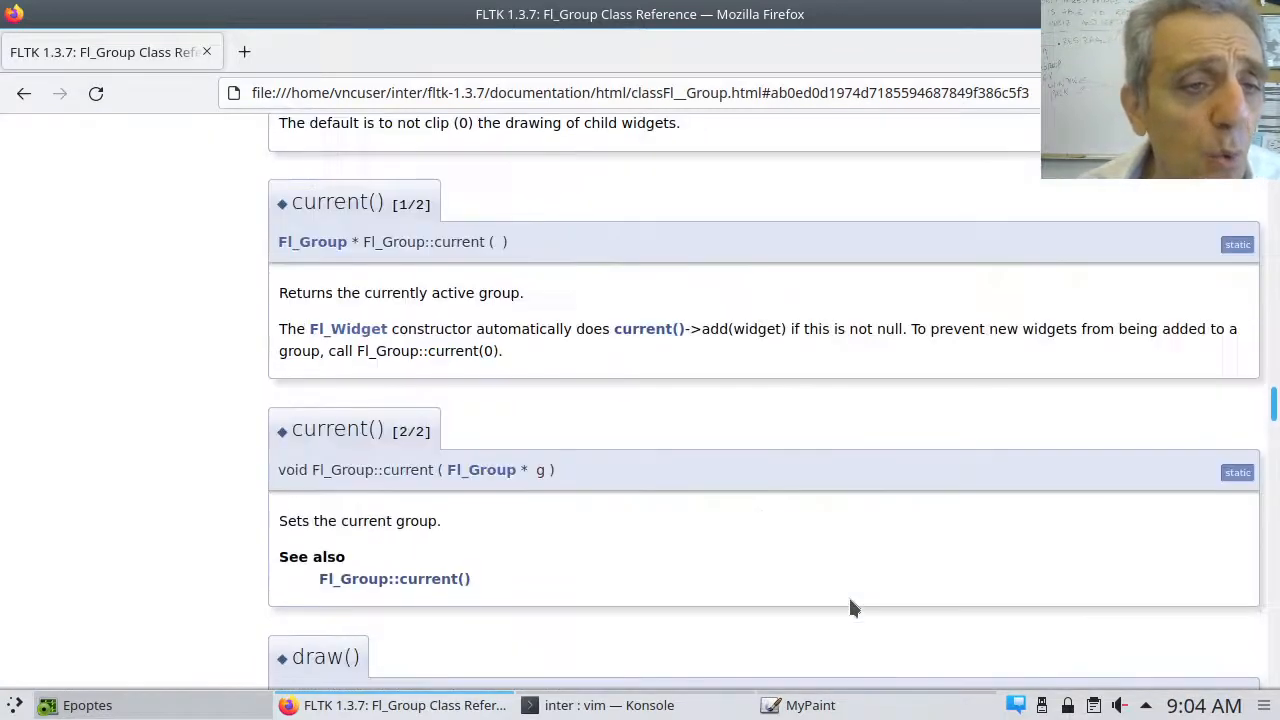
{"action": "scroll", "scroll_direction": "down", "scroll_amount": 3}
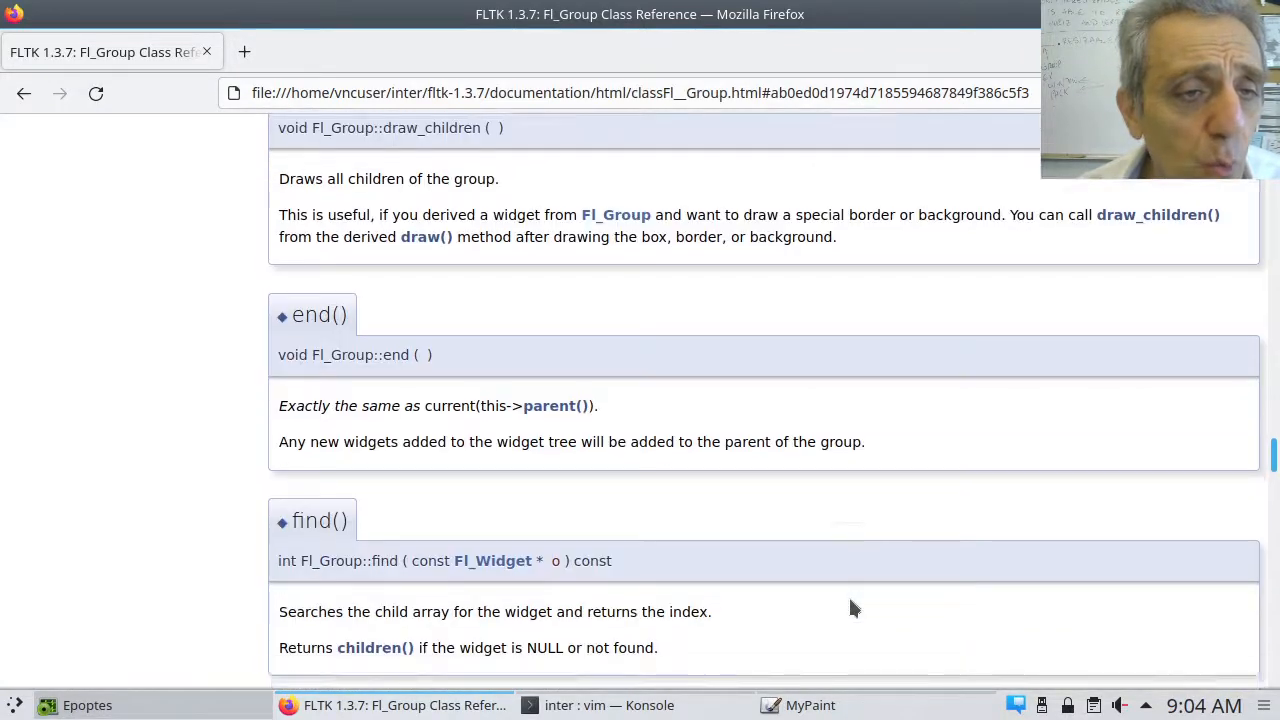
{"action": "scroll", "scroll_direction": "down", "scroll_amount": 3}
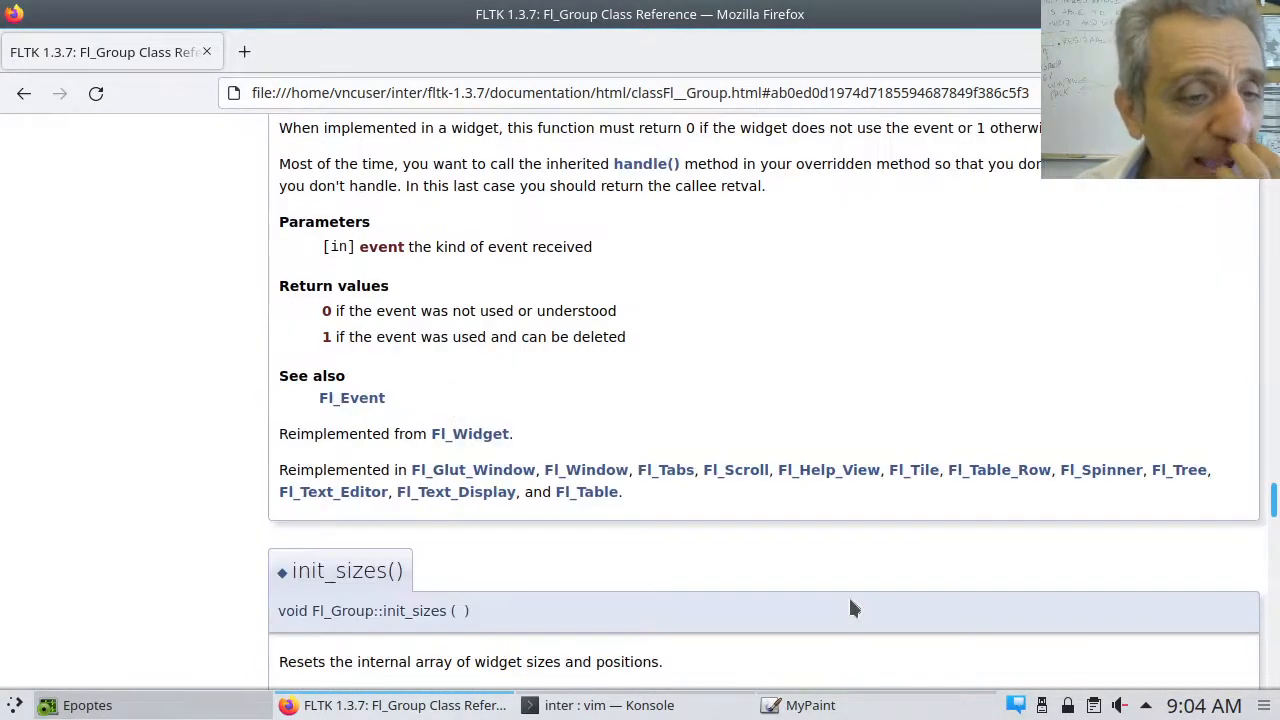
{"action": "scroll", "scroll_direction": "down", "scroll_amount": 3}
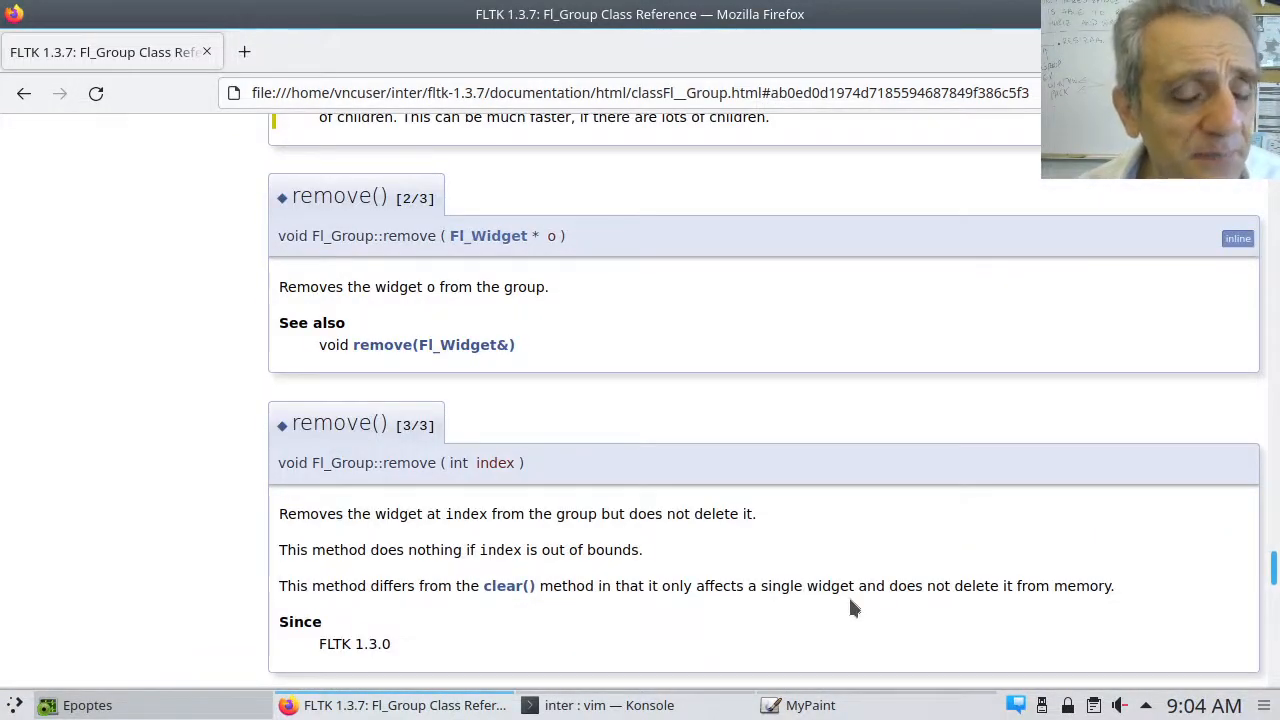
{"action": "scroll", "scroll_direction": "down", "scroll_amount": 3}
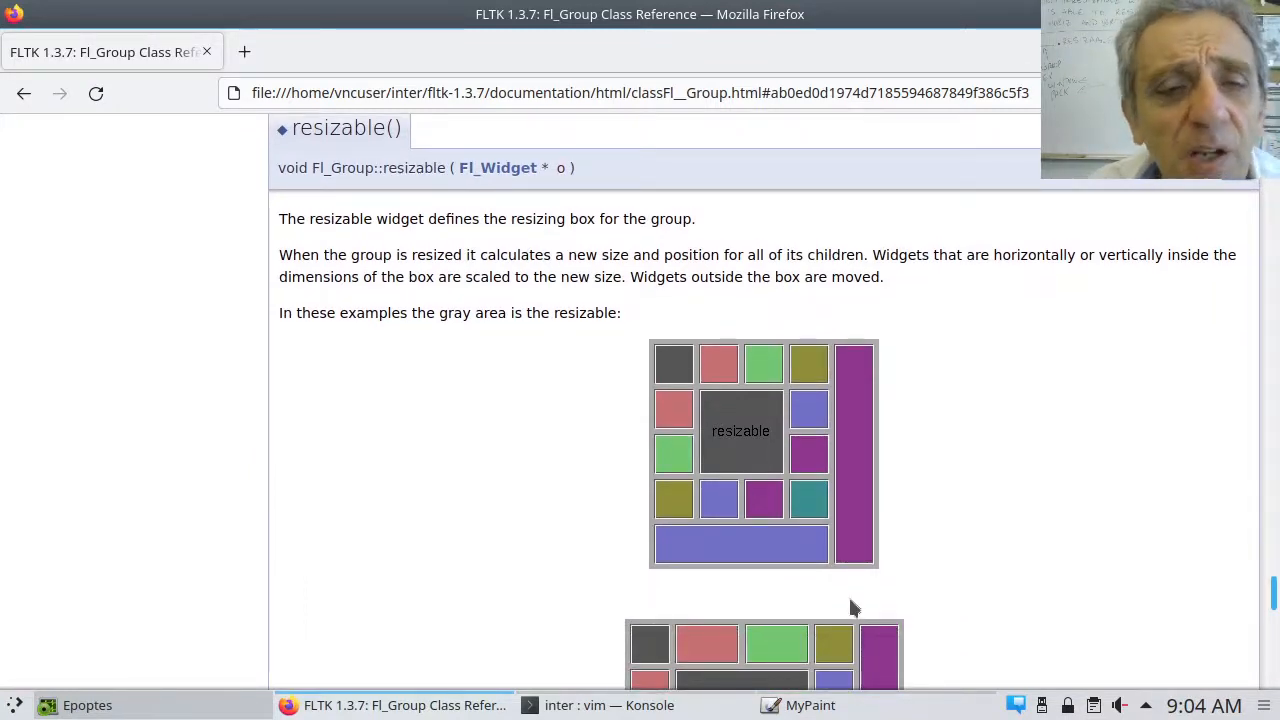
{"action": "mouse_move", "coordinate": [737, 438]}
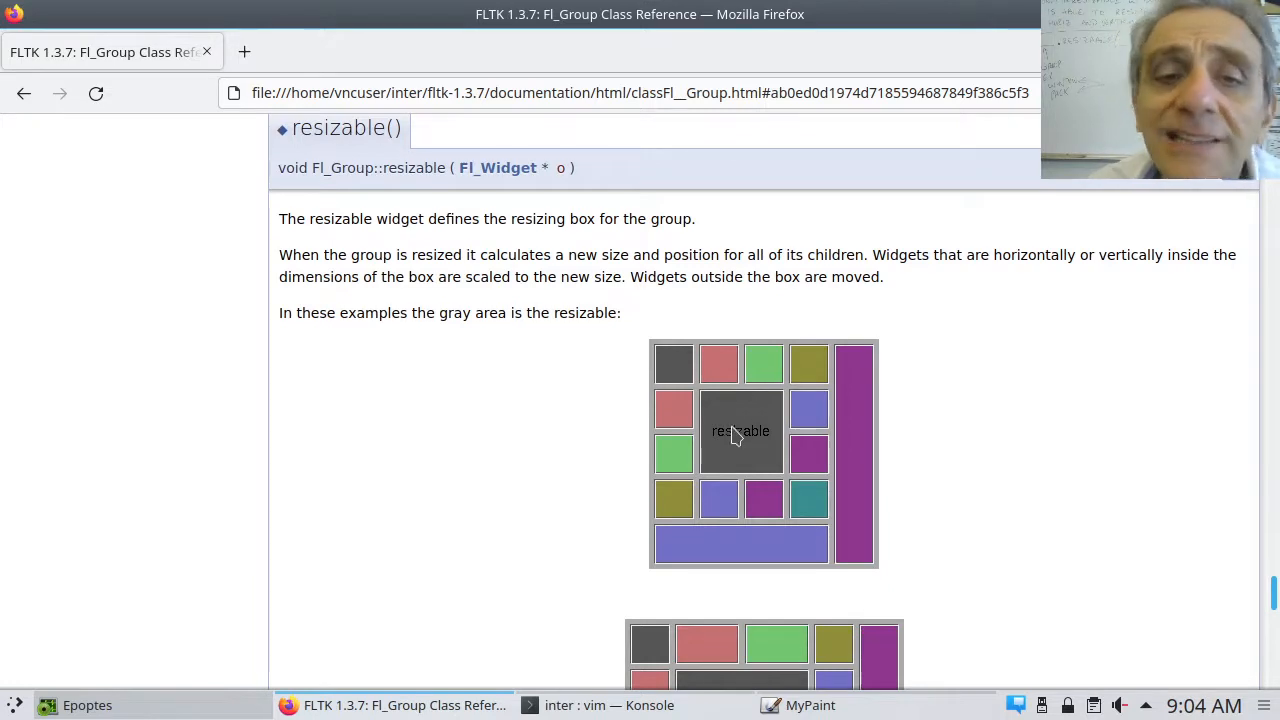
{"action": "mouse_move", "coordinate": [752, 442]}
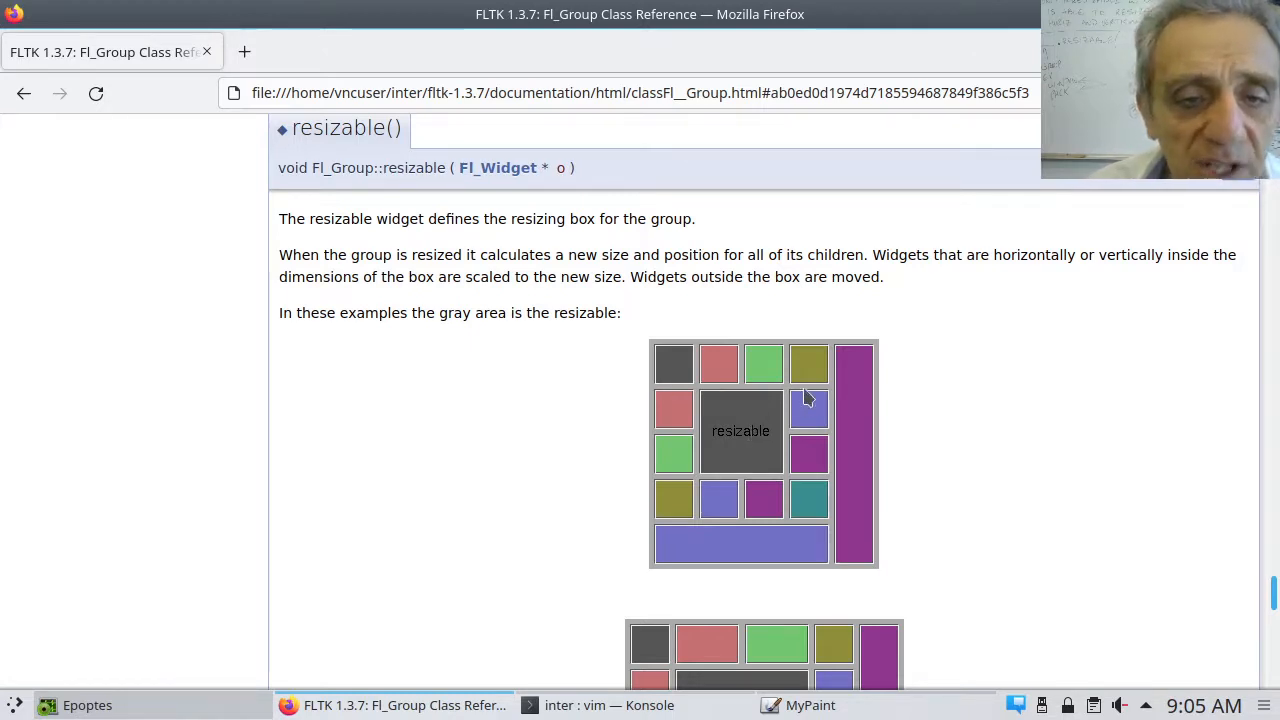
{"action": "scroll", "scroll_direction": "down", "scroll_amount": 3}
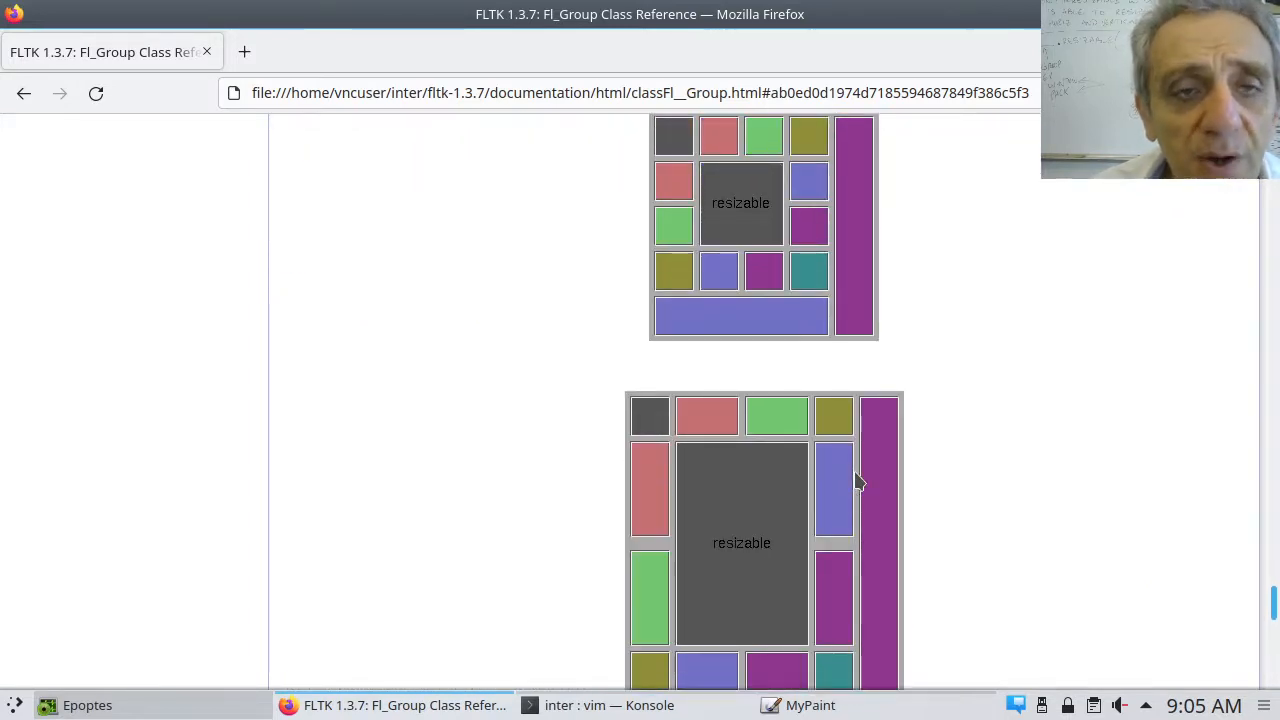
{"action": "mouse_move", "coordinate": [733, 214]}
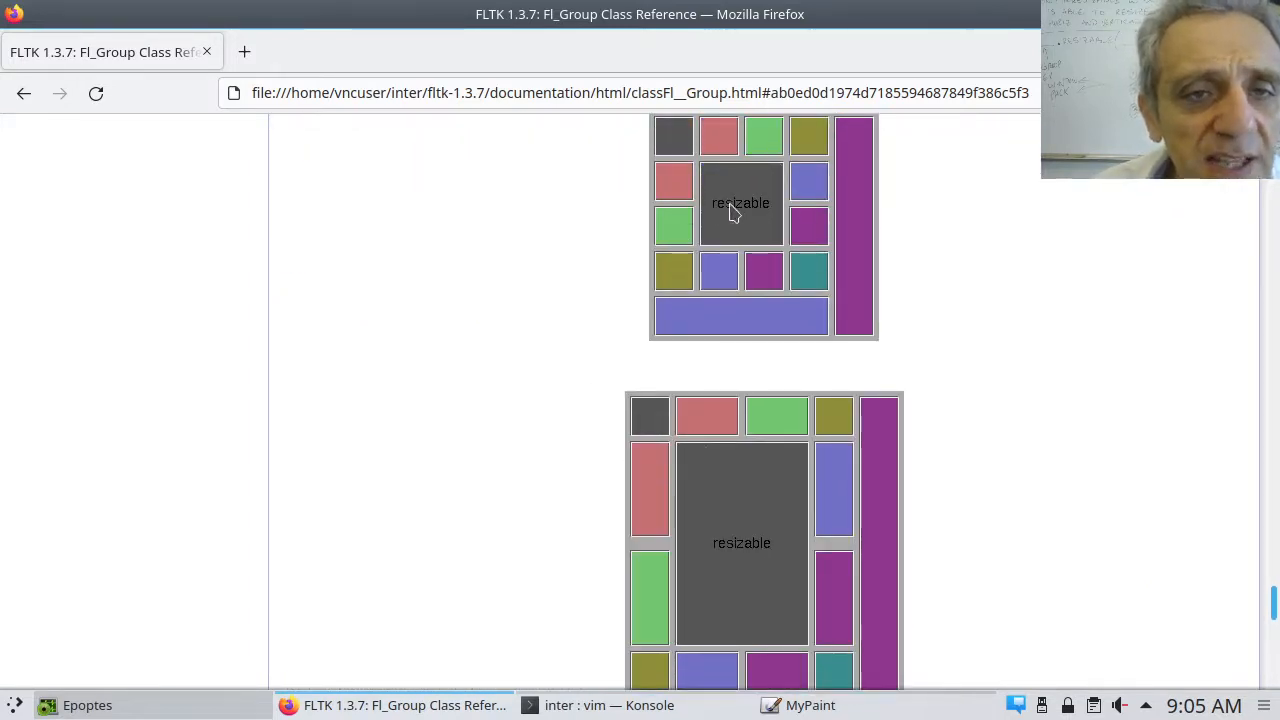
{"action": "mouse_move", "coordinate": [718, 567]}
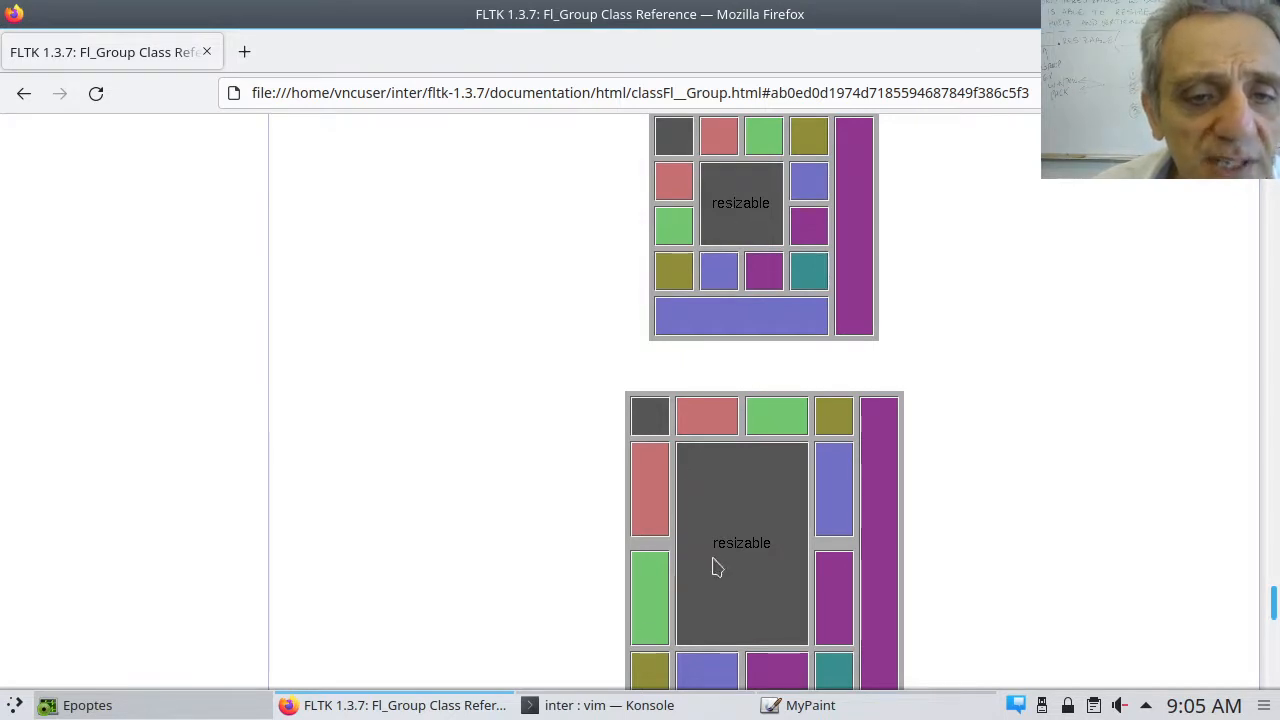
{"action": "mouse_move", "coordinate": [724, 568]}
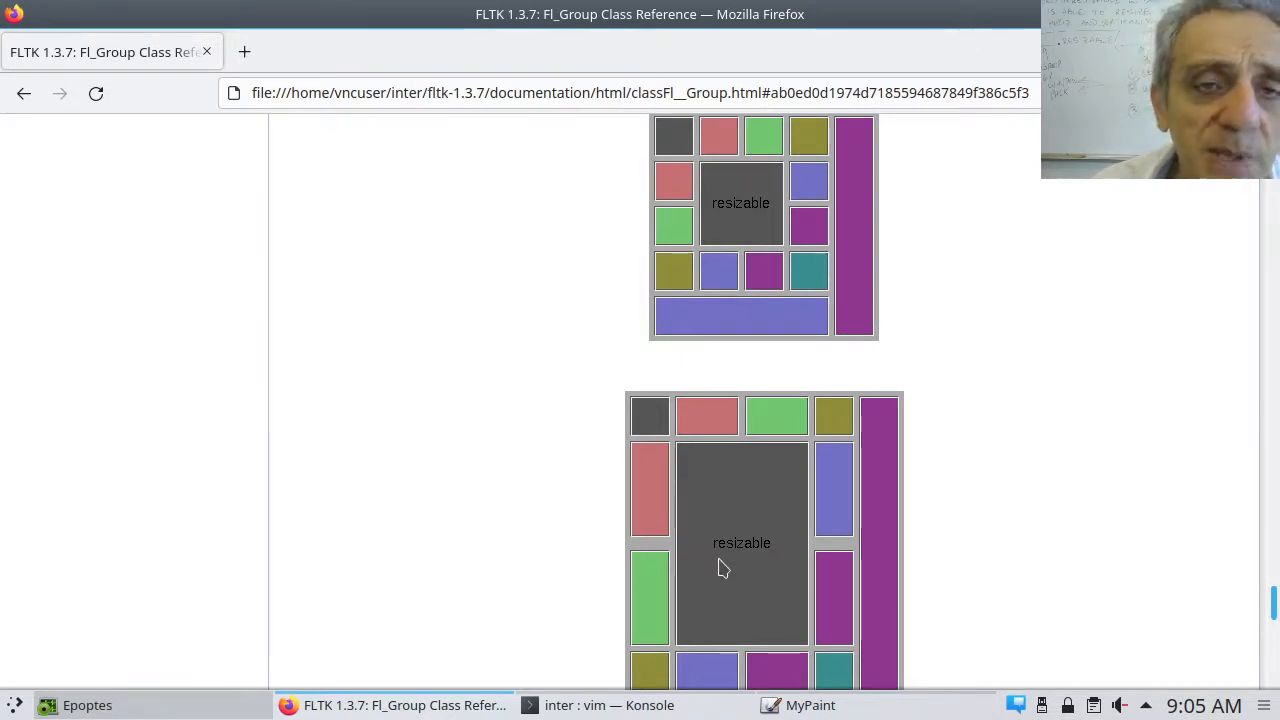
{"action": "mouse_move", "coordinate": [859, 472]}
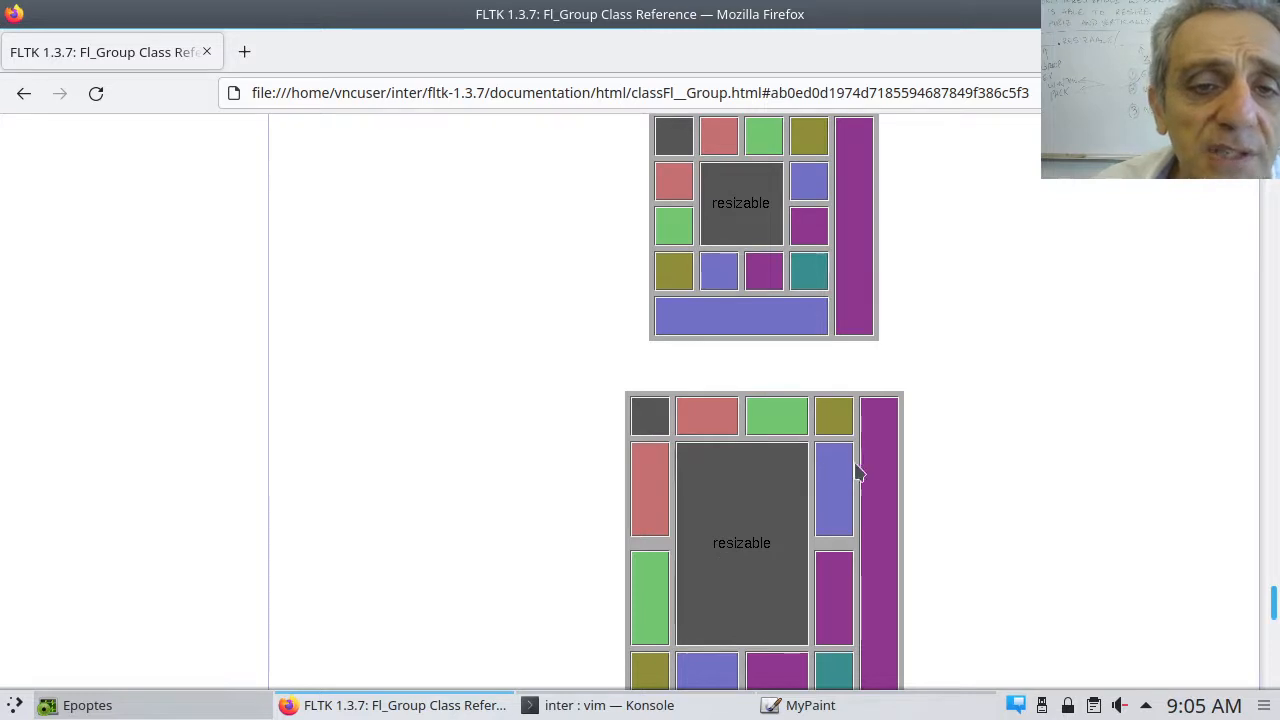
{"action": "mouse_move", "coordinate": [662, 427]}
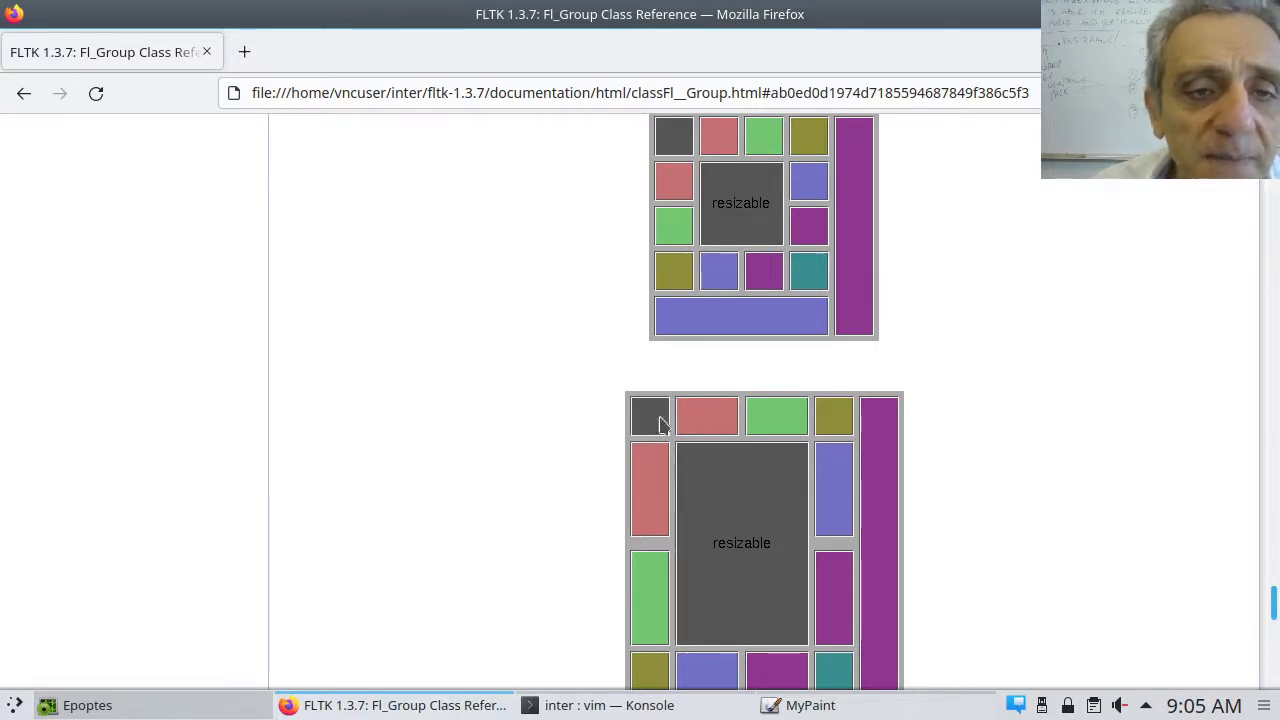
{"action": "mouse_move", "coordinate": [642, 510]}
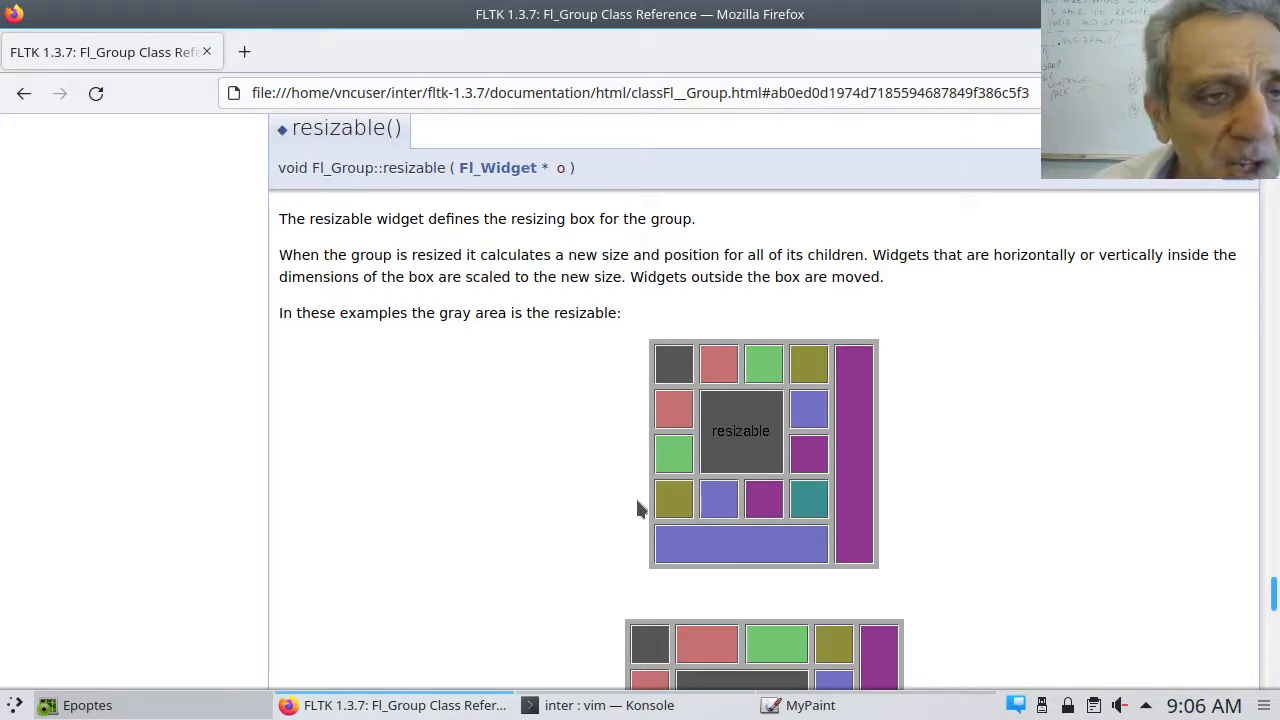
Step: Scroll the Fl_Group reference down to the resizable() notes, including NULL as Fl_Window and Fl_Pack default
{"action": "scroll", "scroll_direction": "down", "scroll_amount": 3}
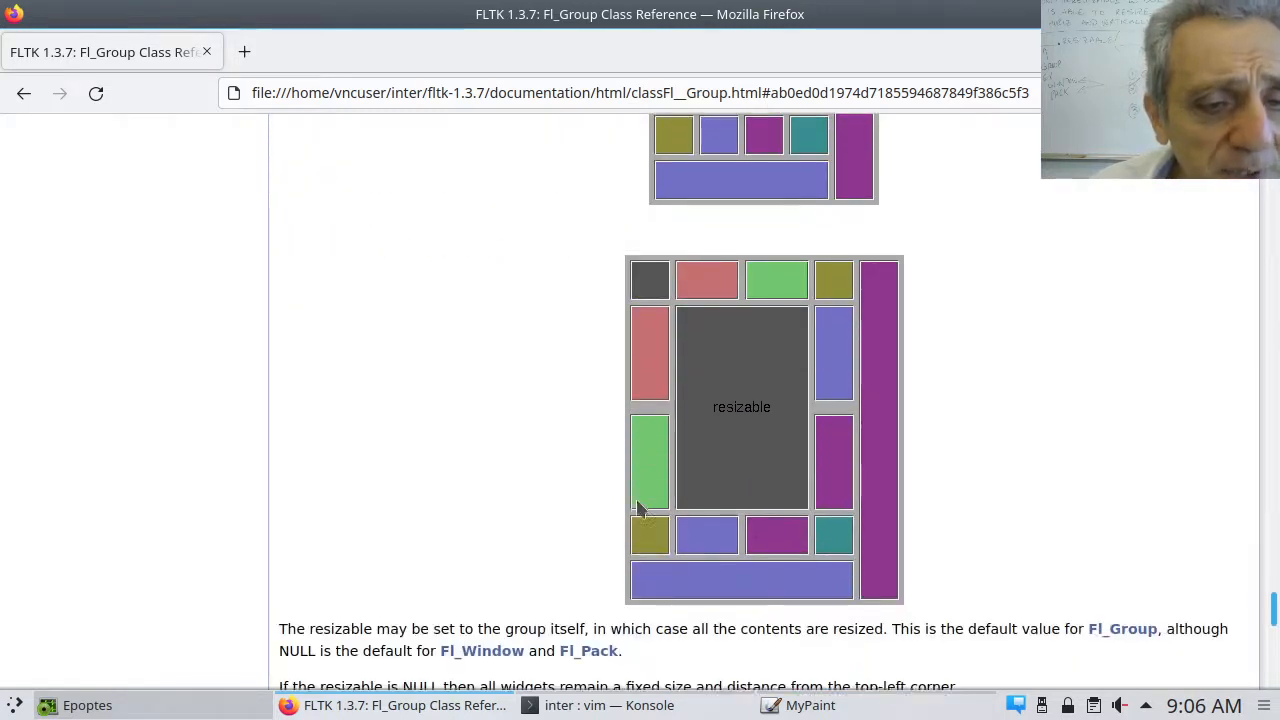
{"action": "scroll", "scroll_direction": "down", "scroll_amount": 3}
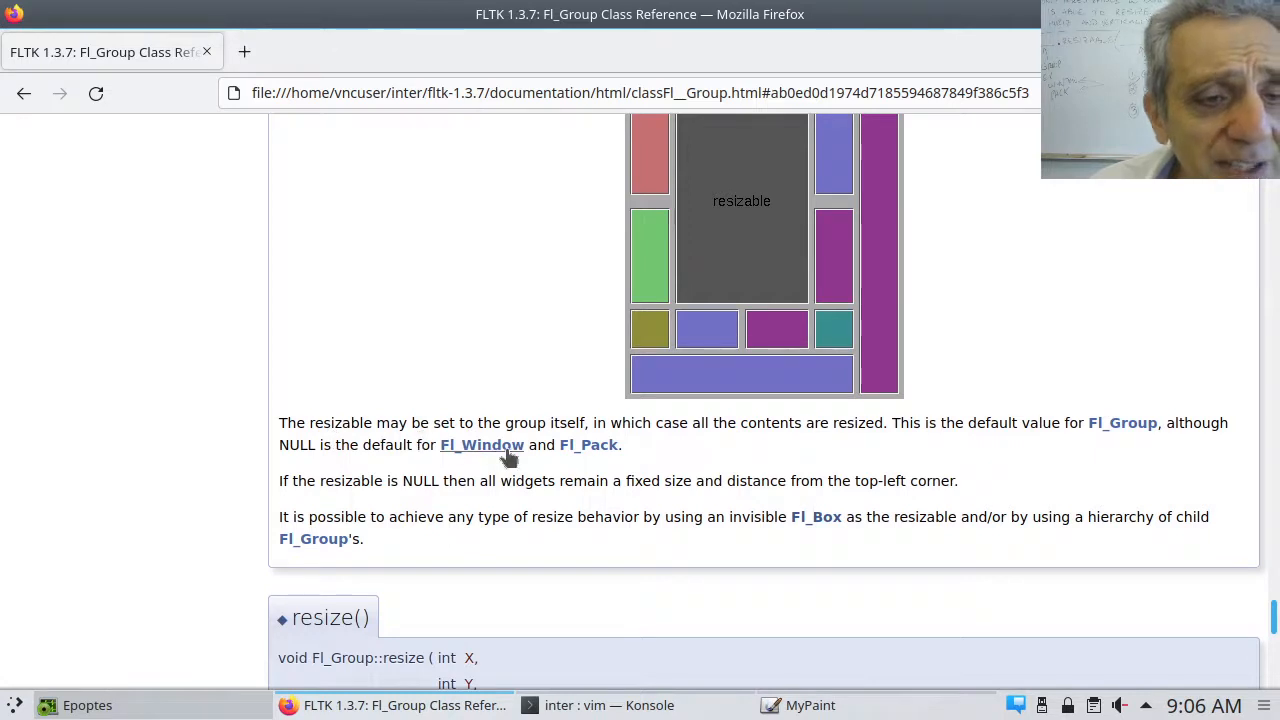
{"action": "mouse_move", "coordinate": [575, 445]}
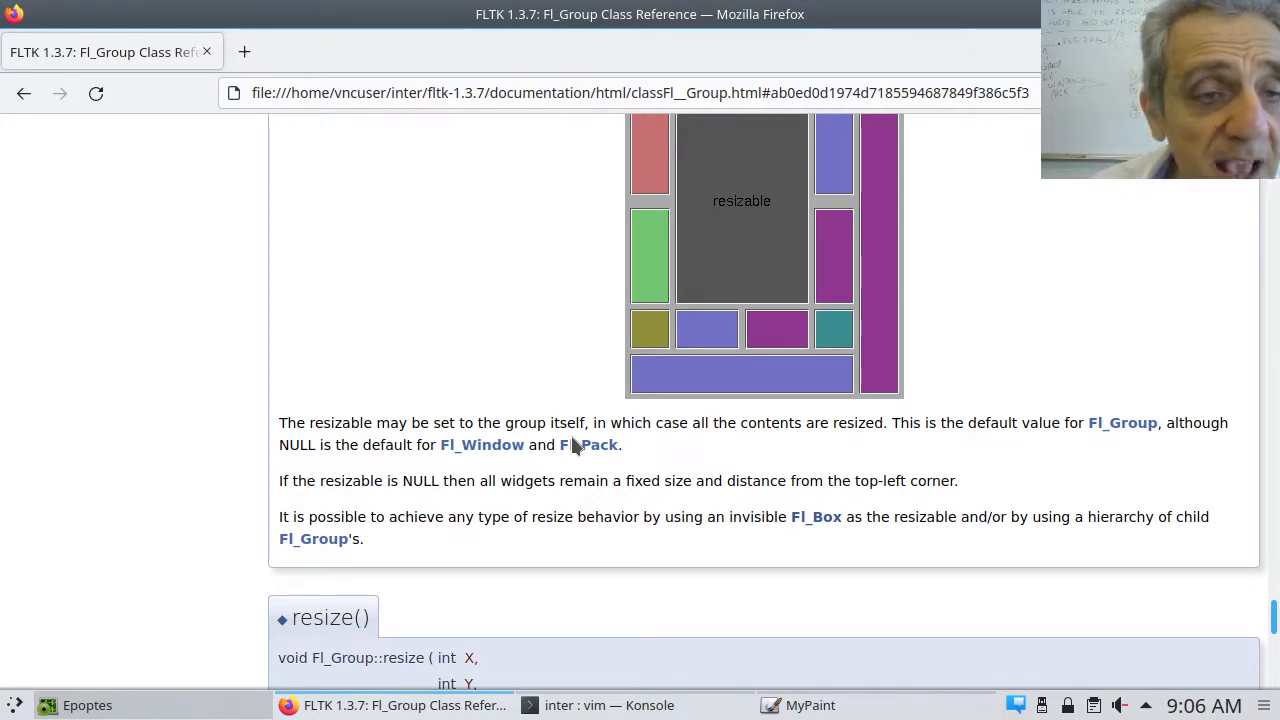
{"action": "mouse_move", "coordinate": [375, 504]}
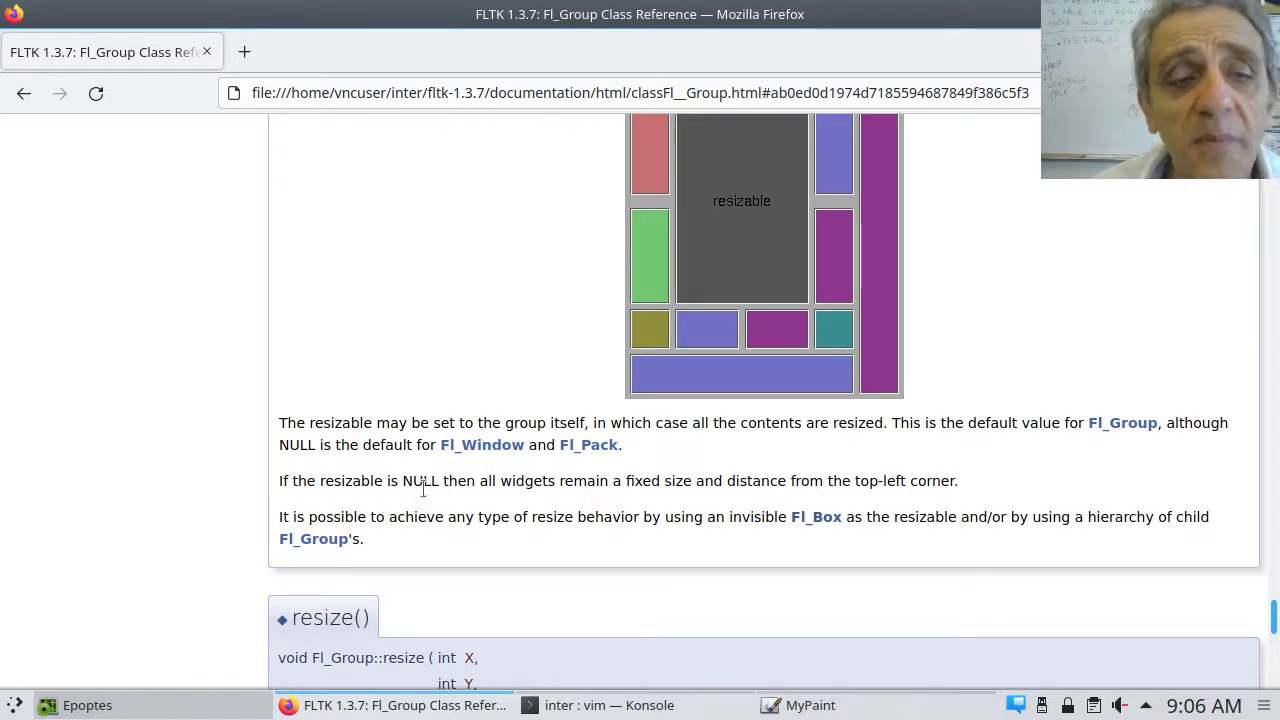
{"action": "mouse_move", "coordinate": [424, 510]}
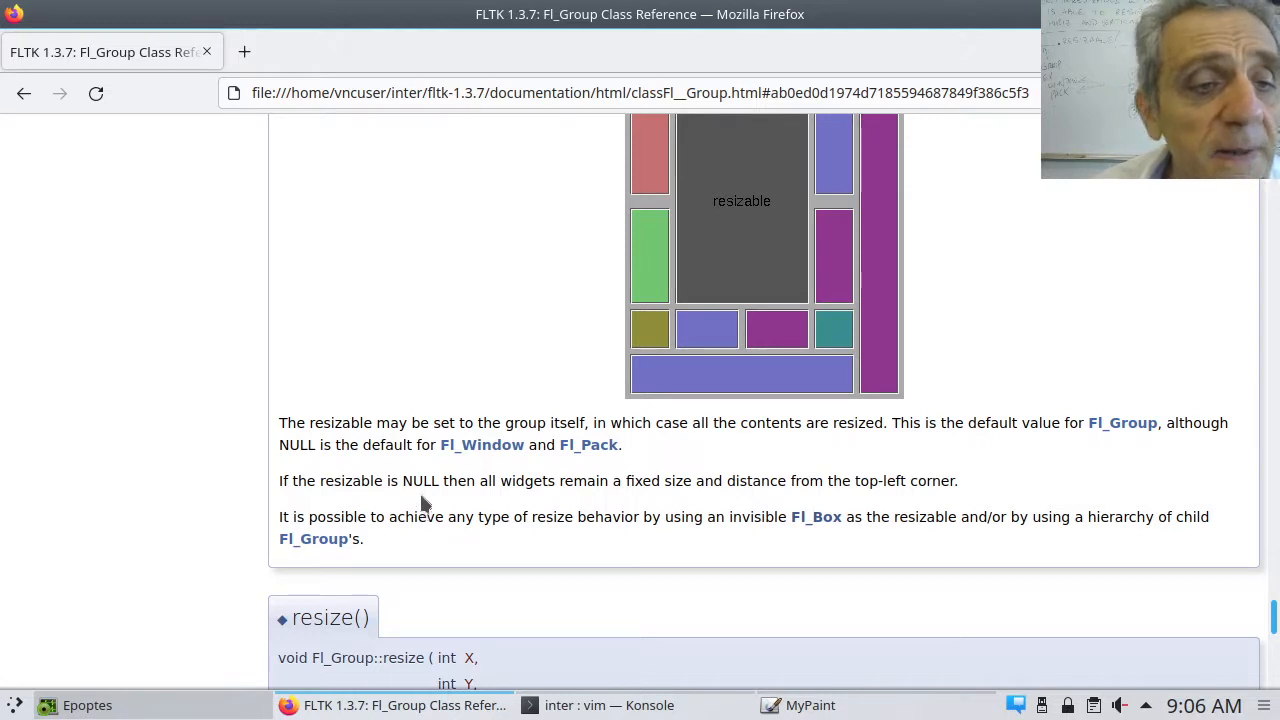
{"action": "mouse_move", "coordinate": [444, 490]}
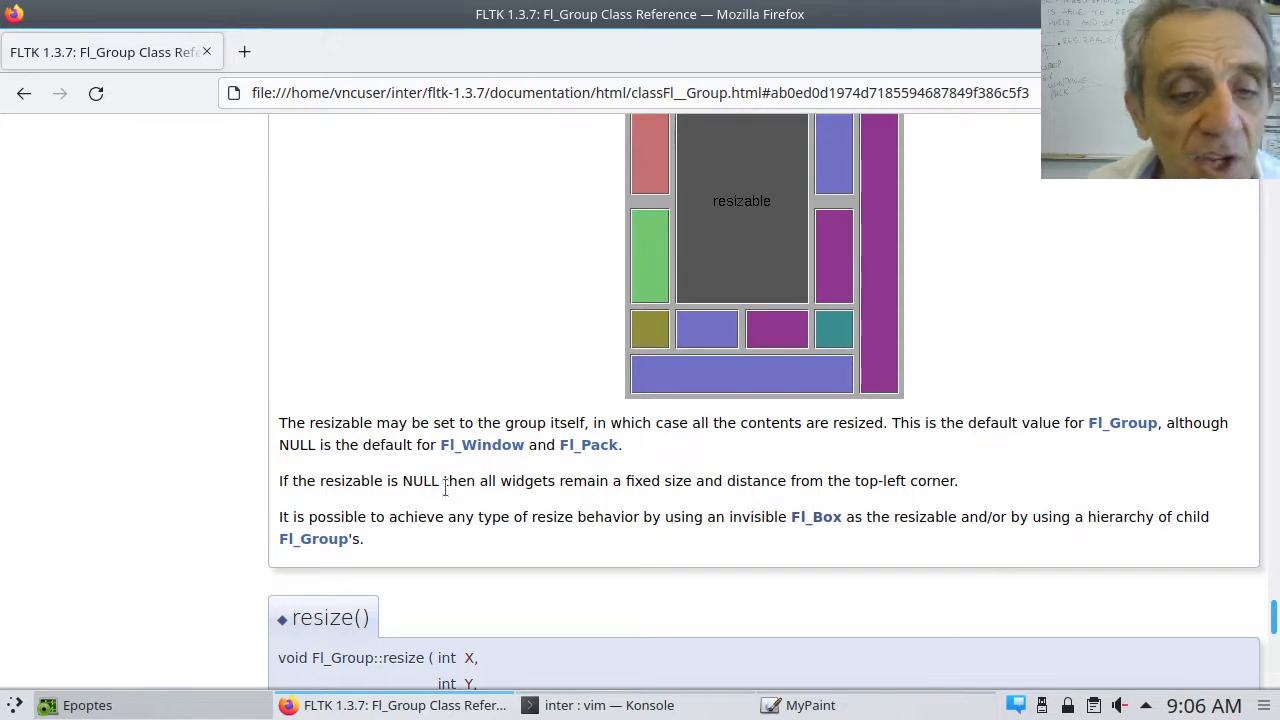
Step: Switch to MyPaint and write PACK, SCROLL, WINDOW as a circled list beside the diagram
{"action": "left_click", "coordinate": [810, 705]}
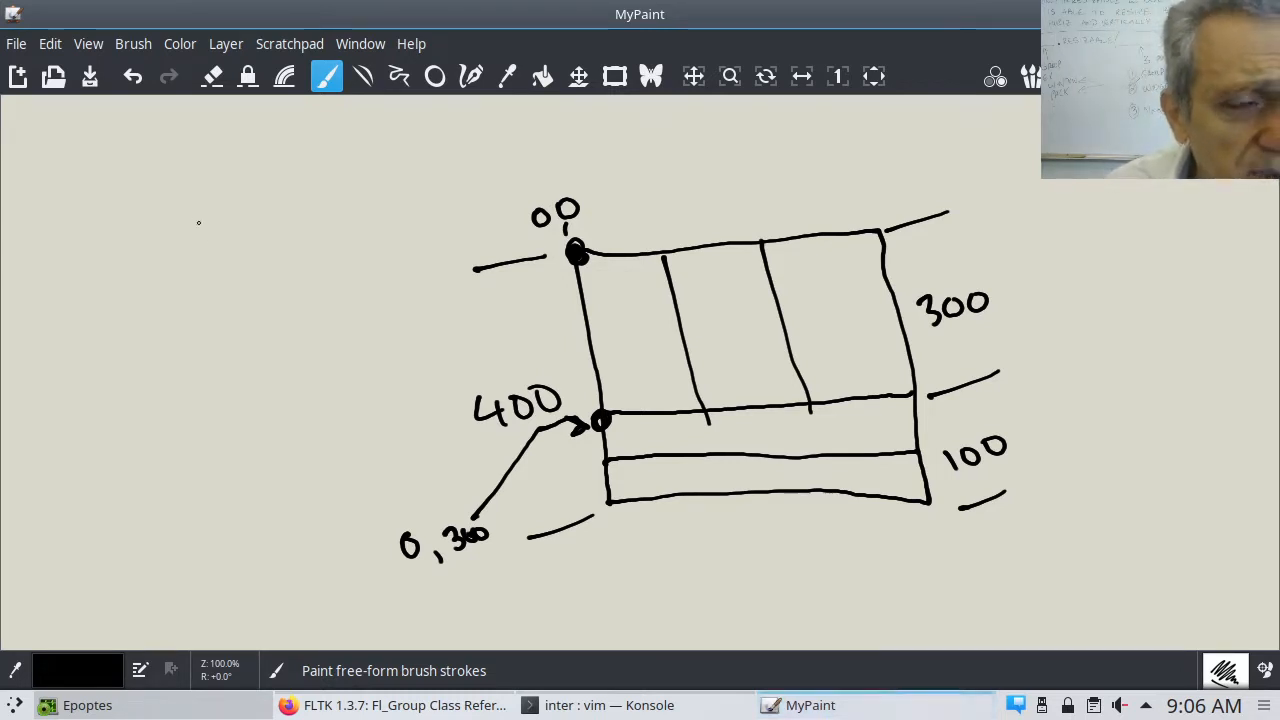
{"action": "mouse_move", "coordinate": [93, 137]}
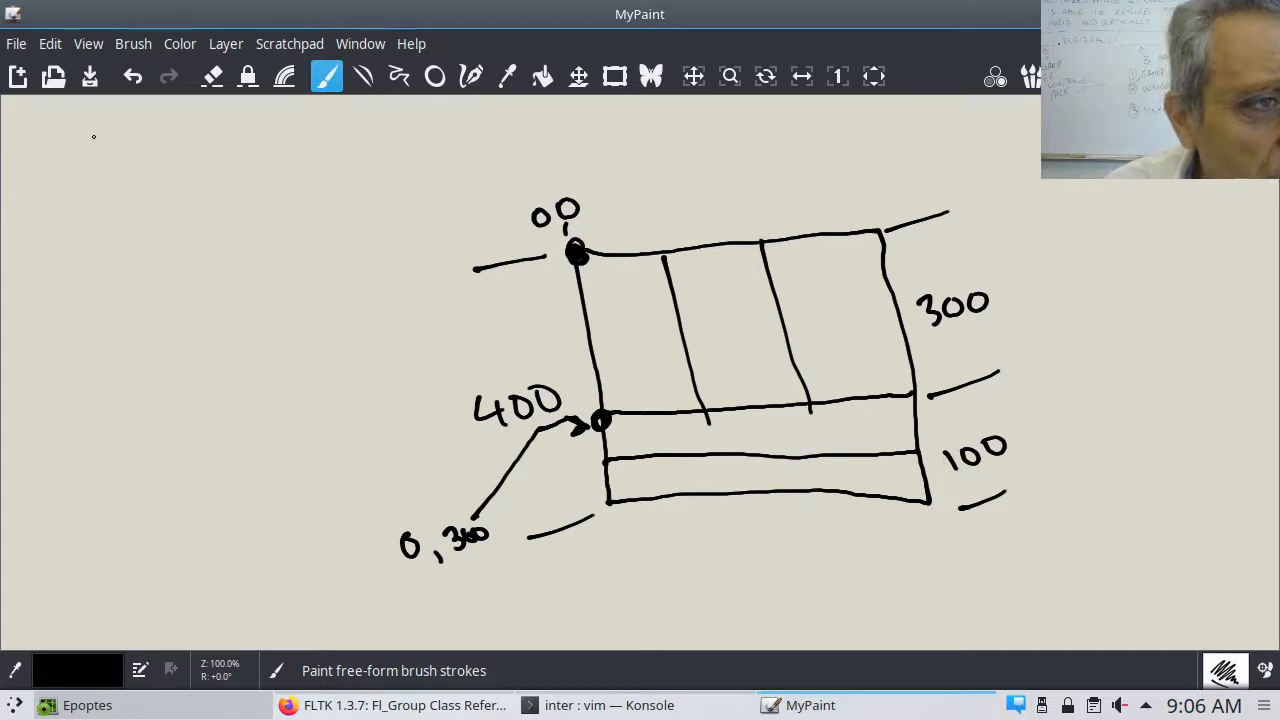
{"action": "left_click_drag", "start_coordinate": [90, 140], "coordinate": [107, 162]}
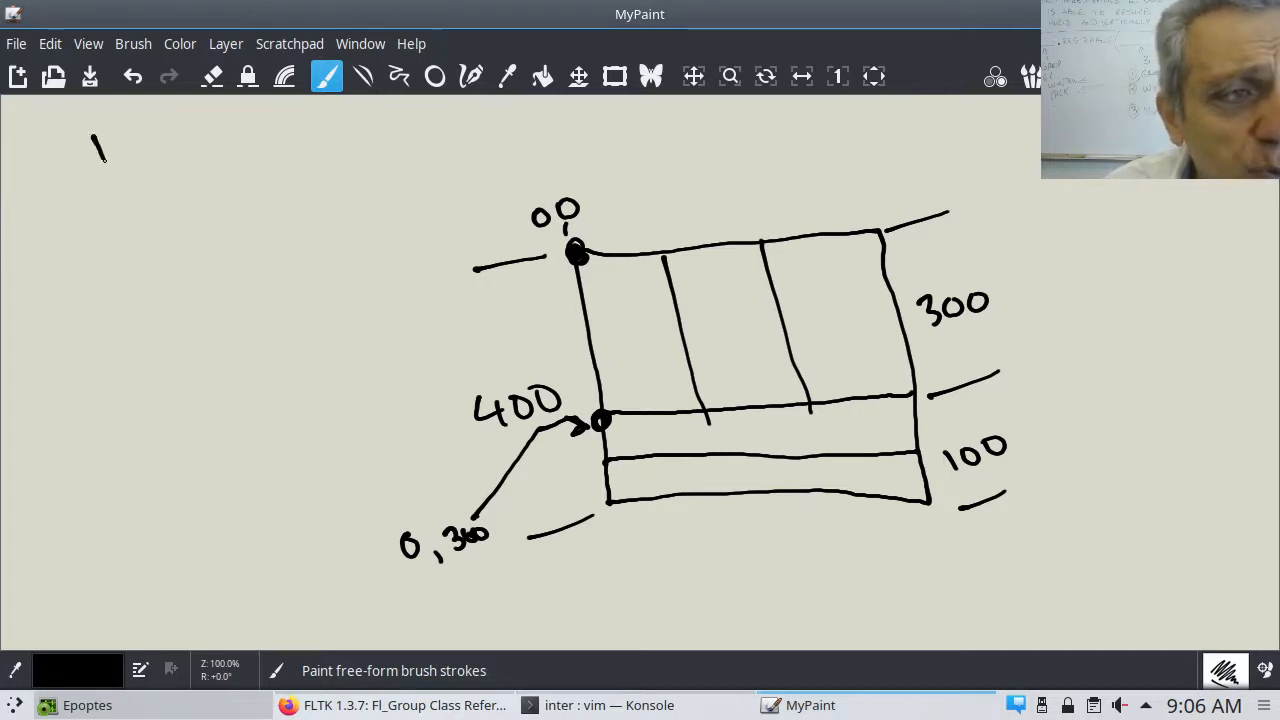
{"action": "left_click_drag", "start_coordinate": [95, 130], "coordinate": [205, 165]}
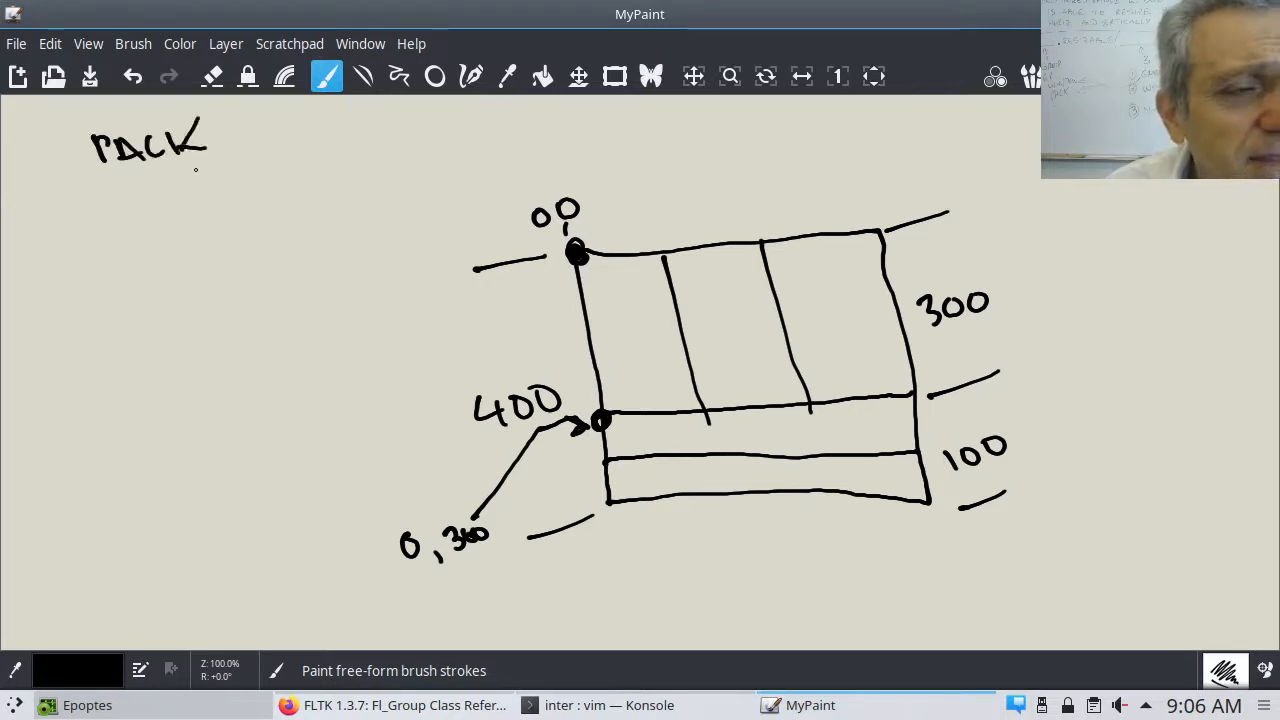
{"action": "left_click_drag", "start_coordinate": [100, 195], "coordinate": [210, 190]}
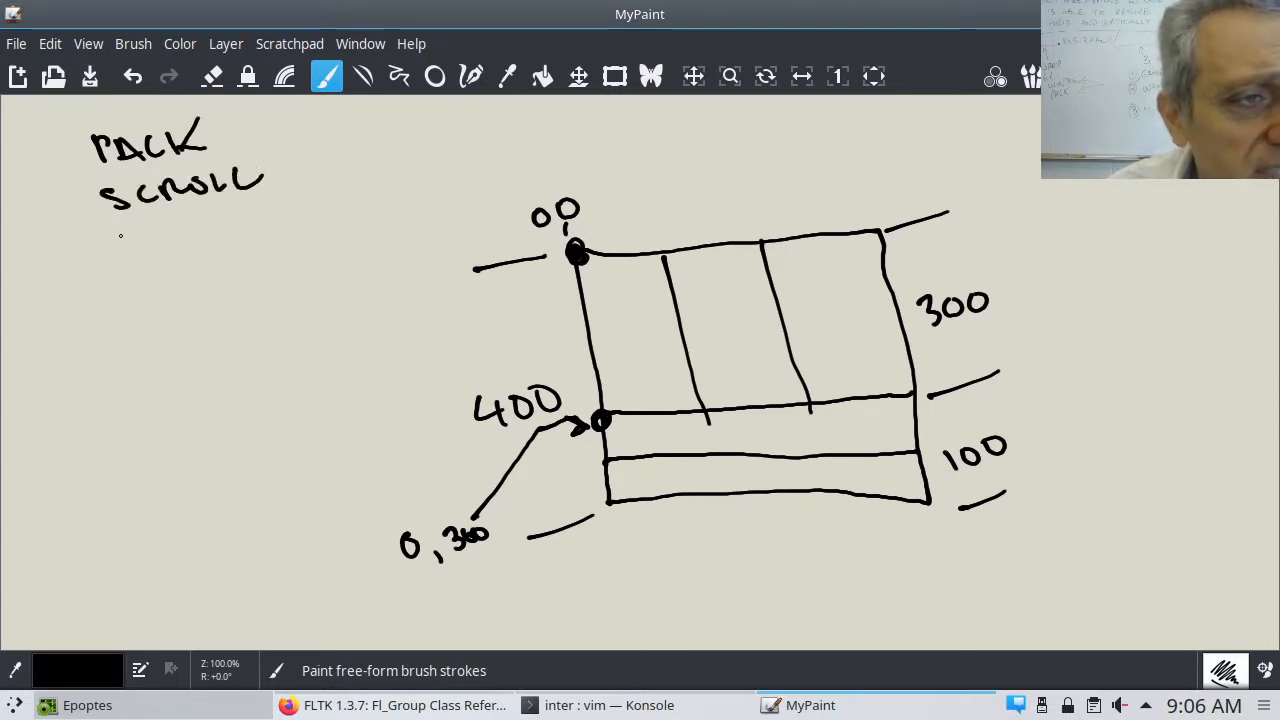
{"action": "left_click_drag", "start_coordinate": [115, 235], "coordinate": [270, 230]}
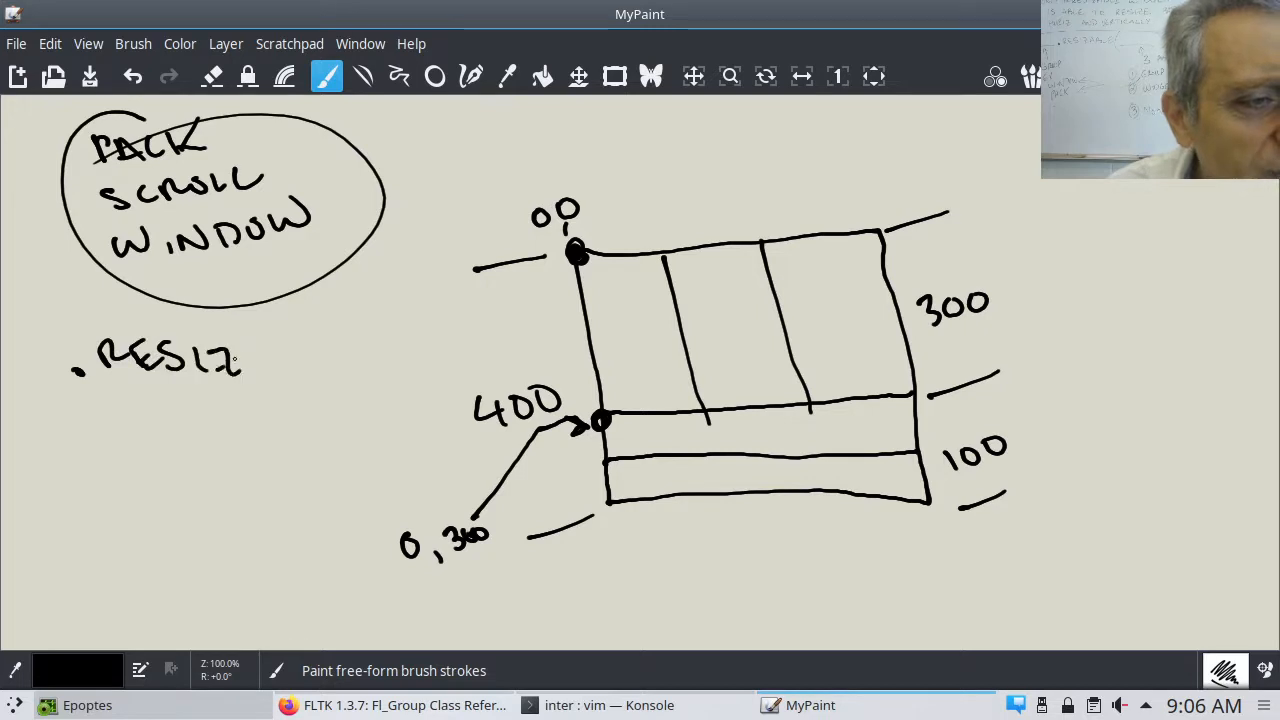
Step: Complete the RESIZABLE( ___ ) label with a blank argument
{"action": "left_click_drag", "start_coordinate": [240, 360], "coordinate": [340, 360]}
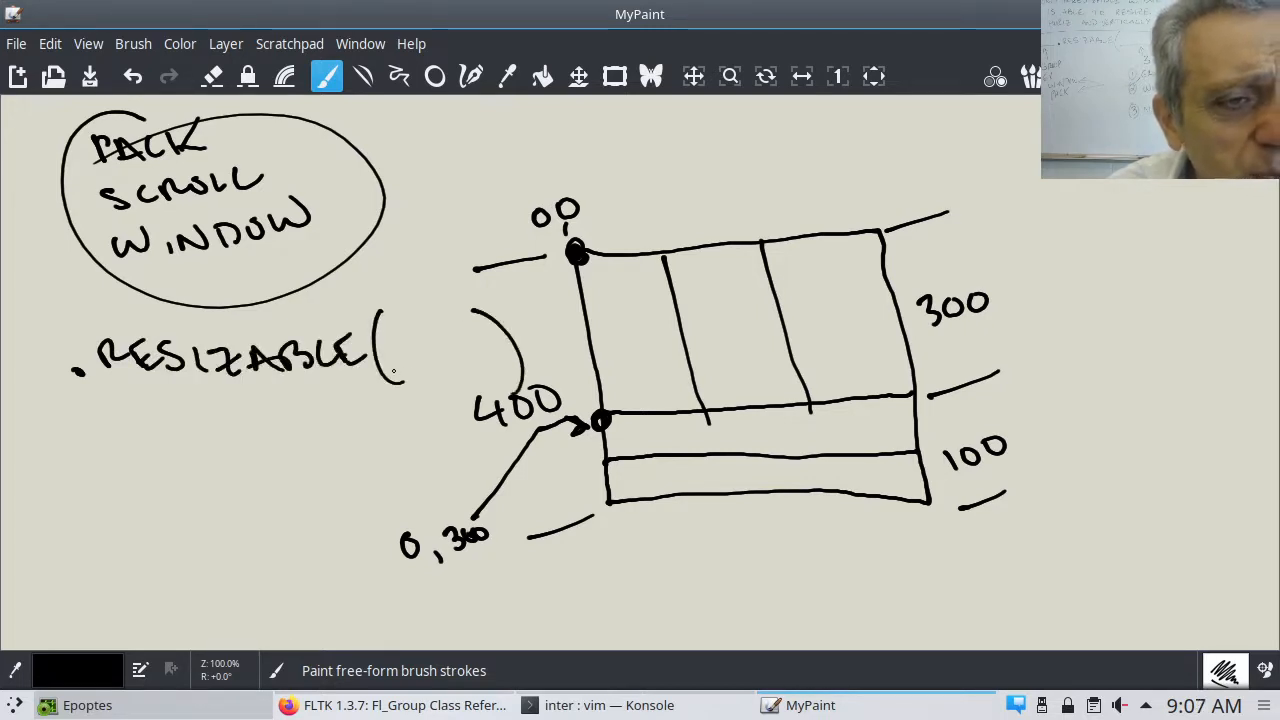
{"action": "left_click_drag", "start_coordinate": [385, 365], "coordinate": [490, 360]}
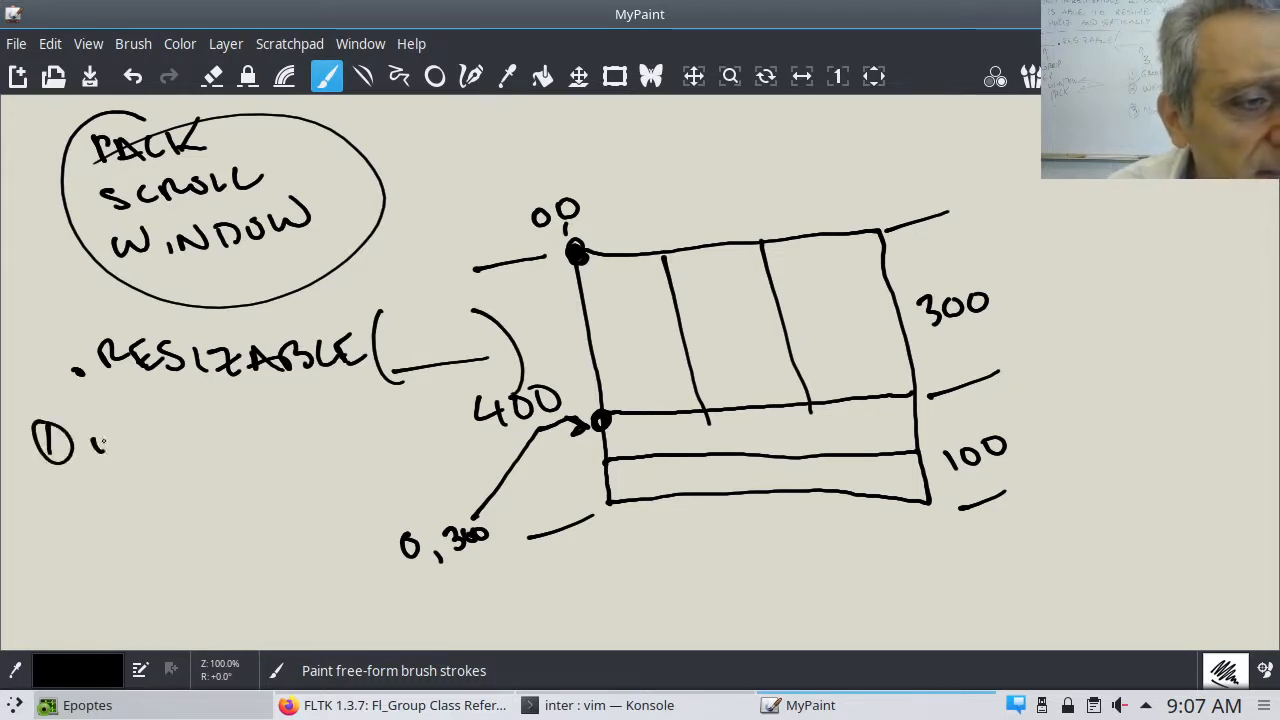
Step: List the three numbered choices beneath it: WIDGET, GROUP ITSELF and None
{"action": "left_click_drag", "start_coordinate": [95, 440], "coordinate": [235, 445]}
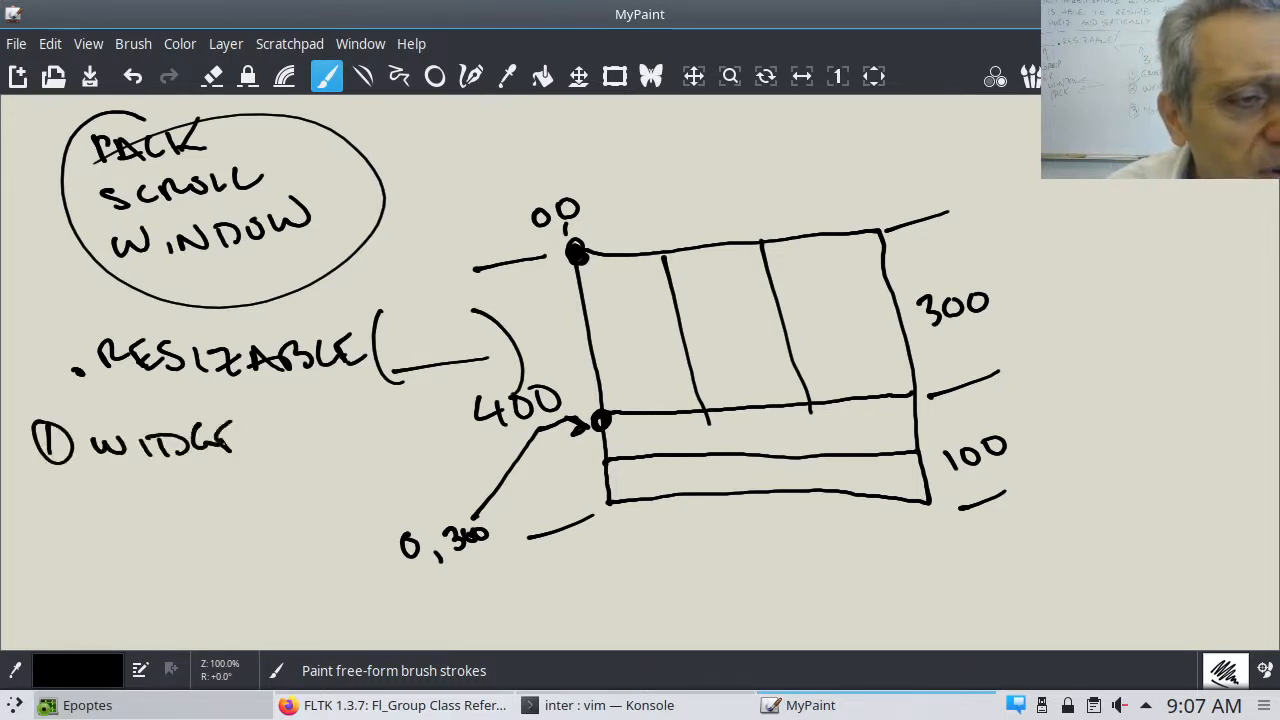
{"action": "left_click_drag", "start_coordinate": [235, 440], "coordinate": [285, 440]}
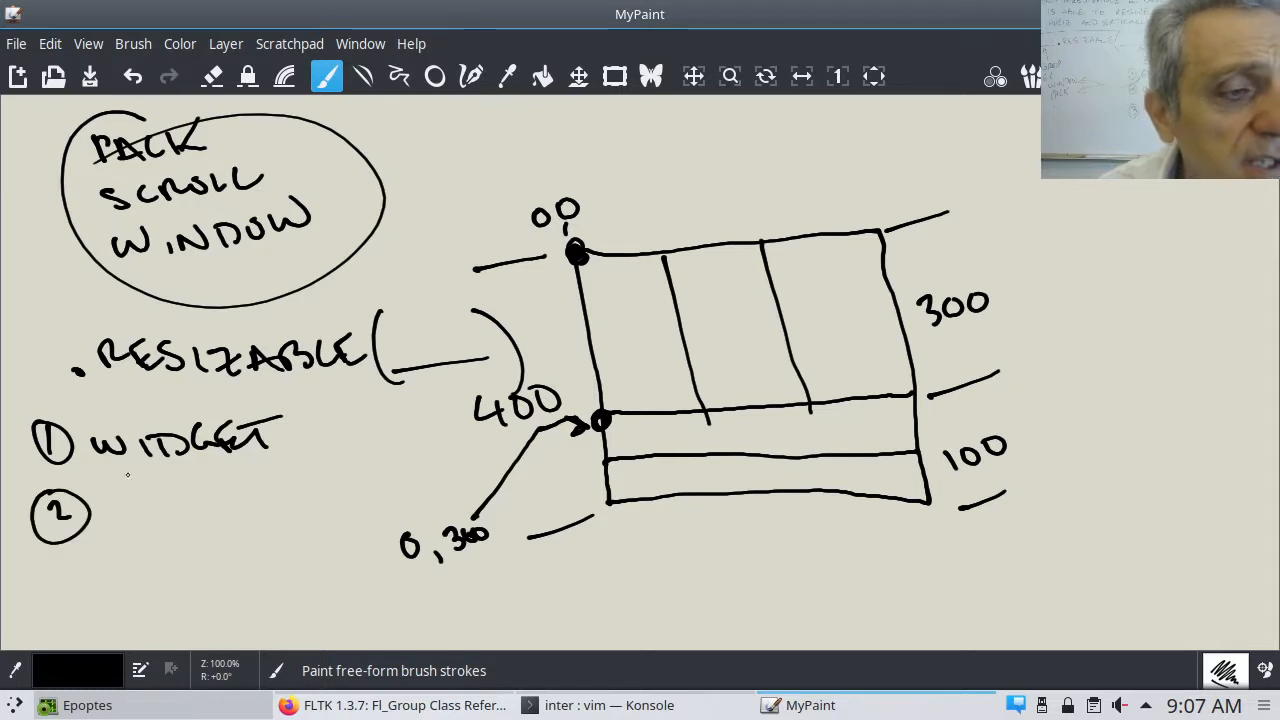
{"action": "left_click_drag", "start_coordinate": [115, 500], "coordinate": [170, 525]}
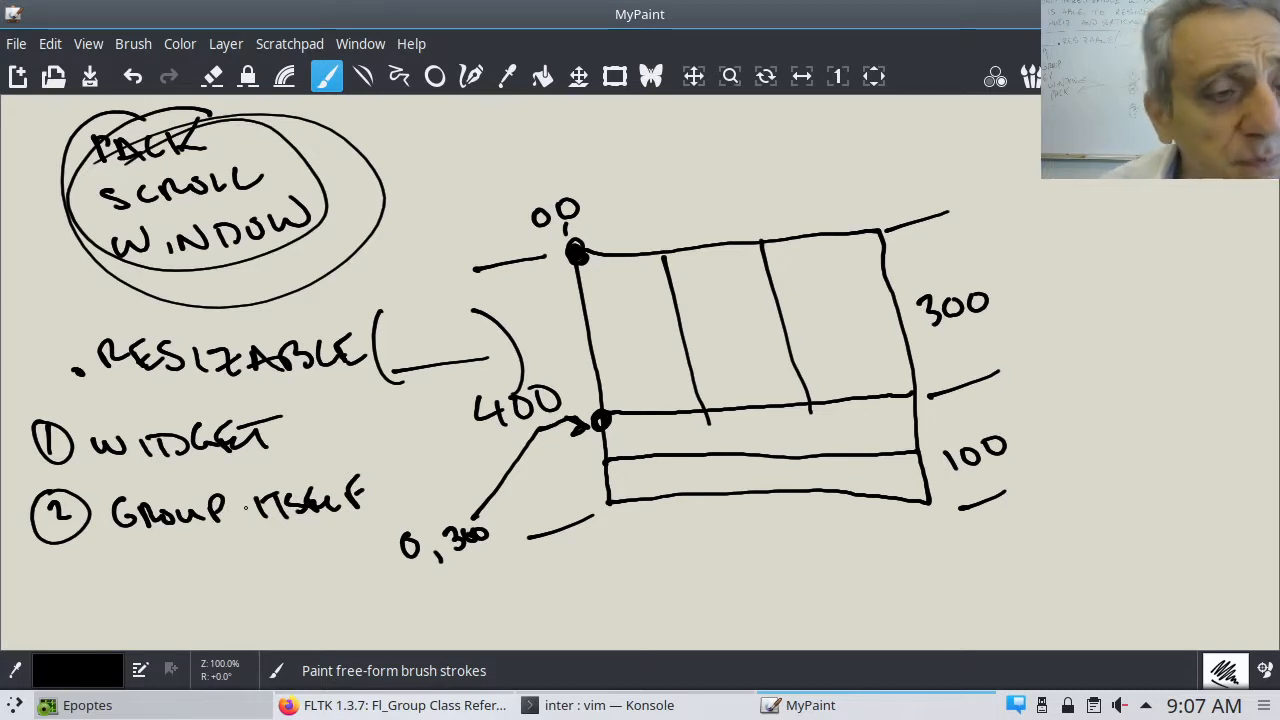
{"action": "left_click_drag", "start_coordinate": [40, 560], "coordinate": [100, 610]}
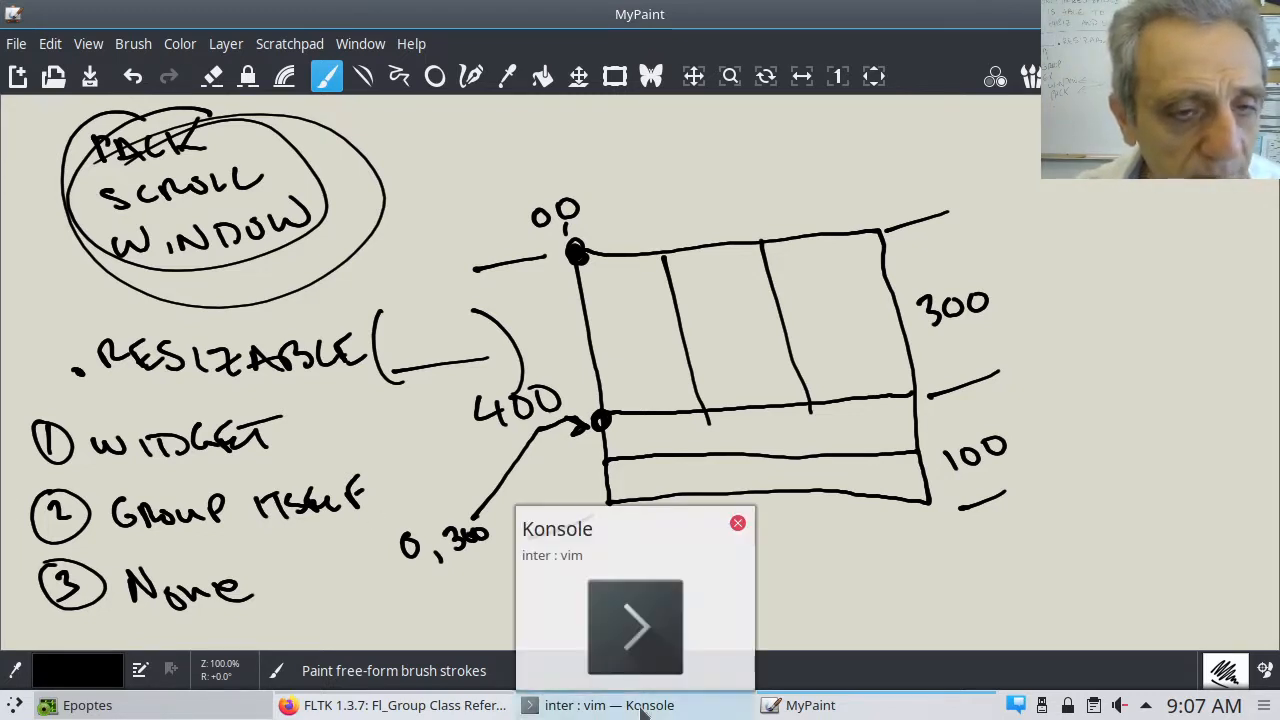
Step: In vim, change packs2.py to call p.resizable(p) and p2.resizable(p2)
{"action": "left_click", "coordinate": [636, 705]}
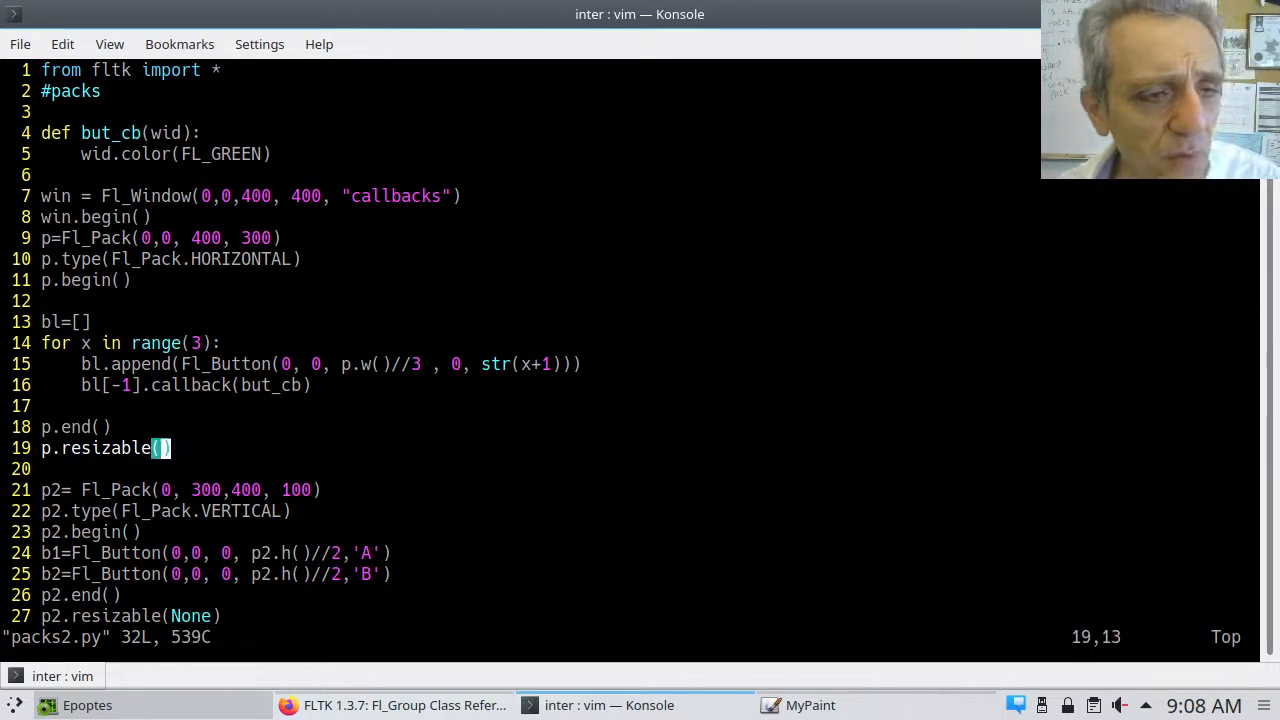
{"action": "type", "text": "p"}
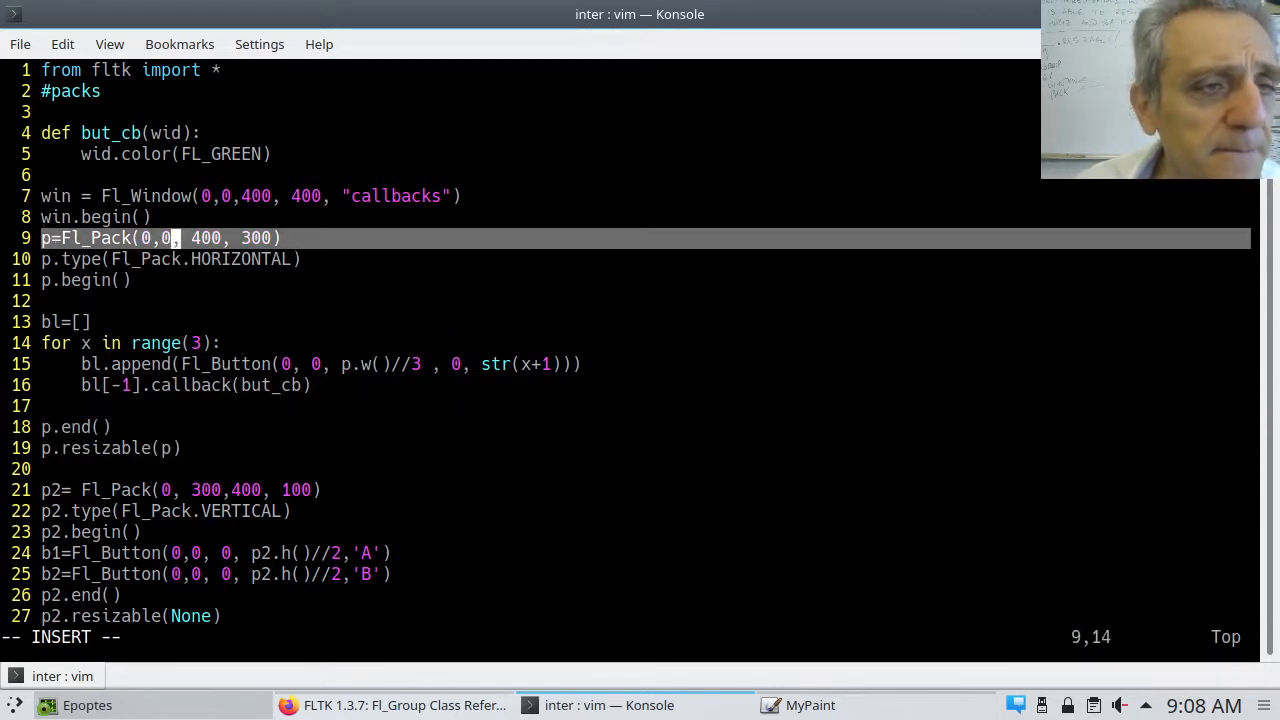
{"action": "key", "text": "Up"}
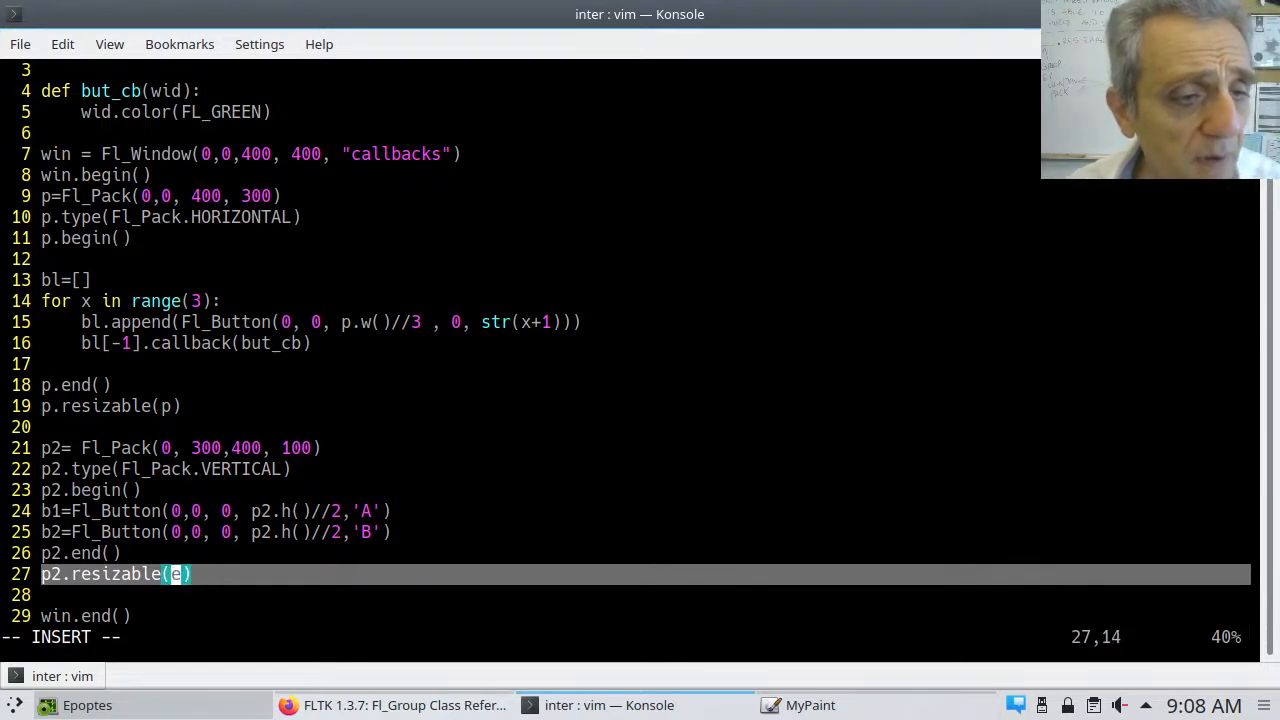
{"action": "type", "text": "p"}
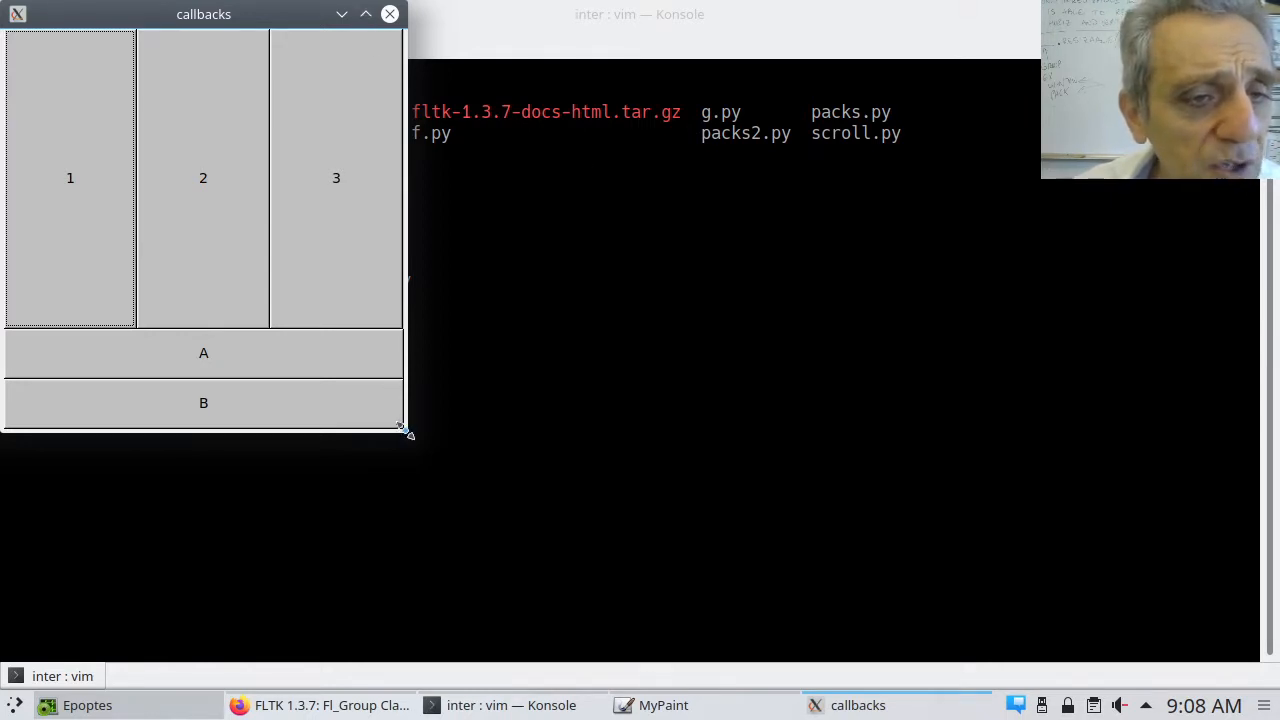
Step: Resize the callbacks window larger, wider, shorter and smaller to watch buttons 1–3 and A/B stretch
{"action": "left_click_drag", "start_coordinate": [405, 432], "coordinate": [700, 550]}
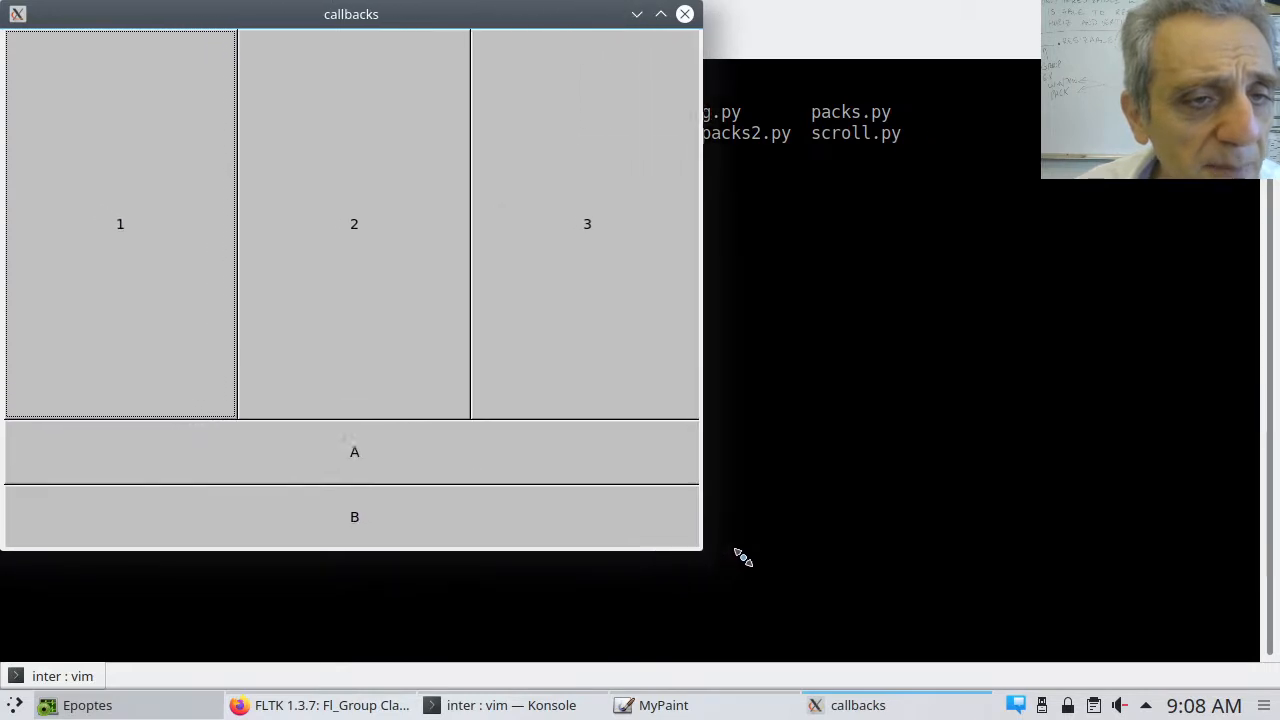
{"action": "left_click_drag", "start_coordinate": [700, 548], "coordinate": [765, 558]}
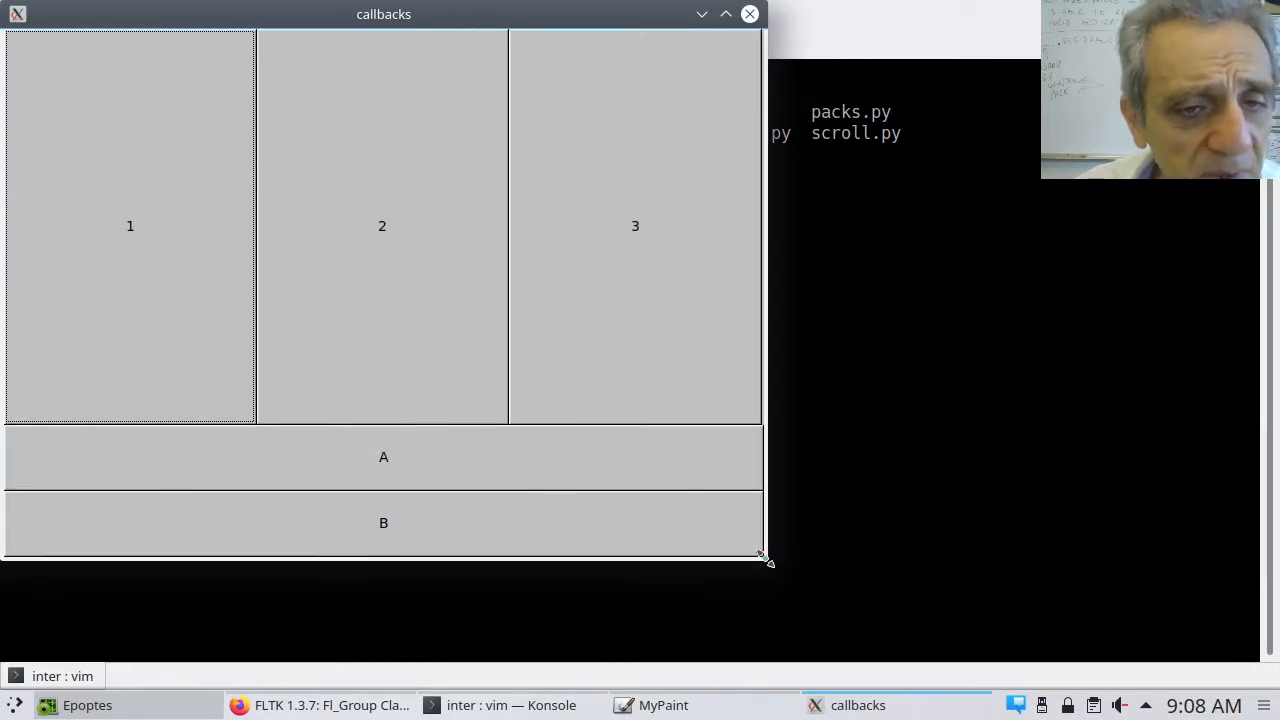
{"action": "mouse_move", "coordinate": [782, 577]}
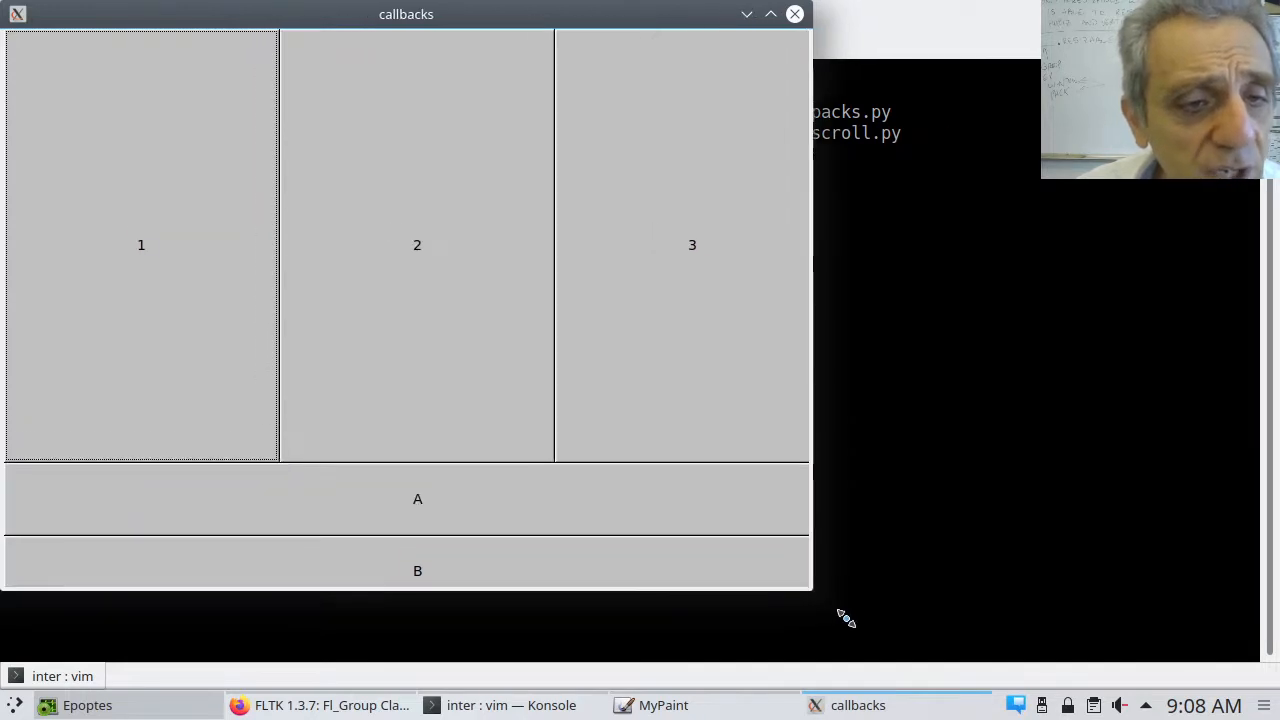
{"action": "left_click_drag", "start_coordinate": [810, 590], "coordinate": [985, 620]}
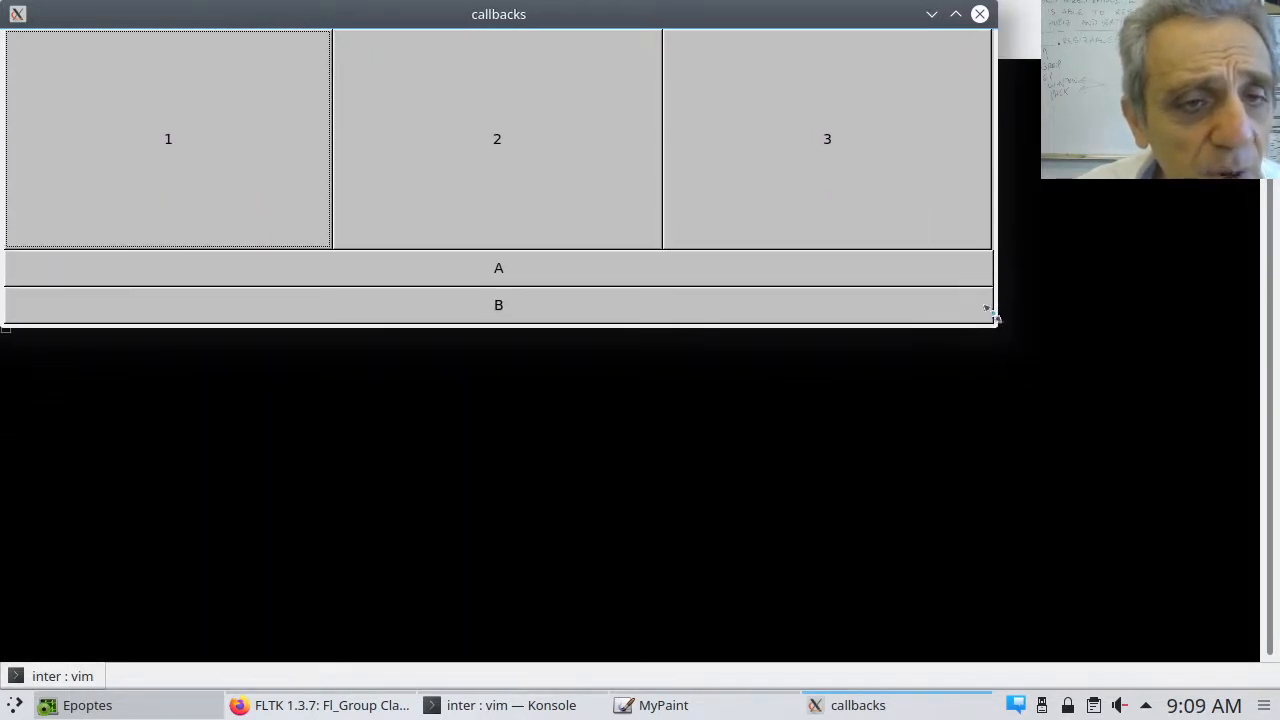
{"action": "left_click_drag", "start_coordinate": [990, 320], "coordinate": [990, 285]}
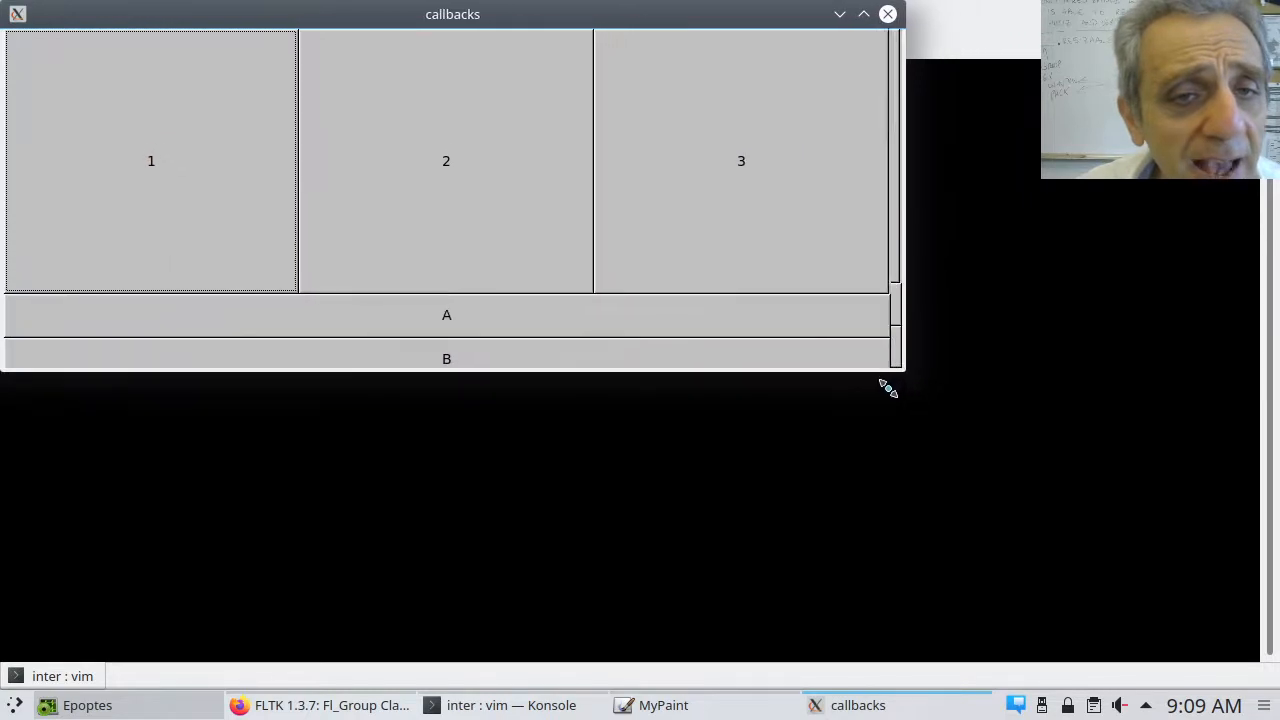
{"action": "left_click_drag", "start_coordinate": [888, 388], "coordinate": [765, 620]}
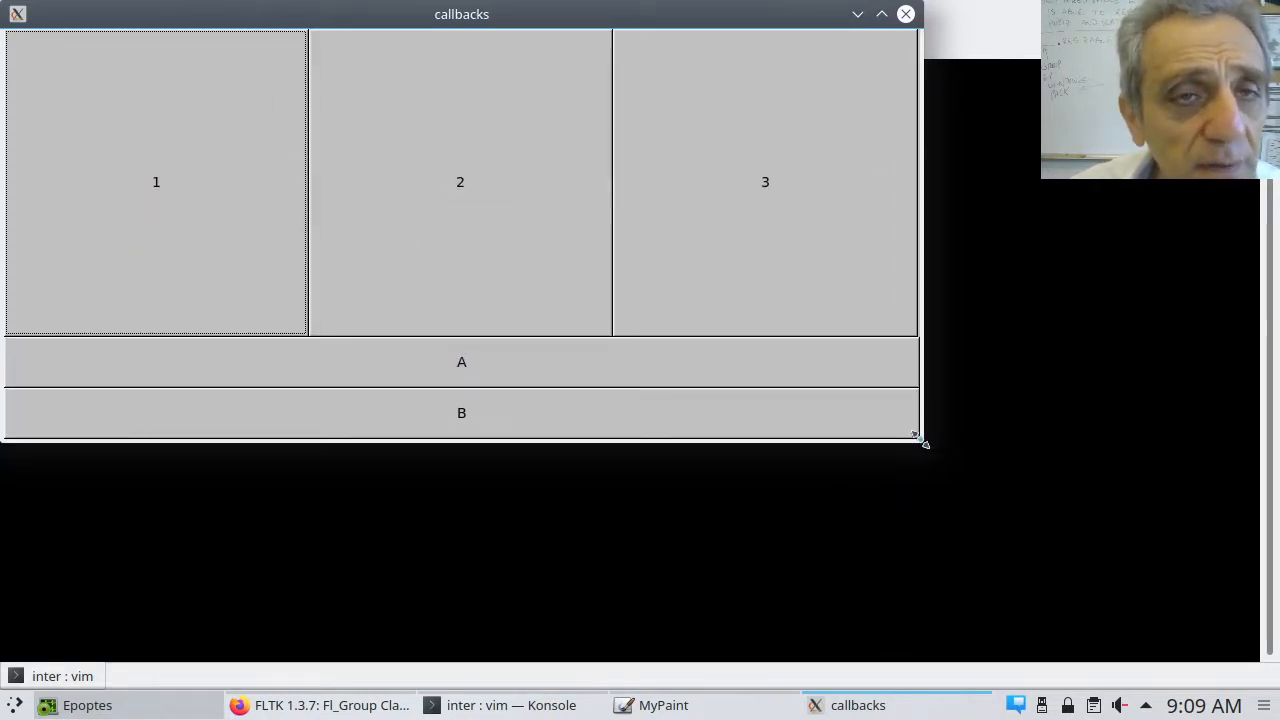
{"action": "left_click_drag", "start_coordinate": [920, 442], "coordinate": [970, 580]}
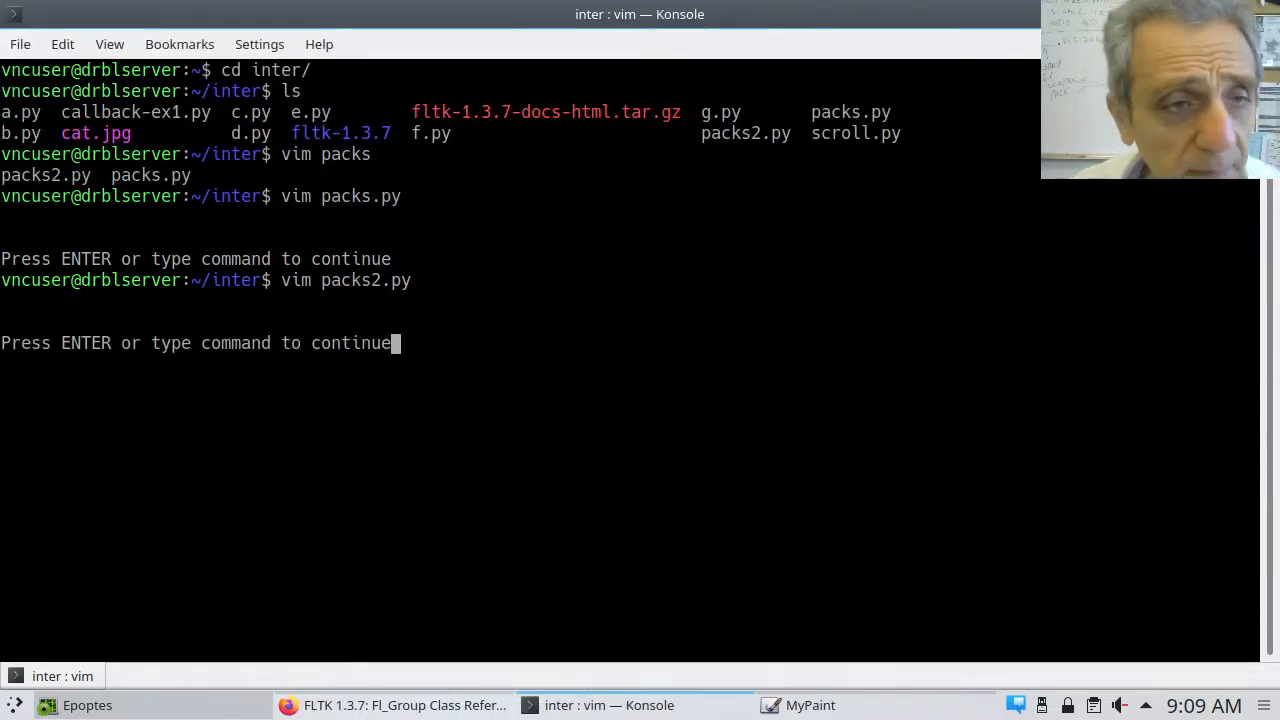
Step: Return to the file, set p.type(None) and change line 27 to p2.resizable(b1)
{"action": "key", "text": "Return"}
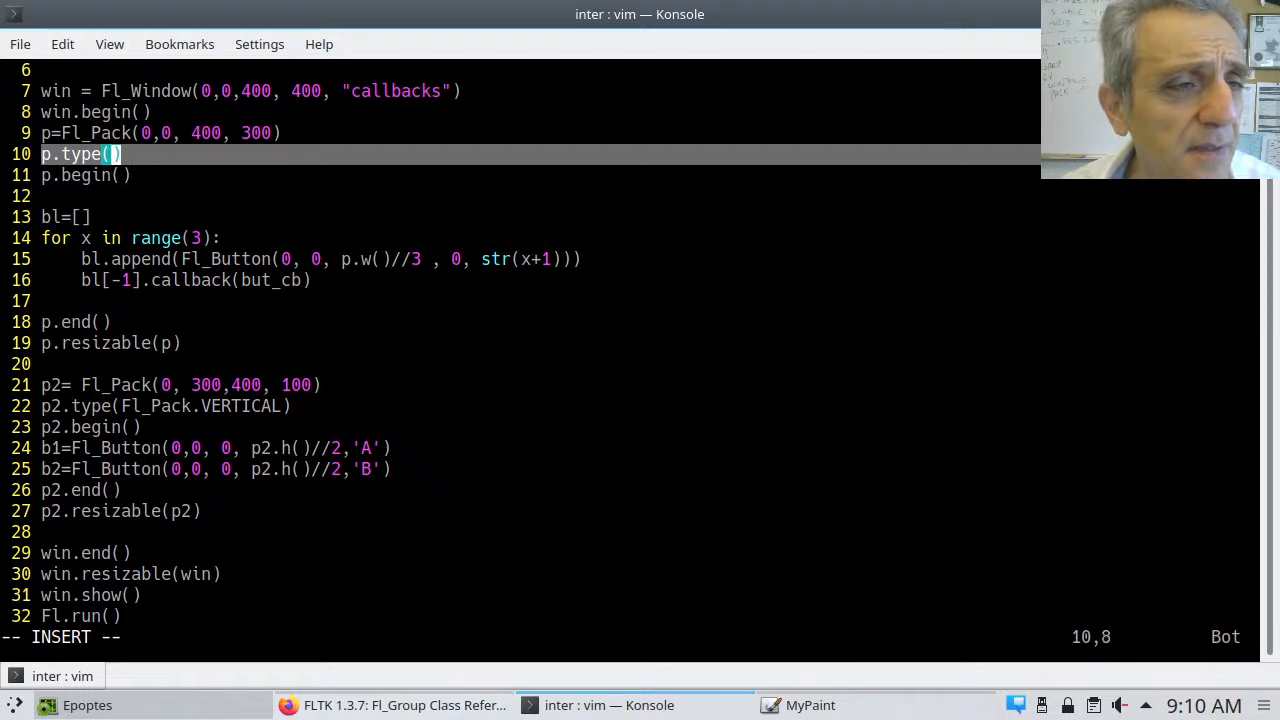
{"action": "type", "text": "None"}
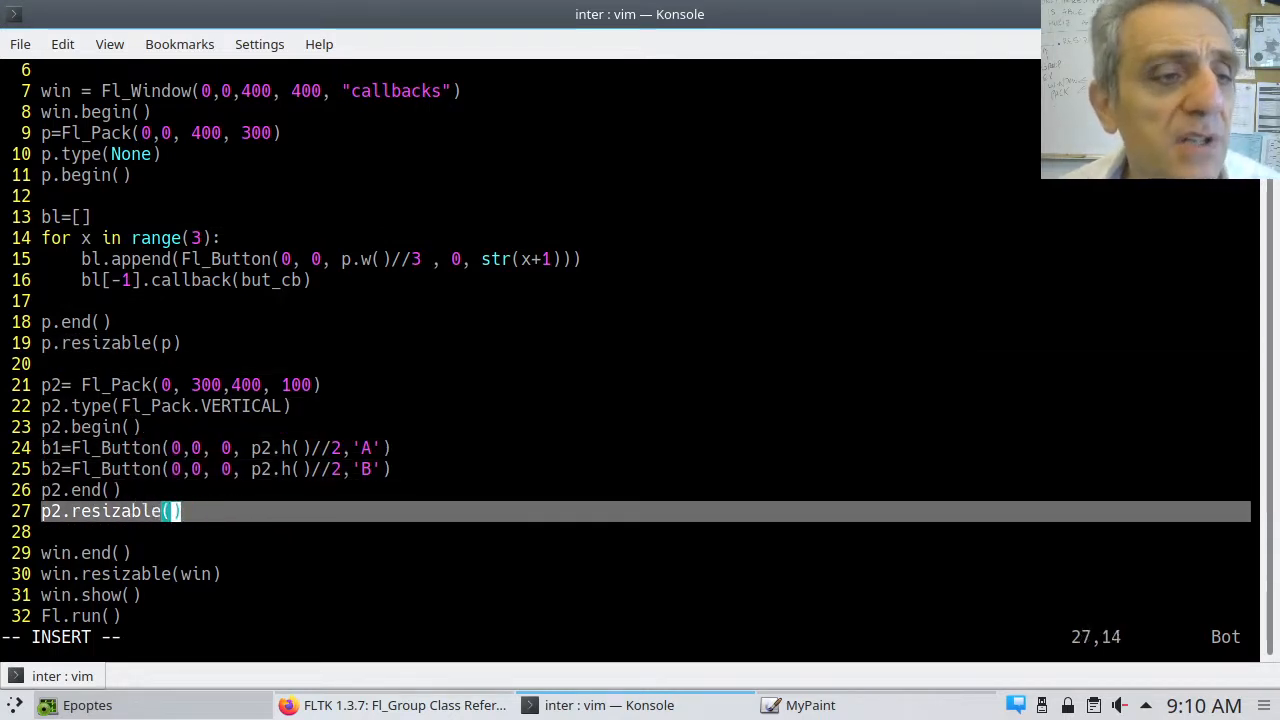
{"action": "type", "text": "b"}
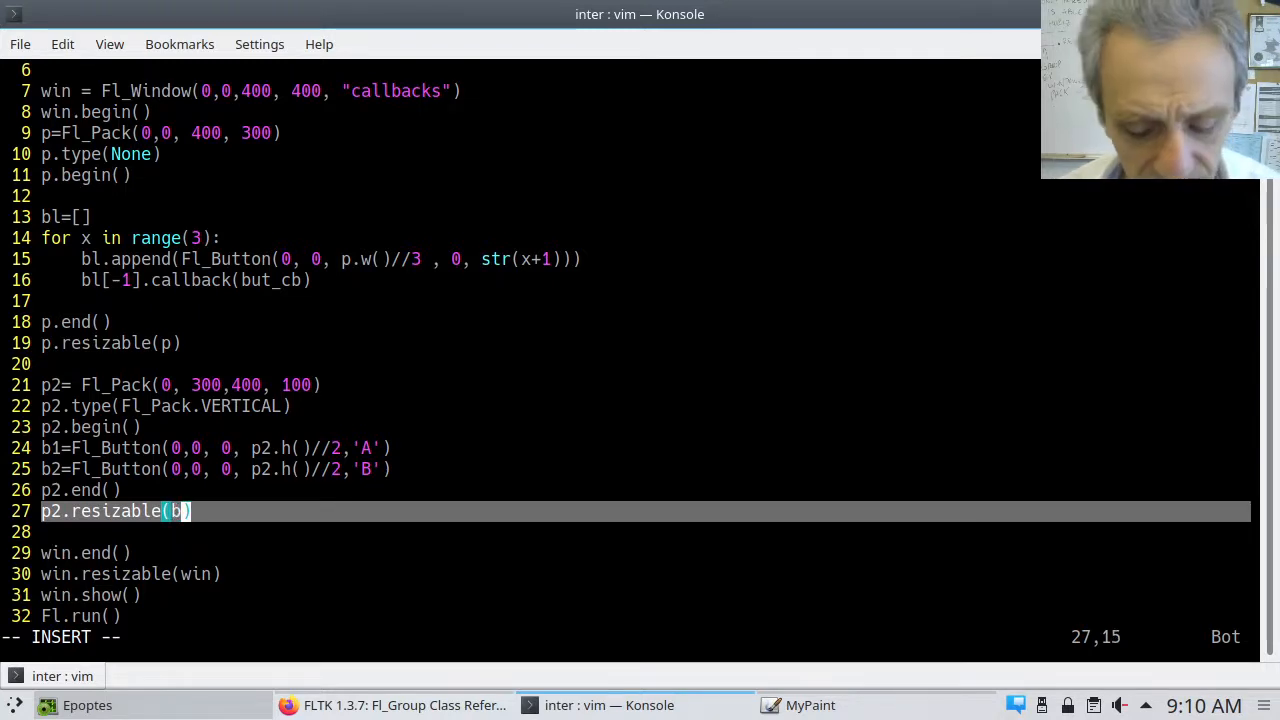
{"action": "type", "text": "1"}
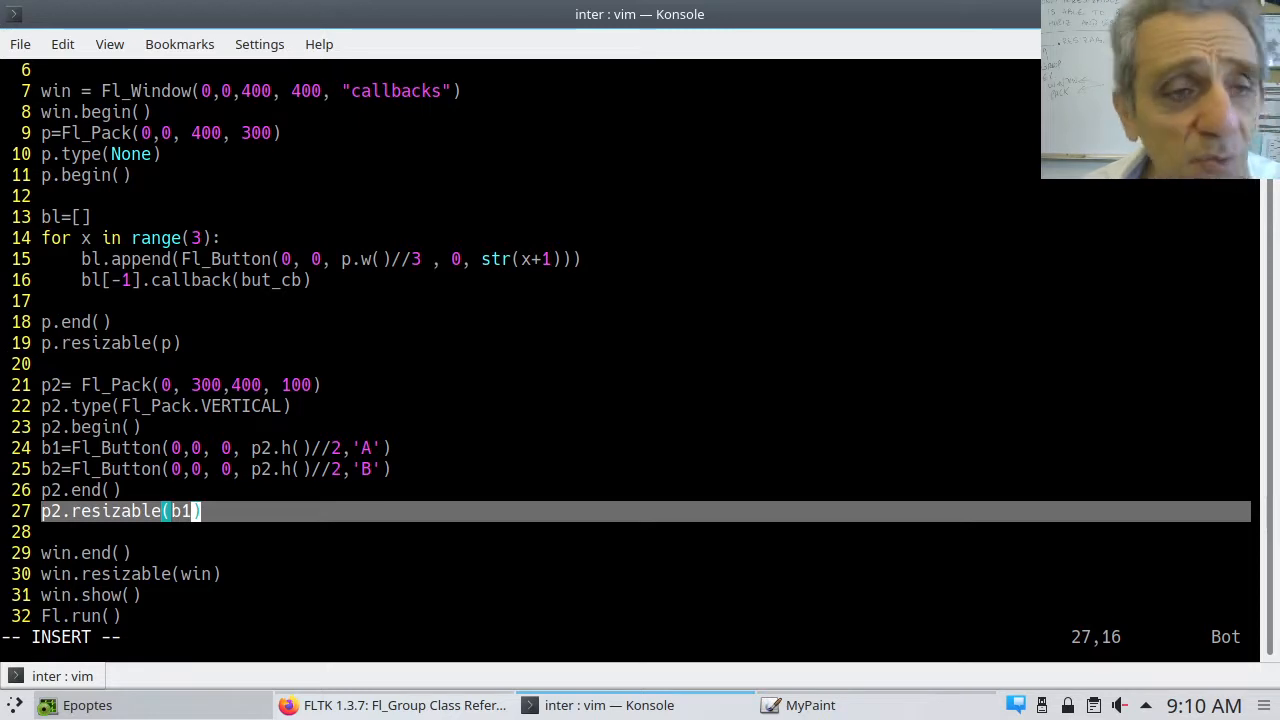
{"action": "mouse_move", "coordinate": [603, 160]}
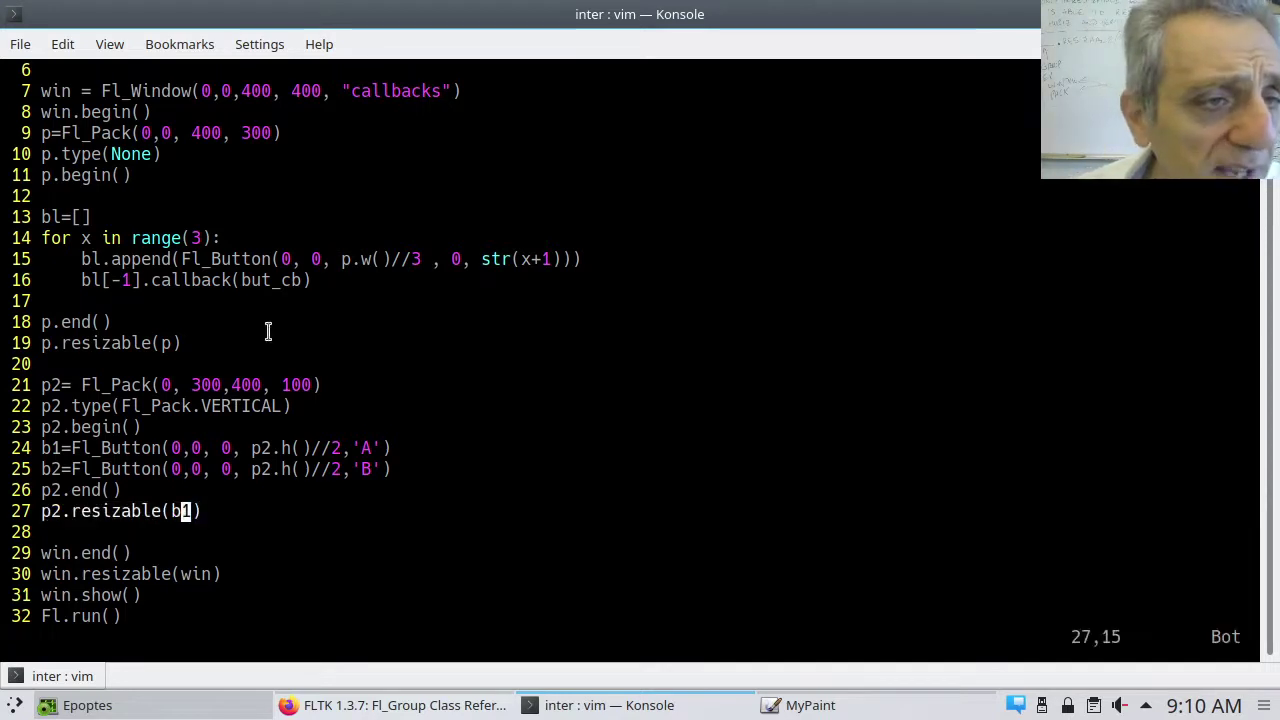
{"action": "mouse_move", "coordinate": [152, 343]}
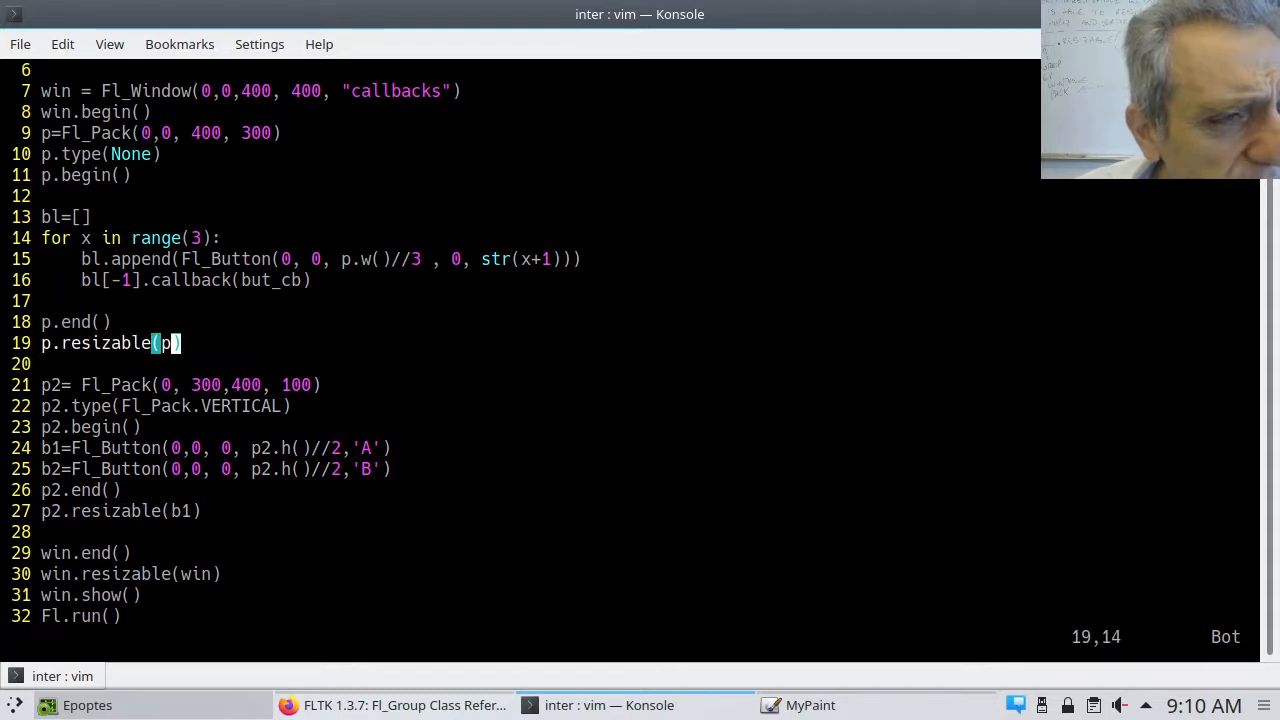
Step: With Fl_Pack.HORIZONTAL restored, set line 19 to p.resizable(None) and line 27 to p2.resizable(b1)
{"action": "key", "text": "i"}
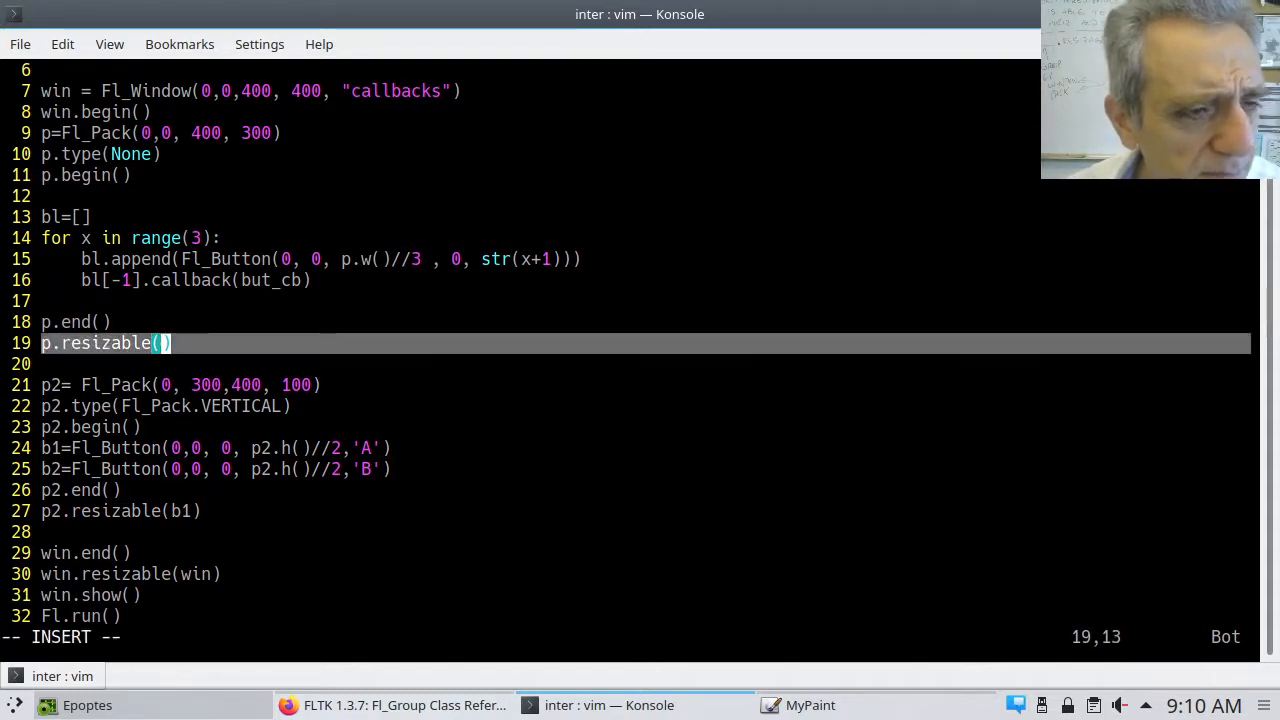
{"action": "type", "text": "None"}
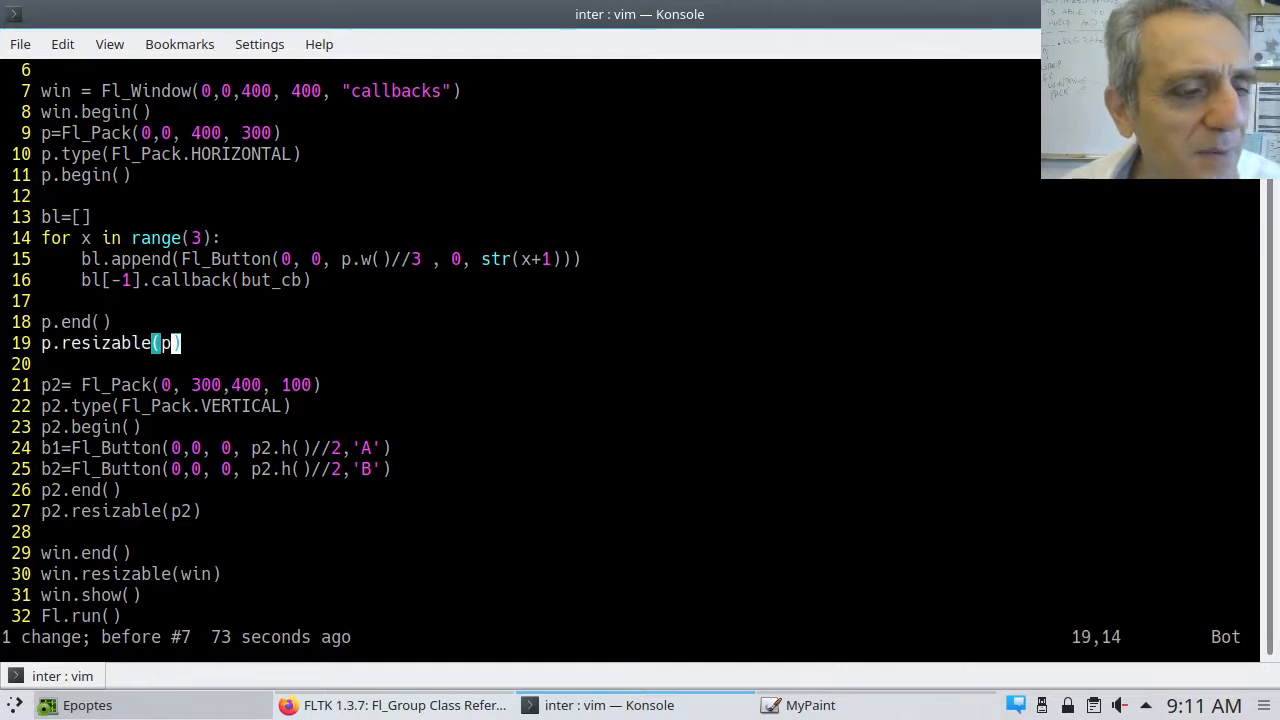
{"action": "key", "text": "i"}
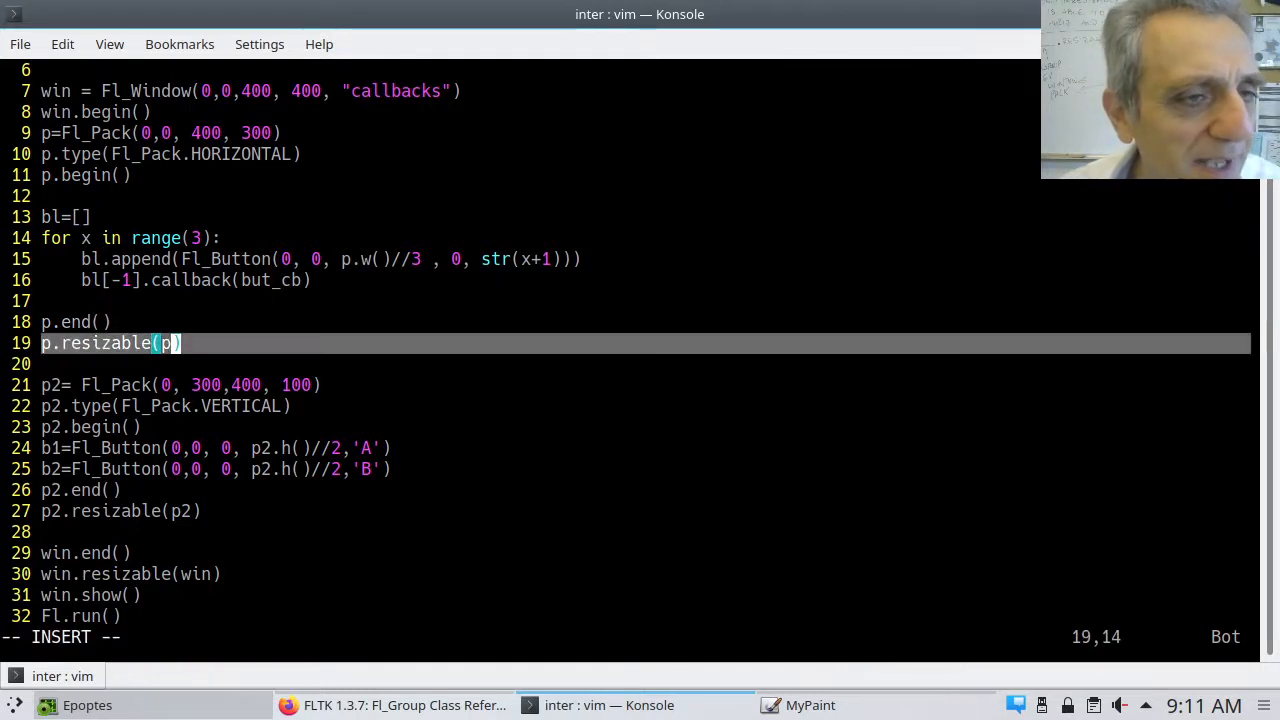
{"action": "key", "text": "BackSpace"}
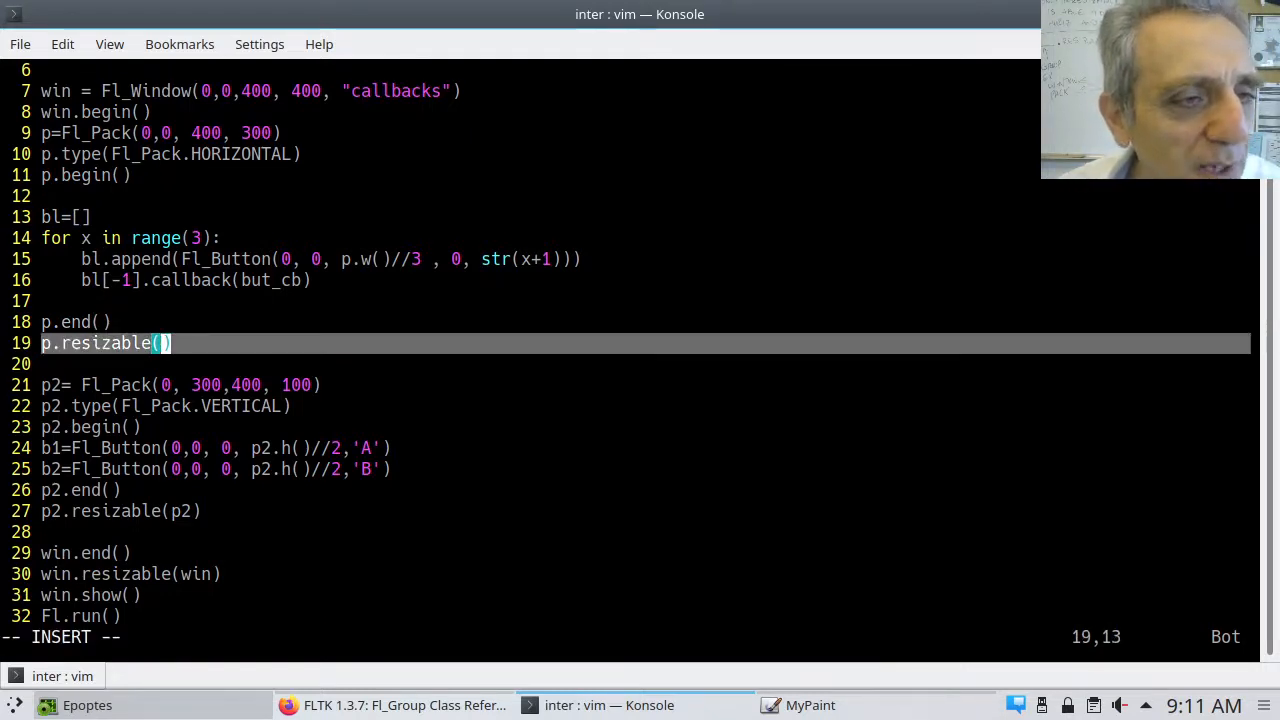
{"action": "type", "text": "None"}
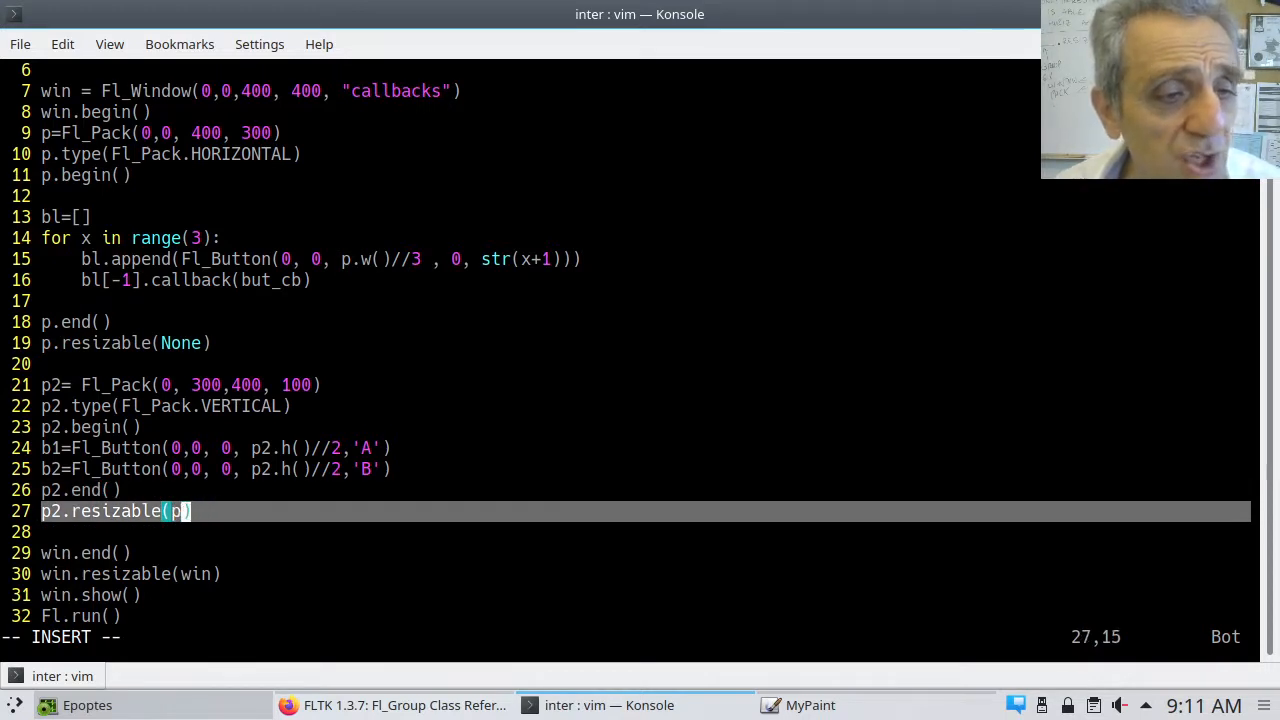
{"action": "key", "text": "BackSpace"}
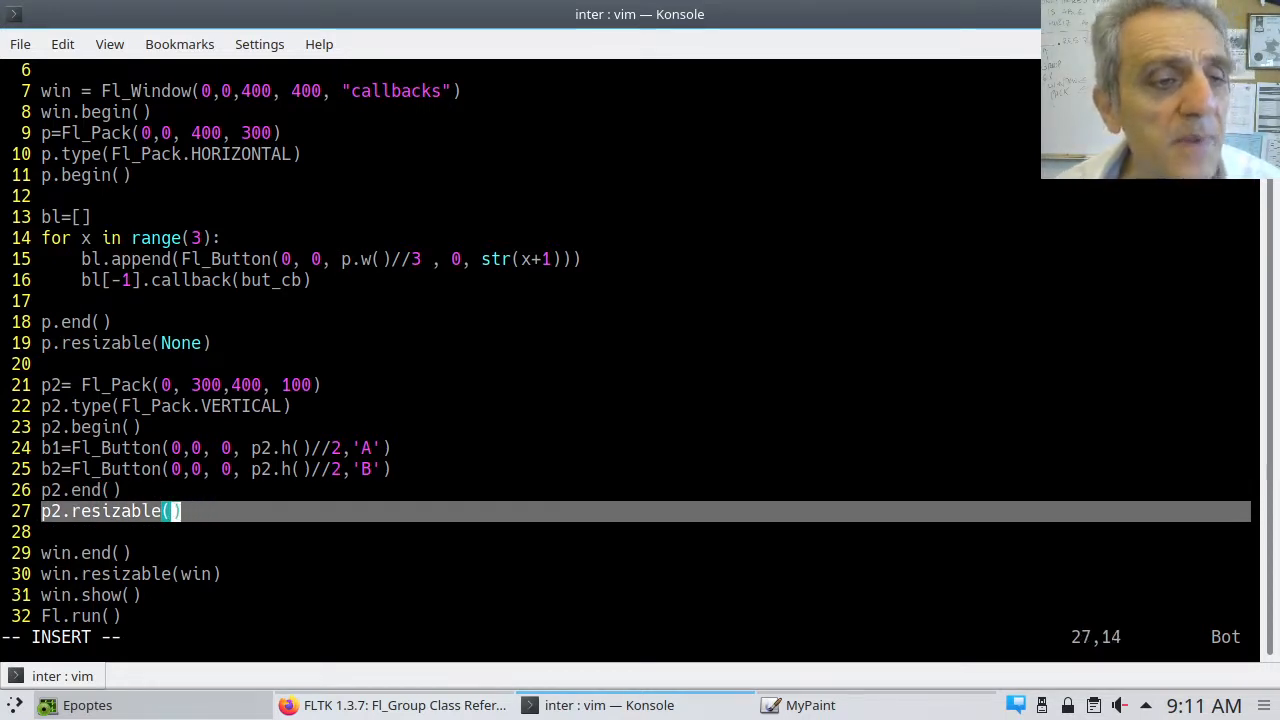
{"action": "type", "text": "b1"}
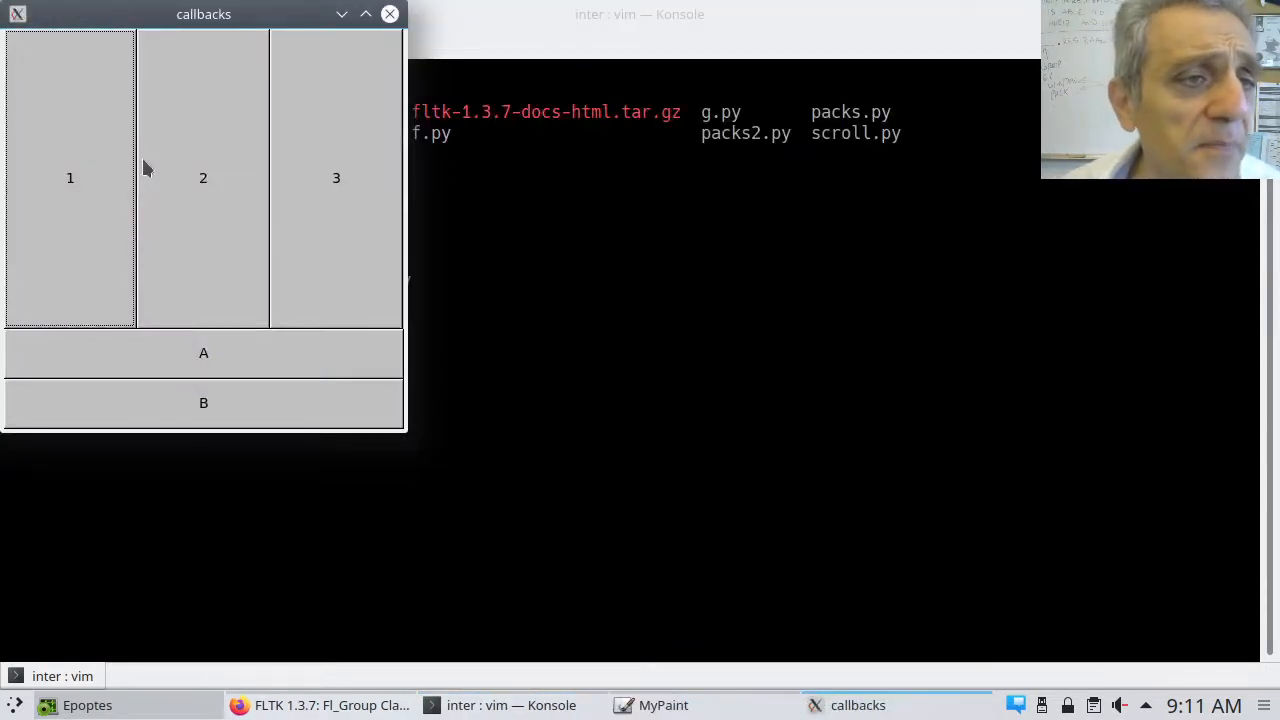
{"action": "mouse_move", "coordinate": [57, 207]}
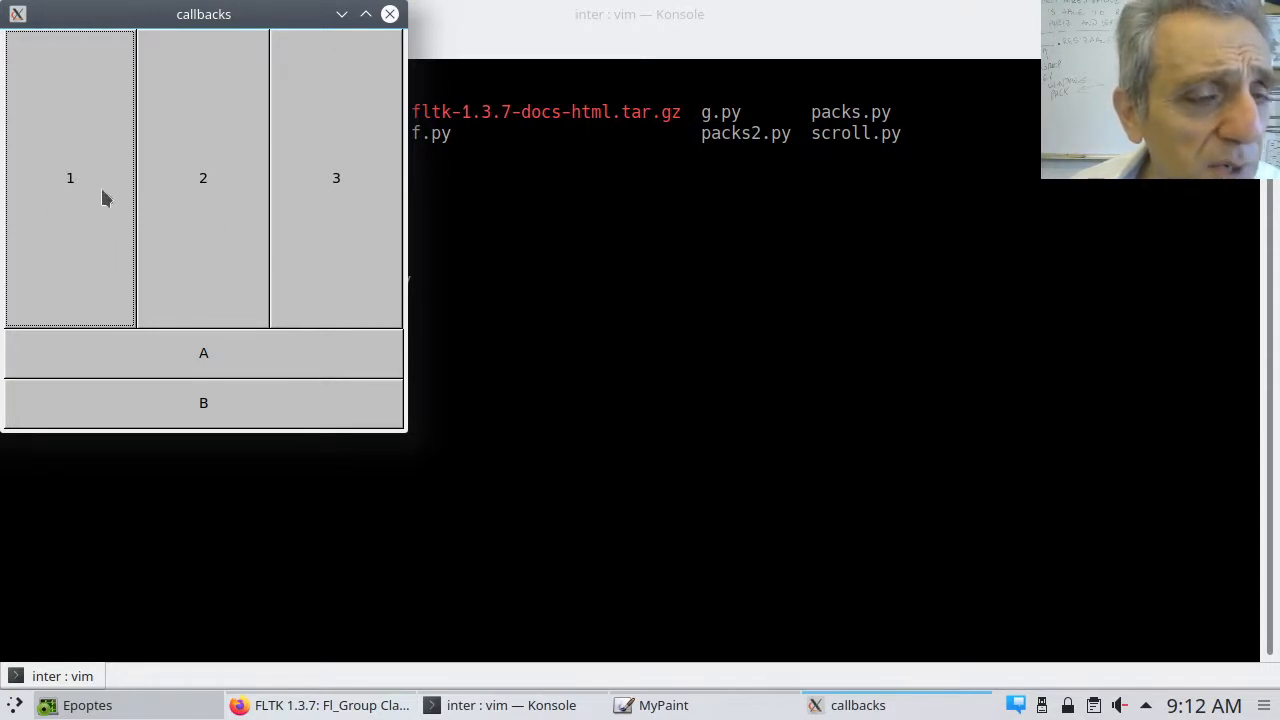
{"action": "mouse_move", "coordinate": [211, 370]}
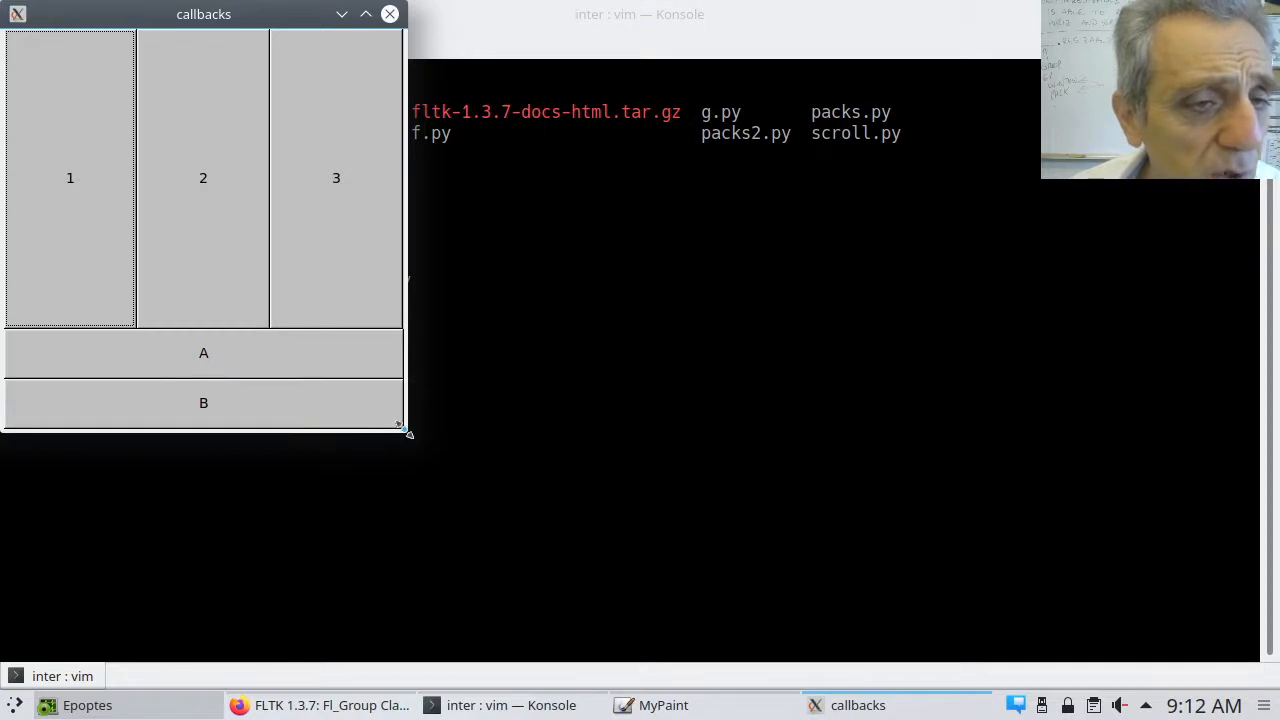
Step: Run the script and enlarge the callbacks window, seeing buttons 1–3 stay fixed while A and B stretch
{"action": "left_click_drag", "start_coordinate": [408, 433], "coordinate": [600, 530]}
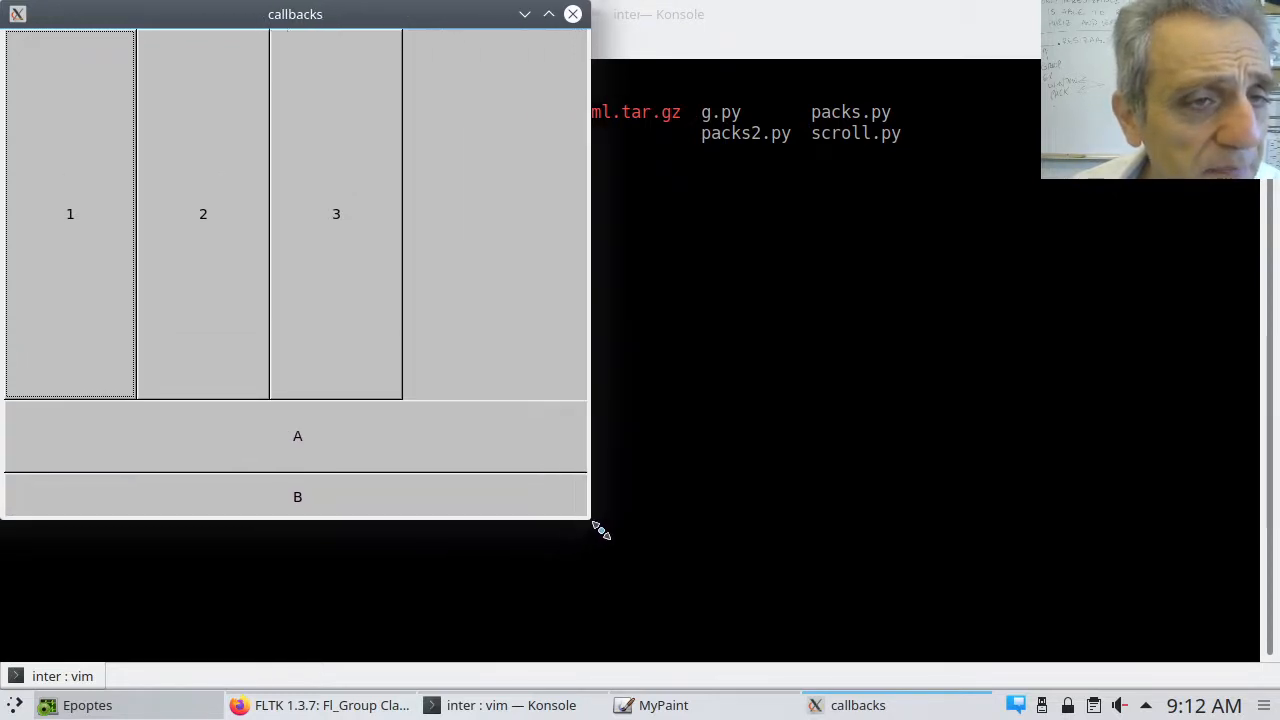
{"action": "left_click_drag", "start_coordinate": [591, 527], "coordinate": [788, 618]}
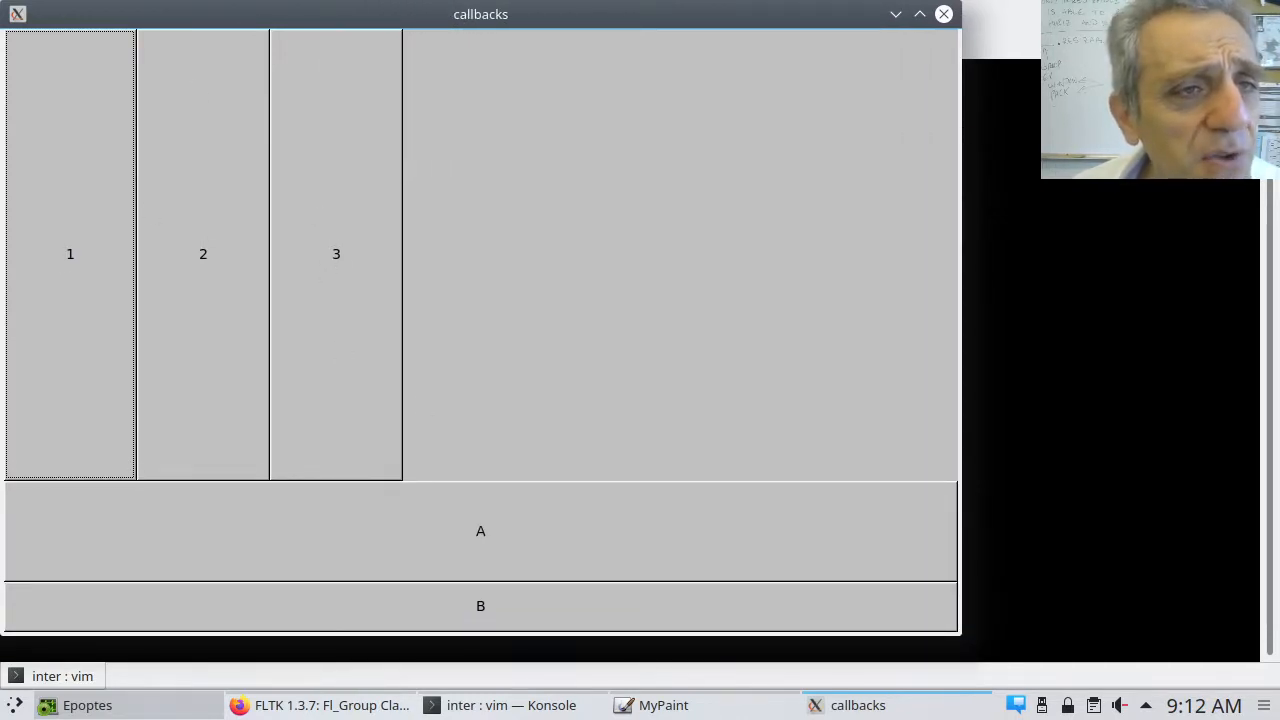
{"action": "mouse_move", "coordinate": [230, 321]}
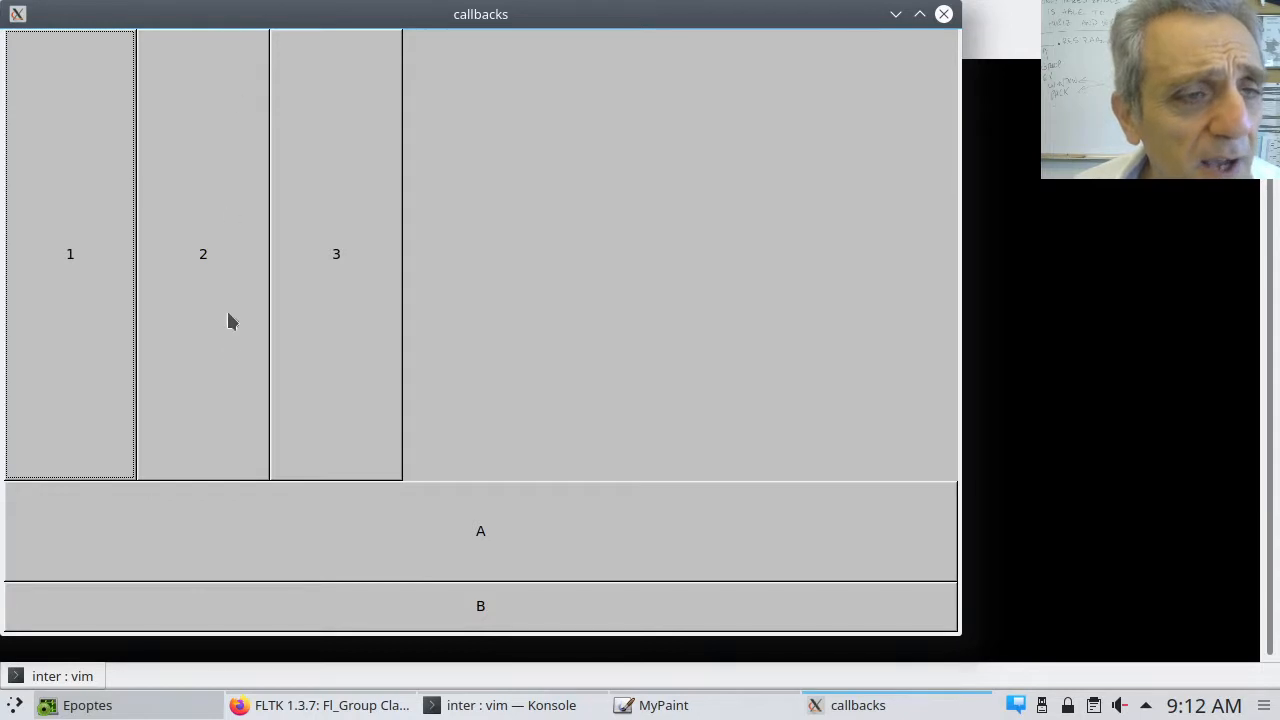
{"action": "mouse_move", "coordinate": [188, 449]}
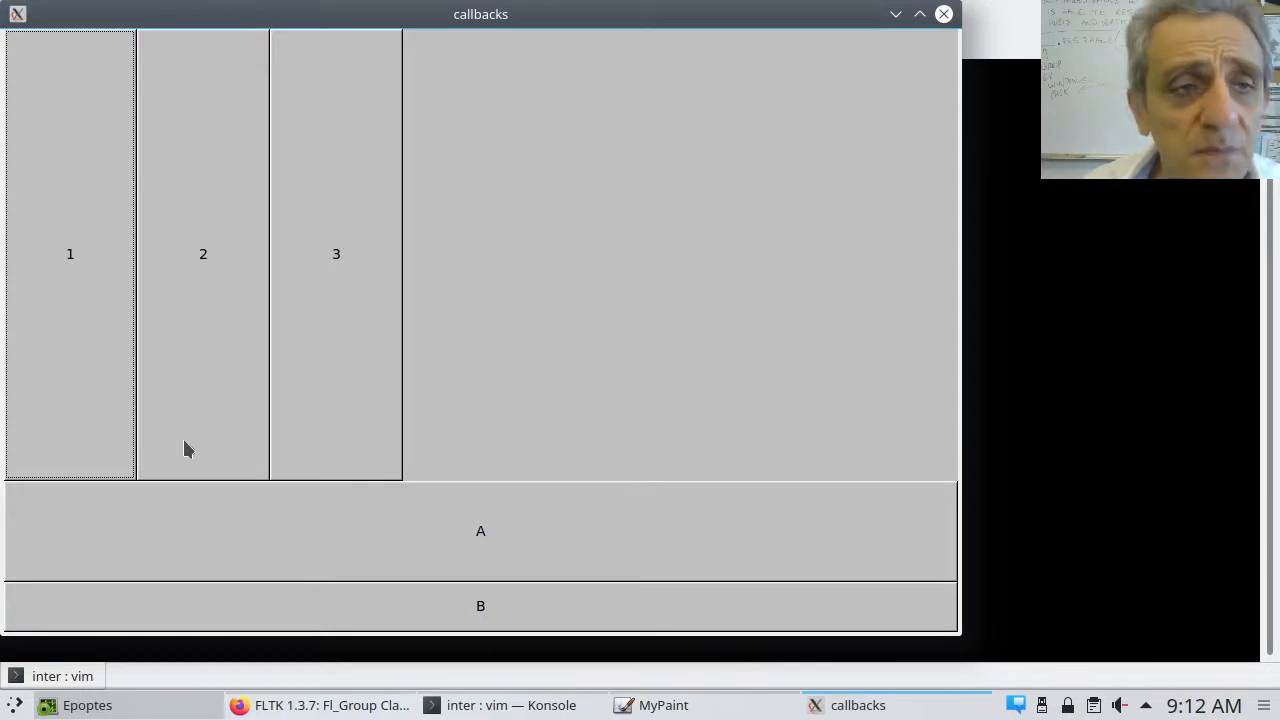
{"action": "mouse_move", "coordinate": [455, 305]}
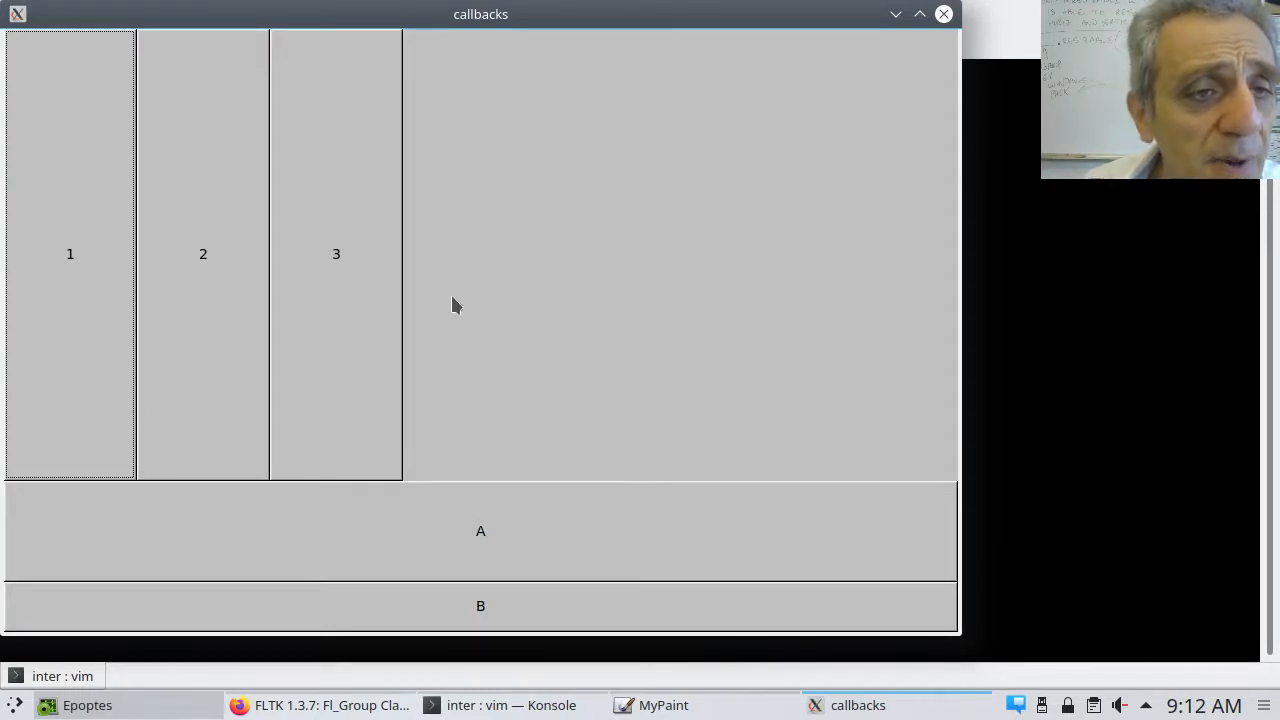
{"action": "mouse_move", "coordinate": [778, 150]}
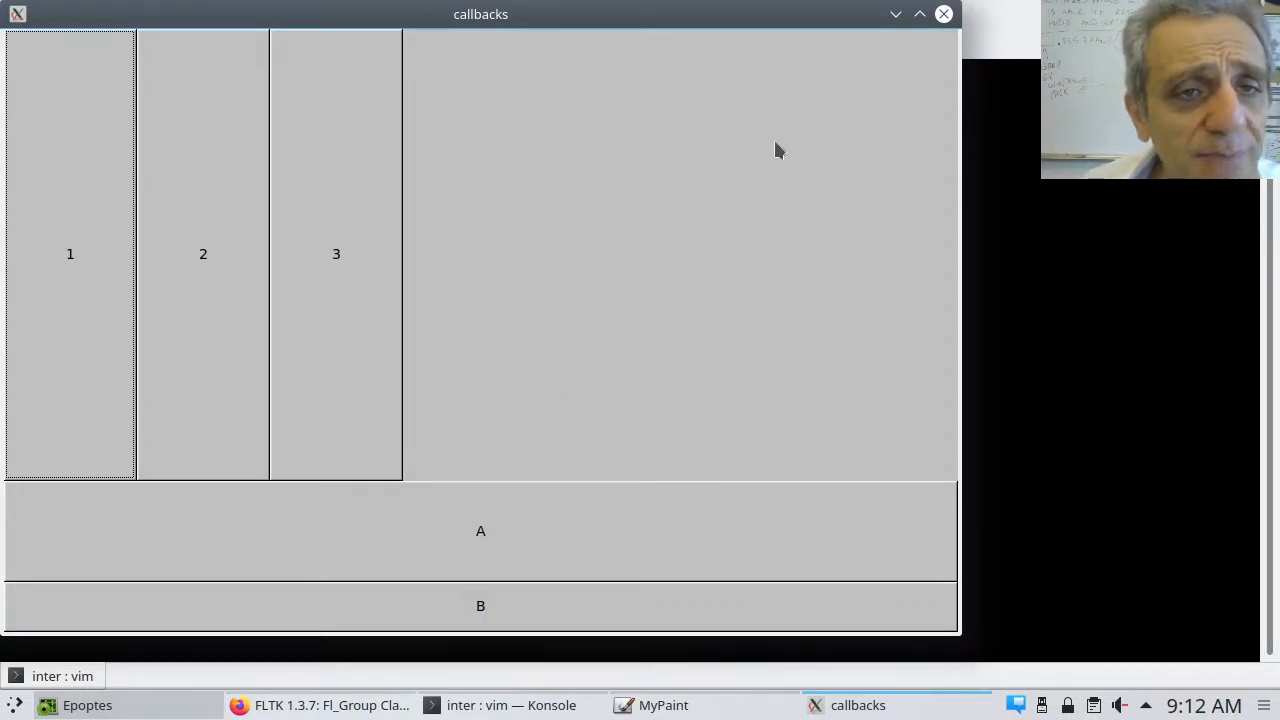
{"action": "mouse_move", "coordinate": [596, 318]}
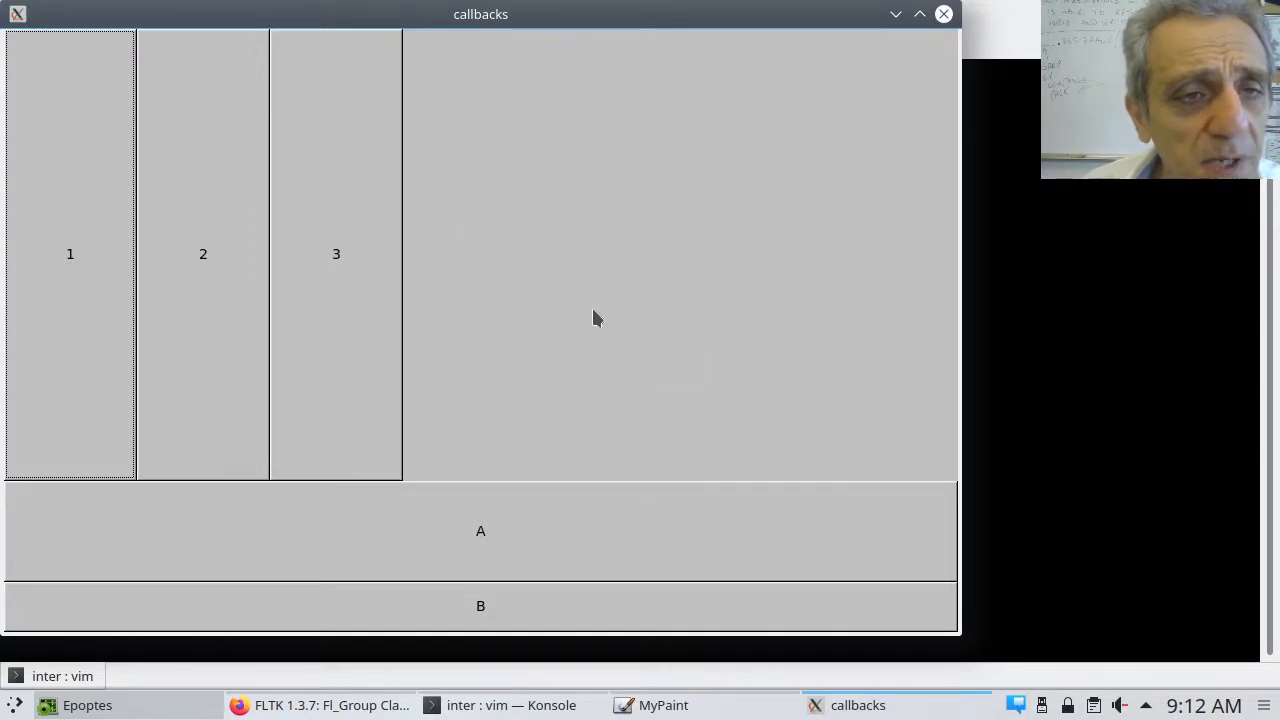
{"action": "mouse_move", "coordinate": [294, 292]}
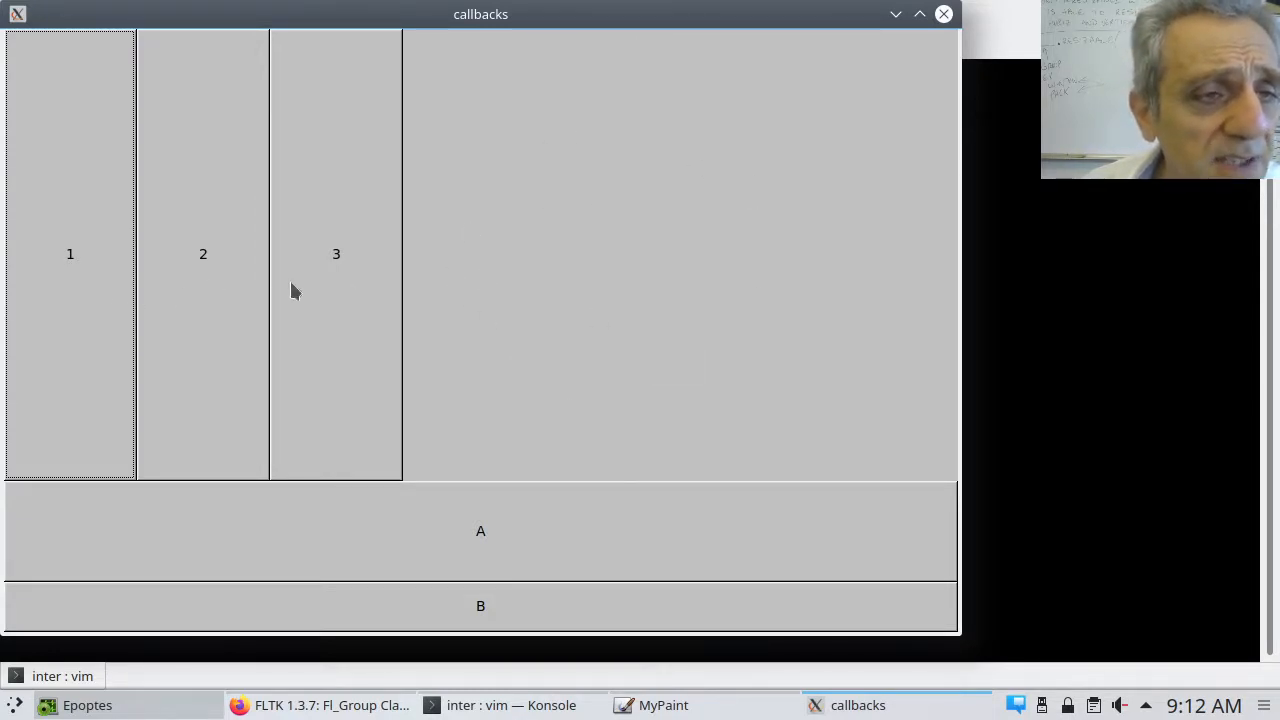
{"action": "mouse_move", "coordinate": [451, 521]}
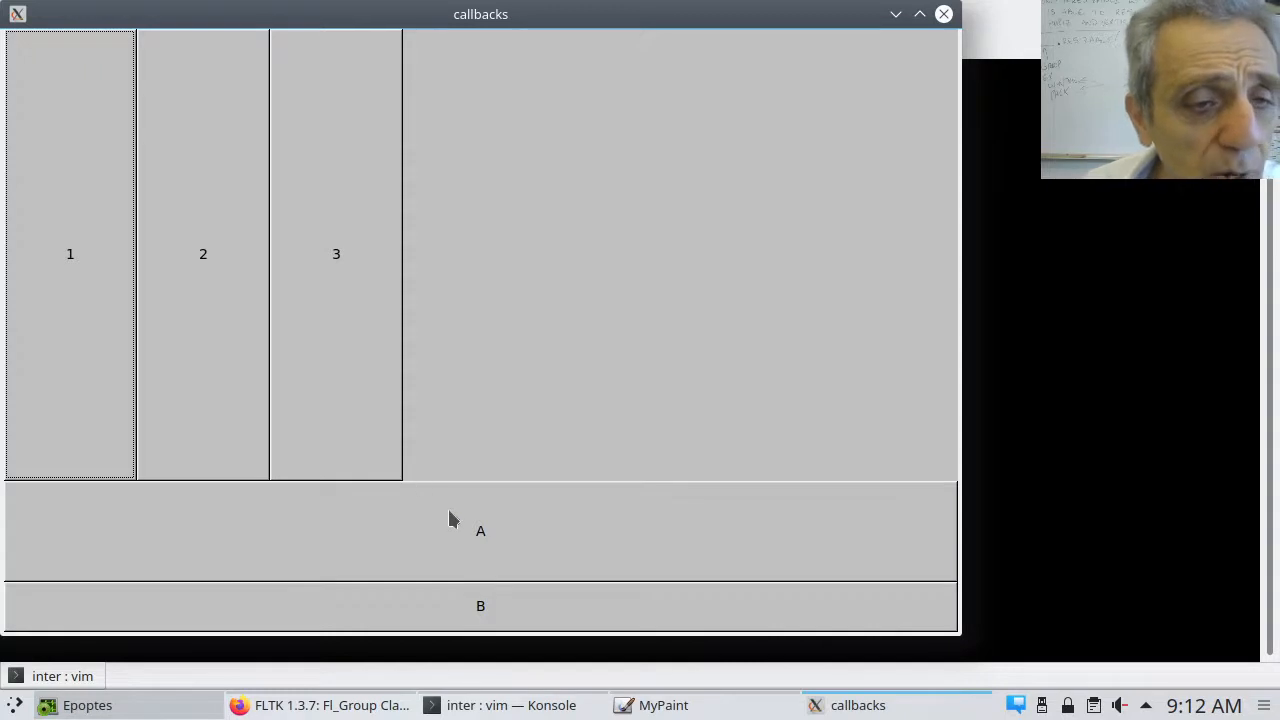
{"action": "mouse_move", "coordinate": [493, 621]}
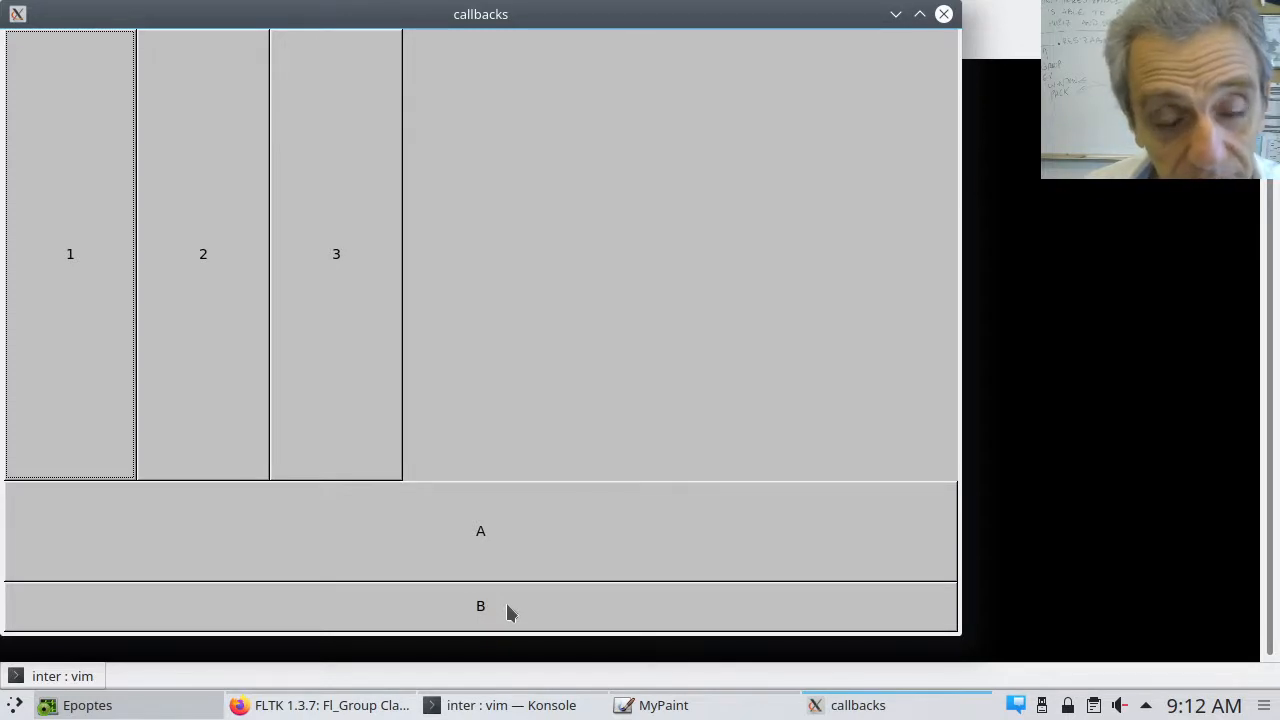
{"action": "mouse_move", "coordinate": [675, 619]}
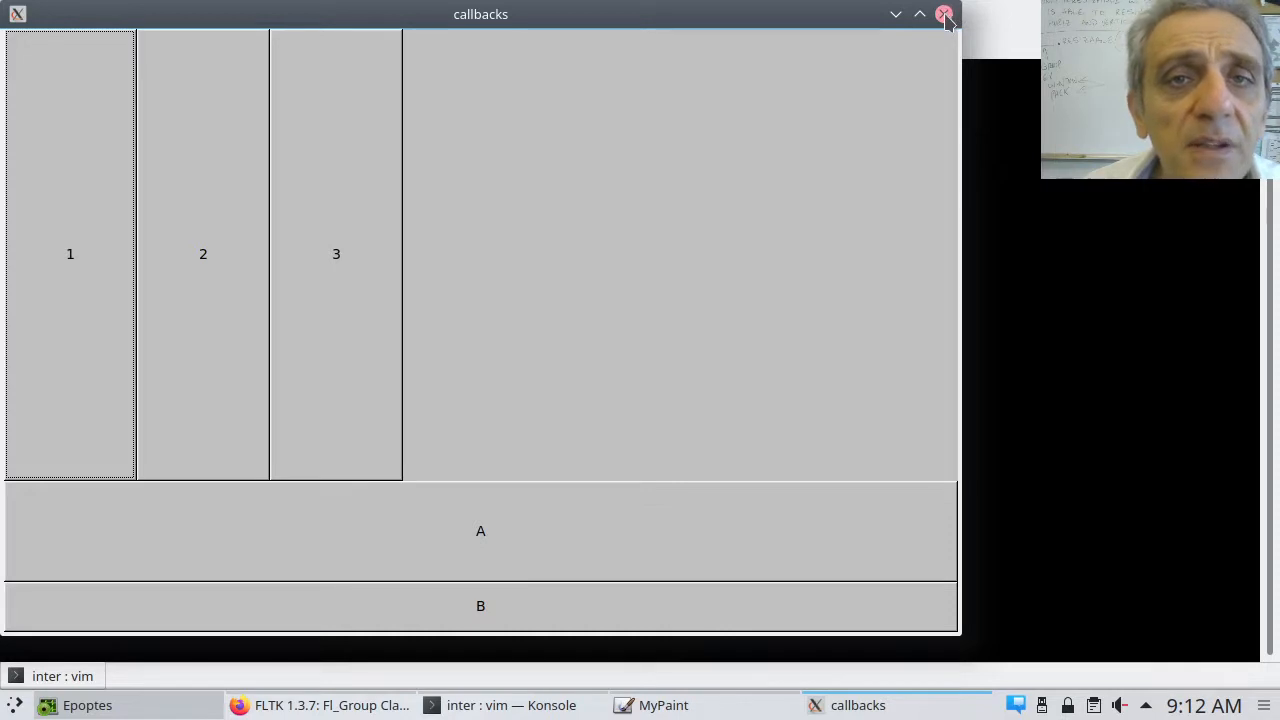
Step: Close the callbacks window and change line 19 to p.resizable(bl[0]) so only button 1 stretches
{"action": "left_click", "coordinate": [944, 13]}
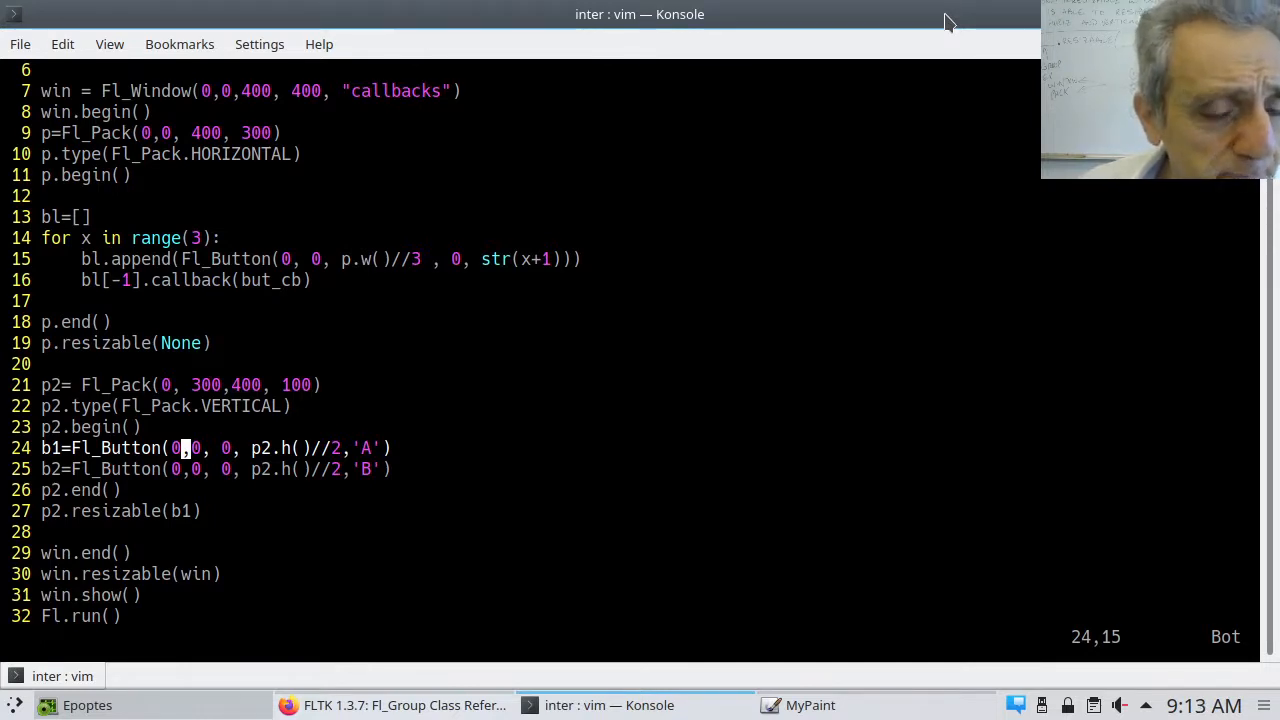
{"action": "key", "text": "j"}
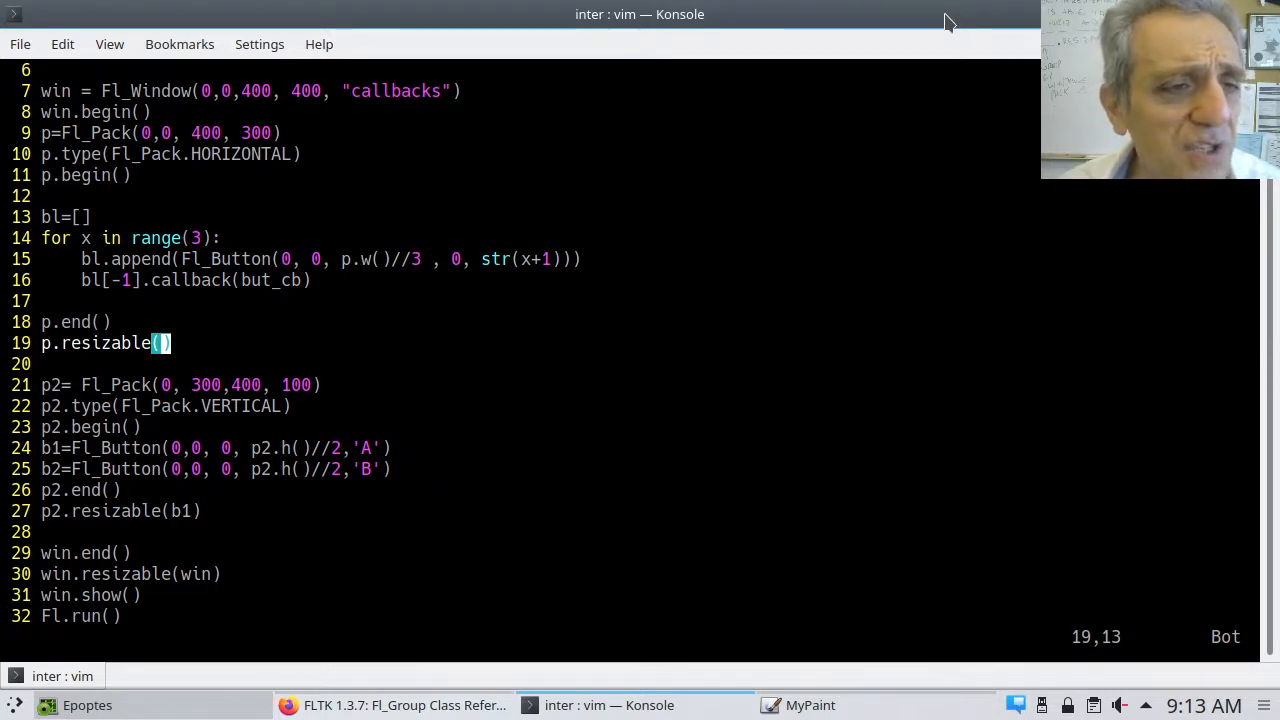
{"action": "key", "text": "i"}
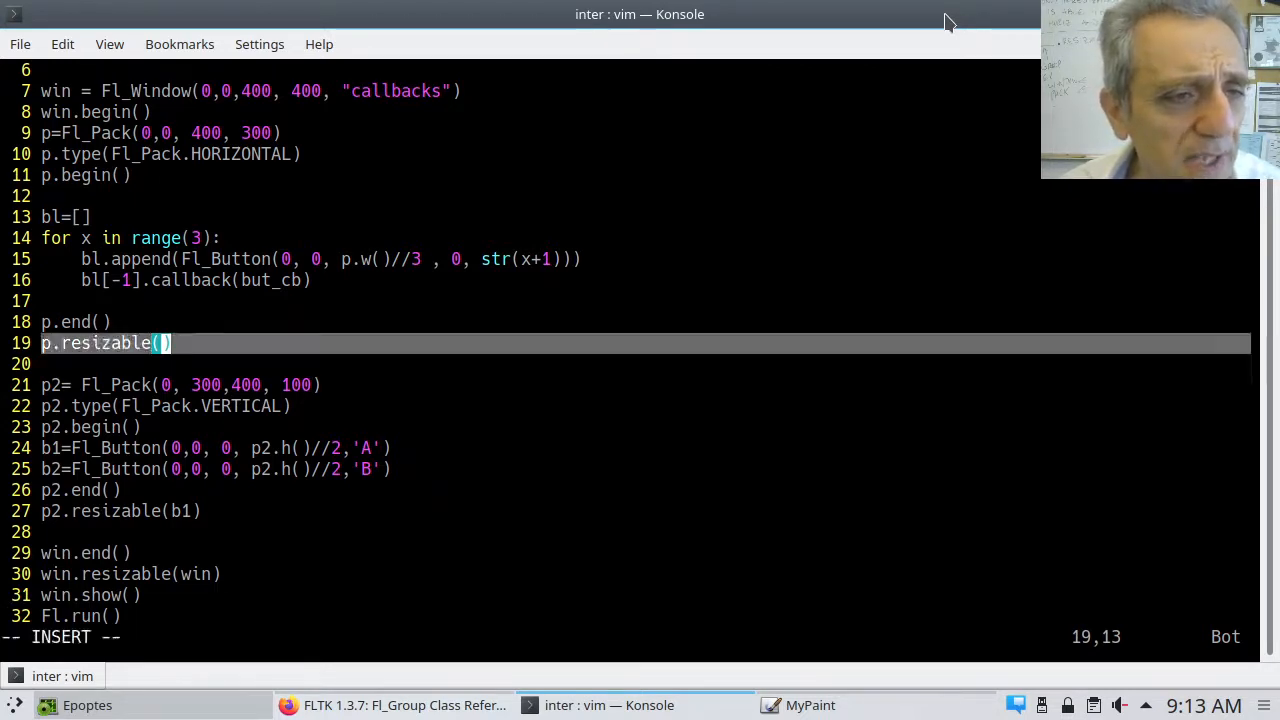
{"action": "type", "text": "bl[0"}
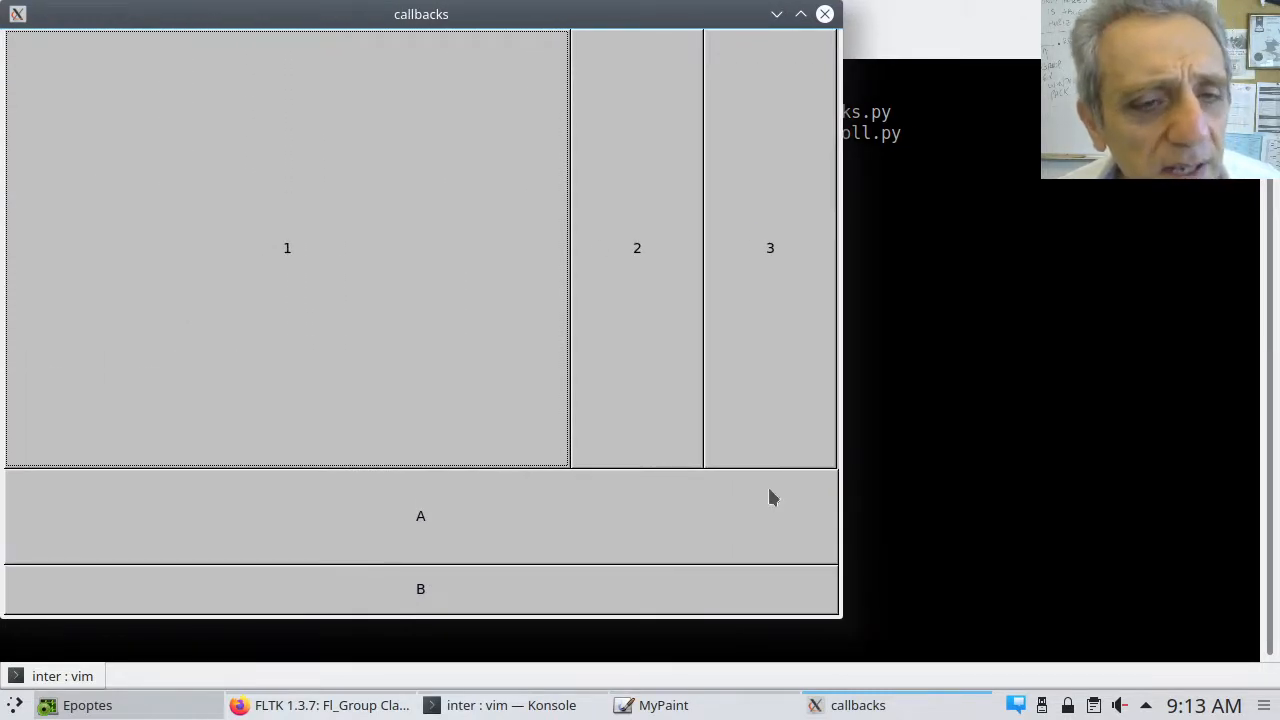
{"action": "mouse_move", "coordinate": [384, 331]}
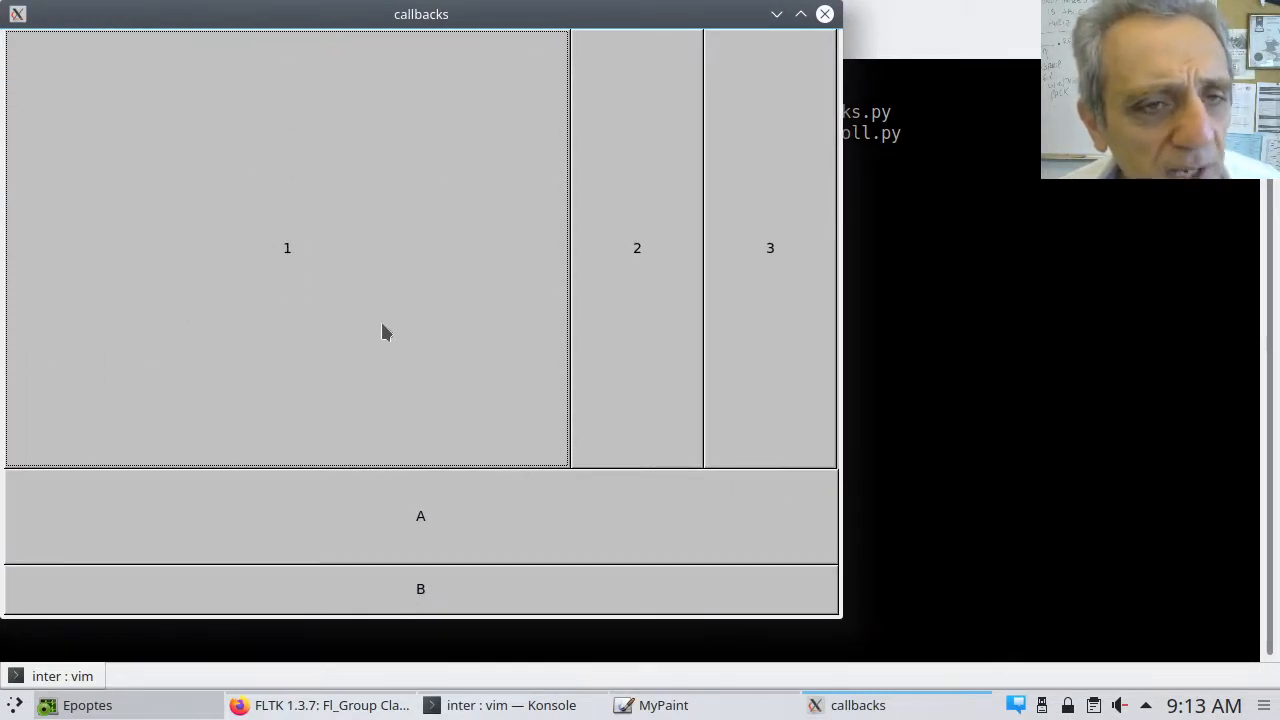
{"action": "mouse_move", "coordinate": [432, 513]}
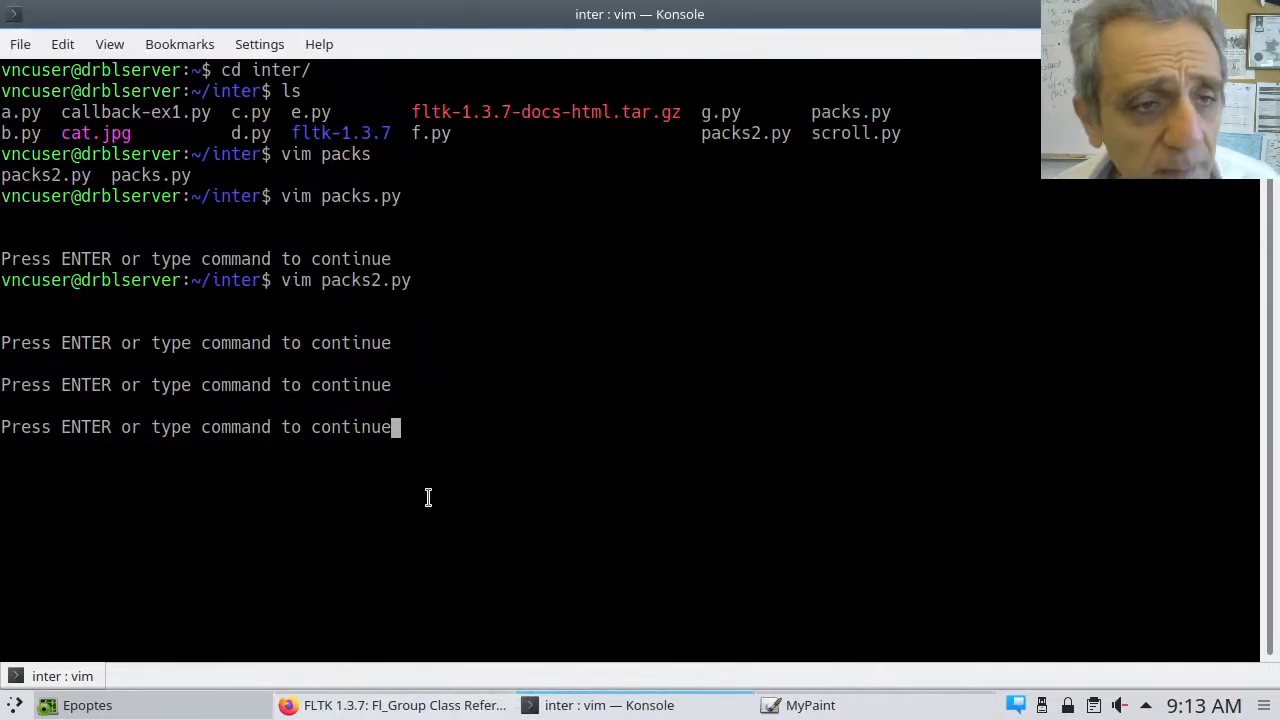
Step: Resume vim and set win.resizable(None) on line 30, keeping the callbacks layout fixed when rerun
{"action": "key", "text": "Return"}
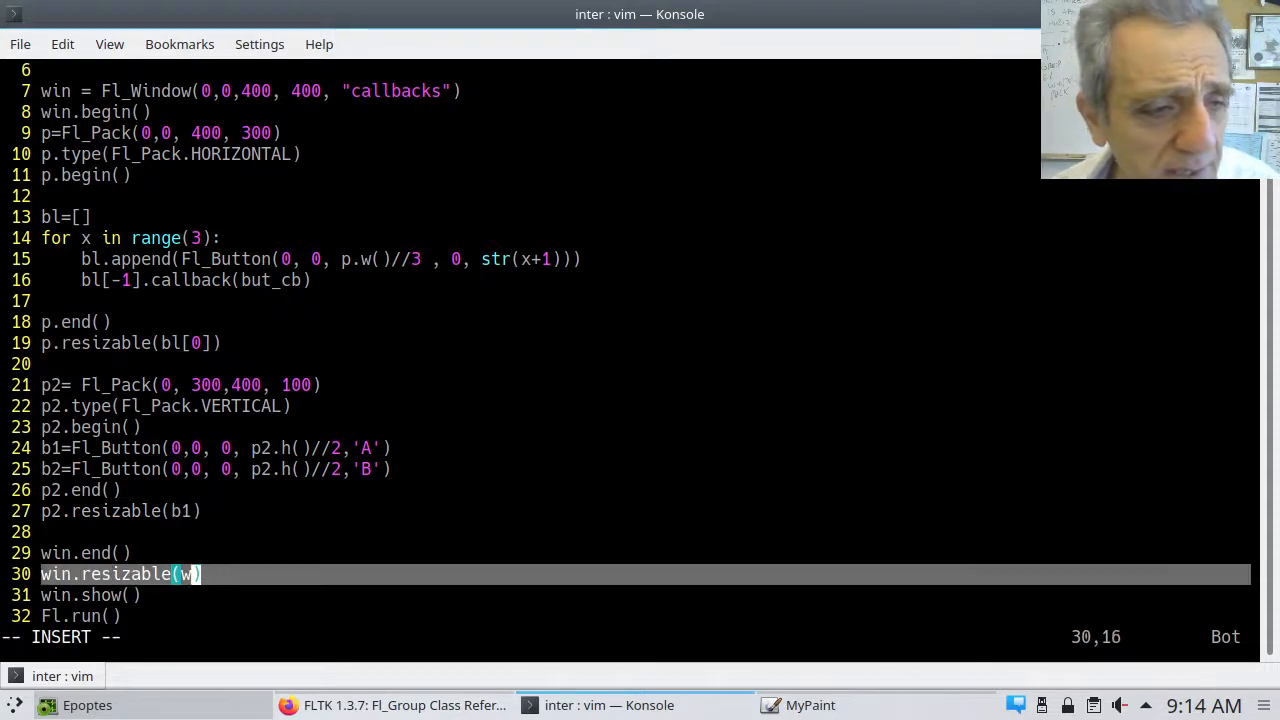
{"action": "type", "text": "None"}
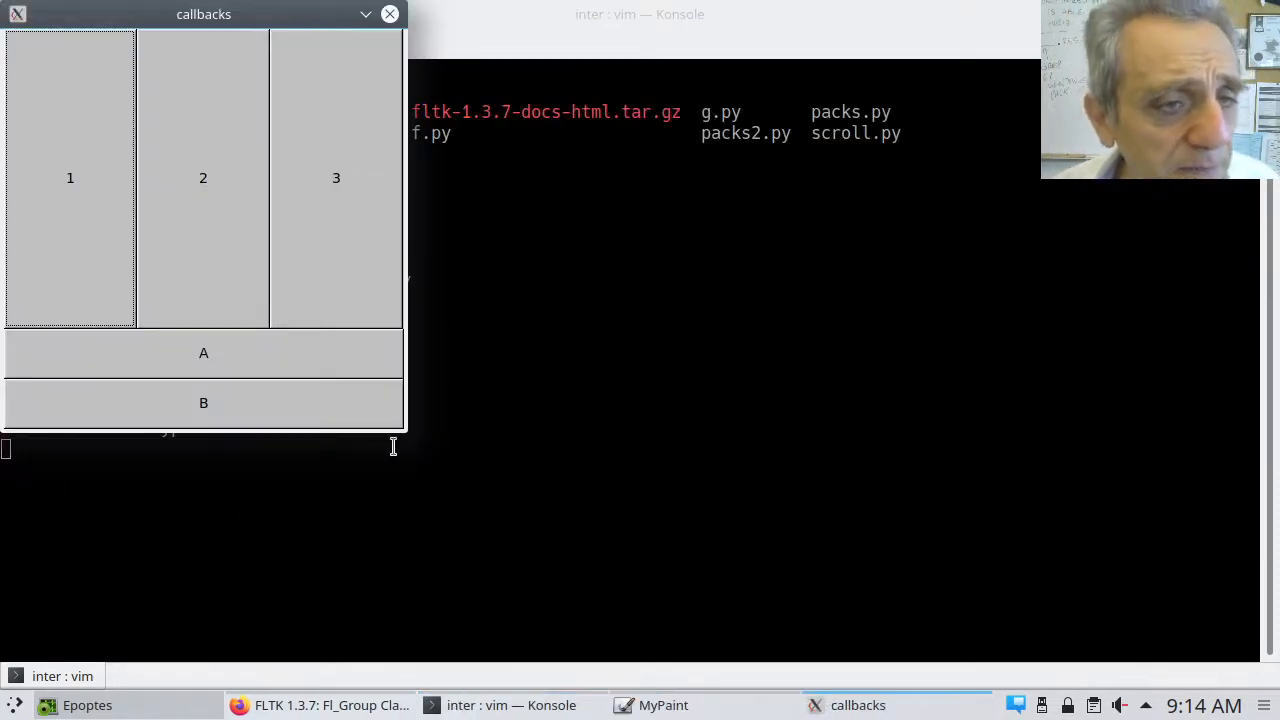
{"action": "mouse_move", "coordinate": [405, 440]}
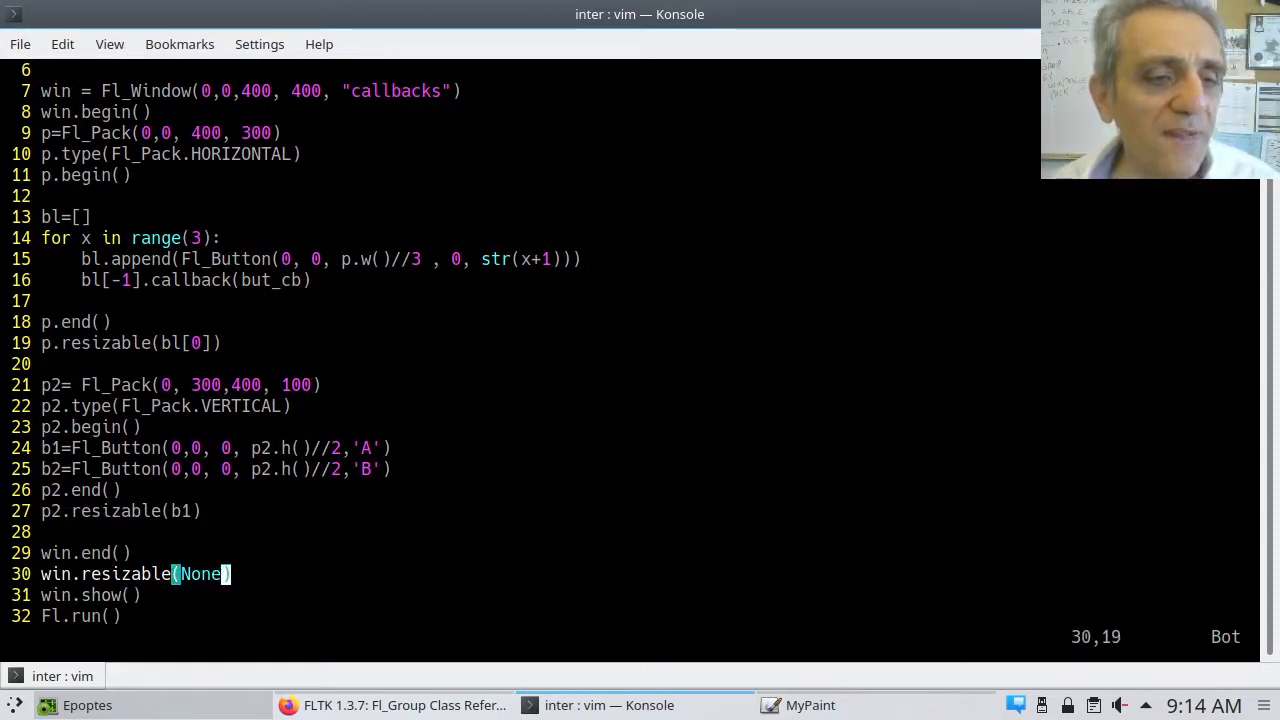
Step: Change line 30 to win.resizable(p) so button 1 grows when the rerun window is enlarged
{"action": "key", "text": "i"}
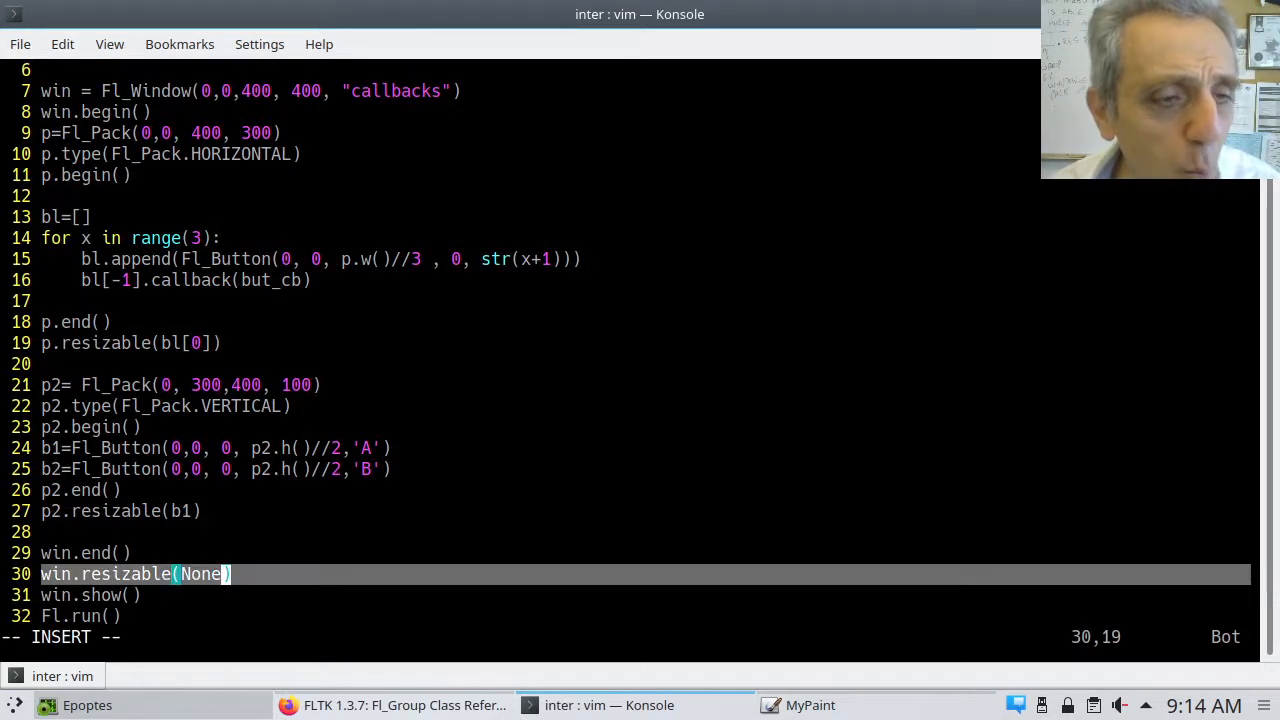
{"action": "type", "text": "p"}
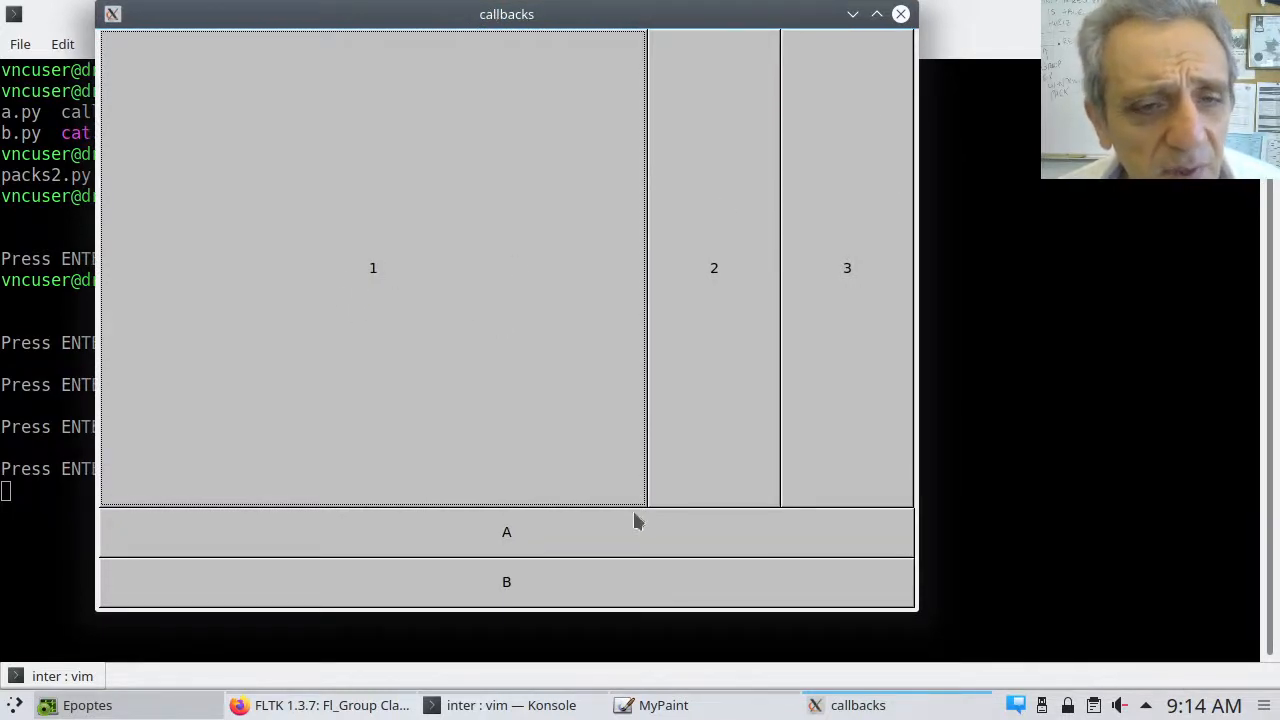
{"action": "mouse_move", "coordinate": [845, 156]}
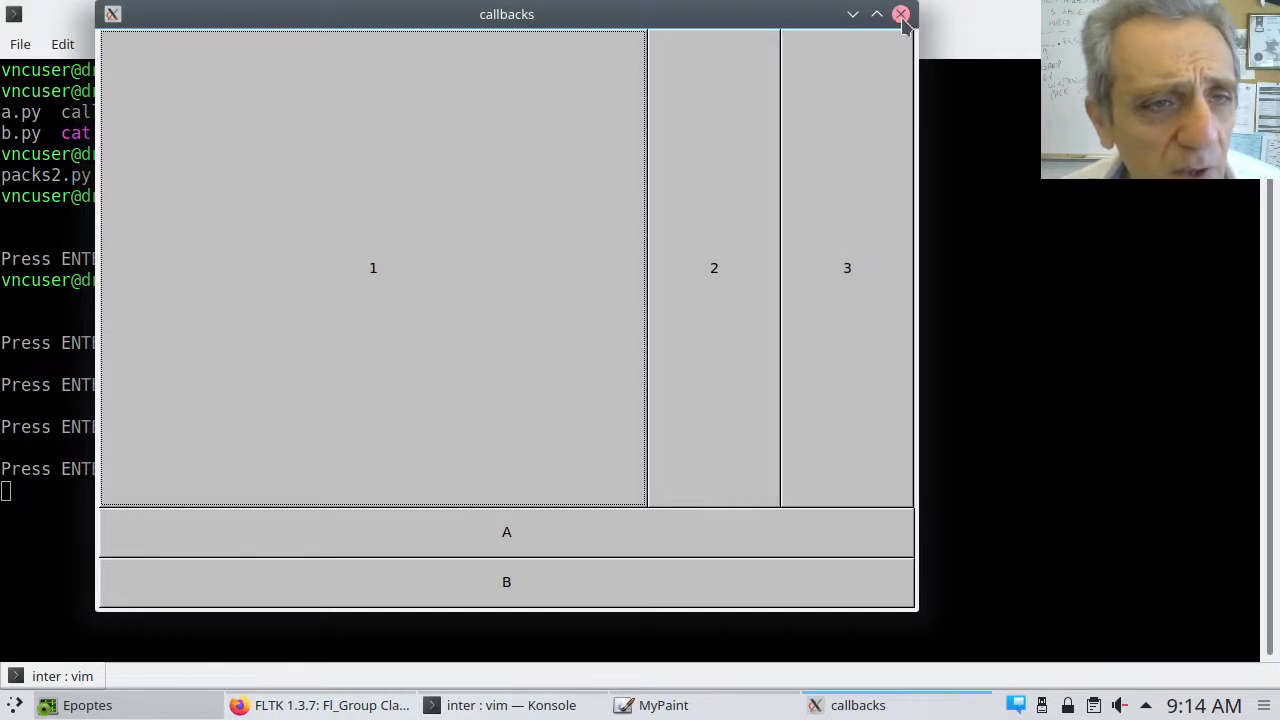
Step: Close the callbacks window and rerun the script with win.resizable(p) on line 30
{"action": "left_click", "coordinate": [900, 14]}
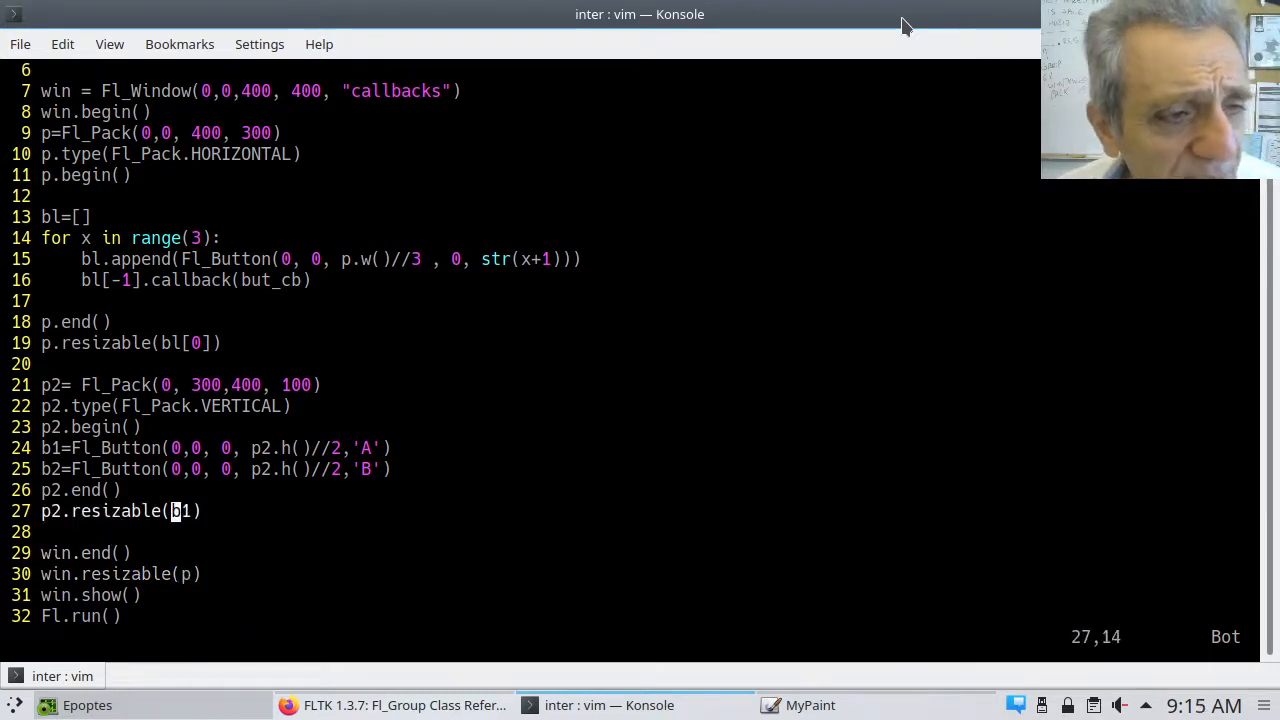
{"action": "key", "text": "l"}
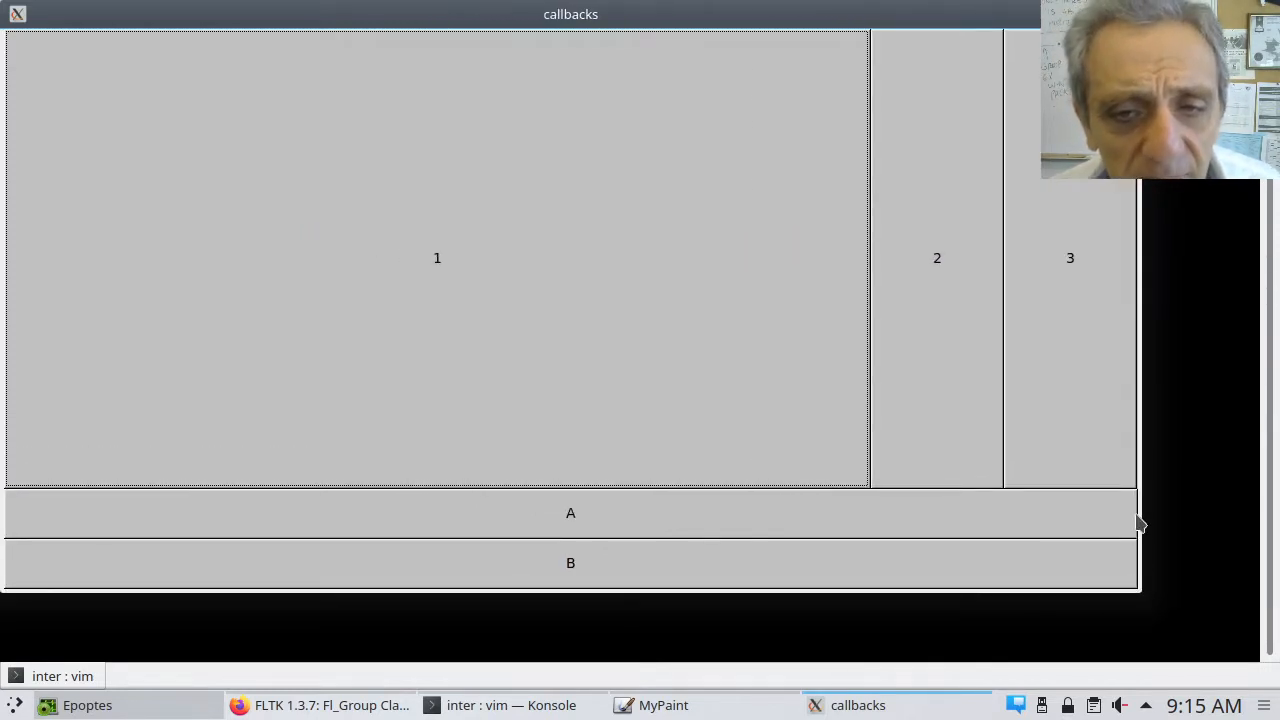
{"action": "mouse_move", "coordinate": [652, 486]}
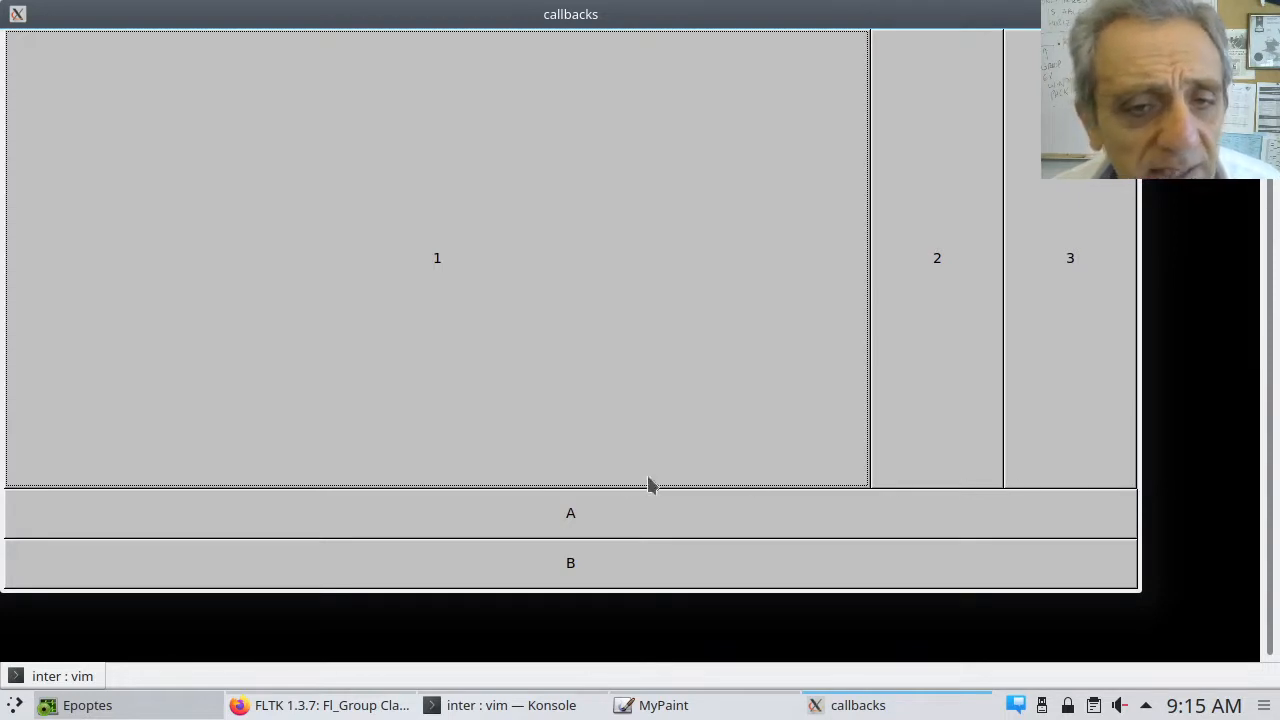
{"action": "mouse_move", "coordinate": [9, 588]}
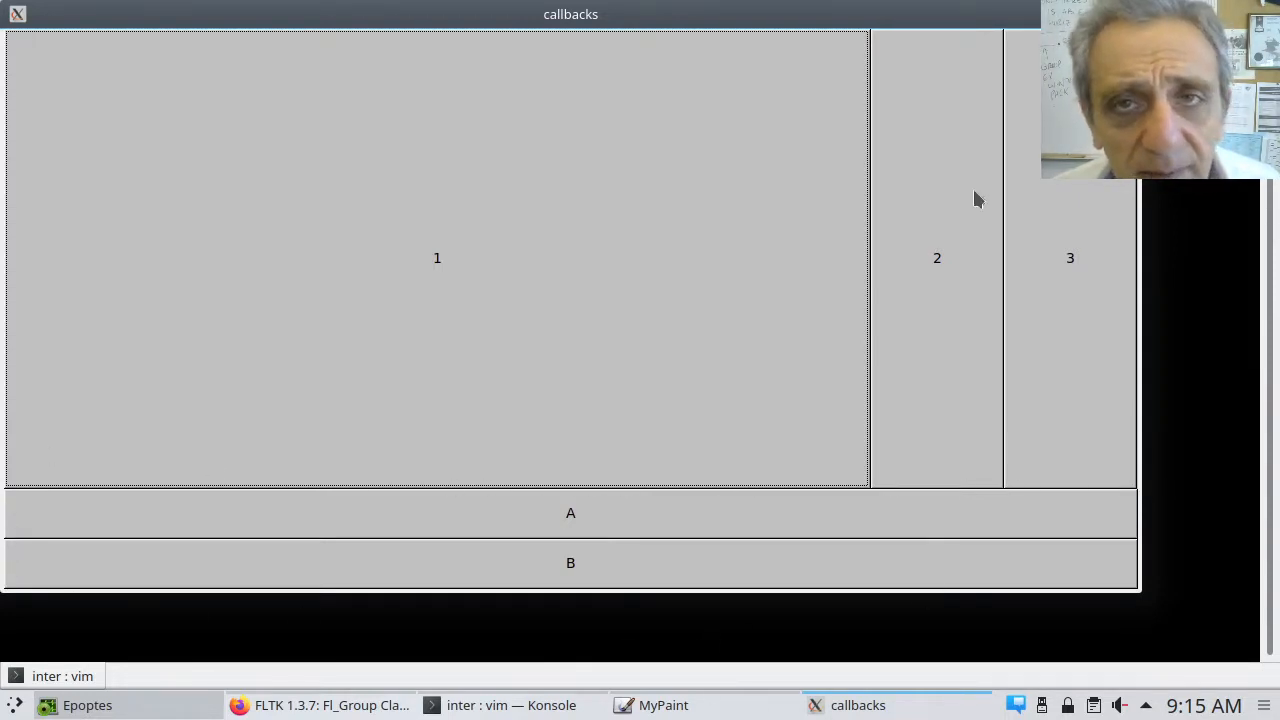
{"action": "mouse_move", "coordinate": [1118, 371]}
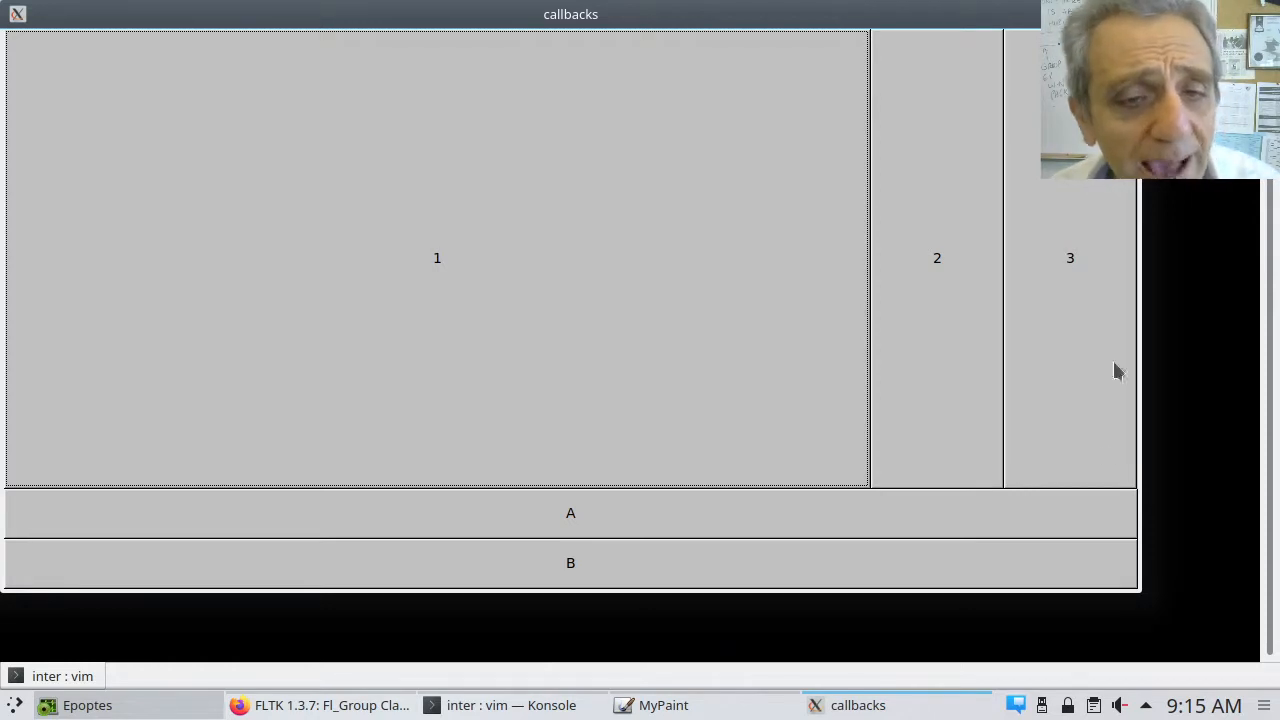
{"action": "mouse_move", "coordinate": [1062, 518]}
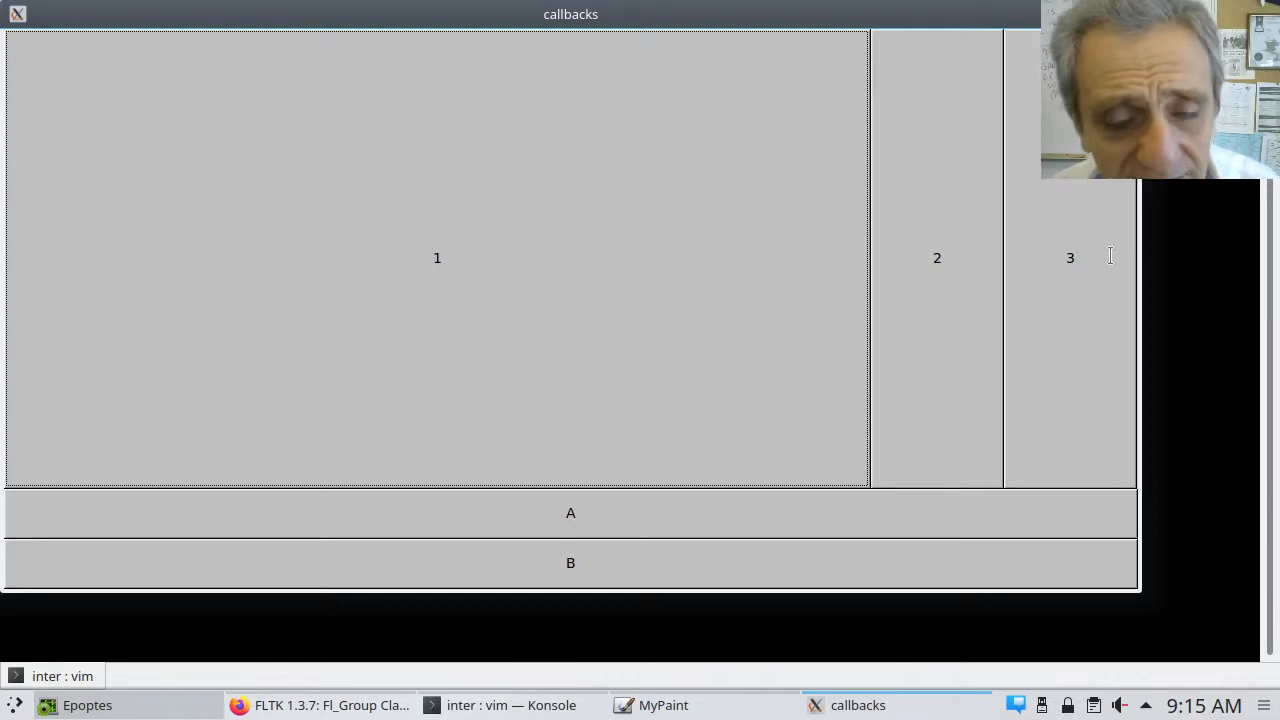
{"action": "left_click", "coordinate": [506, 705]}
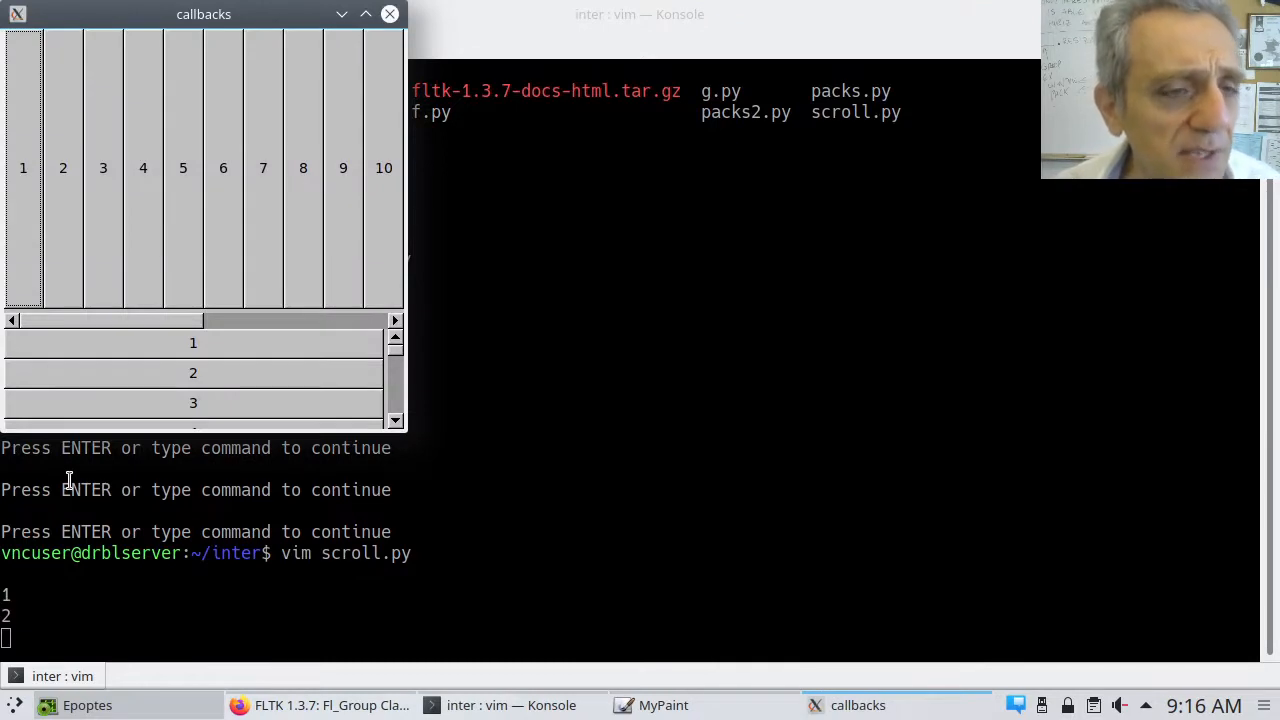
{"action": "mouse_move", "coordinate": [120, 283]}
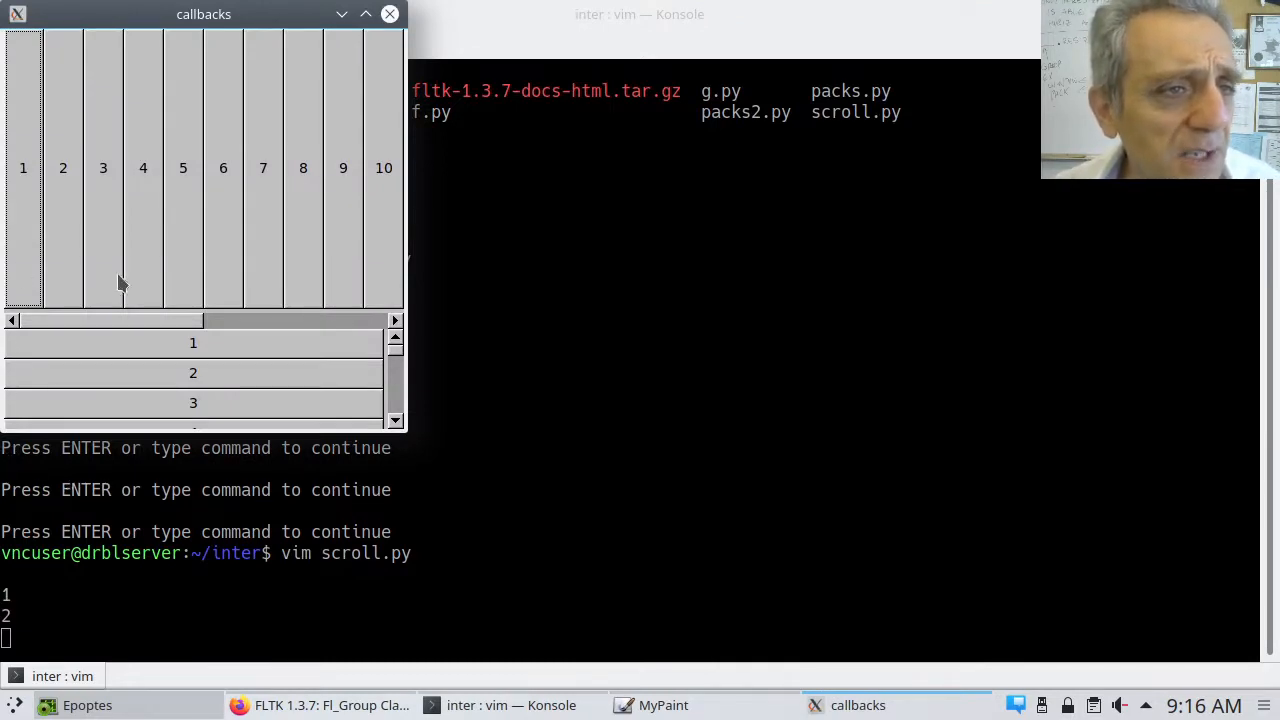
{"action": "mouse_move", "coordinate": [120, 331]}
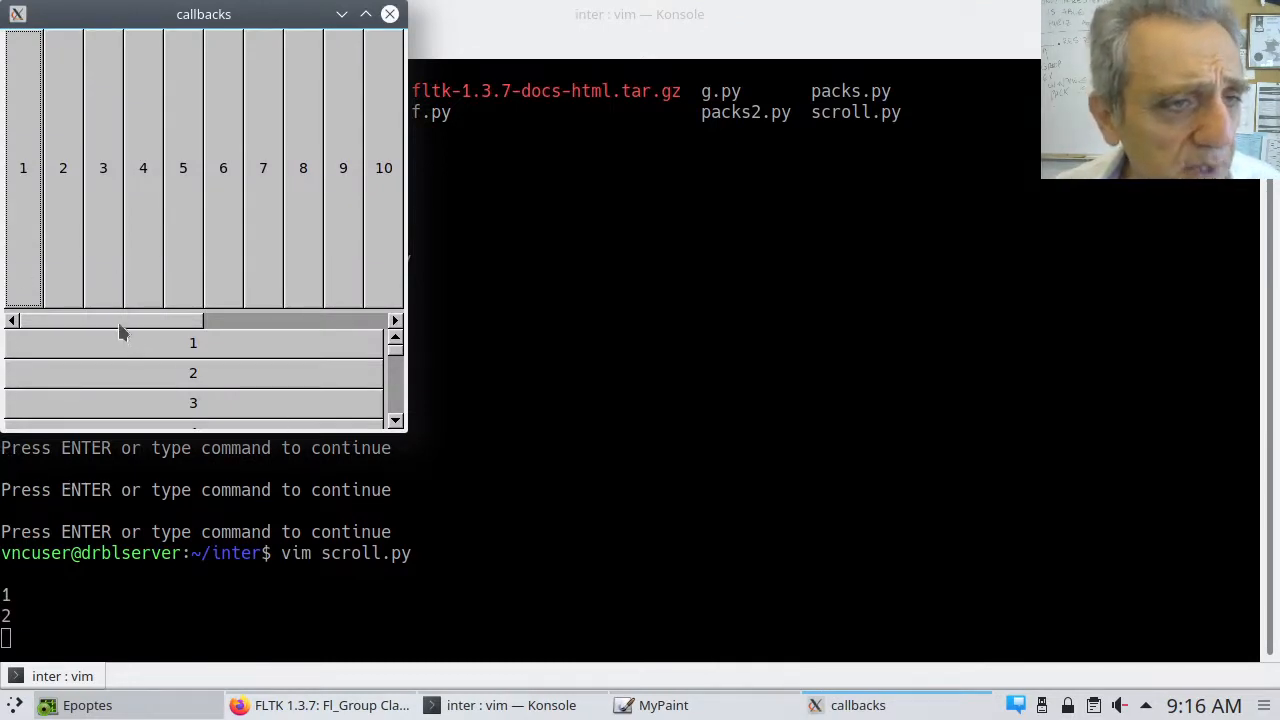
Step: Scroll the top row to buttons 11–20, turn 13, 17 and lower-list 12 green, then close the demo
{"action": "left_click_drag", "start_coordinate": [115, 320], "coordinate": [295, 320]}
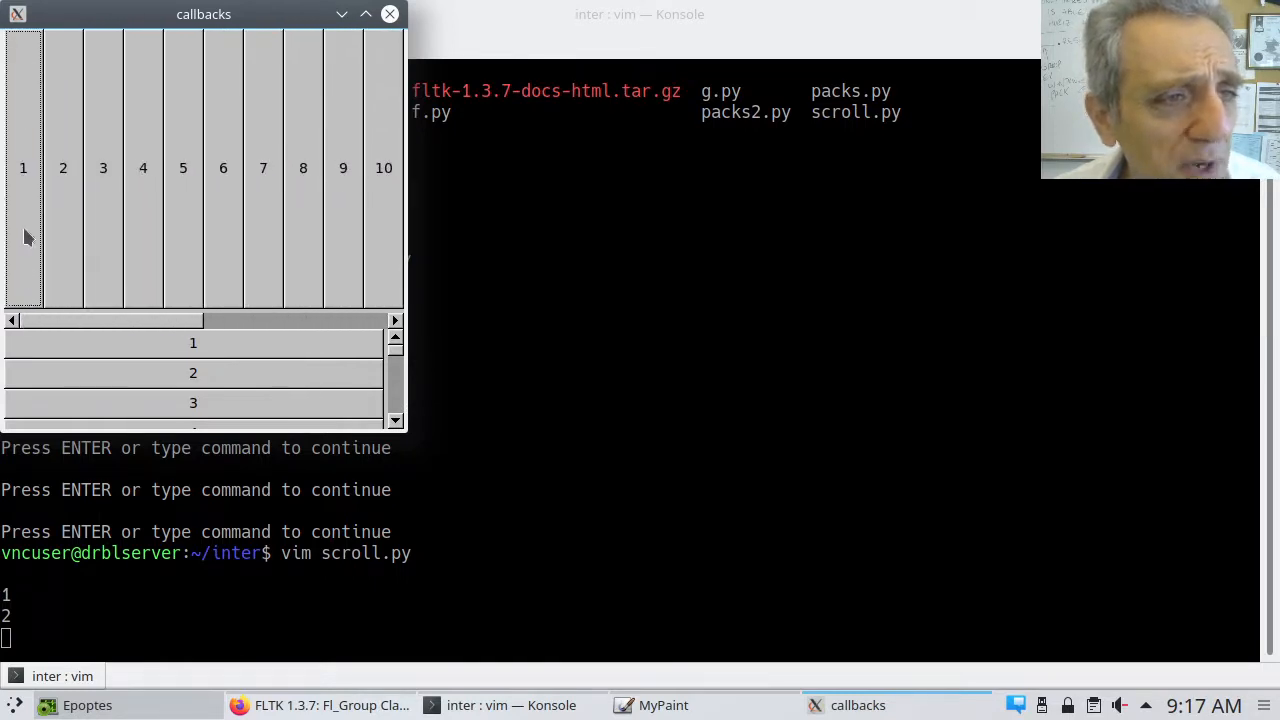
{"action": "mouse_move", "coordinate": [77, 322]}
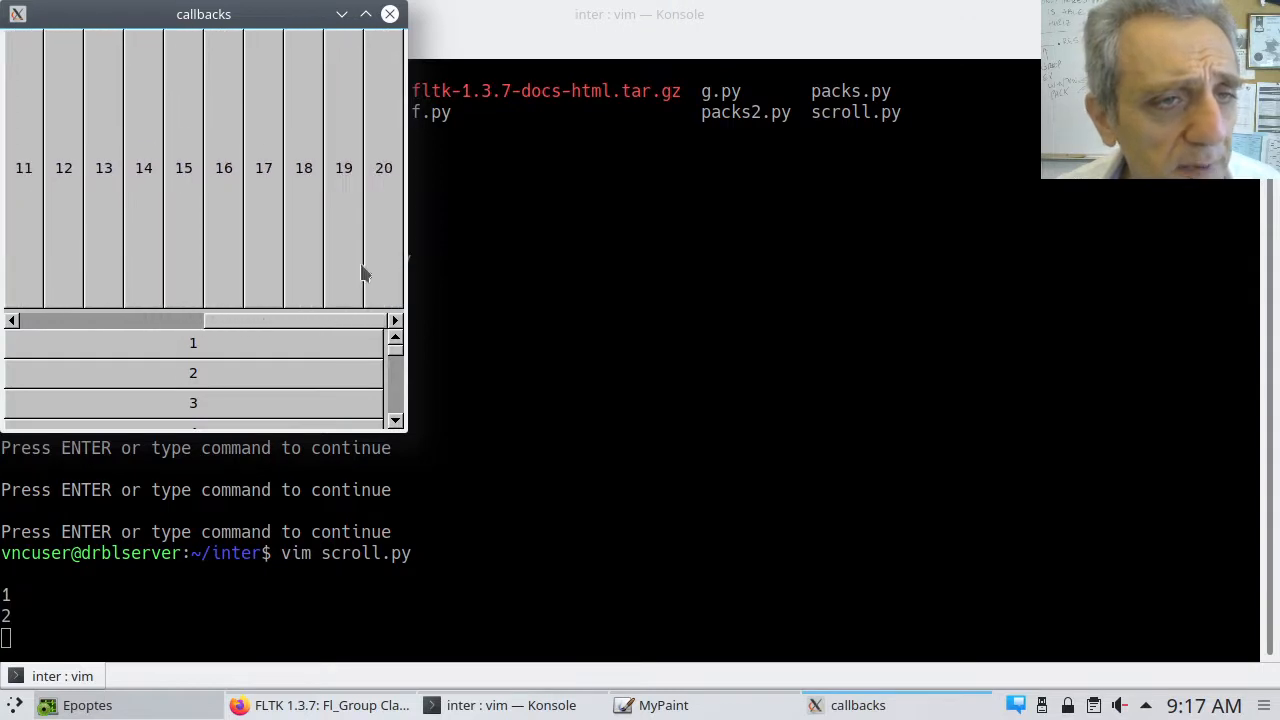
{"action": "left_click", "coordinate": [103, 167]}
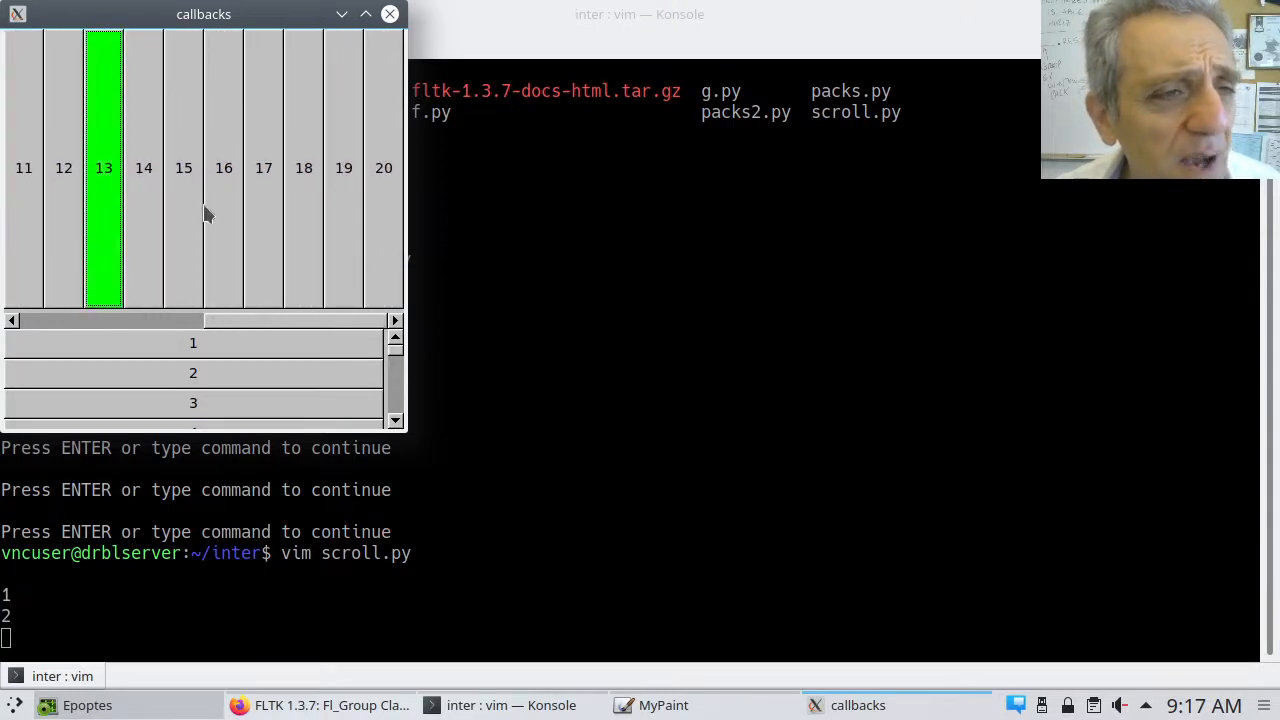
{"action": "left_click", "coordinate": [263, 167]}
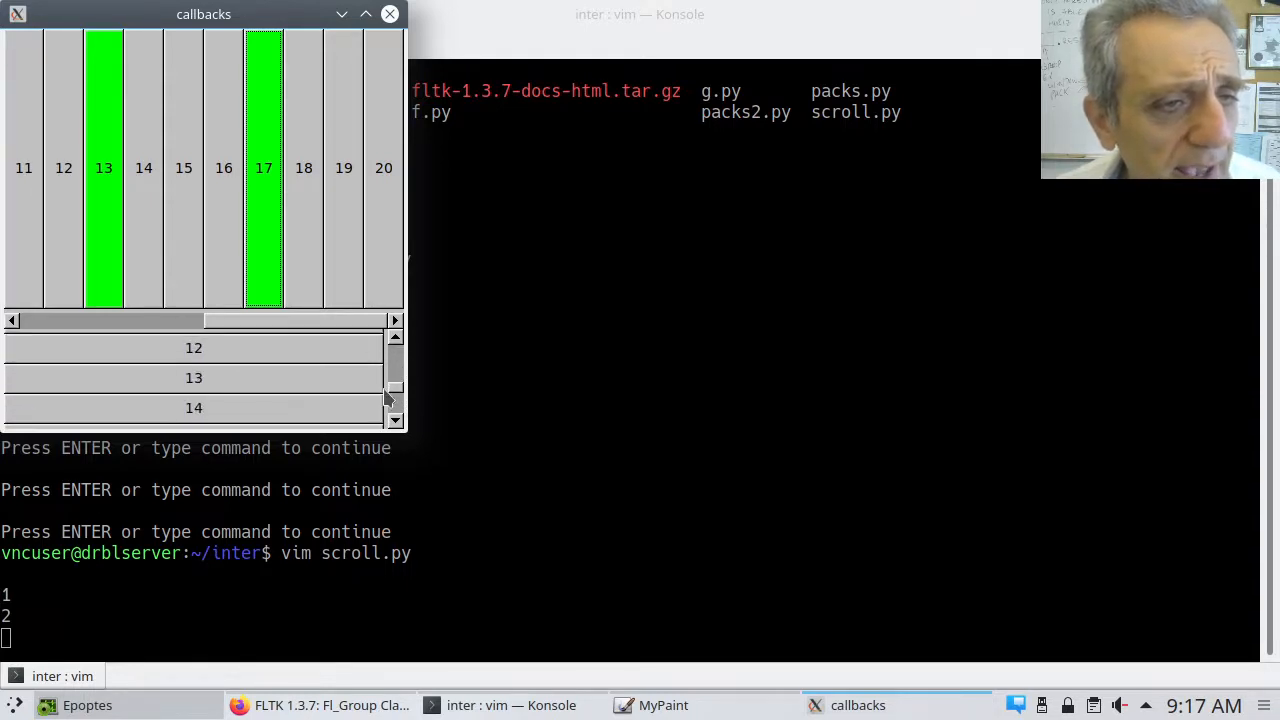
{"action": "left_click", "coordinate": [194, 347]}
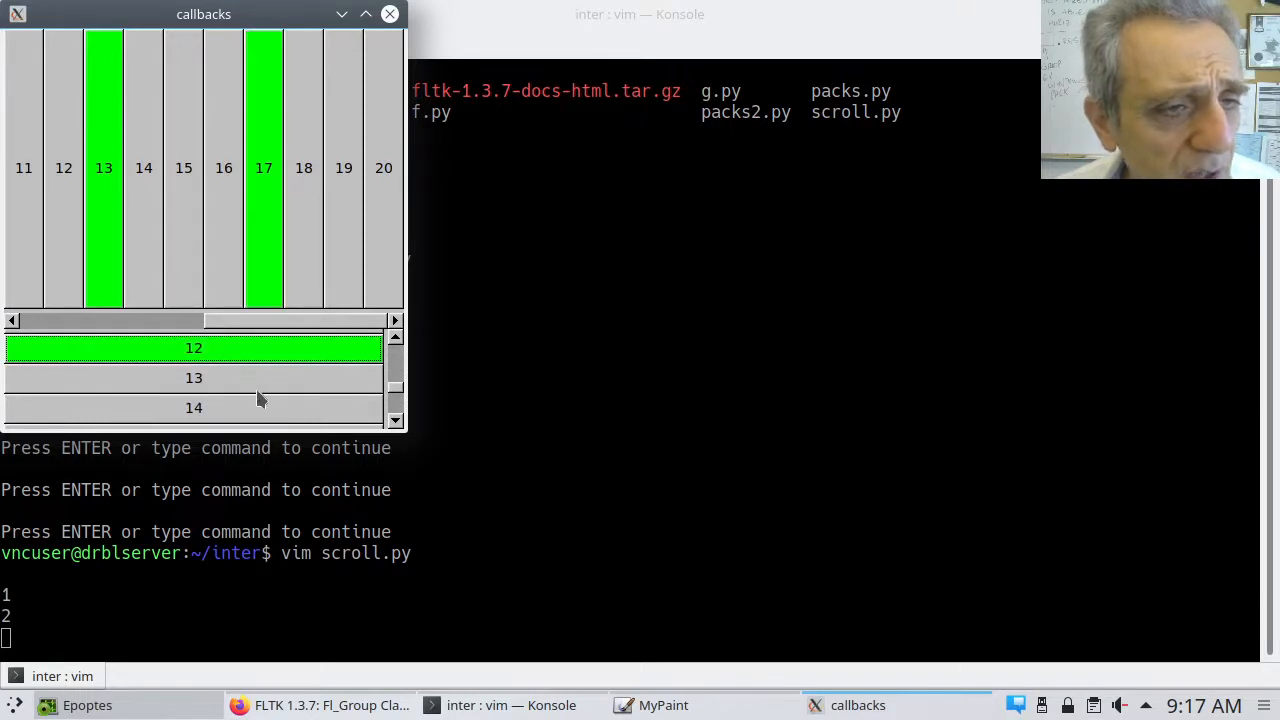
{"action": "left_click", "coordinate": [194, 407]}
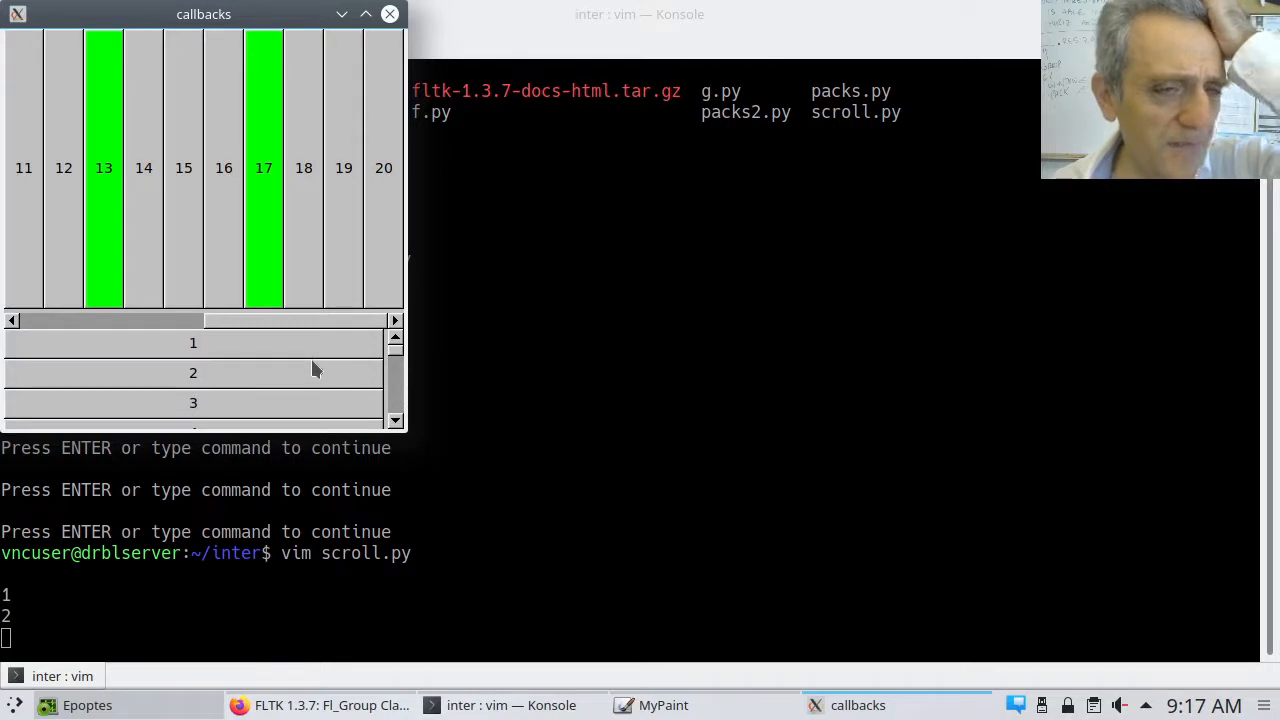
{"action": "mouse_move", "coordinate": [140, 192]}
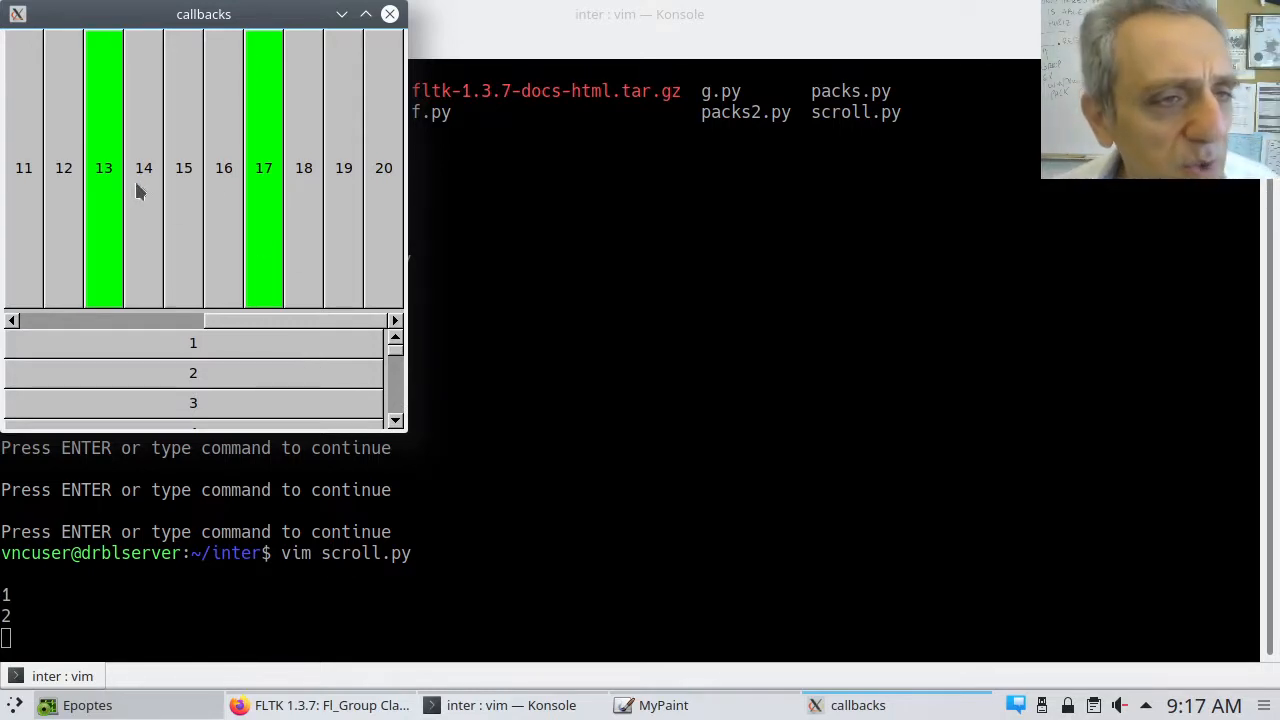
{"action": "mouse_move", "coordinate": [358, 195]}
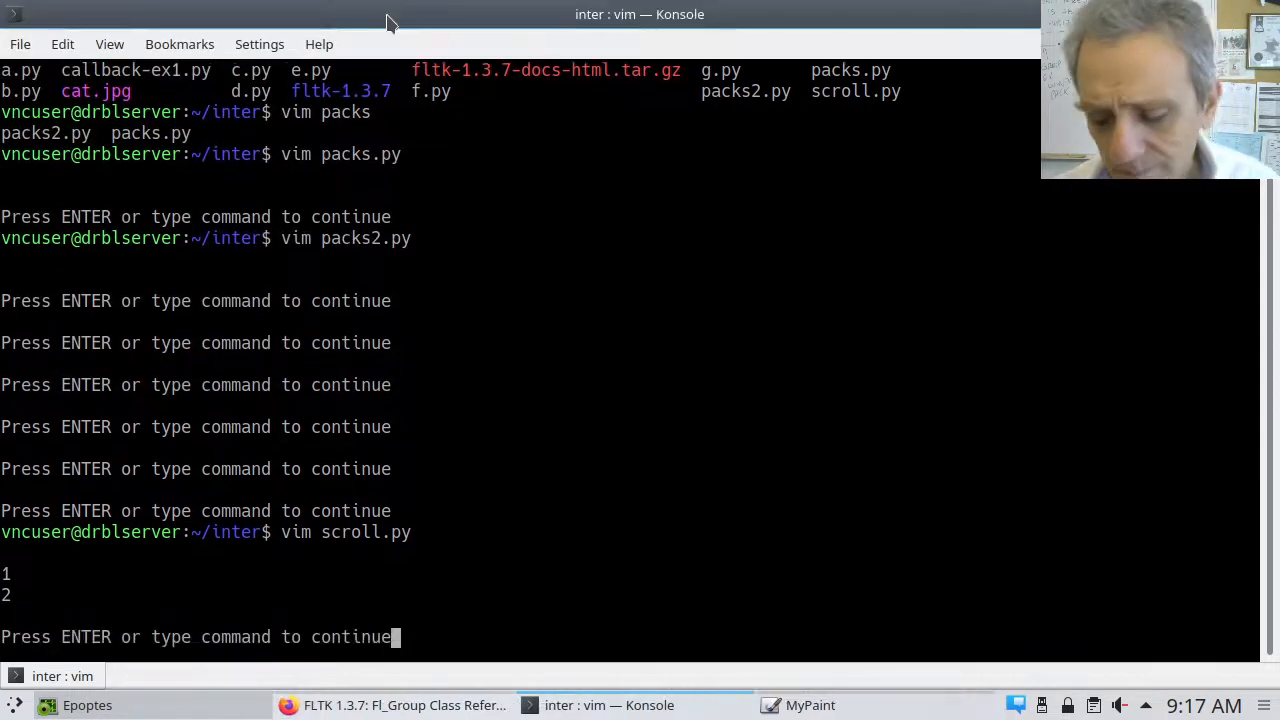
Step: Dismiss the 'Press ENTER' prompt to return to the scroll.py buffer
{"action": "key", "text": "Return"}
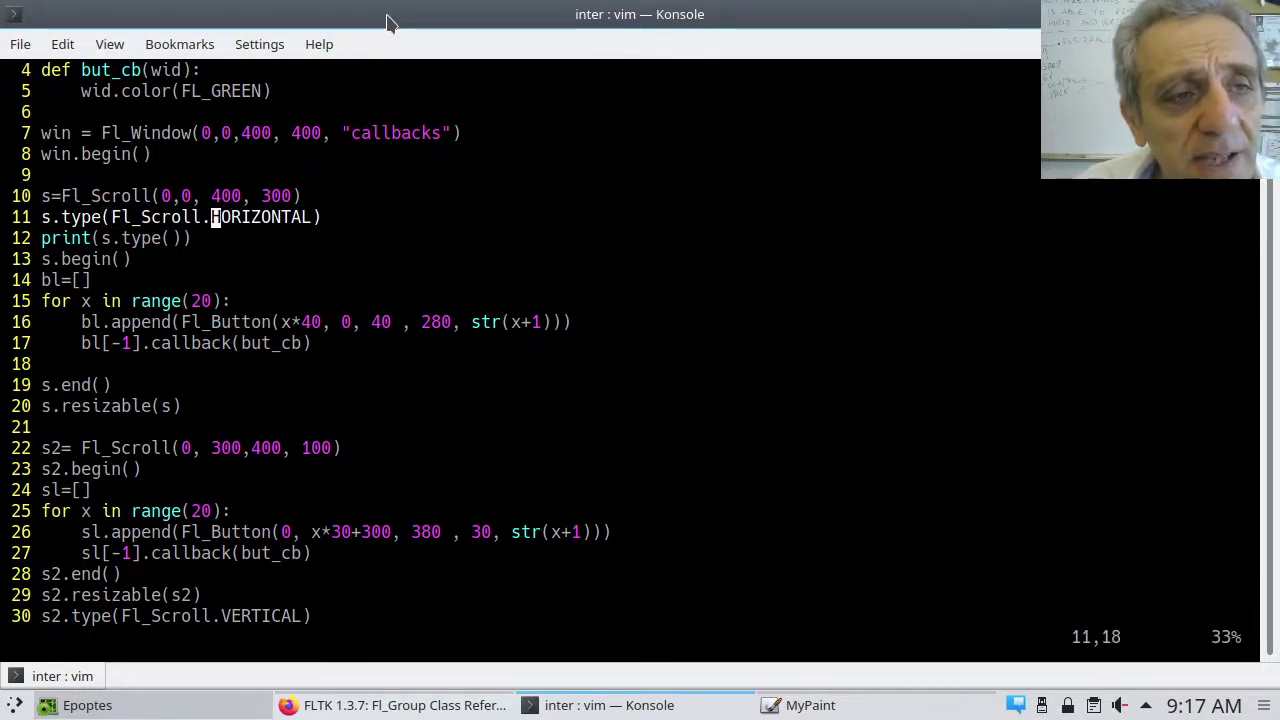
{"action": "mouse_move", "coordinate": [427, 24]}
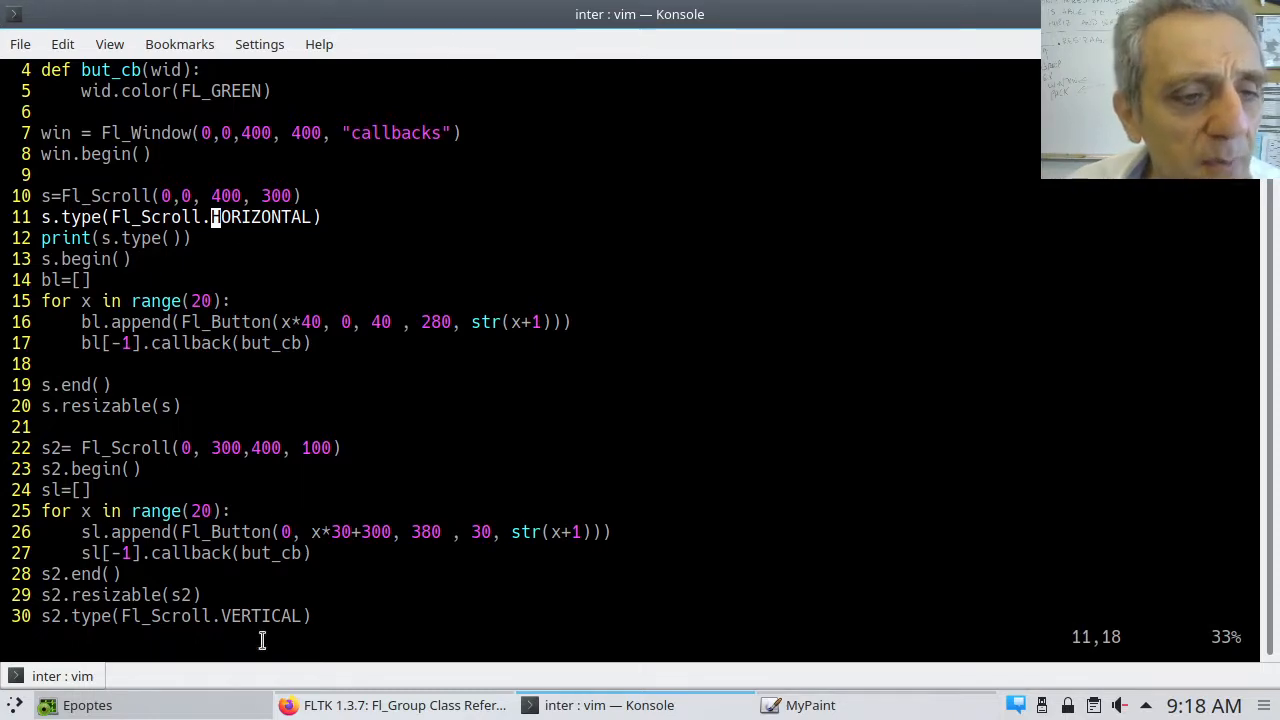
{"action": "left_click", "coordinate": [394, 705]}
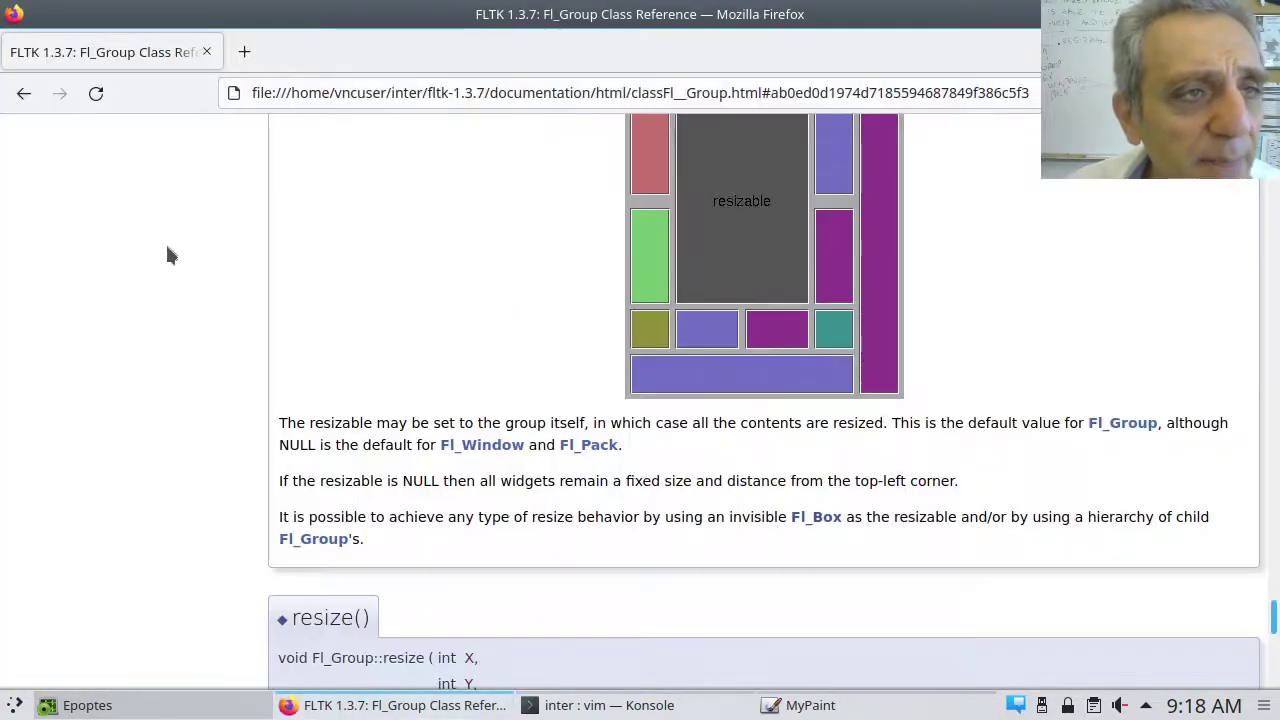
{"action": "left_click", "coordinate": [24, 93]}
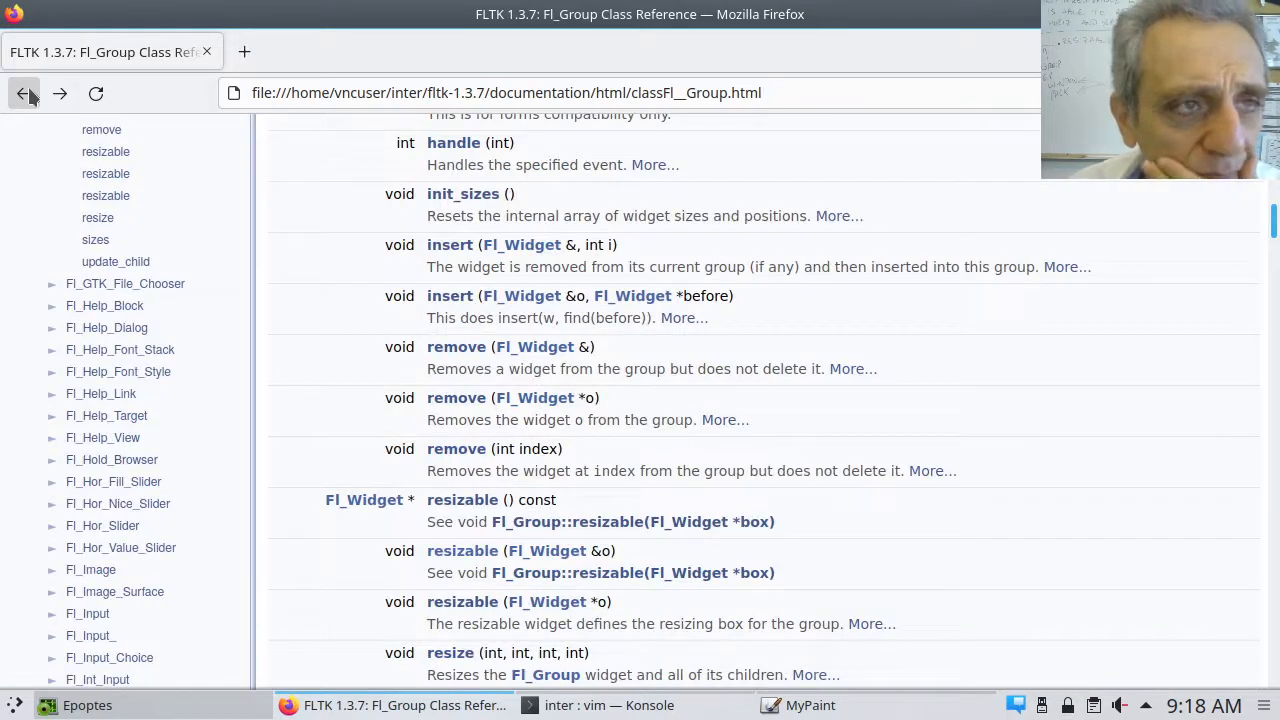
{"action": "left_click", "coordinate": [24, 93]}
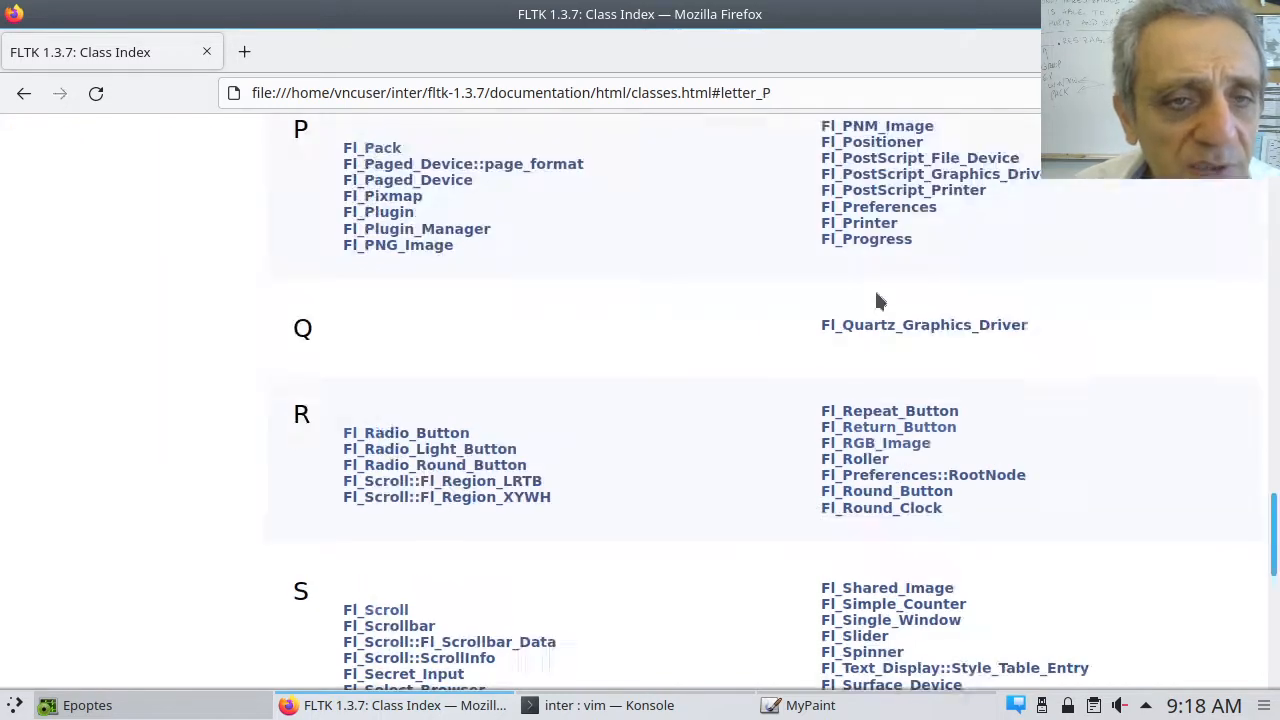
{"action": "mouse_move", "coordinate": [384, 160]}
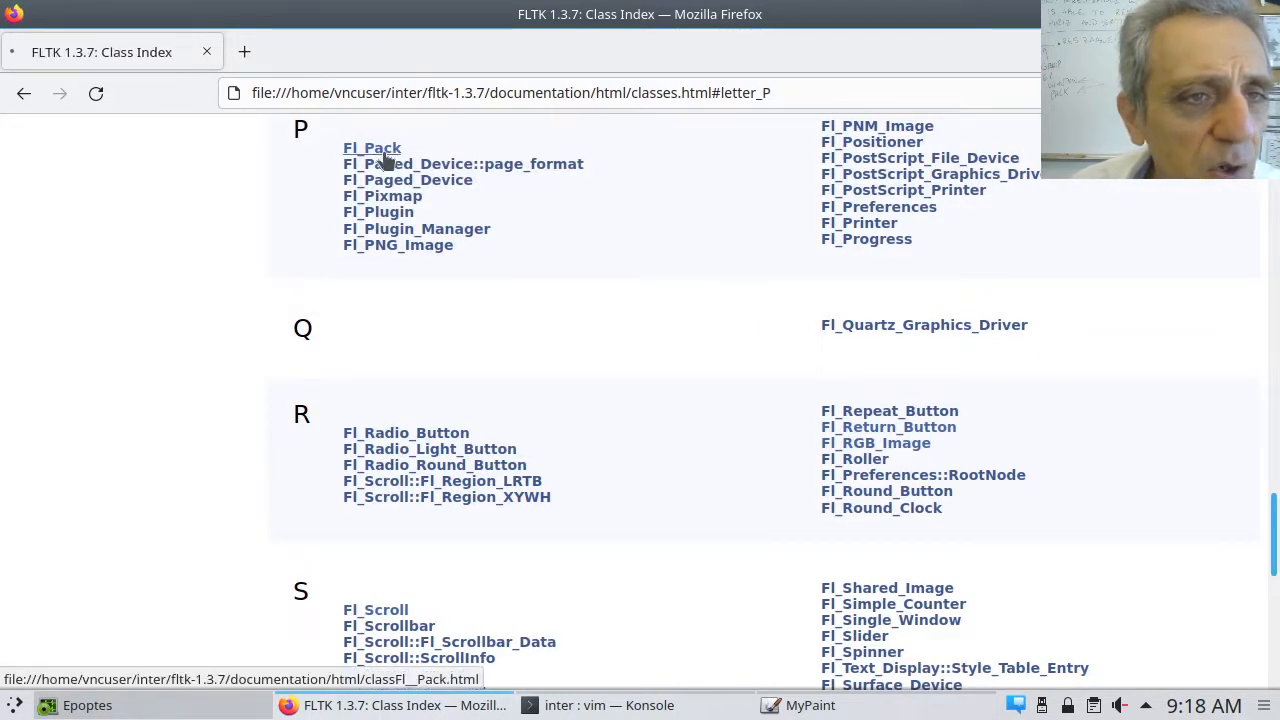
{"action": "left_click", "coordinate": [371, 148]}
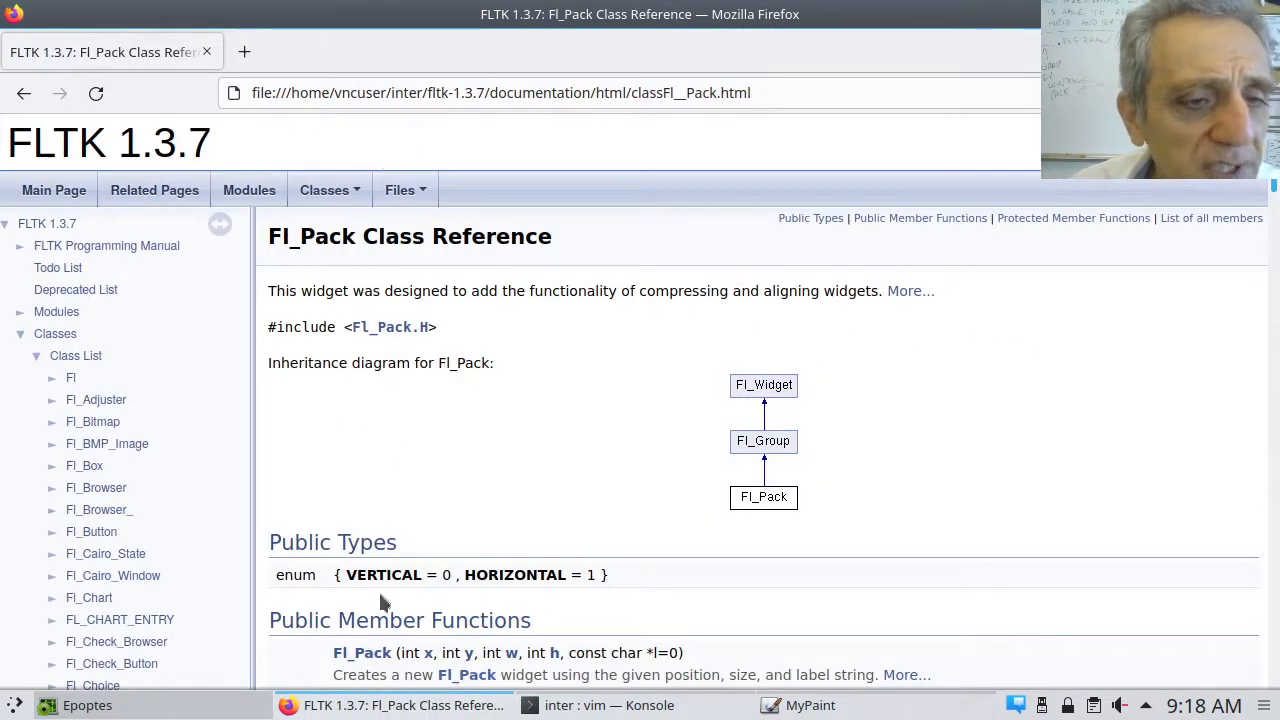
{"action": "mouse_move", "coordinate": [376, 575]}
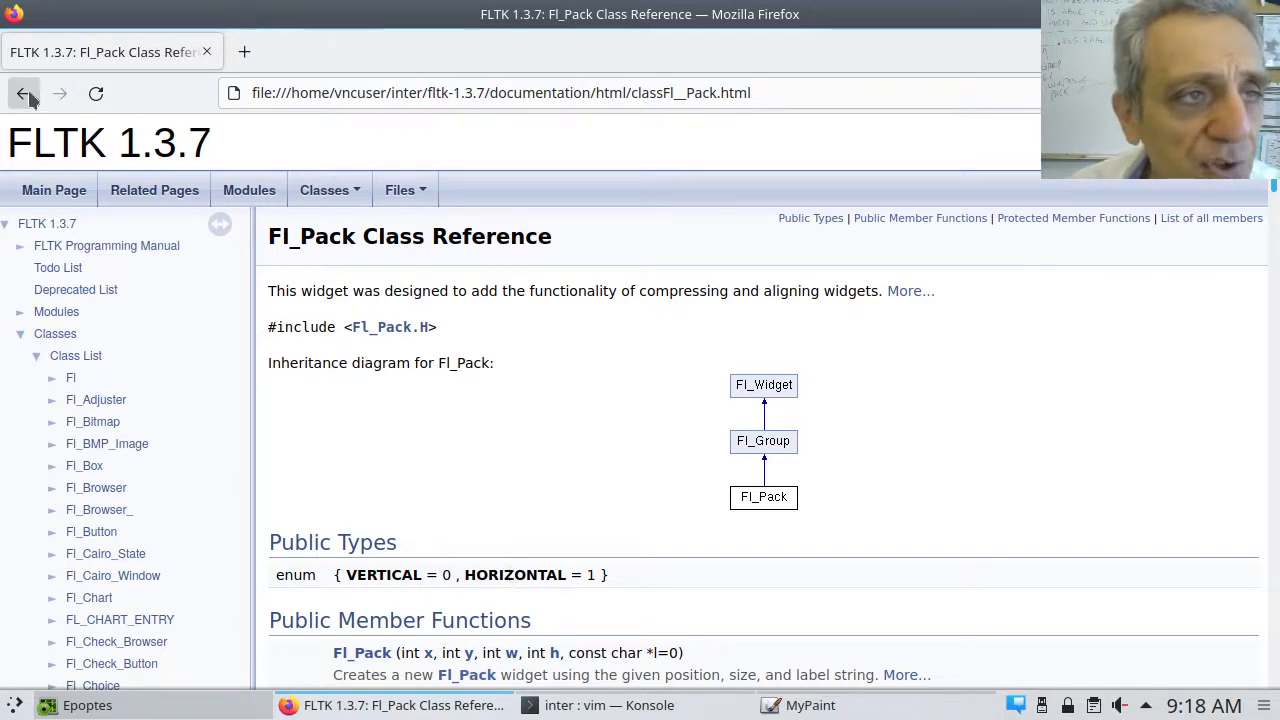
{"action": "left_click", "coordinate": [25, 93]}
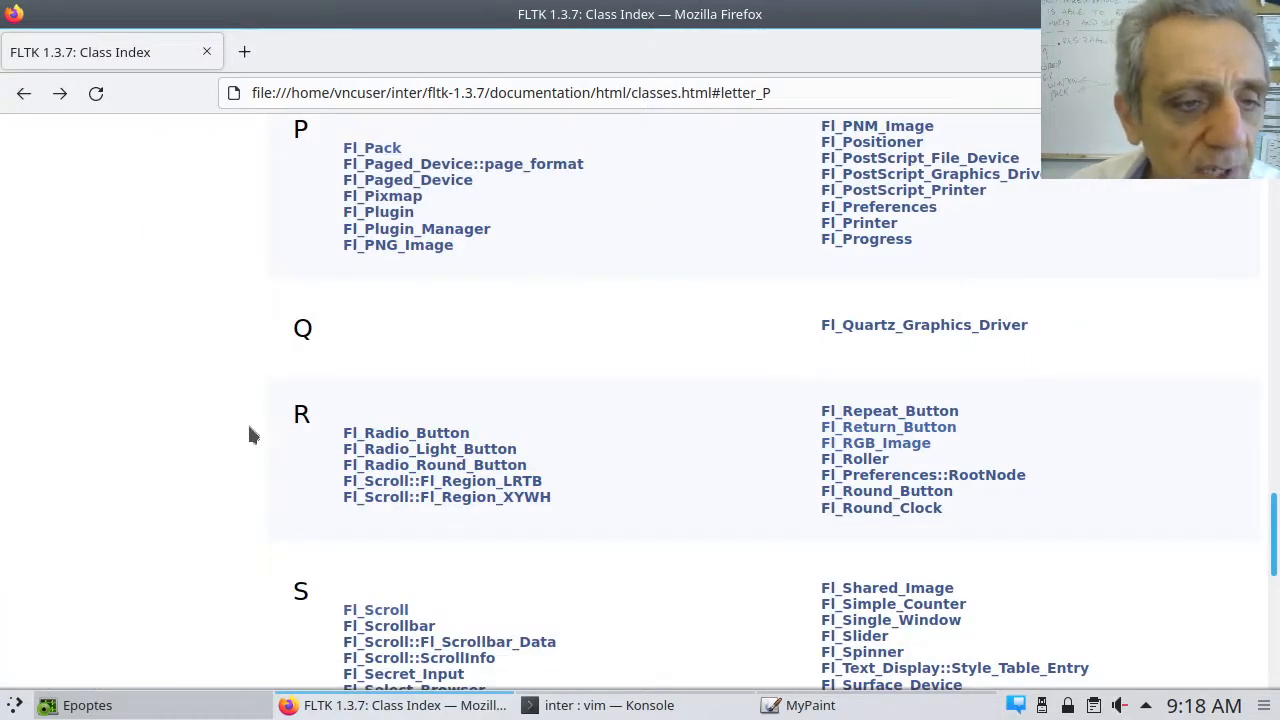
Step: Show the Fl_Scroll class reference at its Public Types enum of scrollbar options
{"action": "left_click", "coordinate": [375, 609]}
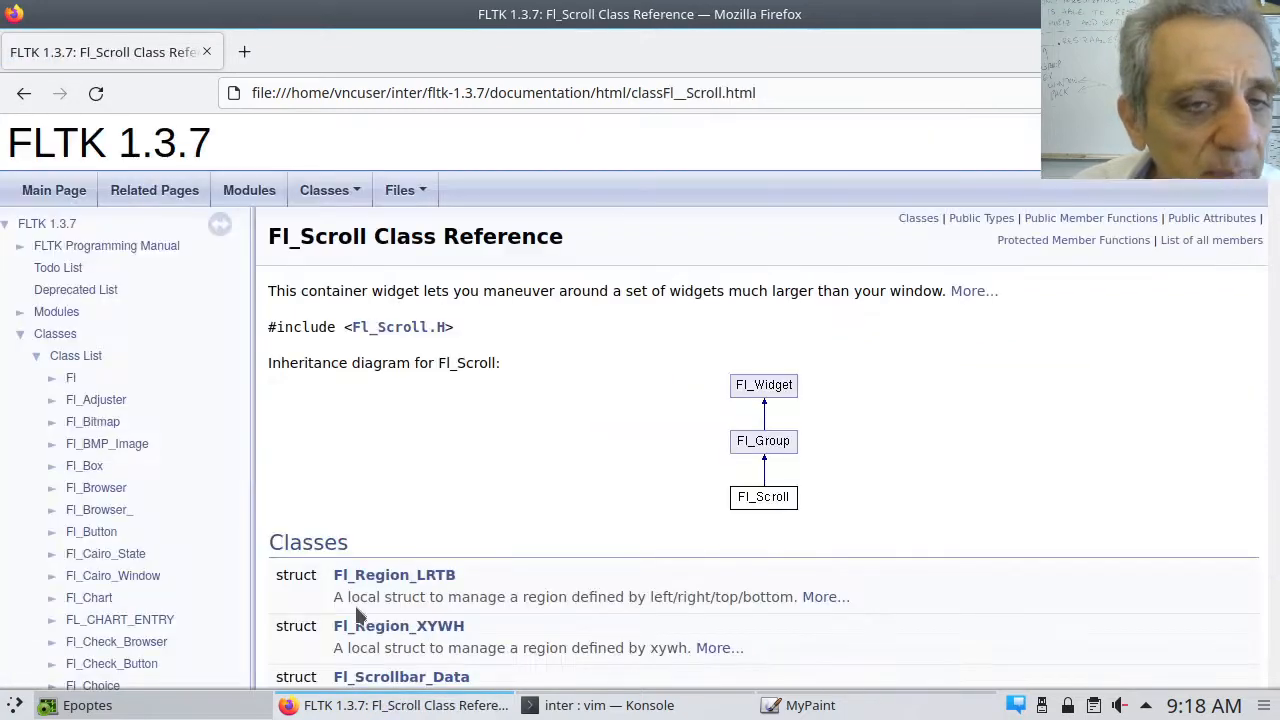
{"action": "scroll", "scroll_direction": "down", "scroll_amount": 3}
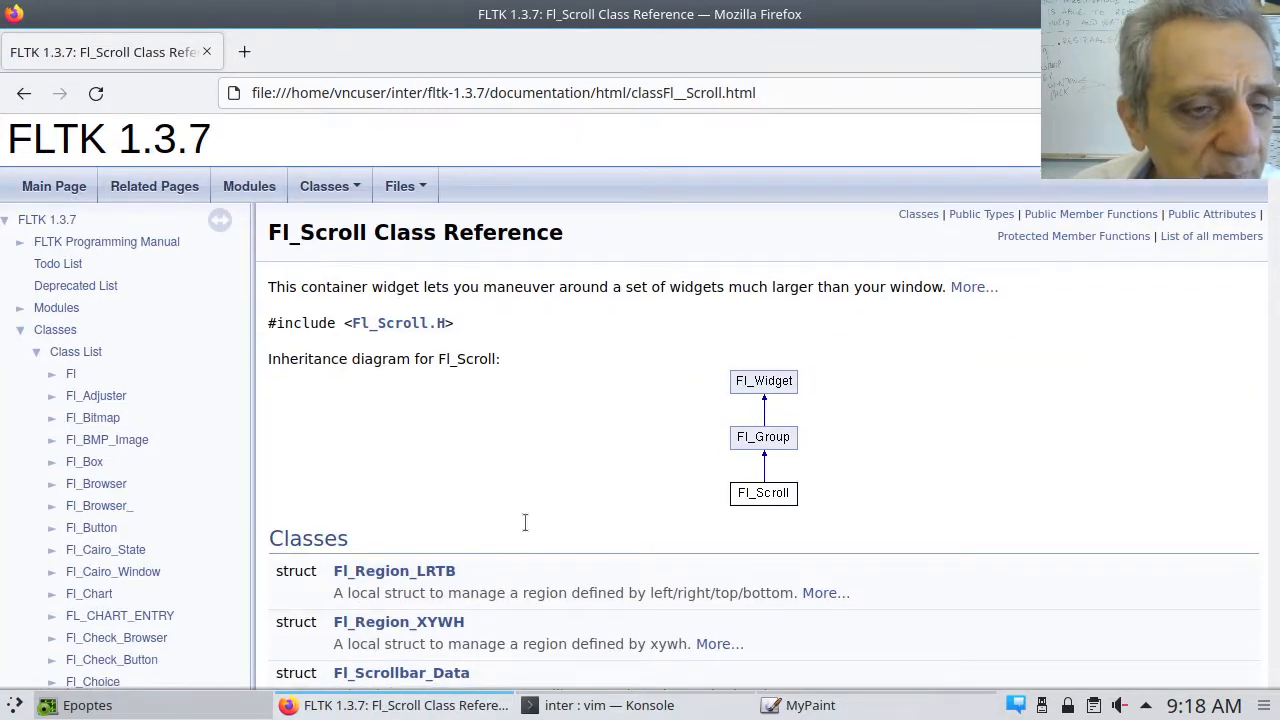
{"action": "scroll", "scroll_direction": "down", "scroll_amount": 3}
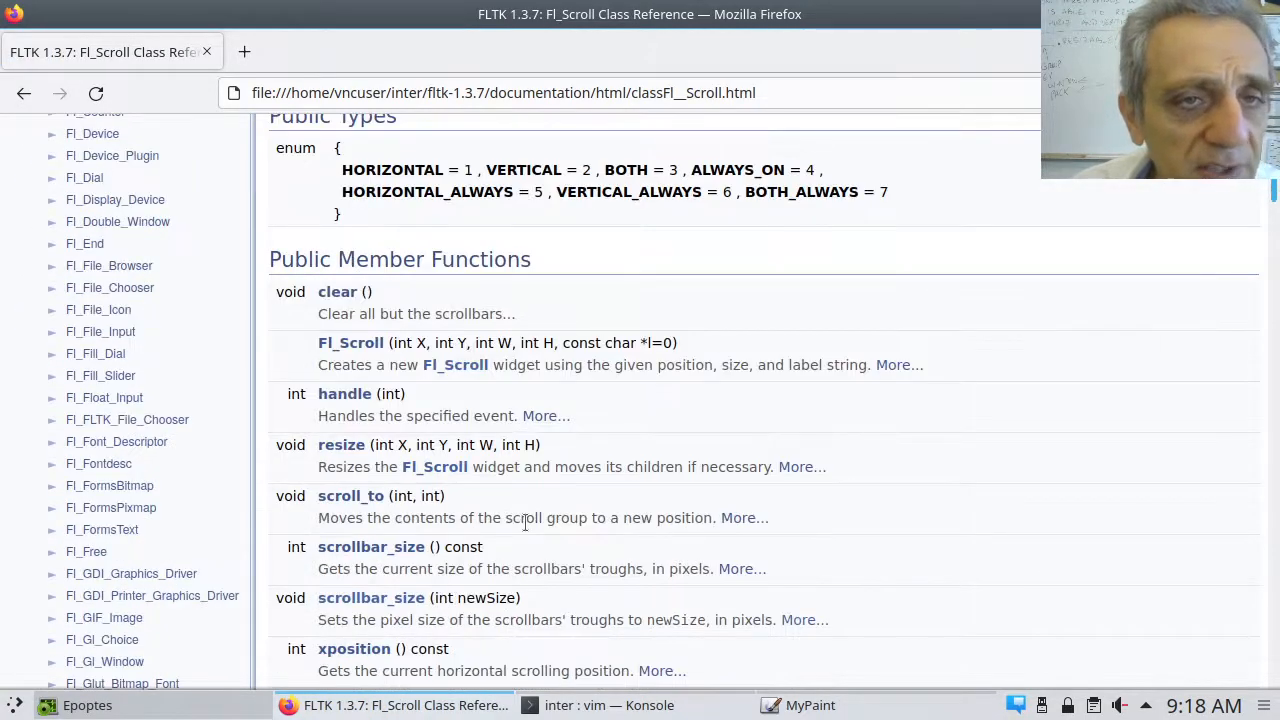
{"action": "scroll", "scroll_direction": "up", "scroll_amount": 3}
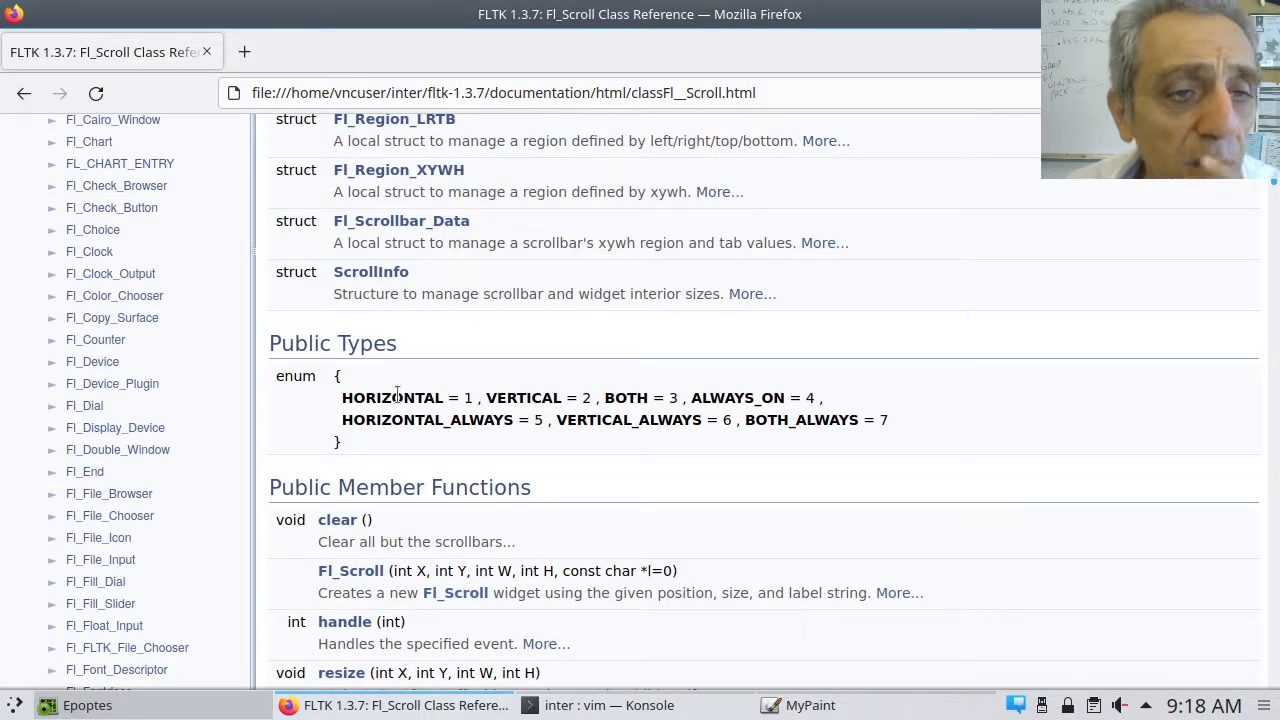
{"action": "mouse_move", "coordinate": [536, 419]}
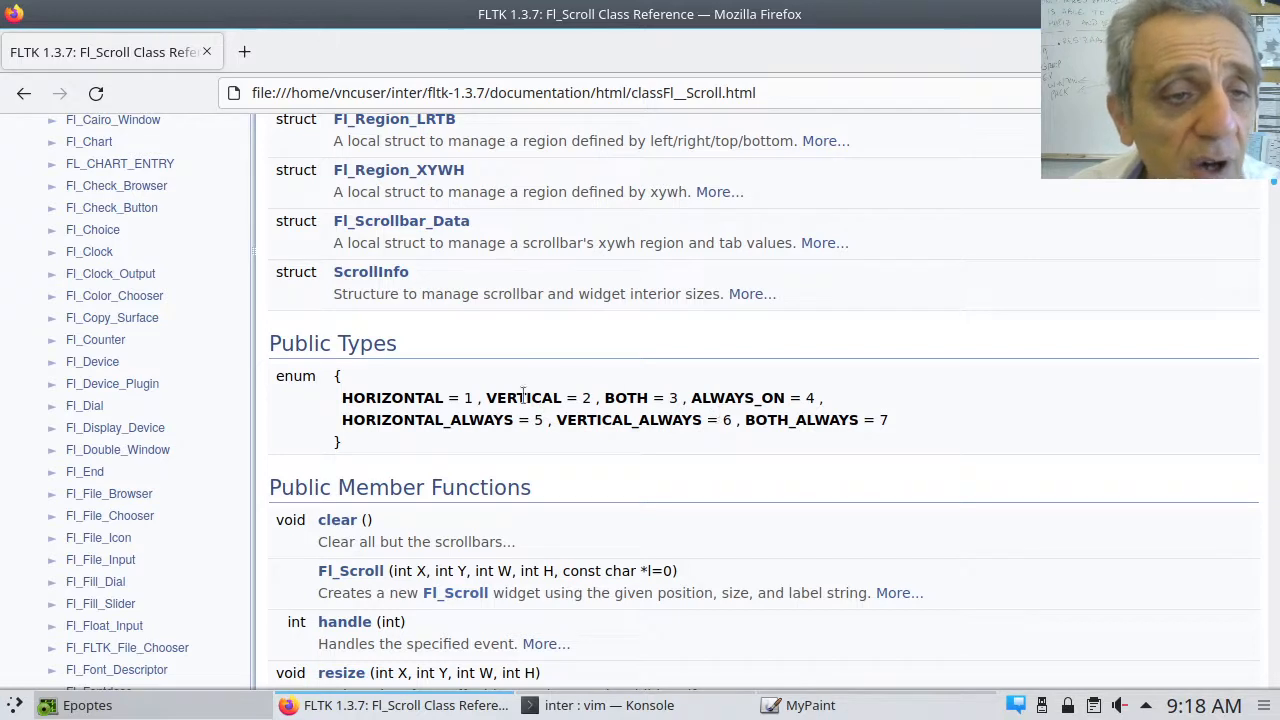
{"action": "mouse_move", "coordinate": [633, 445]}
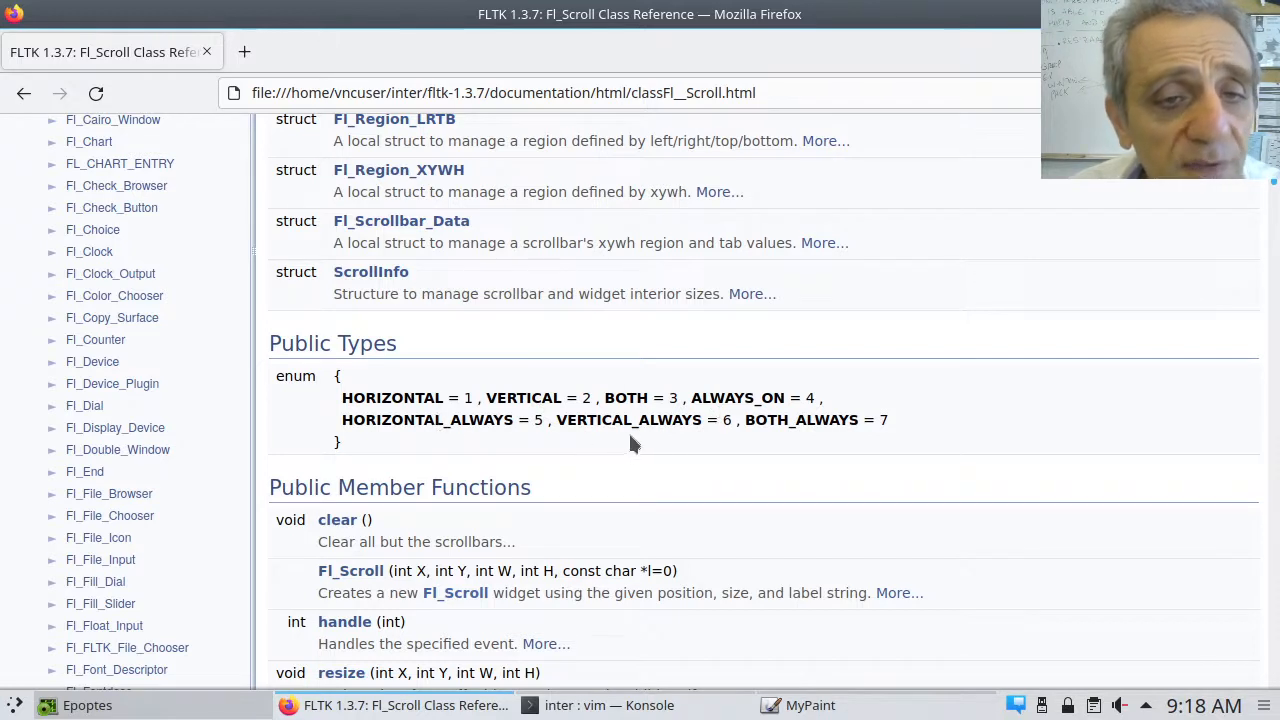
{"action": "mouse_move", "coordinate": [817, 447]}
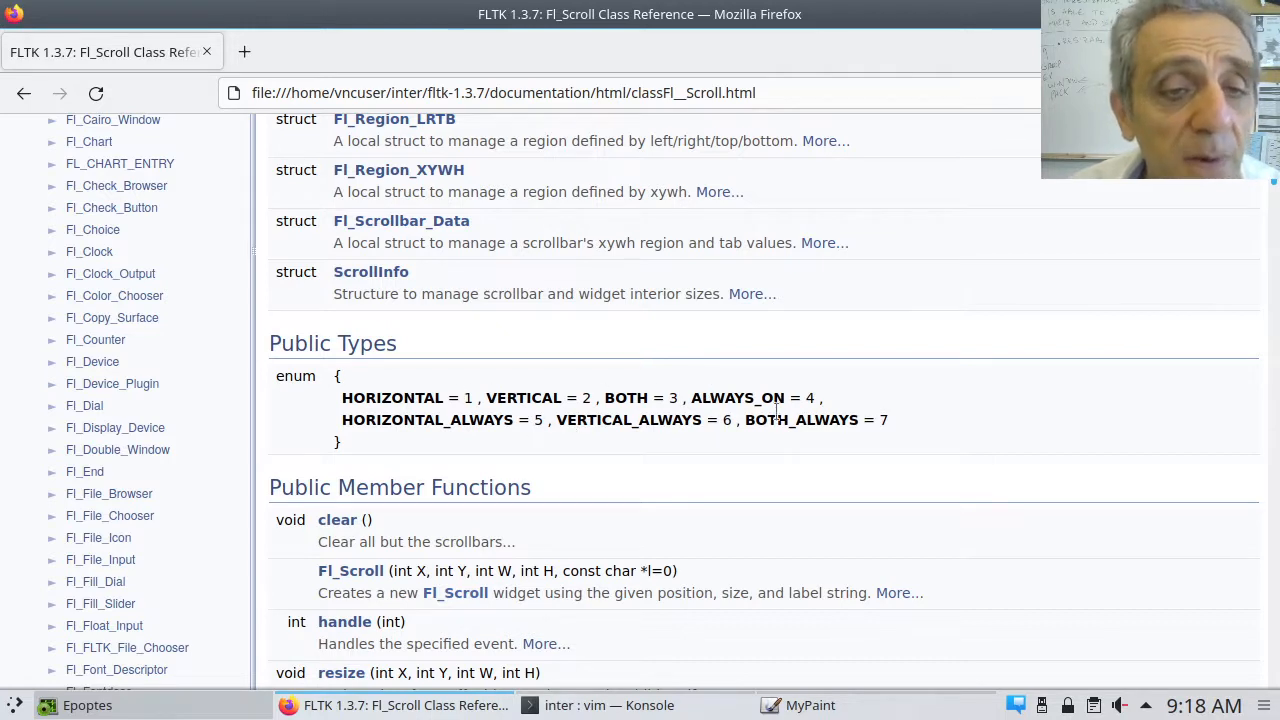
{"action": "mouse_move", "coordinate": [895, 438]}
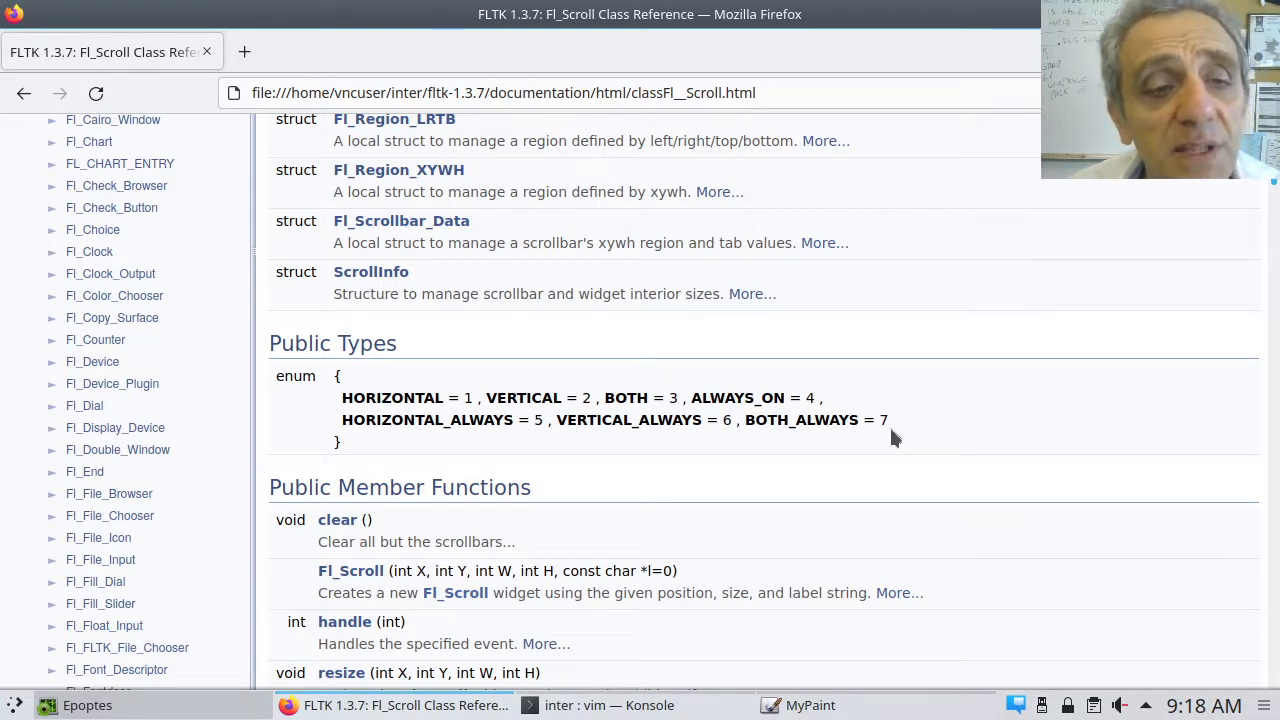
{"action": "mouse_move", "coordinate": [753, 670]}
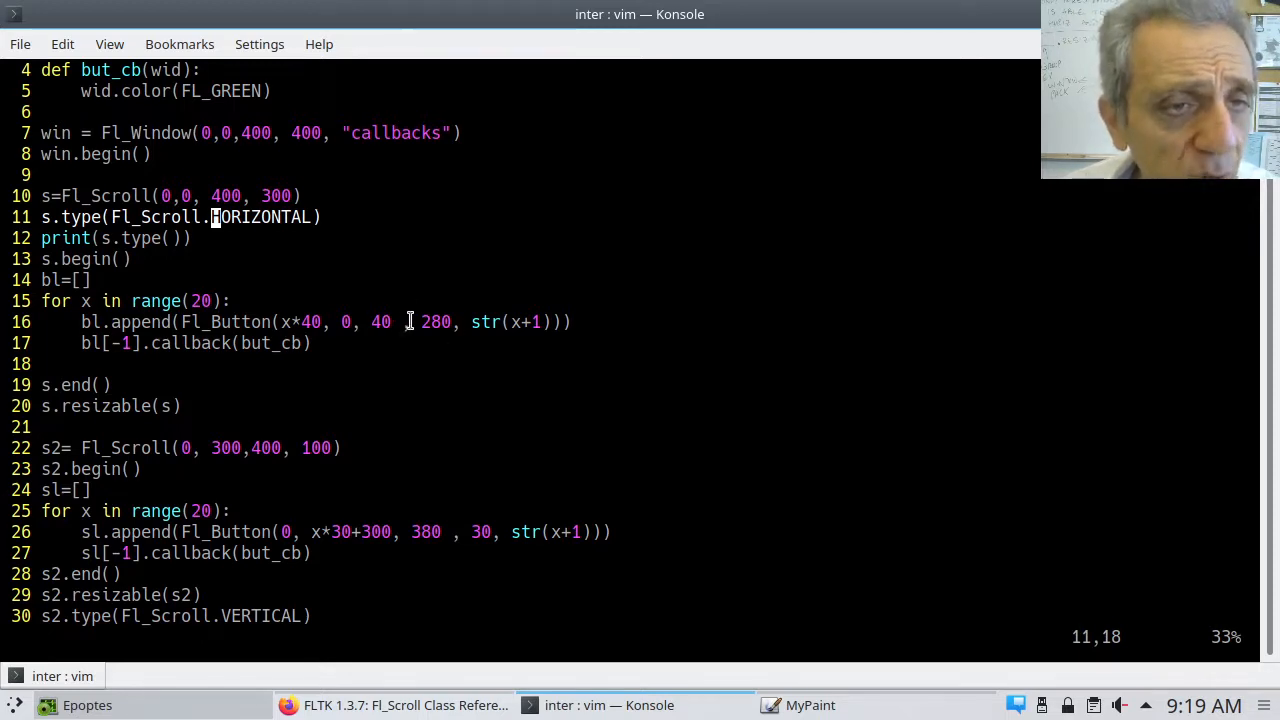
Step: Replace the button height 280 on line 16 with 300
{"action": "double_click", "coordinate": [435, 321]}
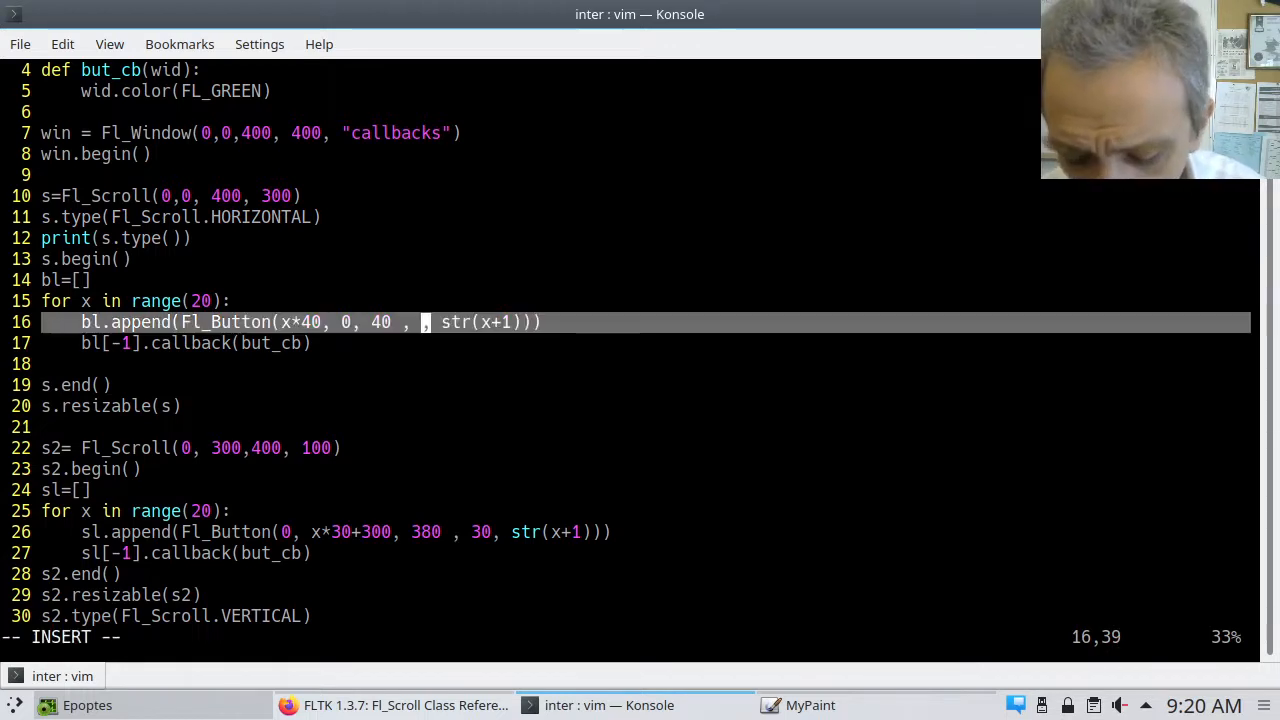
{"action": "type", "text": "300"}
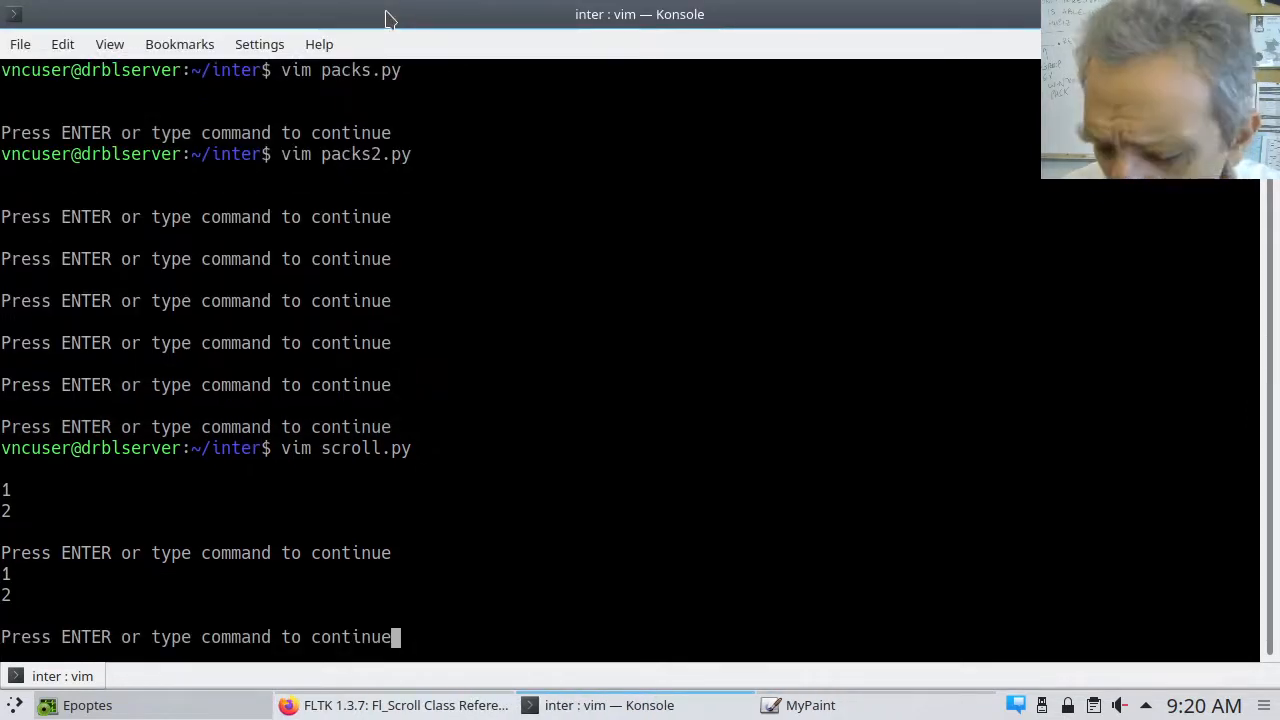
Step: Launch the window and drag its corner inward until the tall top row gets a horizontal scrollbar
{"action": "key", "text": "Return"}
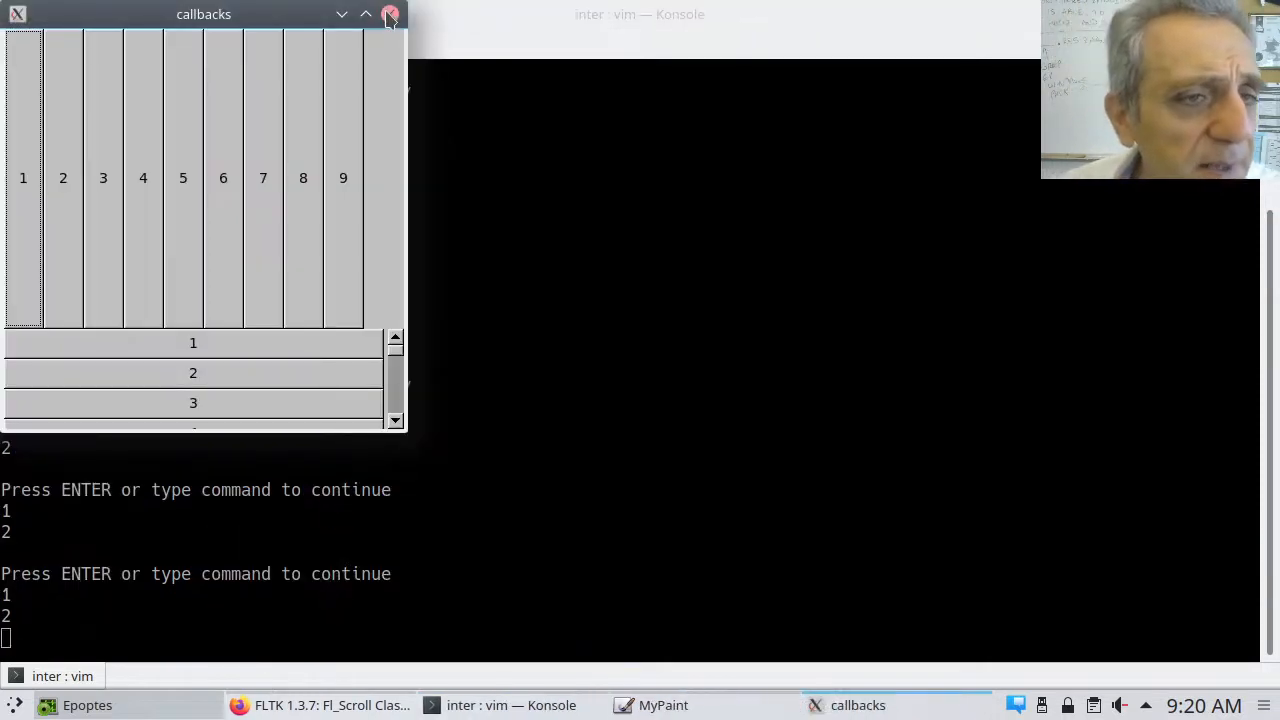
{"action": "mouse_move", "coordinate": [375, 342]}
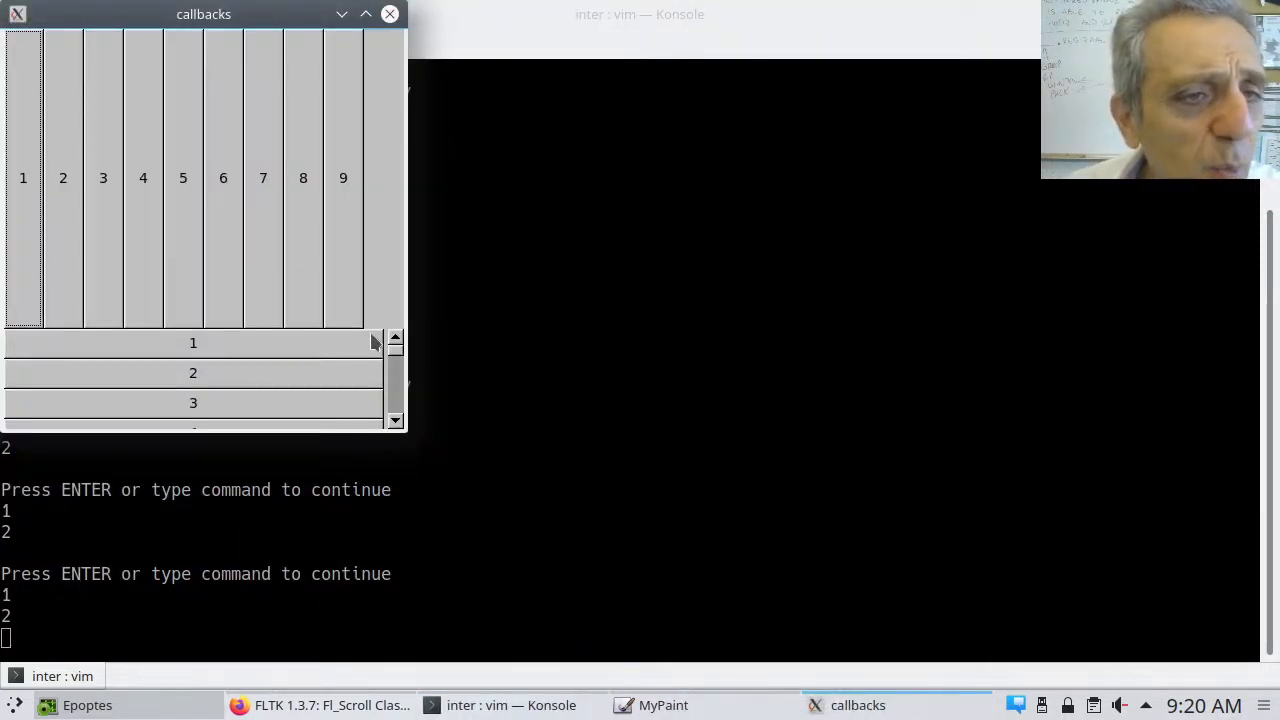
{"action": "mouse_move", "coordinate": [342, 325]}
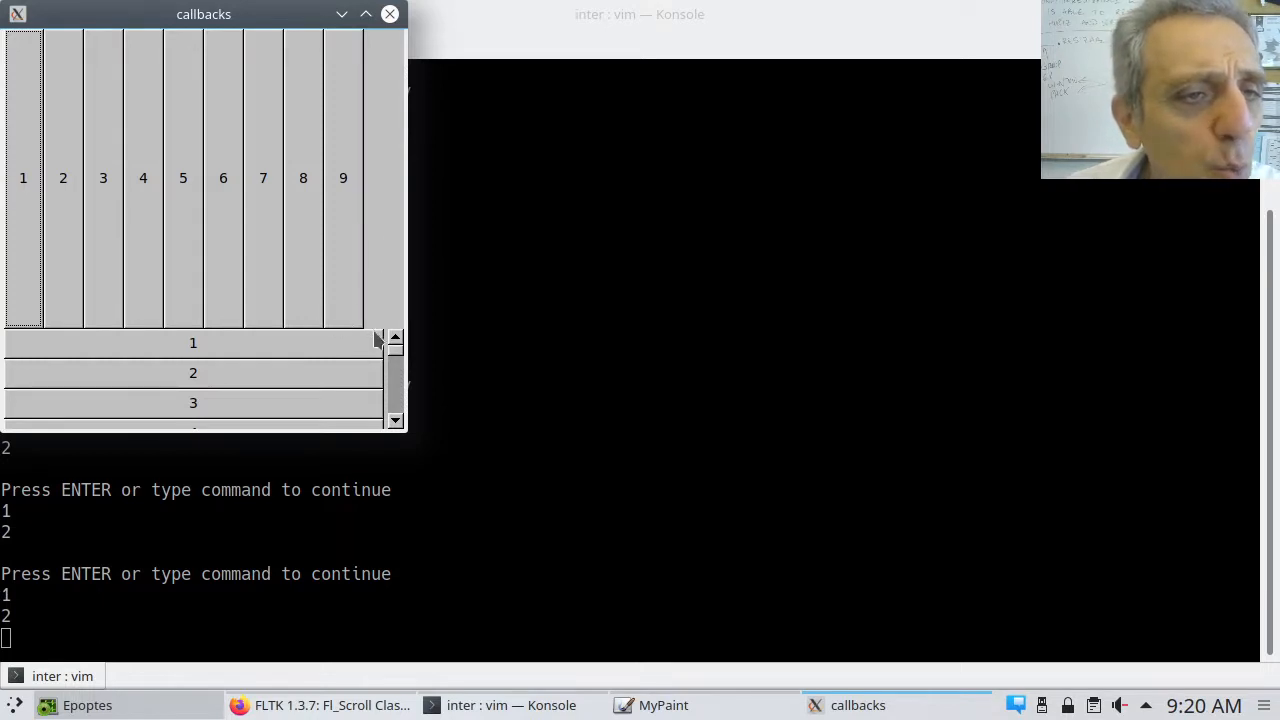
{"action": "mouse_move", "coordinate": [360, 333]}
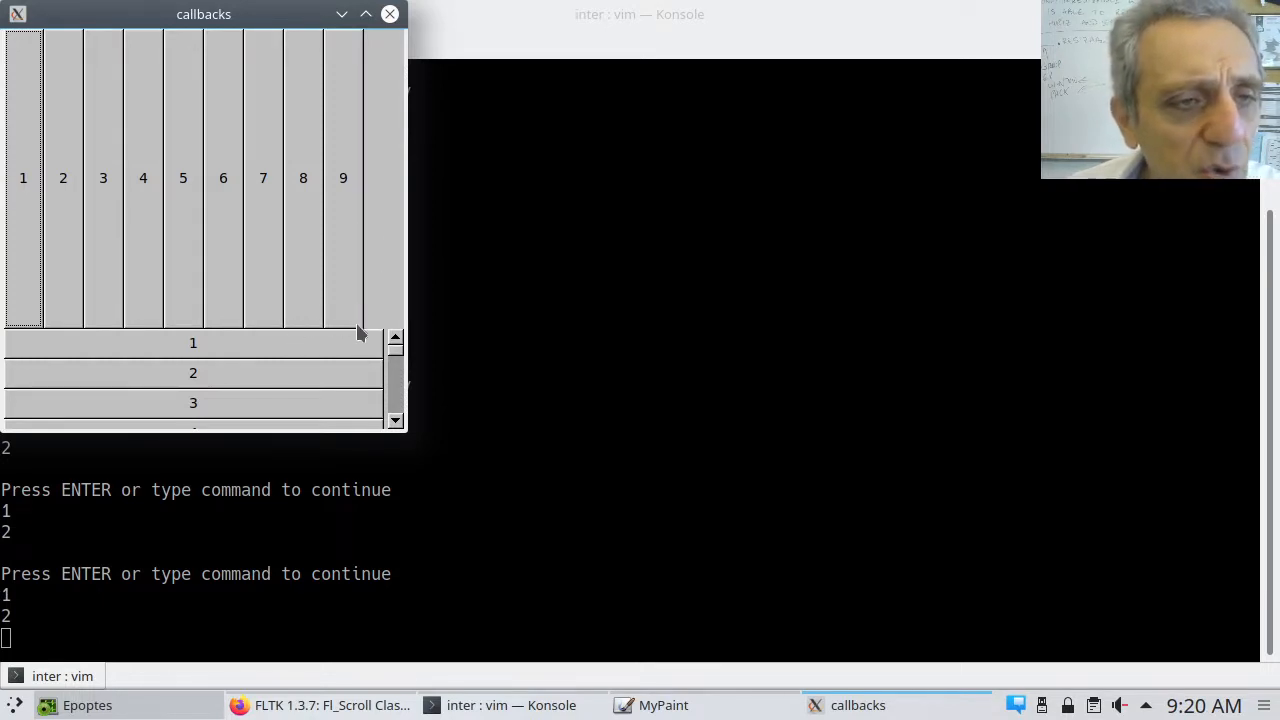
{"action": "mouse_move", "coordinate": [118, 282]}
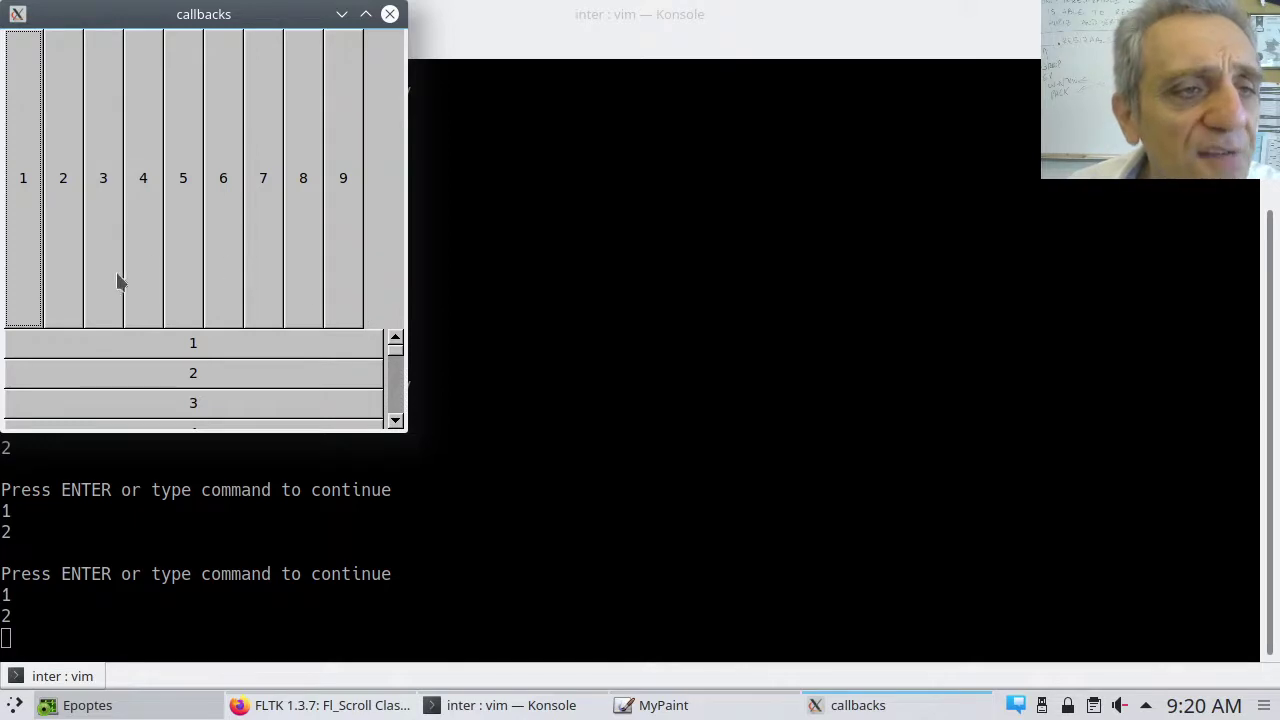
{"action": "mouse_move", "coordinate": [322, 333]}
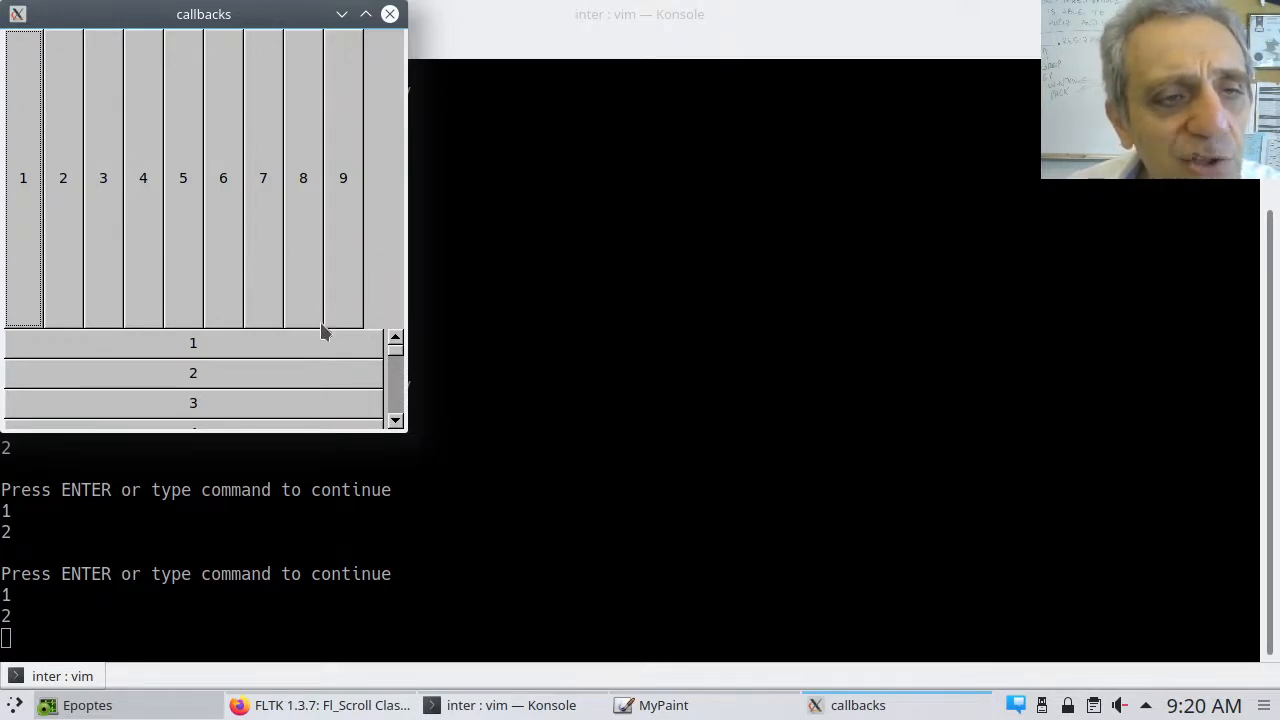
{"action": "mouse_move", "coordinate": [395, 318]}
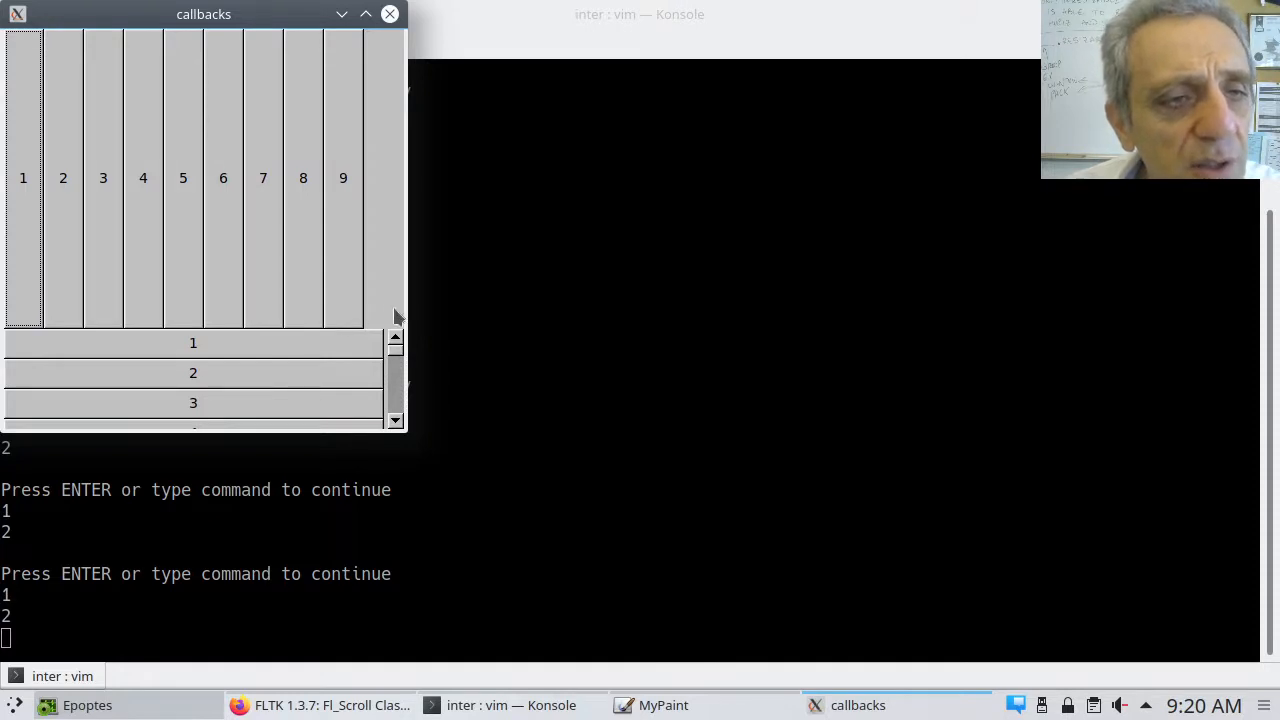
{"action": "mouse_move", "coordinate": [80, 272]}
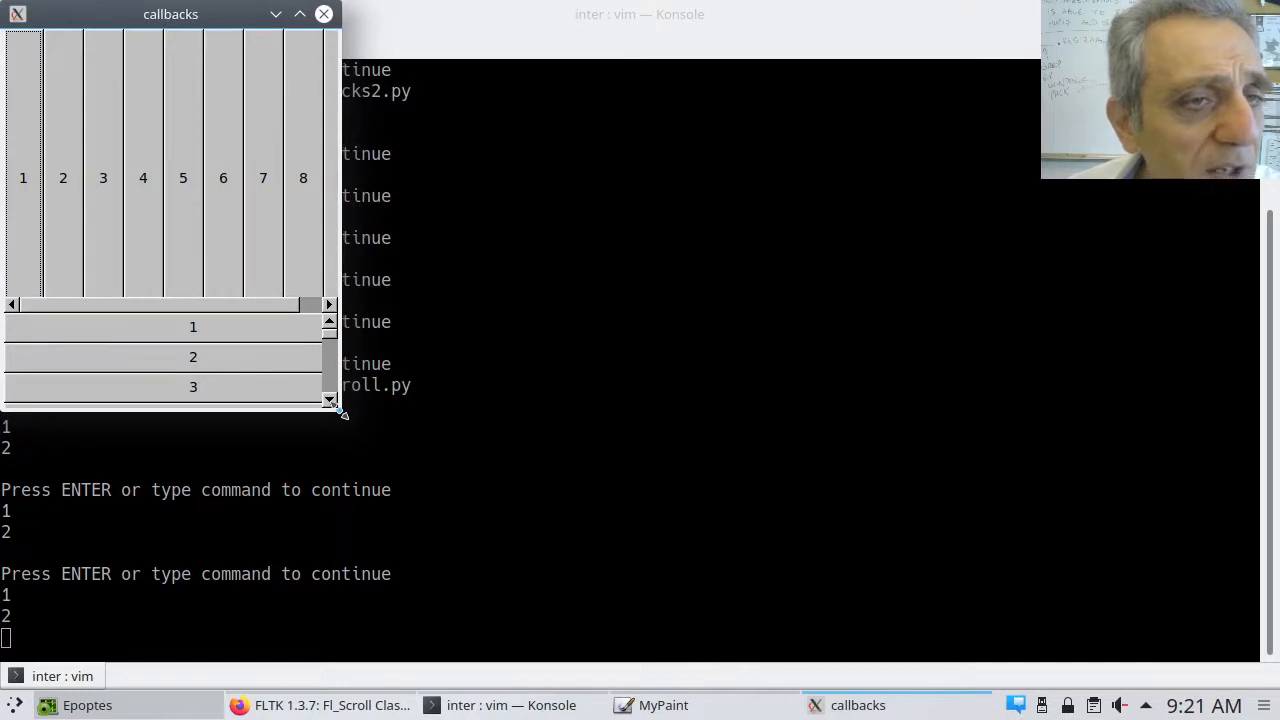
{"action": "left_click_drag", "start_coordinate": [343, 414], "coordinate": [320, 414]}
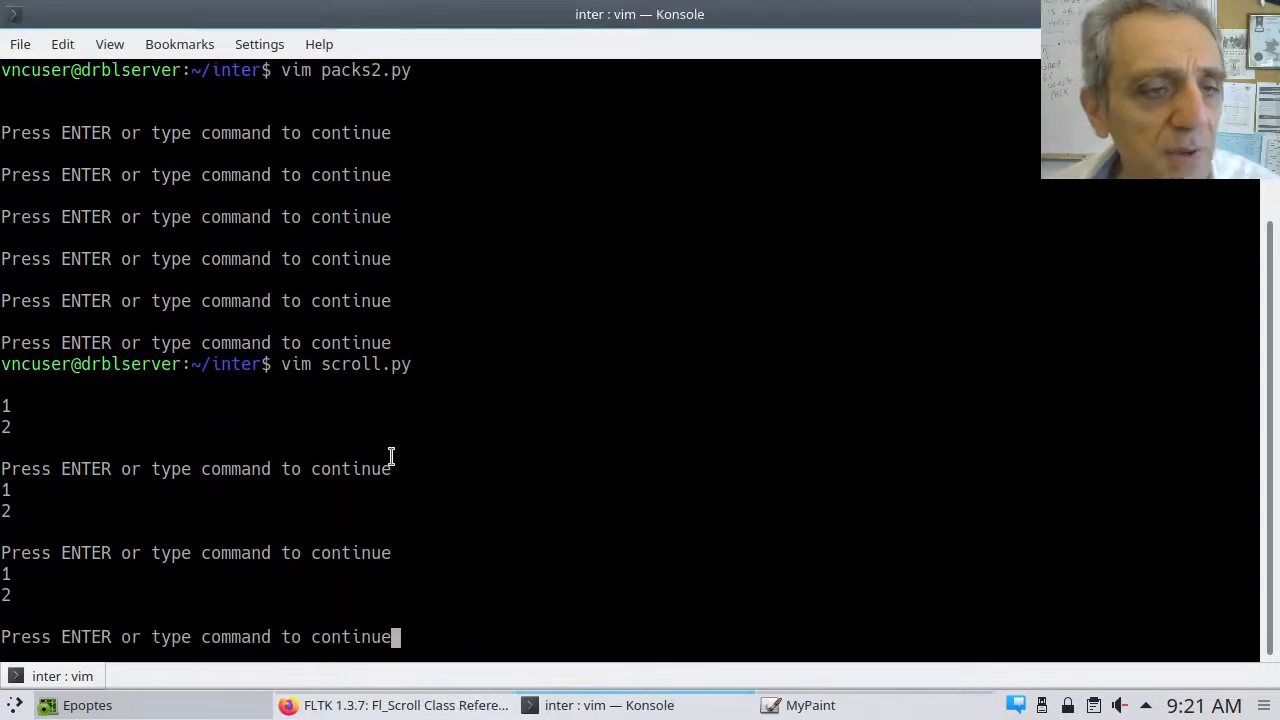
Step: Restore line 16's button height to 280, rerun and bring the callbacks window forward
{"action": "key", "text": "Return"}
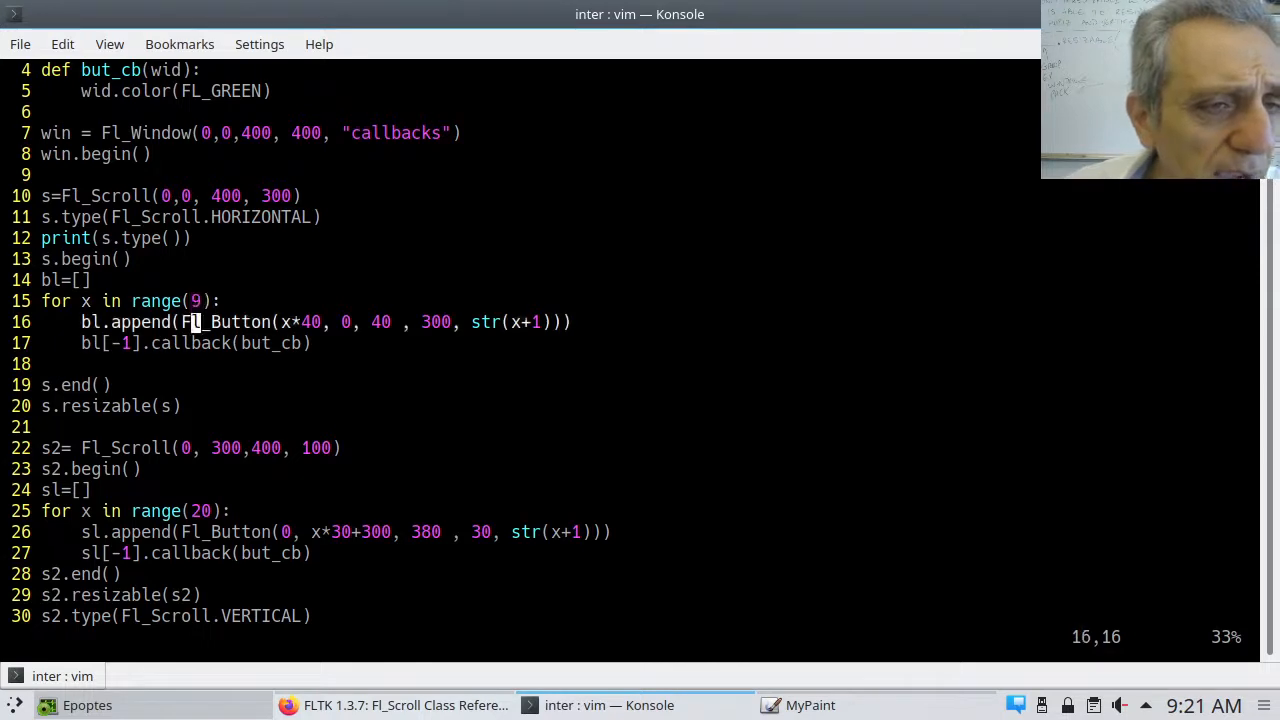
{"action": "mouse_move", "coordinate": [434, 321]}
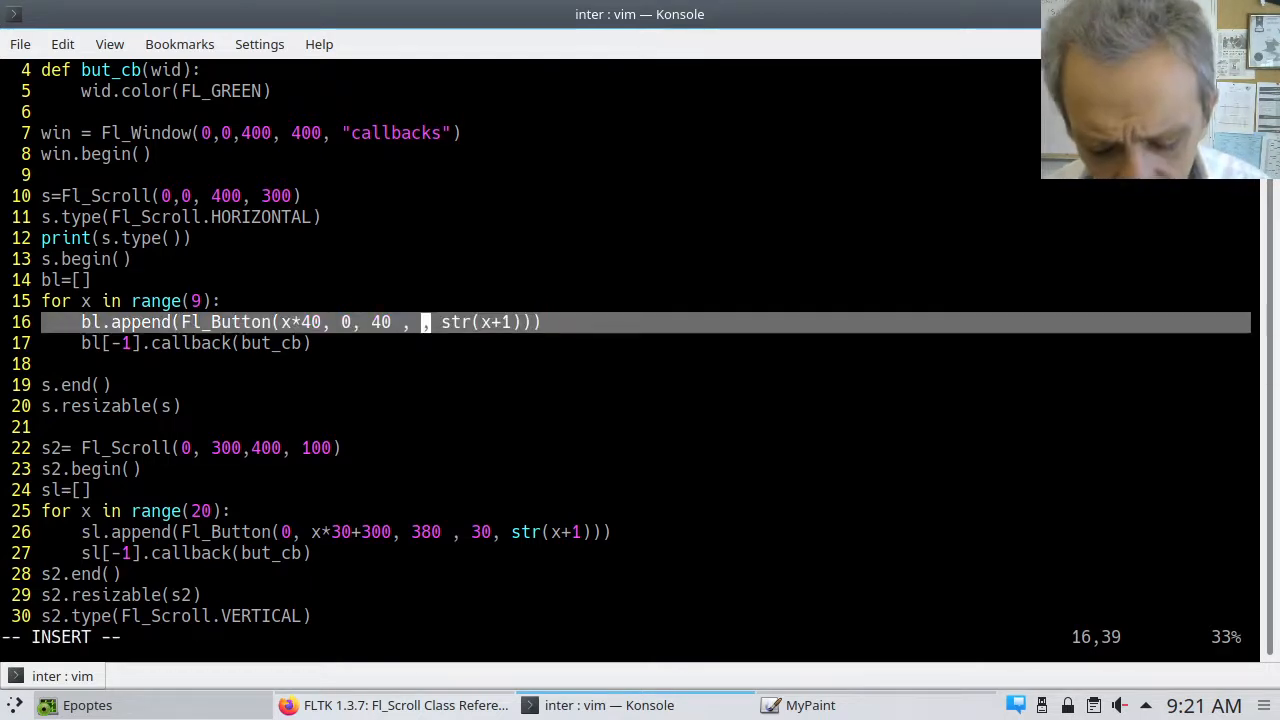
{"action": "type", "text": "280"}
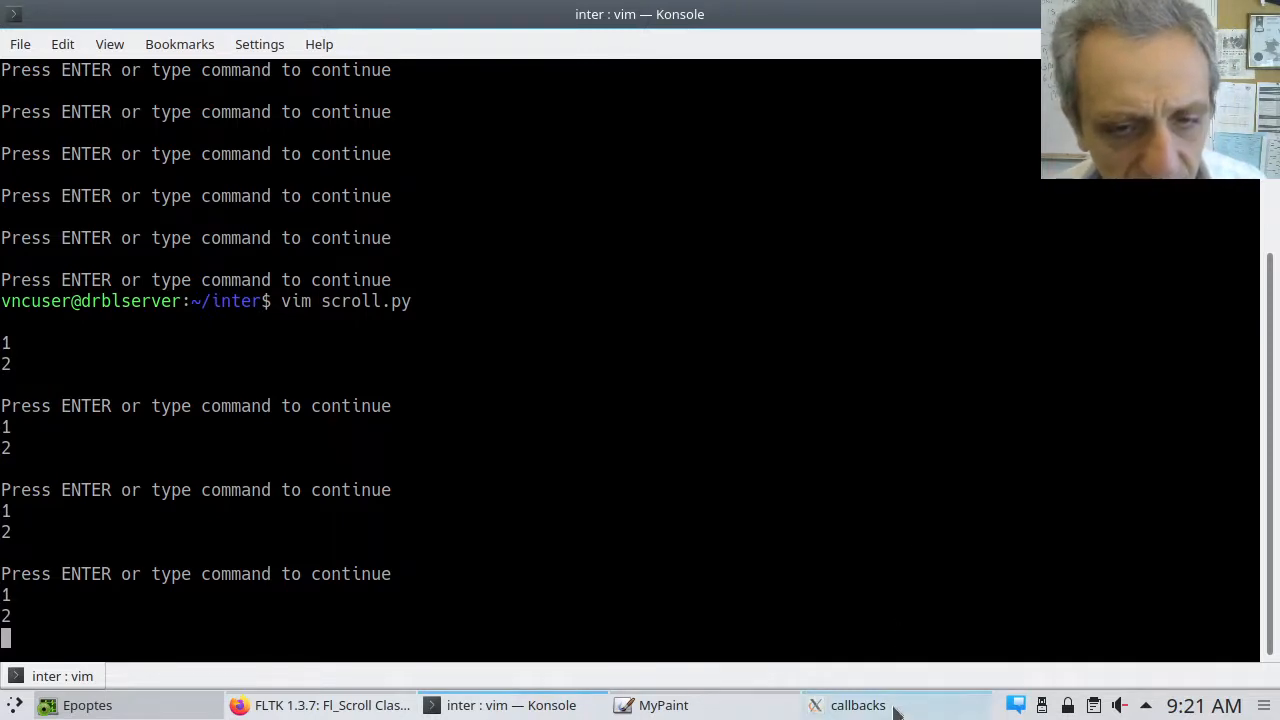
{"action": "left_click", "coordinate": [857, 705]}
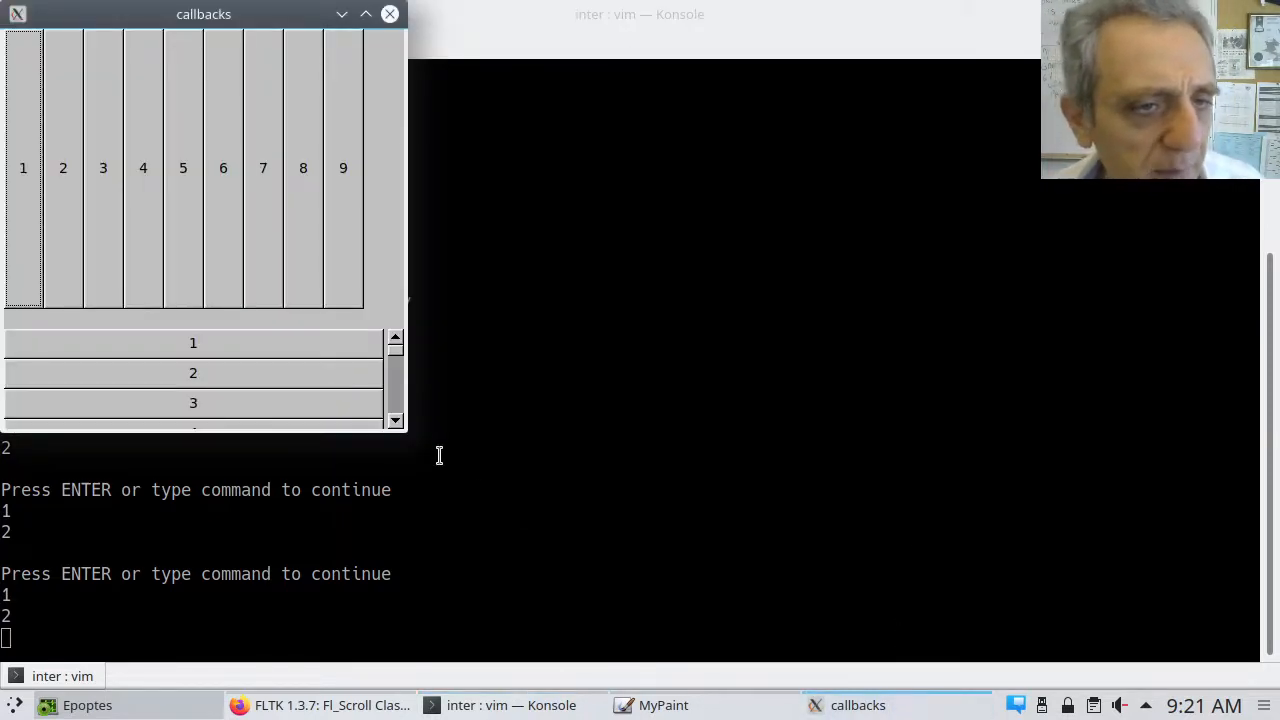